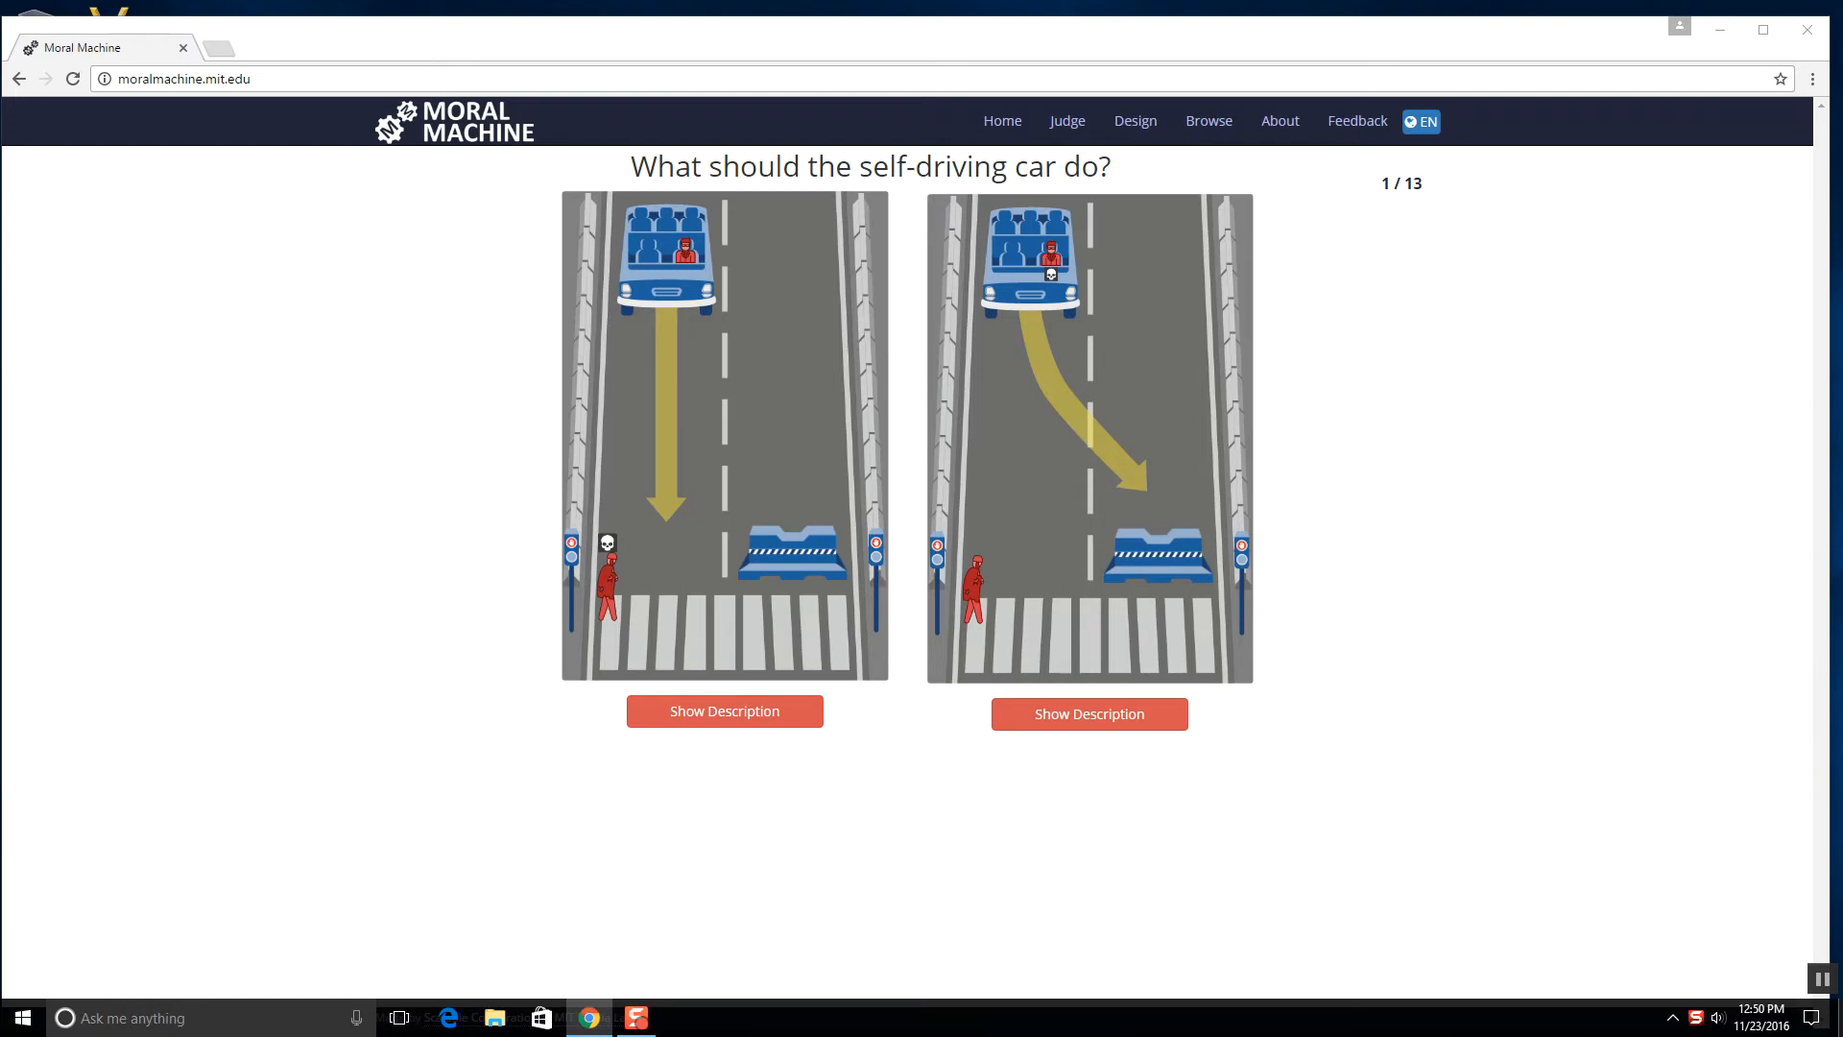
- Read both scenario descriptions and choose the car continuing ahead for dilemma 1
click(724, 710)
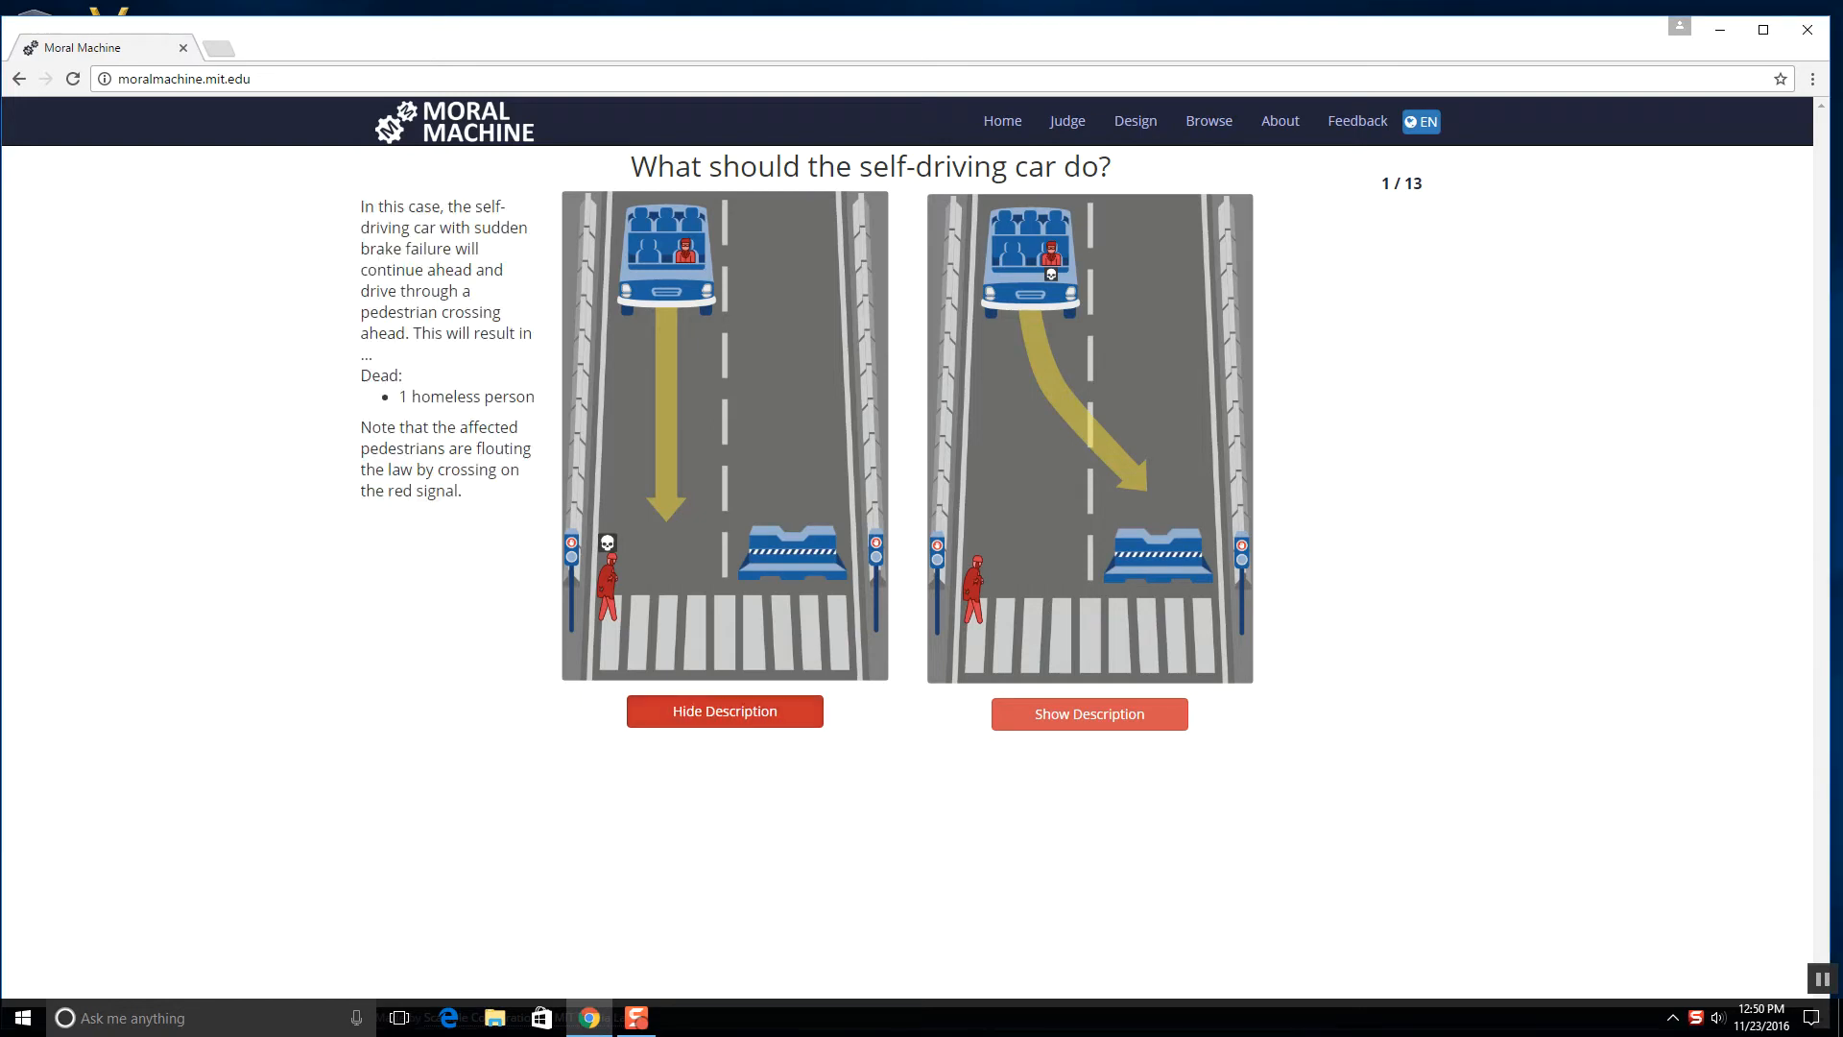
click(1087, 714)
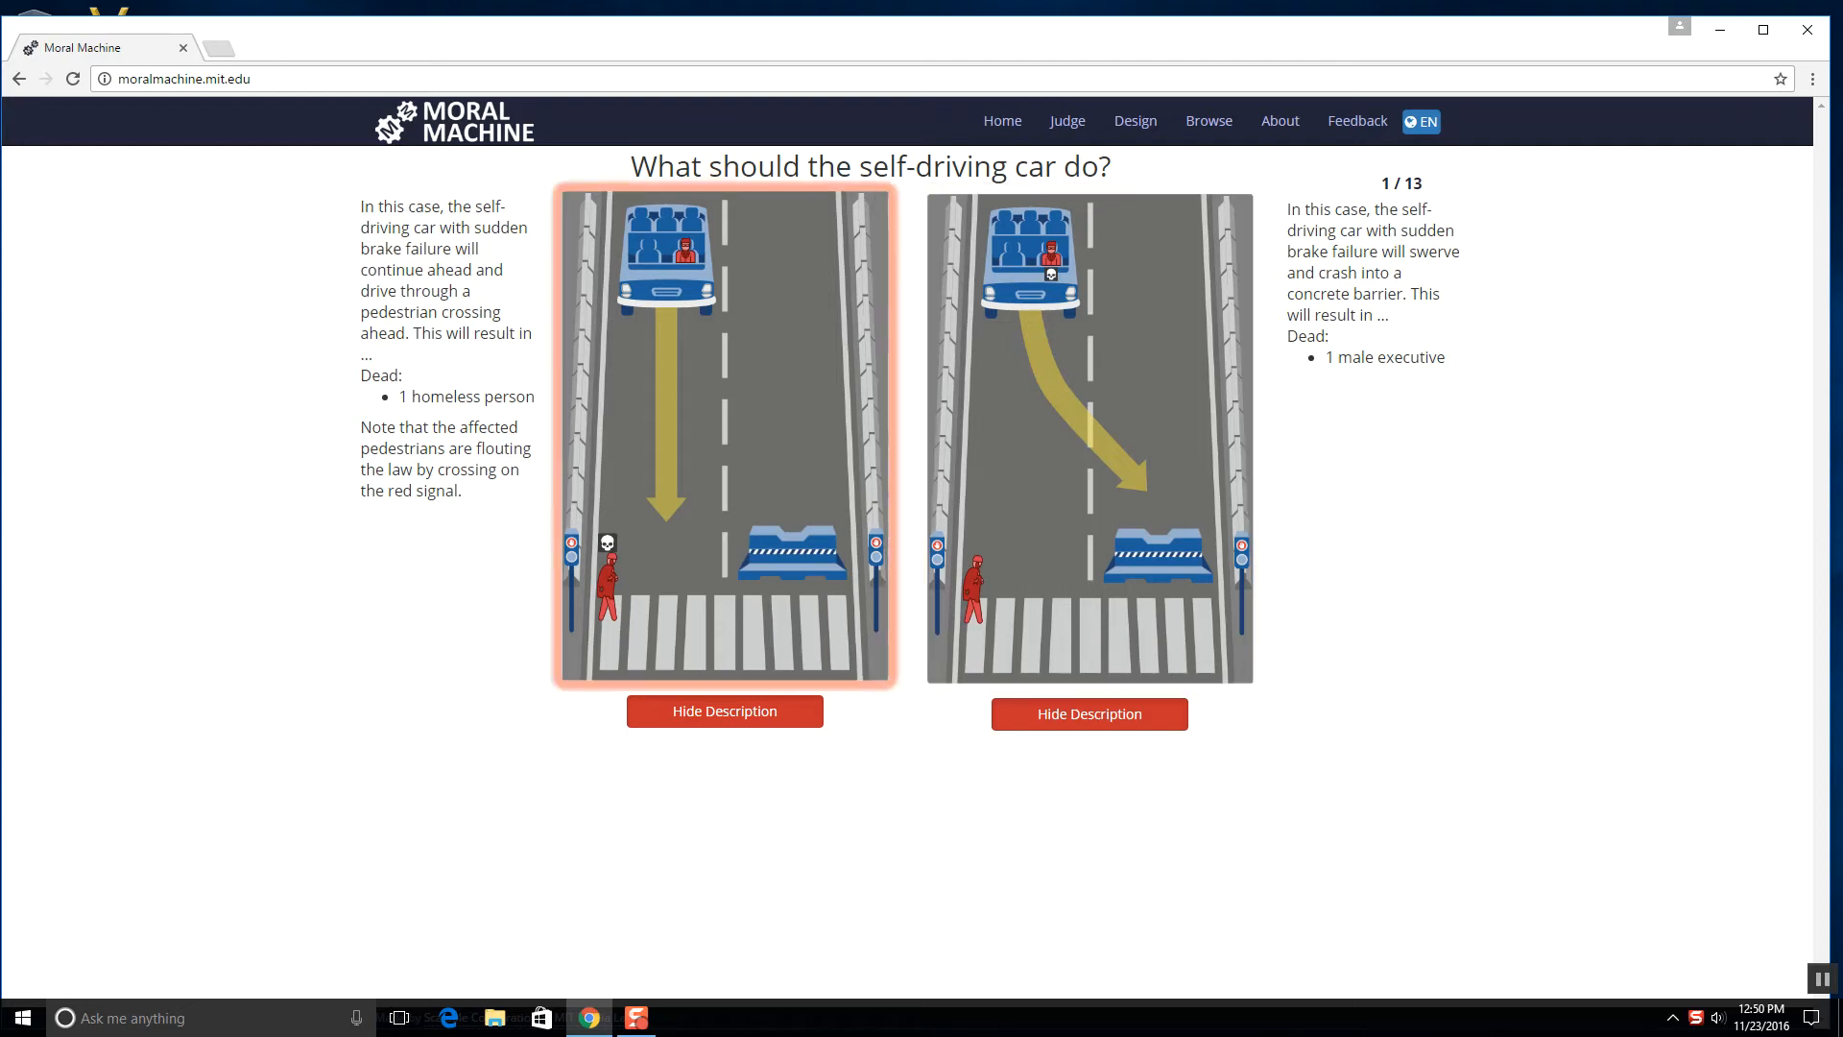
mouse_move(724, 442)
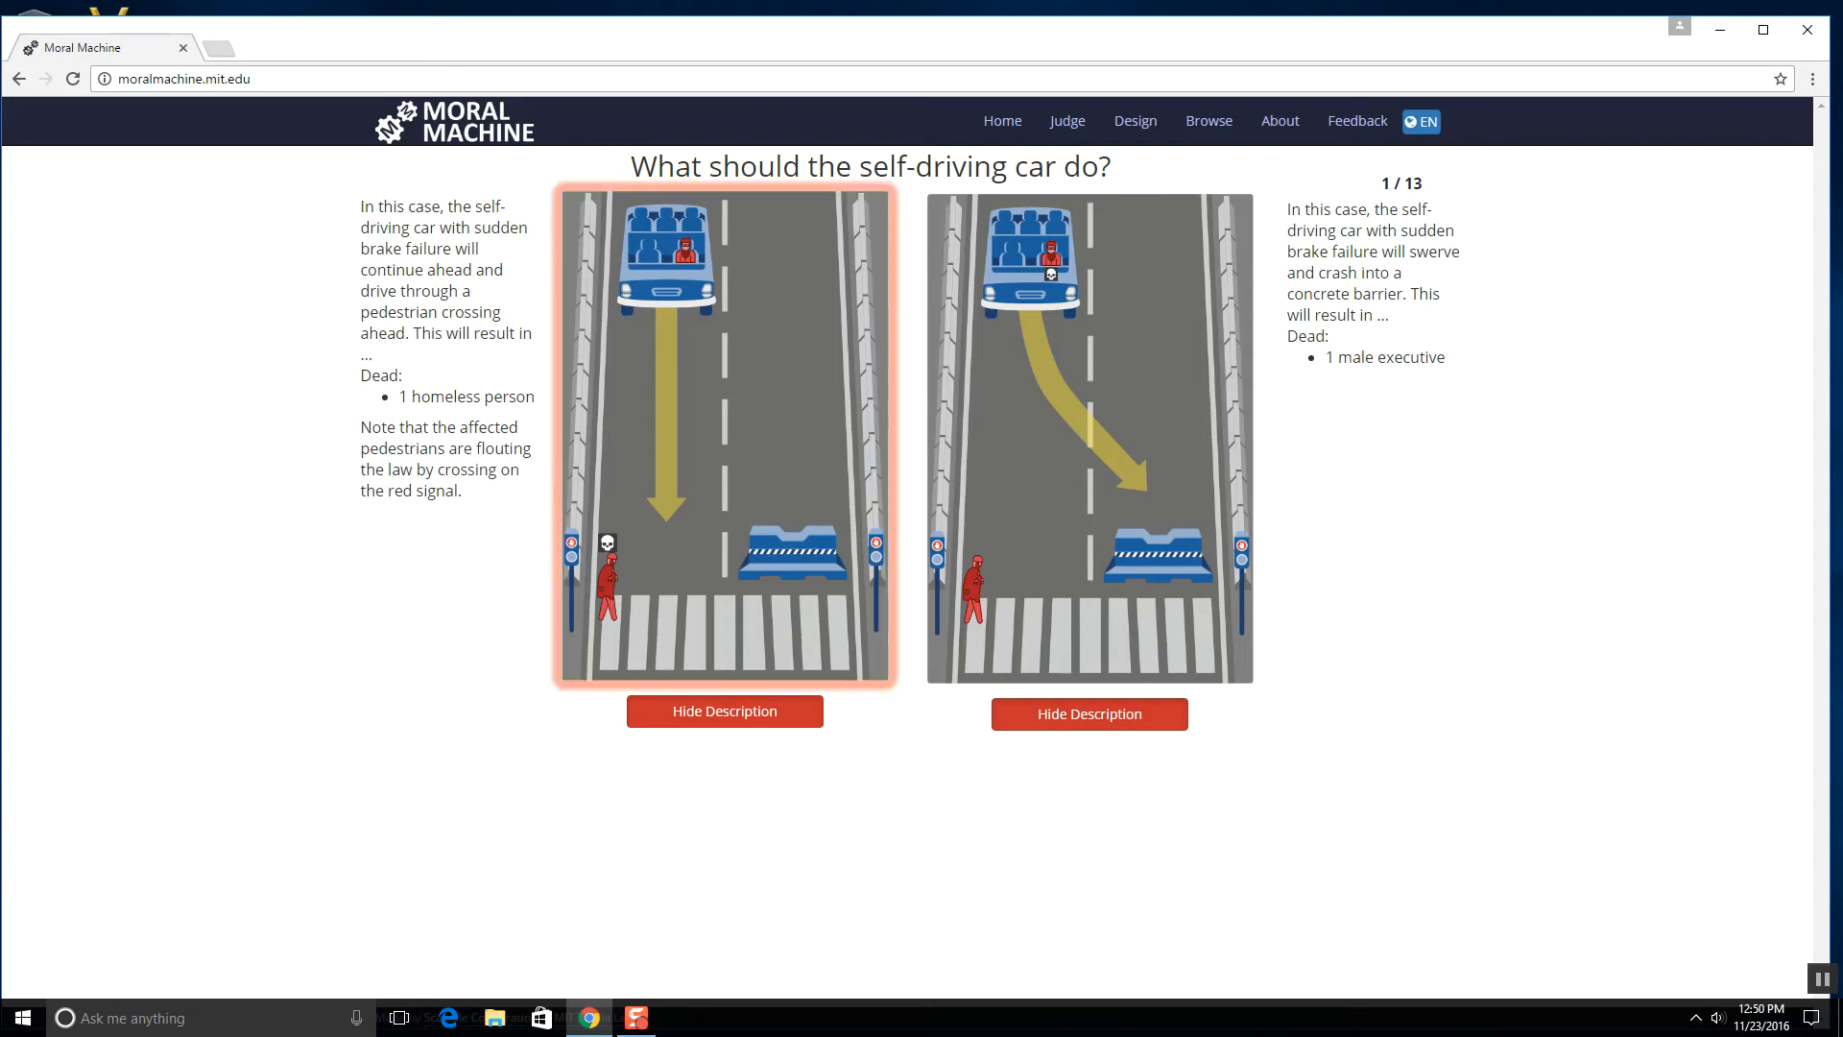
click(724, 435)
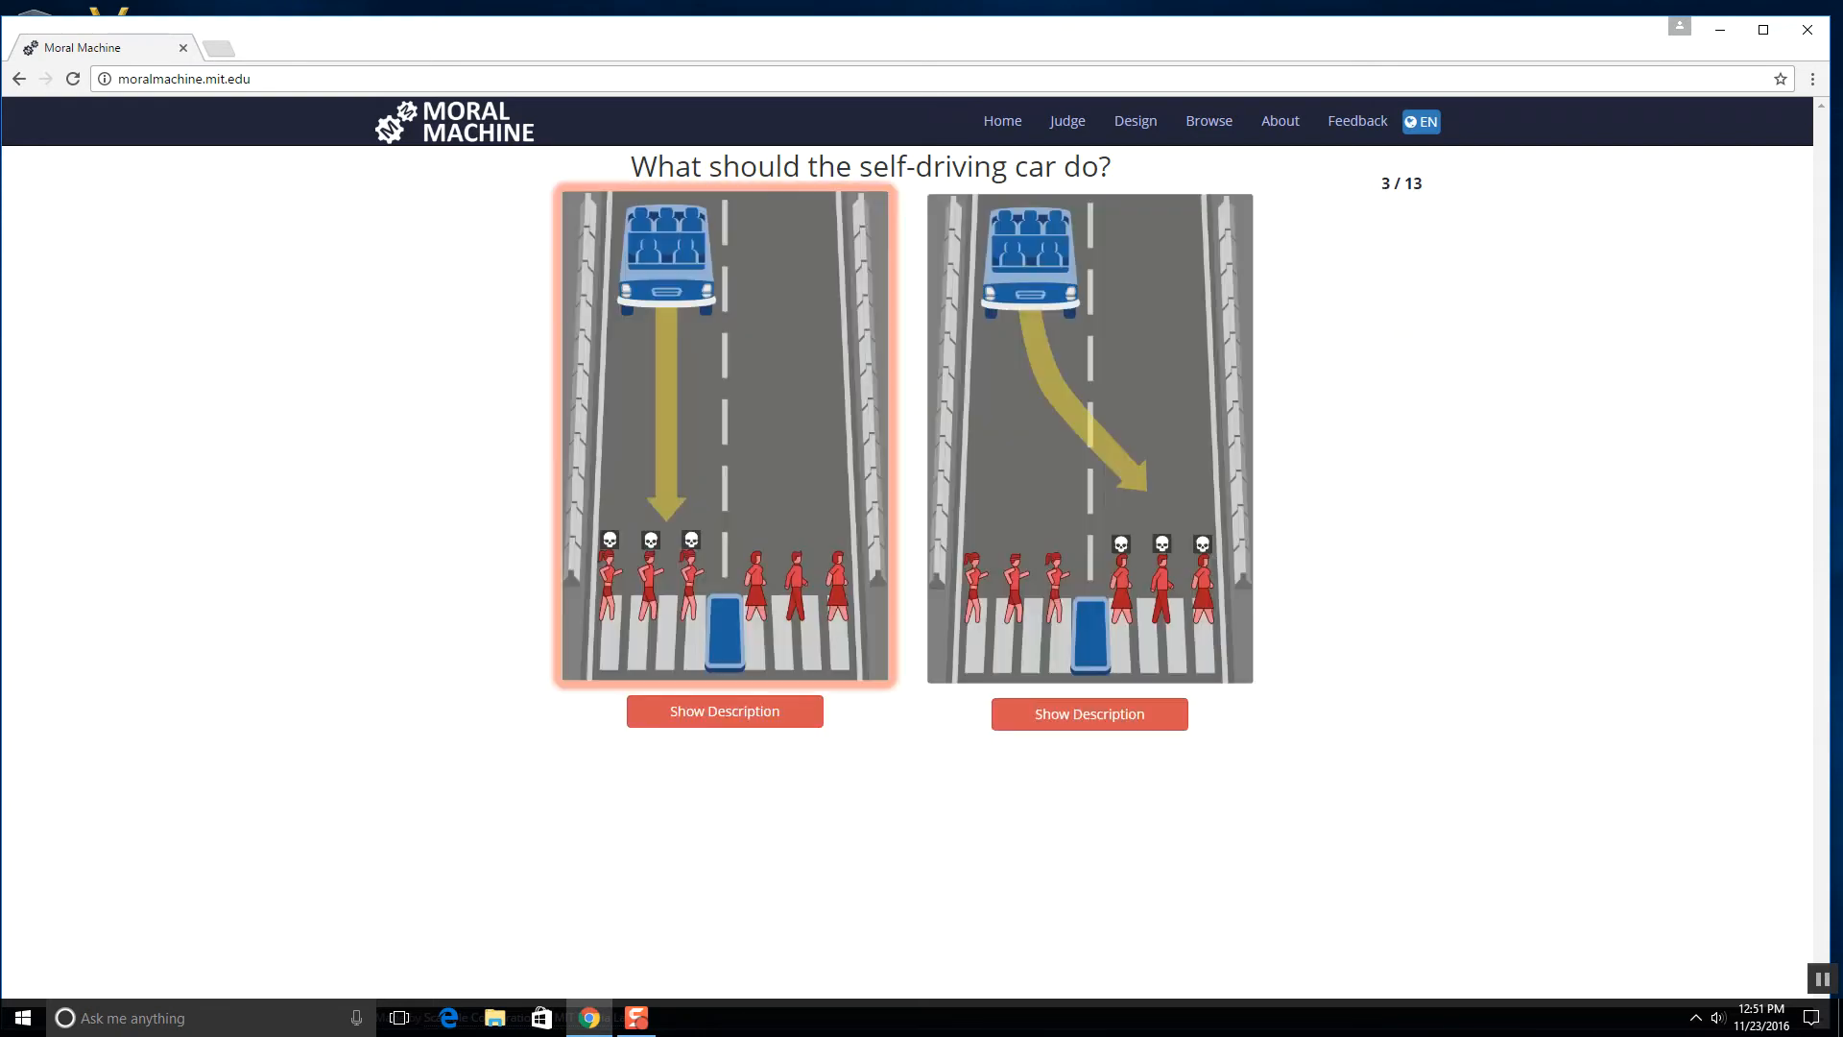
mouse_move(723, 437)
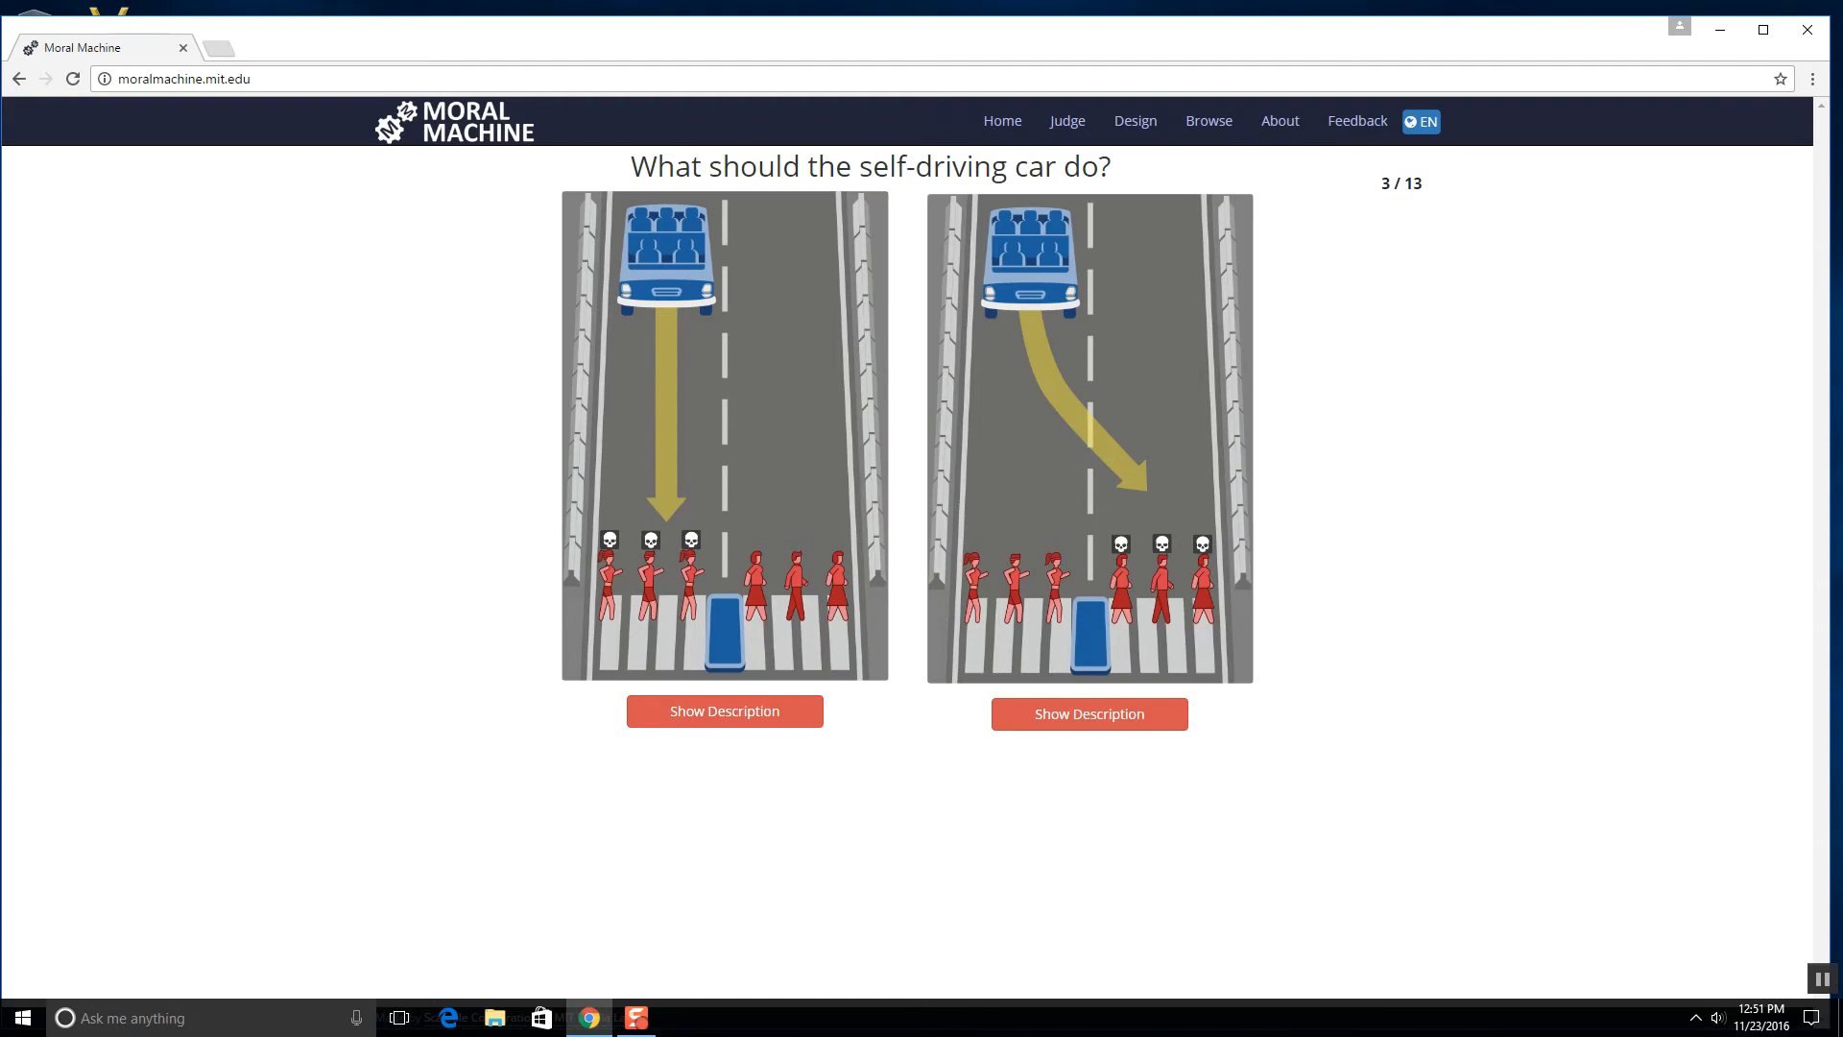
- Read the left description, pick the right scenario for dilemma 3 and the left for dilemma 4
click(724, 711)
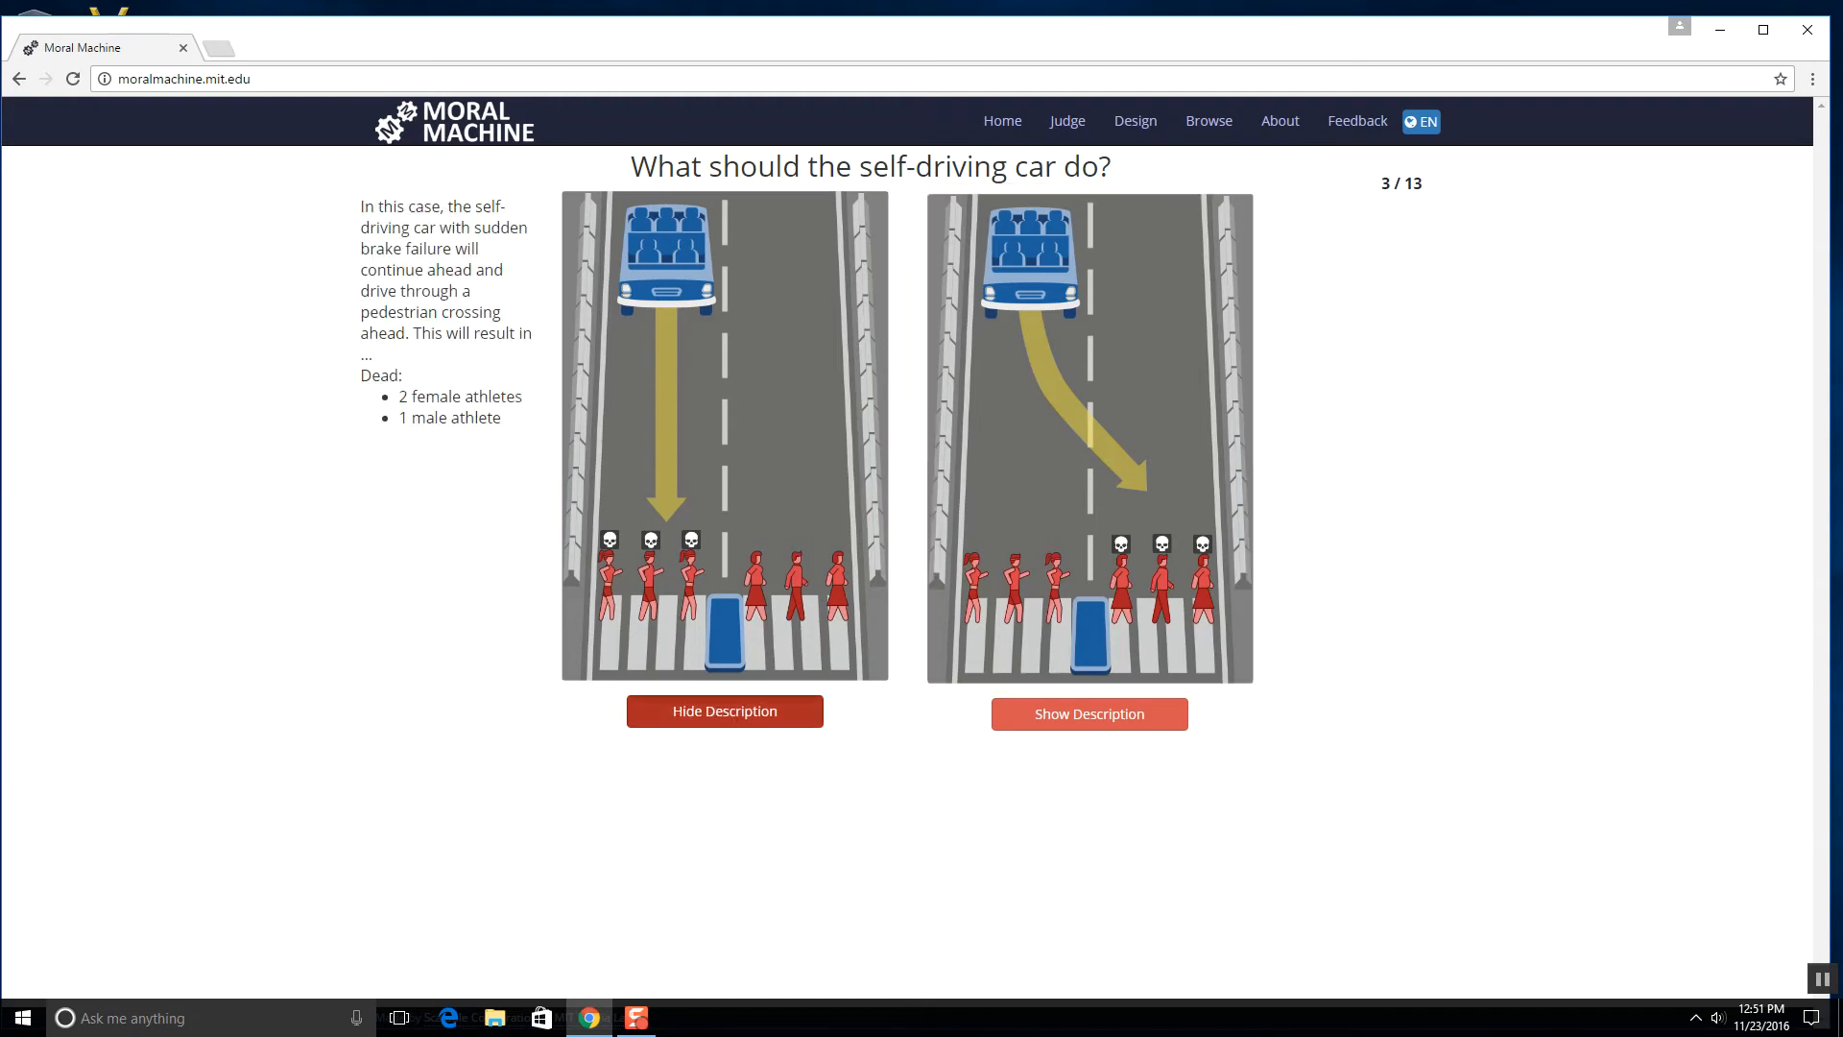
click(1089, 714)
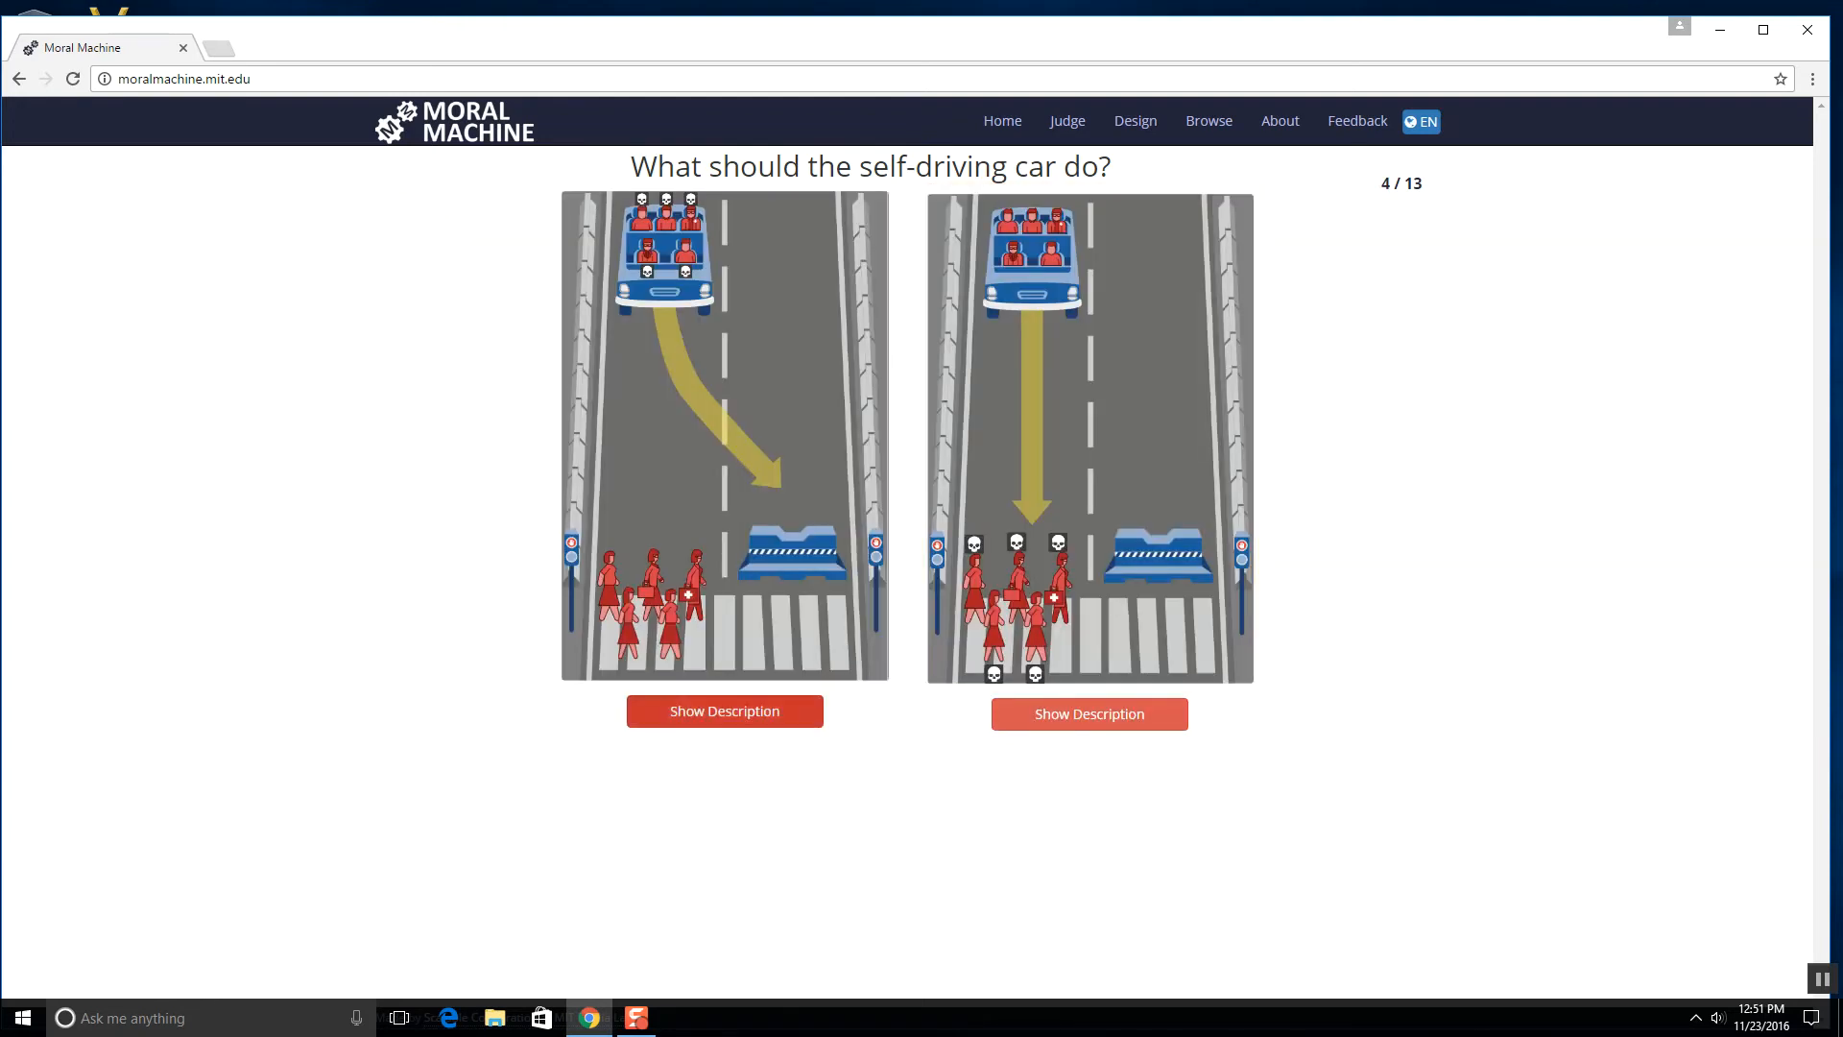
click(724, 710)
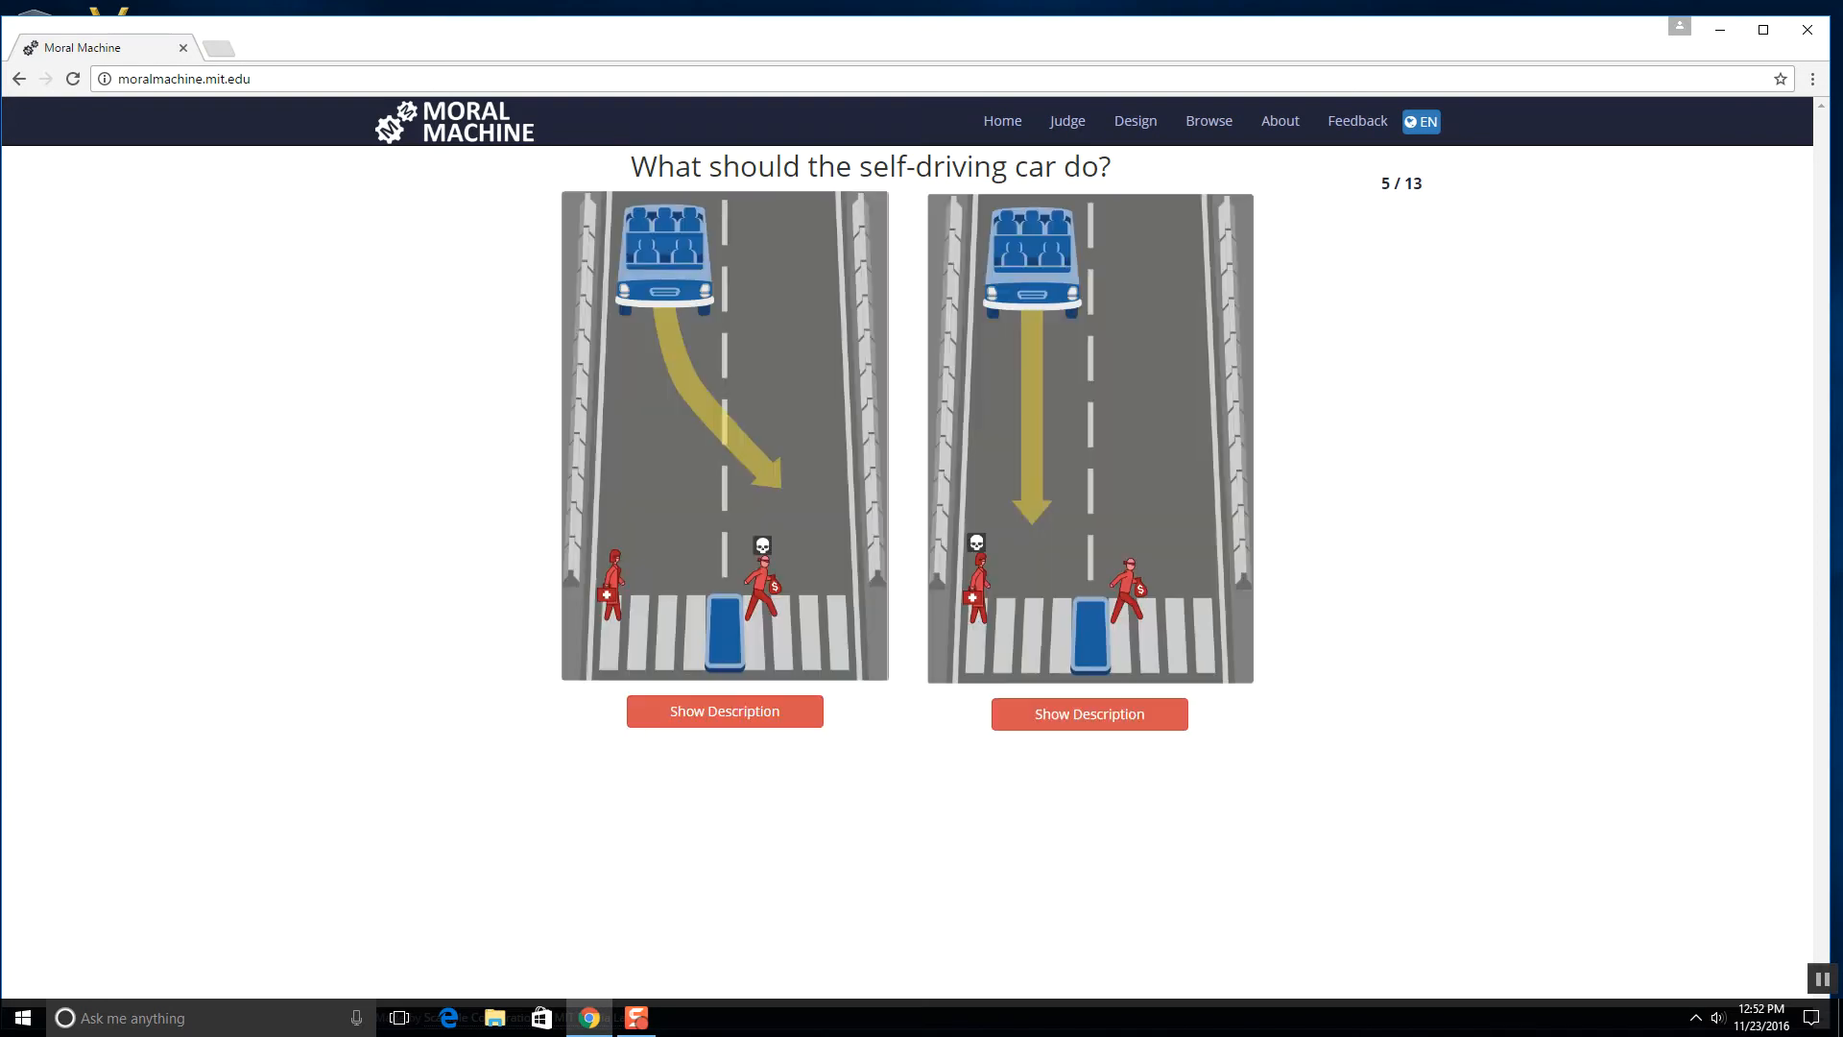
- Choose the car continuing ahead for dilemma 5, answer dilemma 6, and hit the cats and dogs in dilemma 7
click(1086, 710)
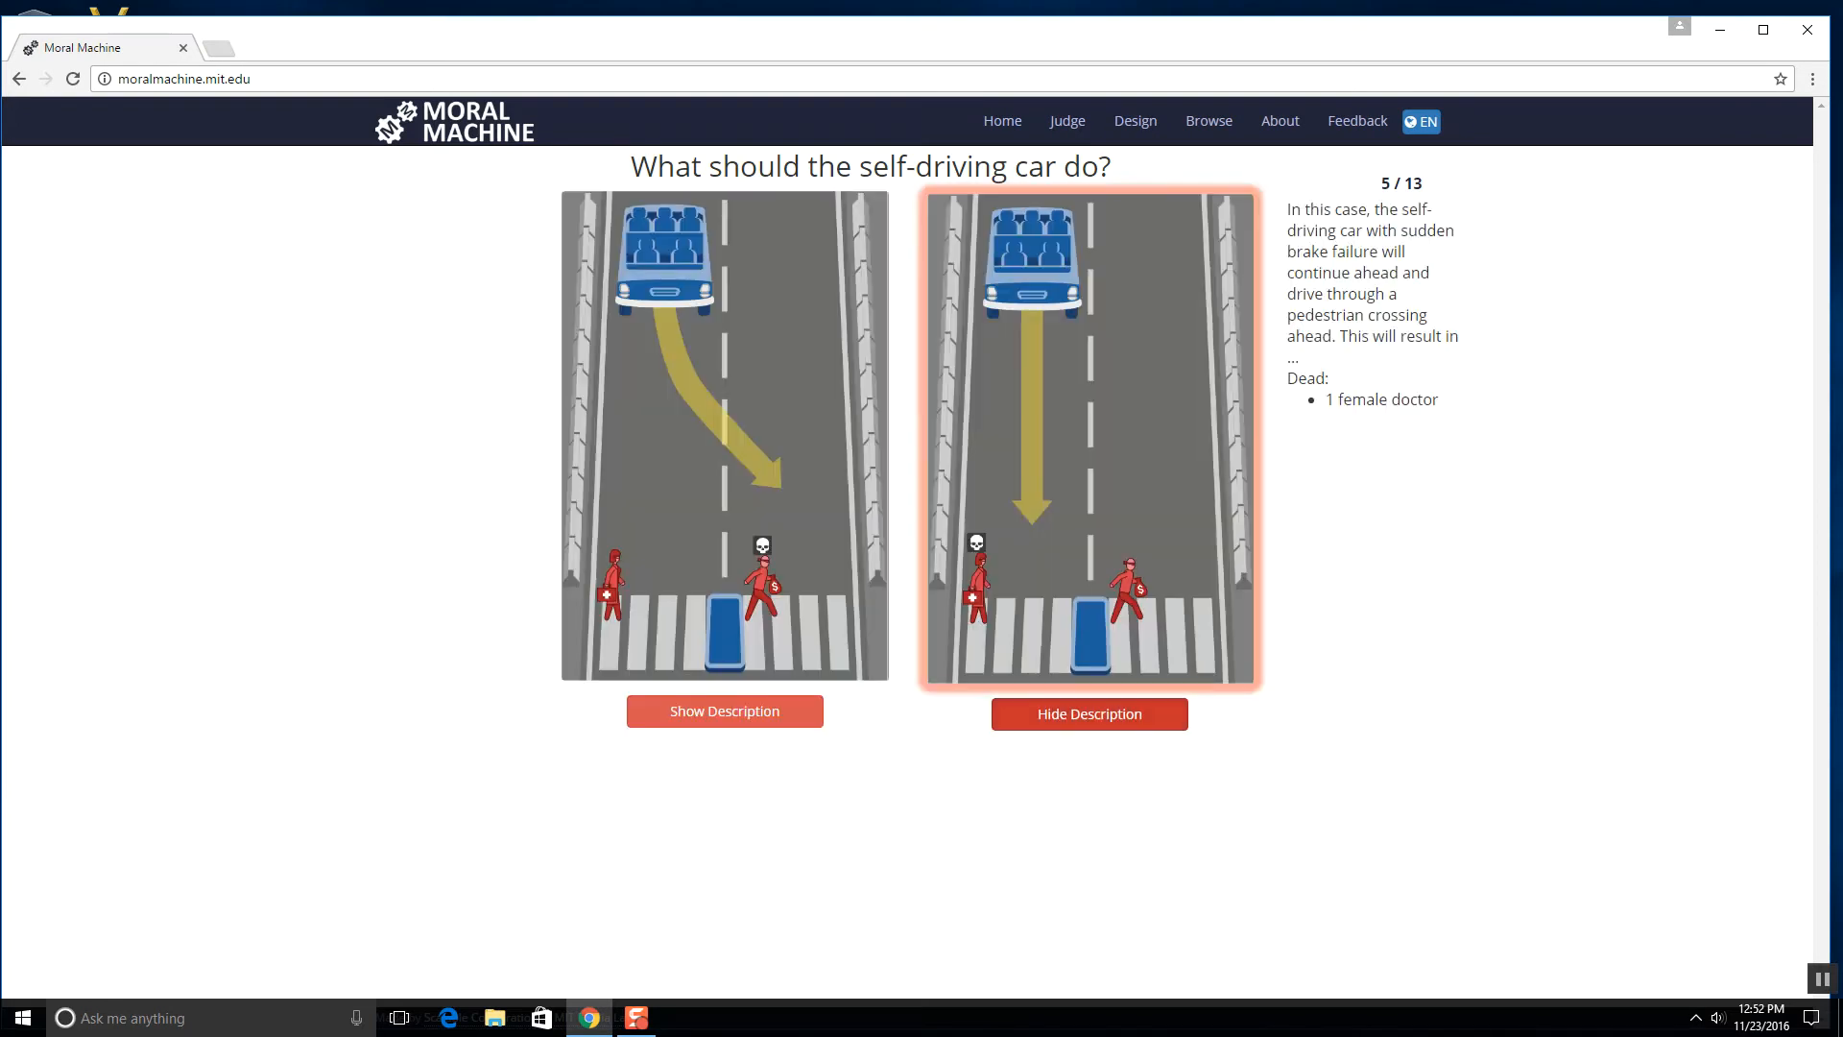
click(724, 711)
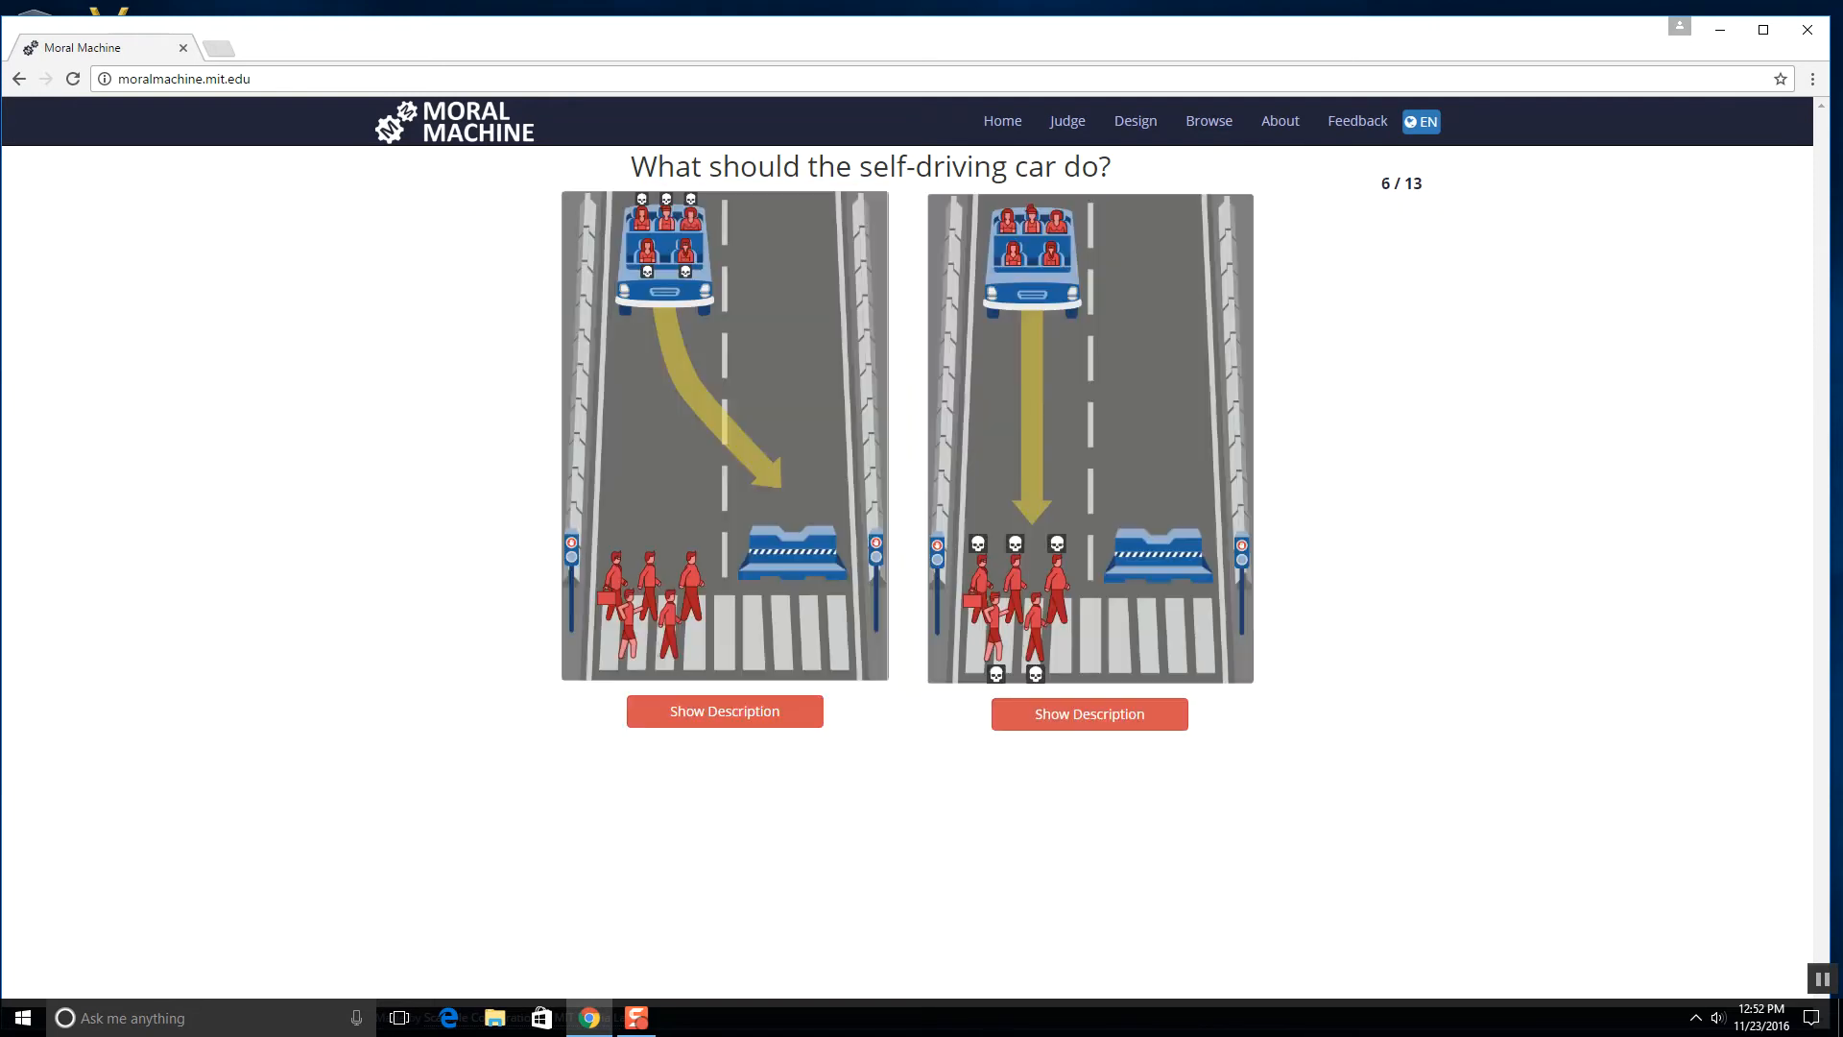
click(723, 710)
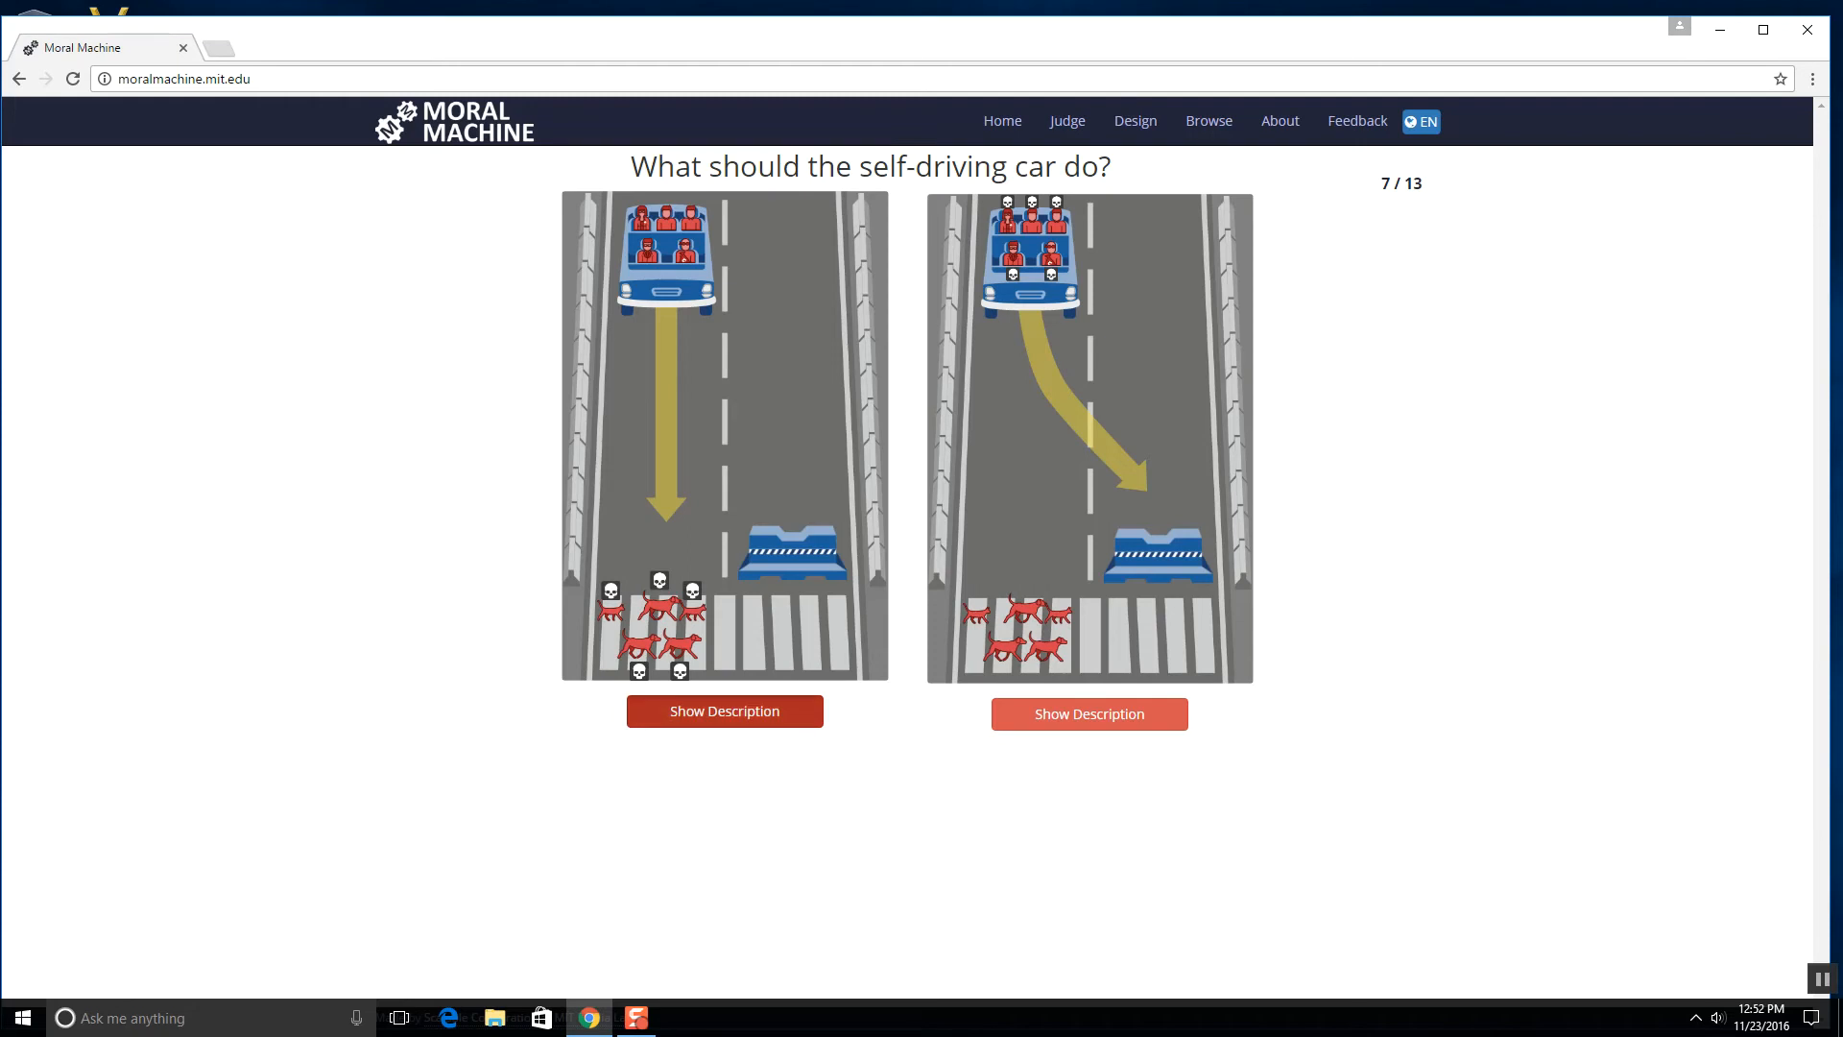
click(724, 710)
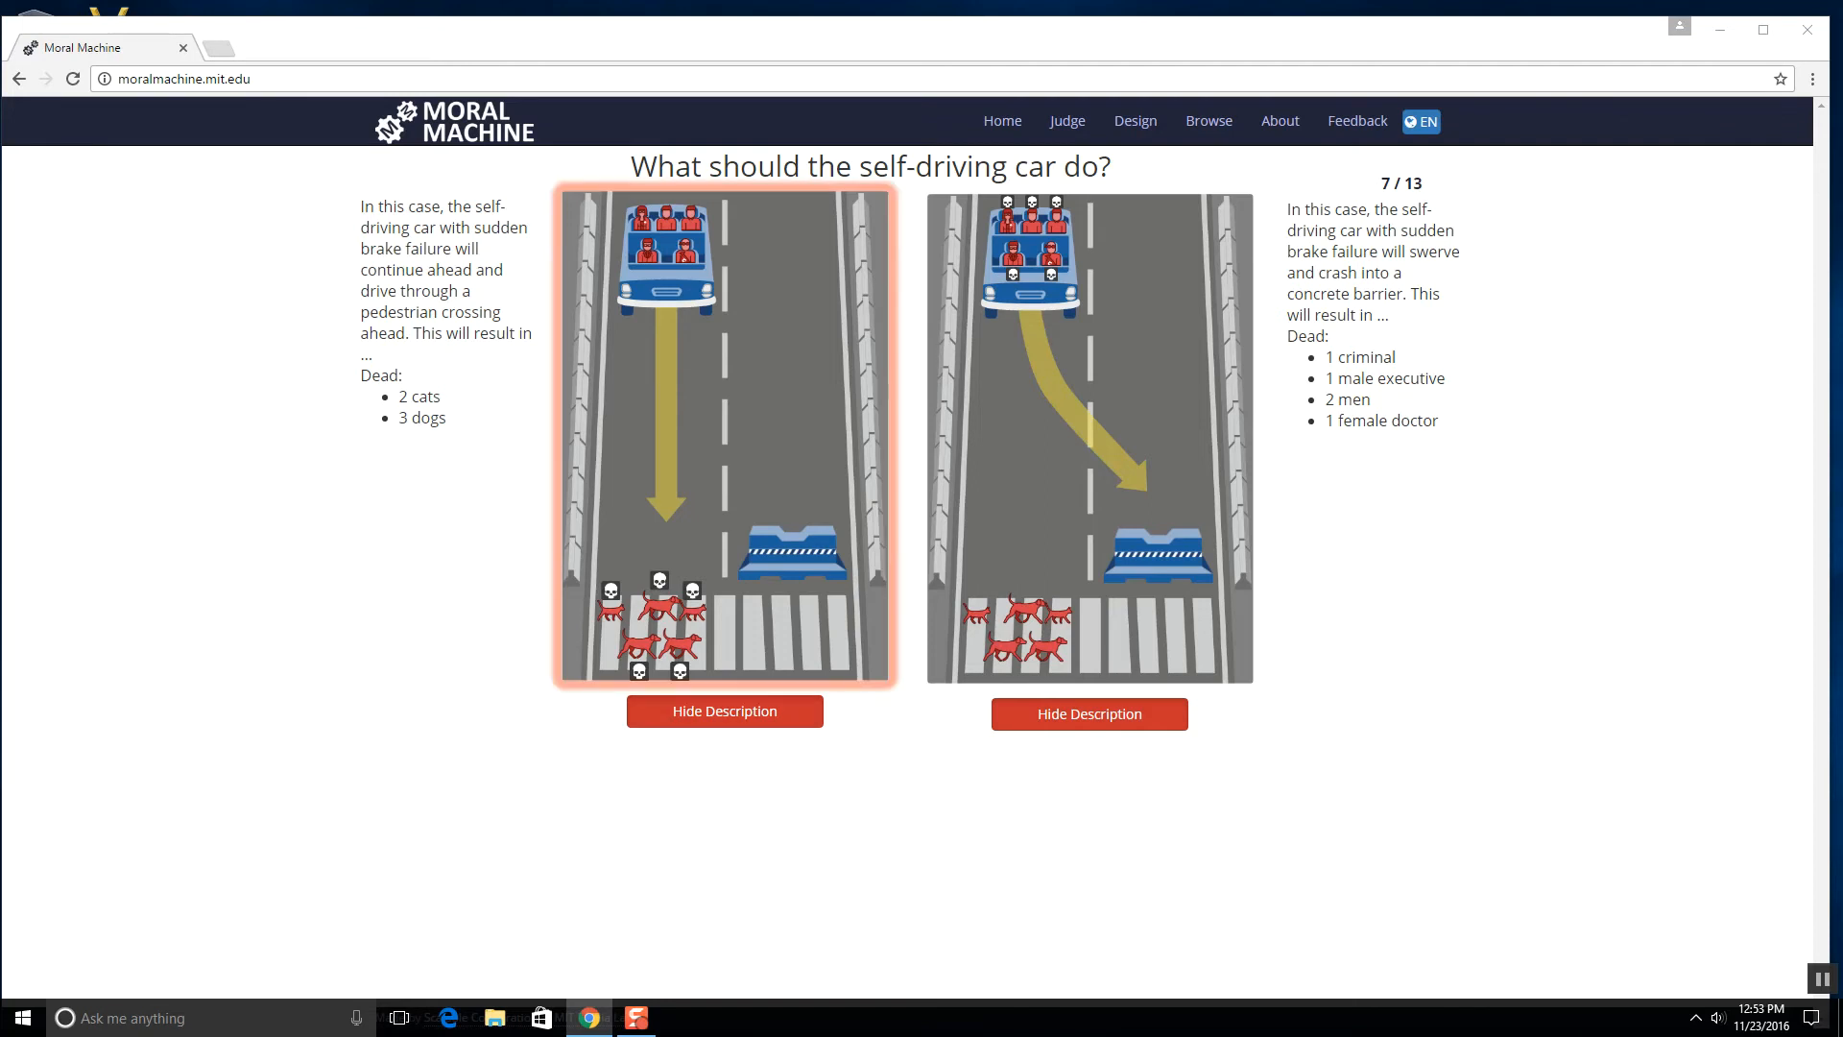
click(724, 436)
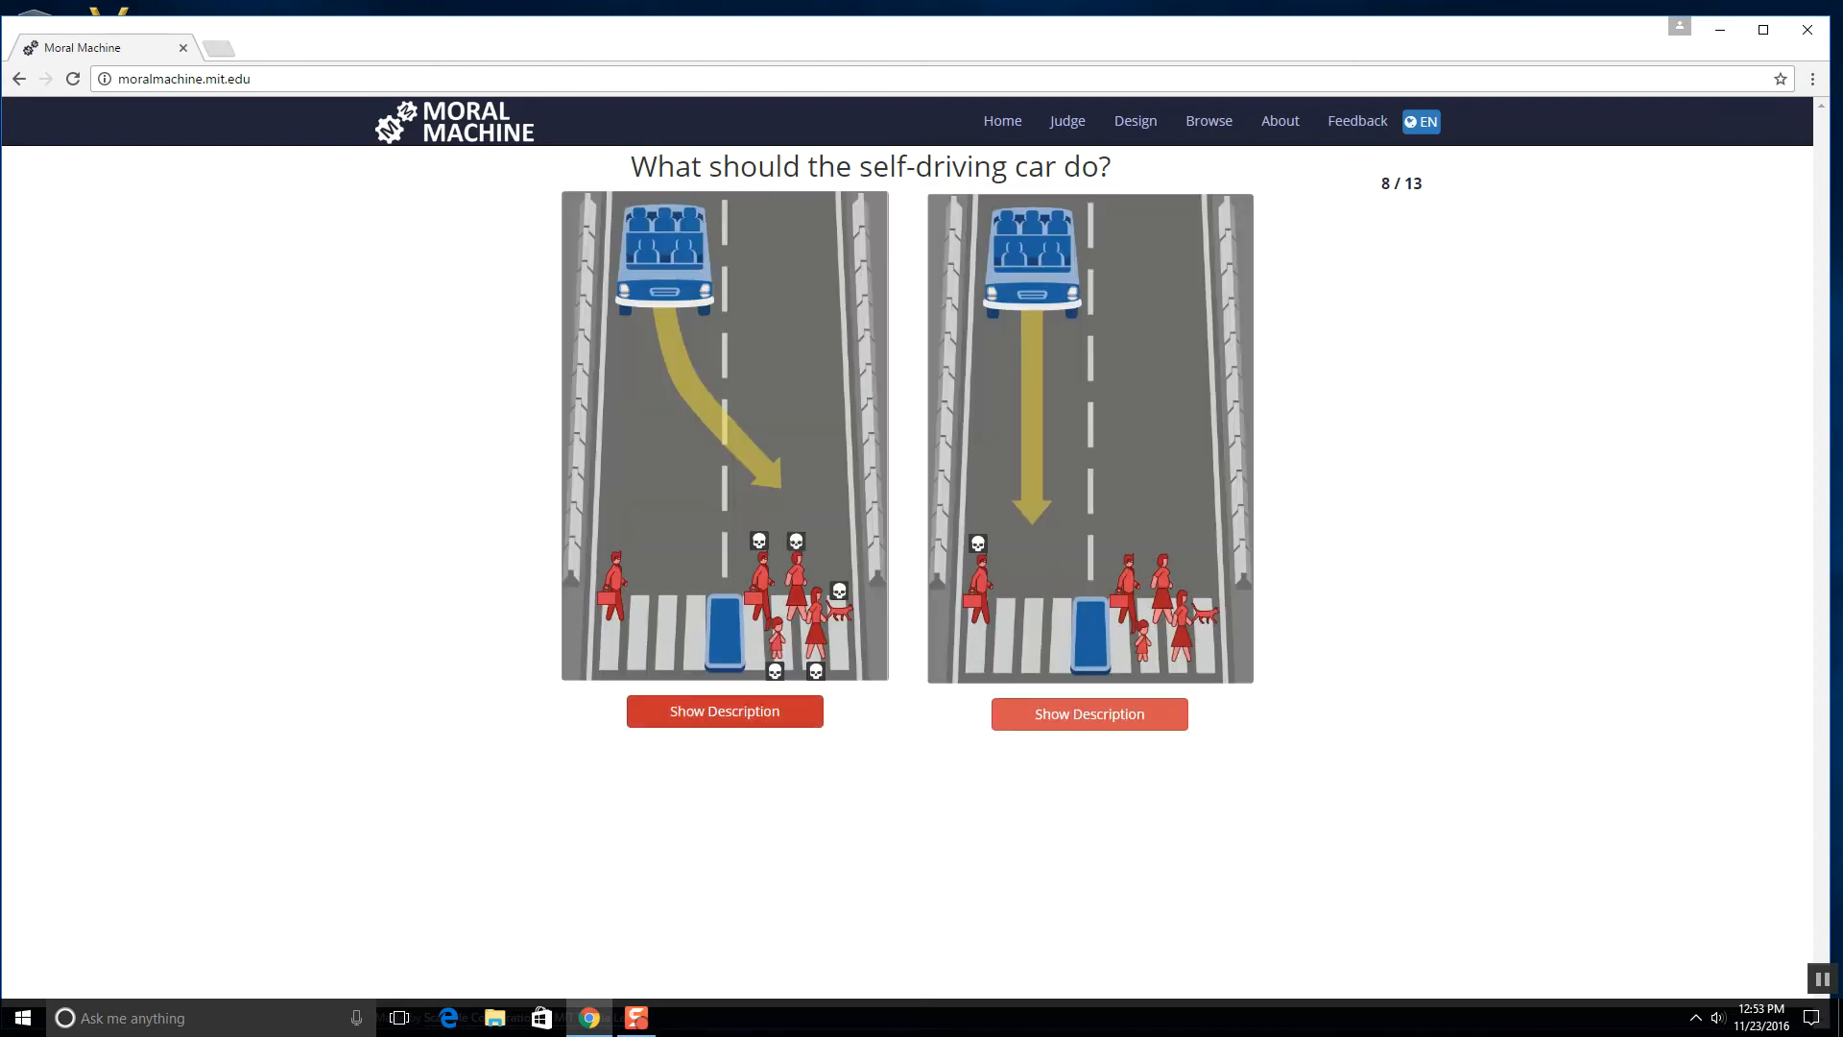
- Choose continuing ahead for dilemma 8, answer dilemma 9, and choose swerving for dilemma 10
click(724, 711)
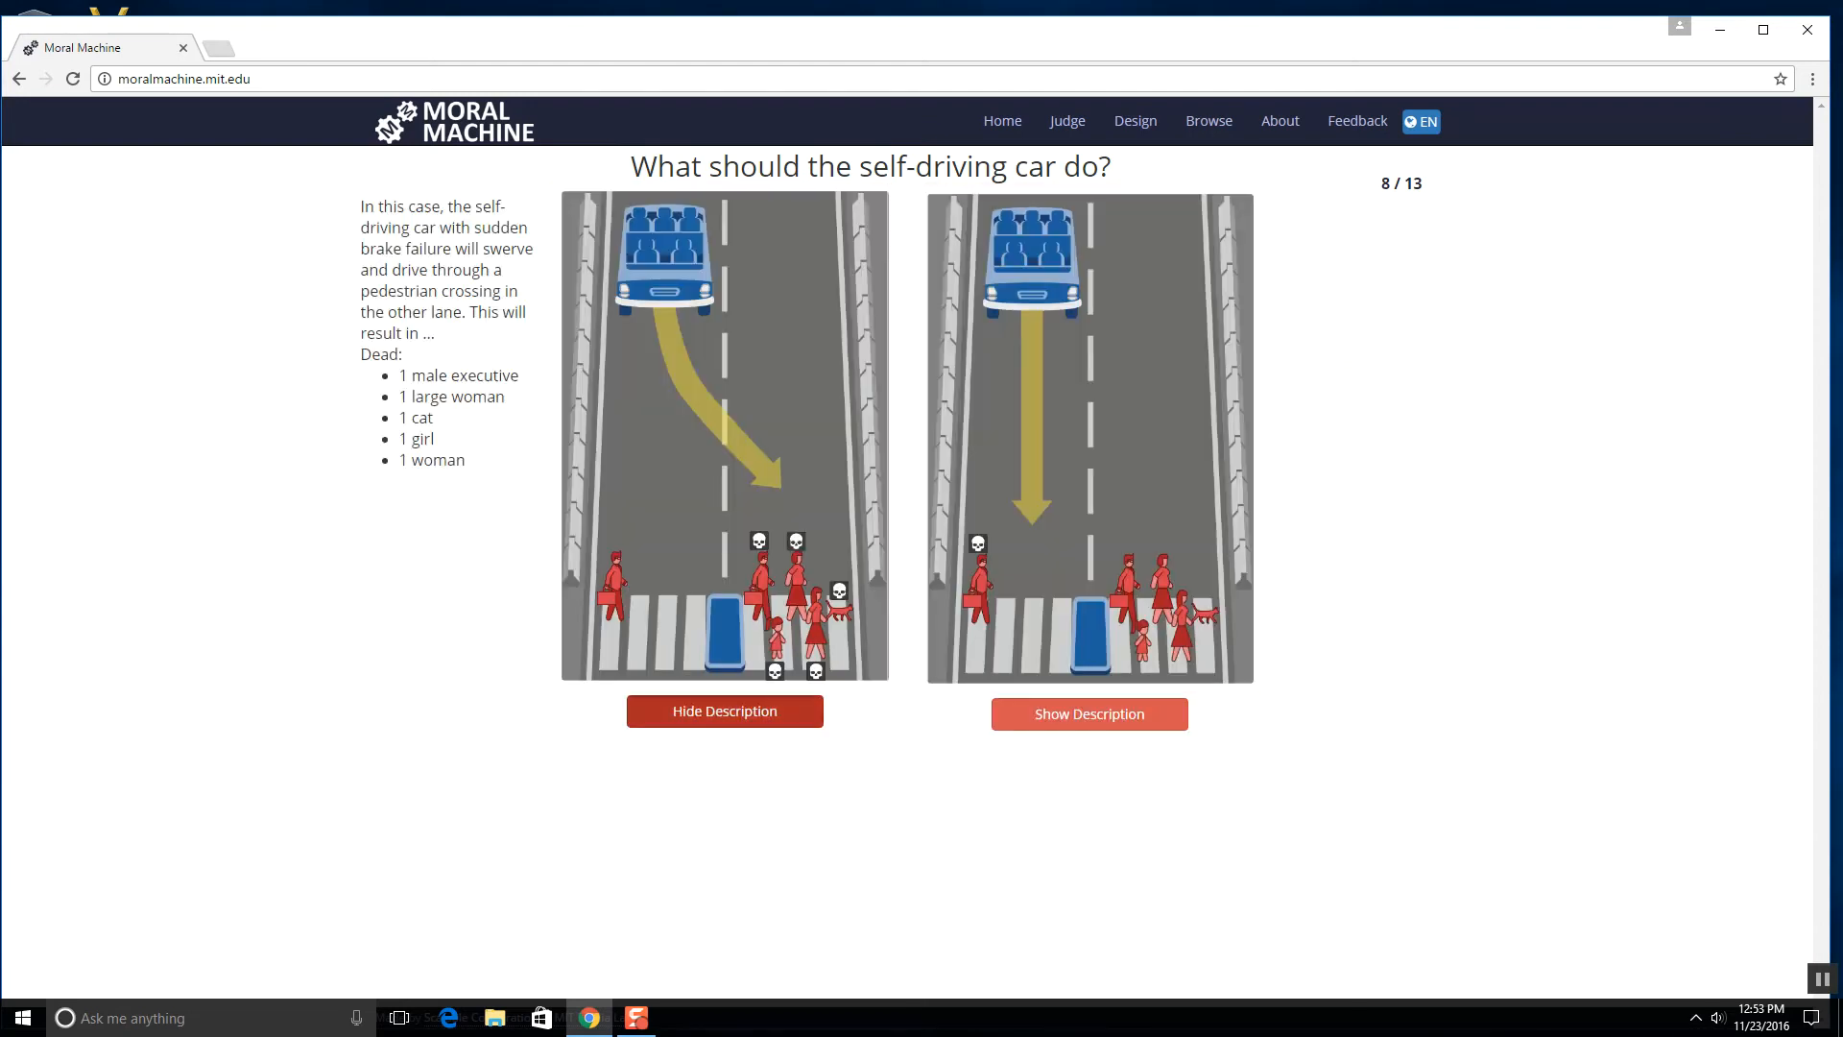
click(1087, 714)
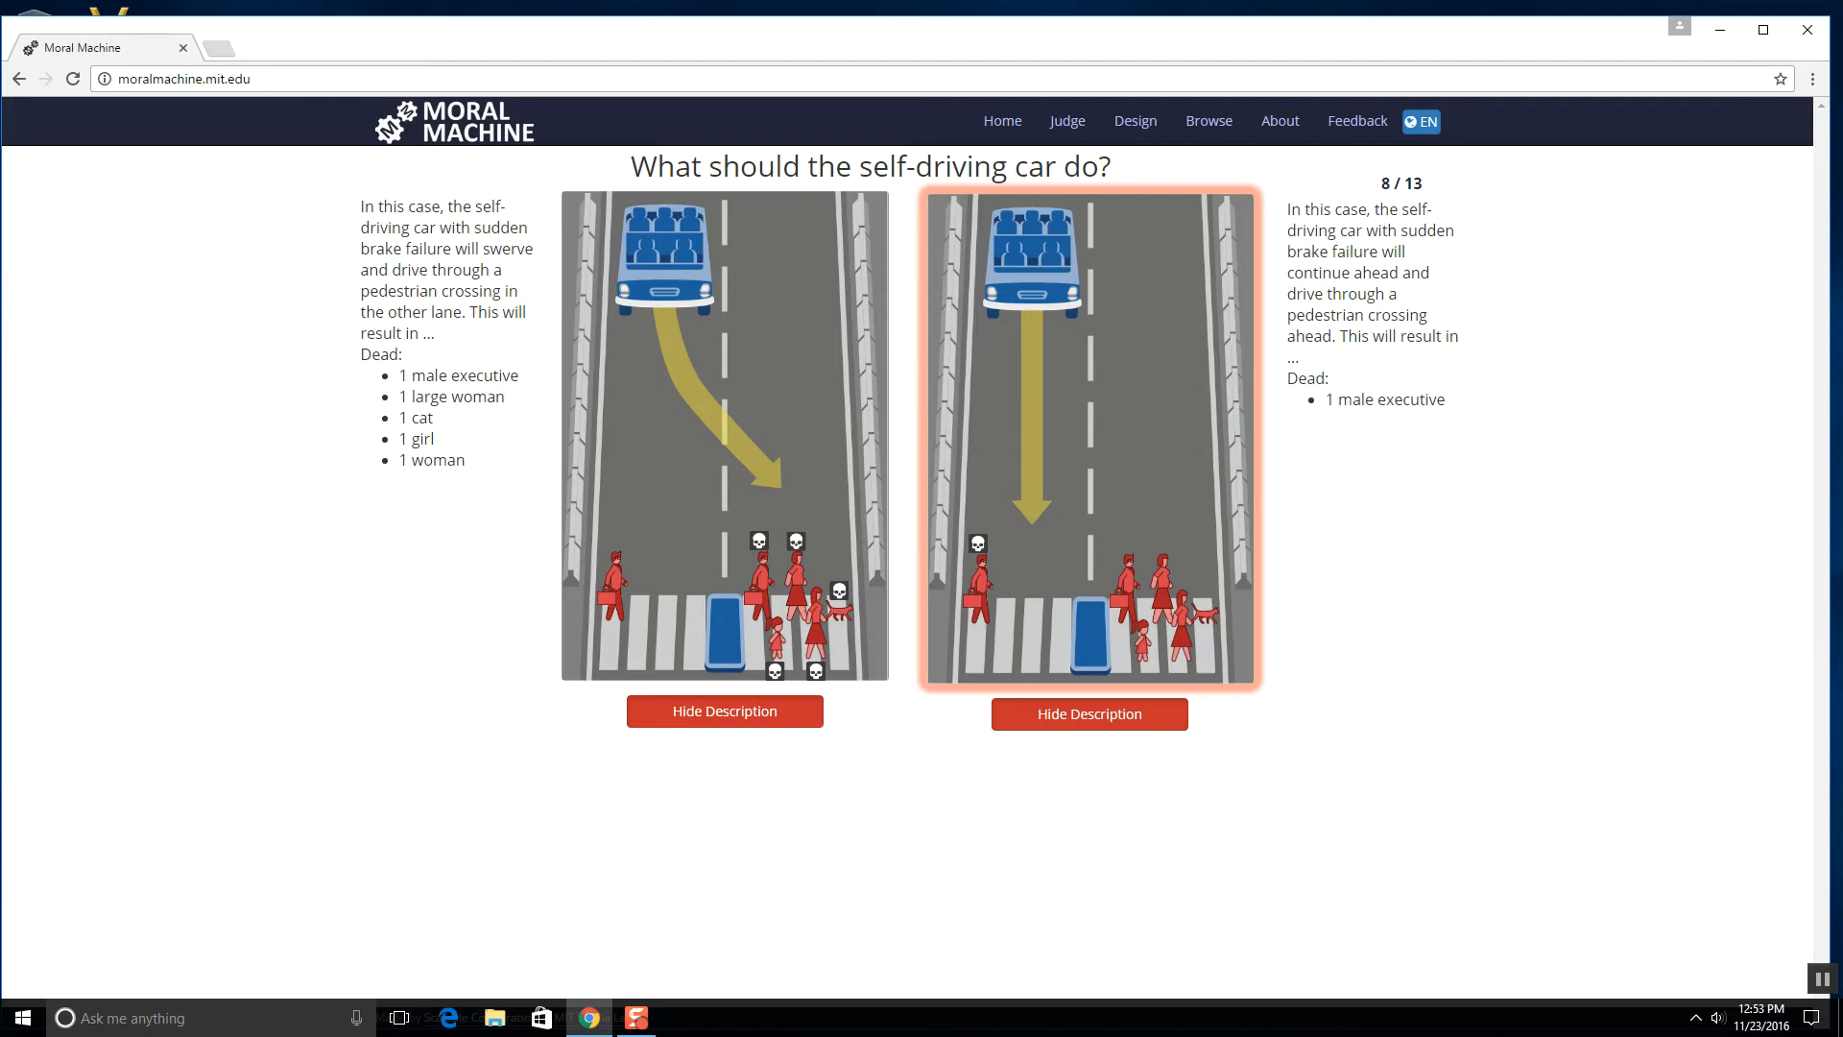
click(1089, 436)
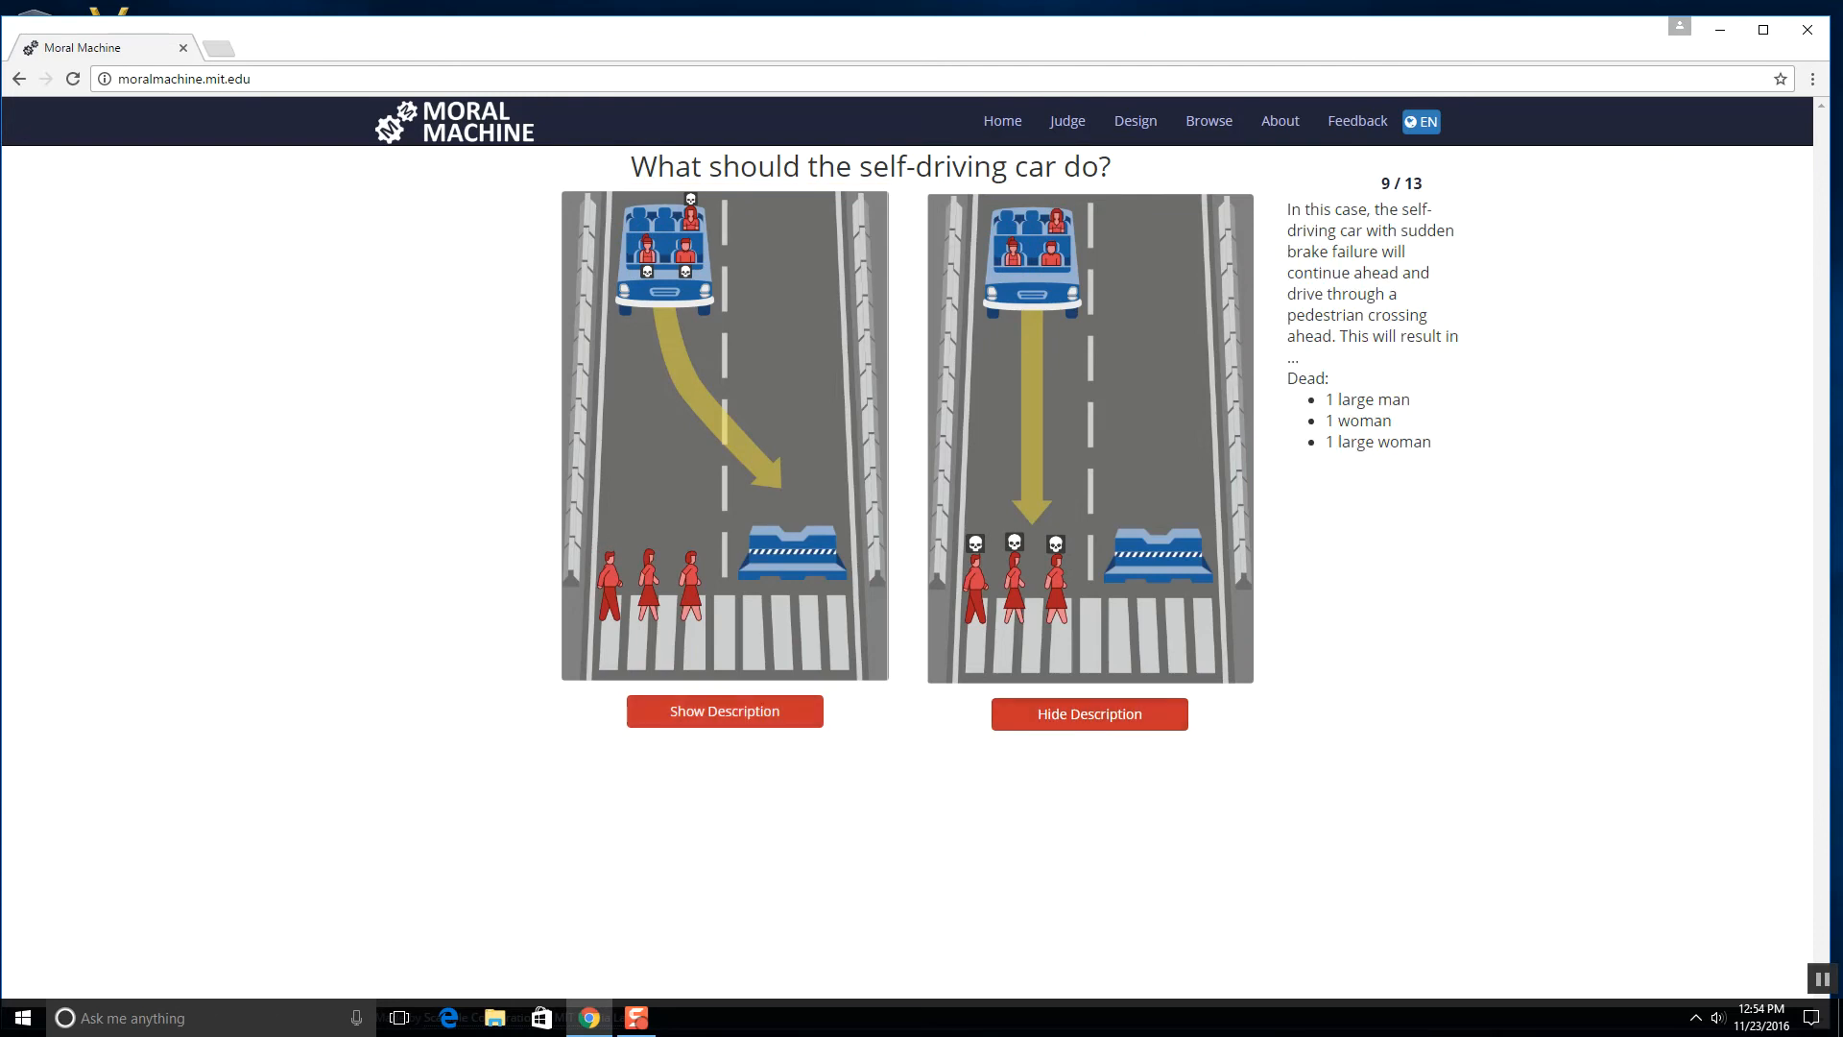
click(724, 710)
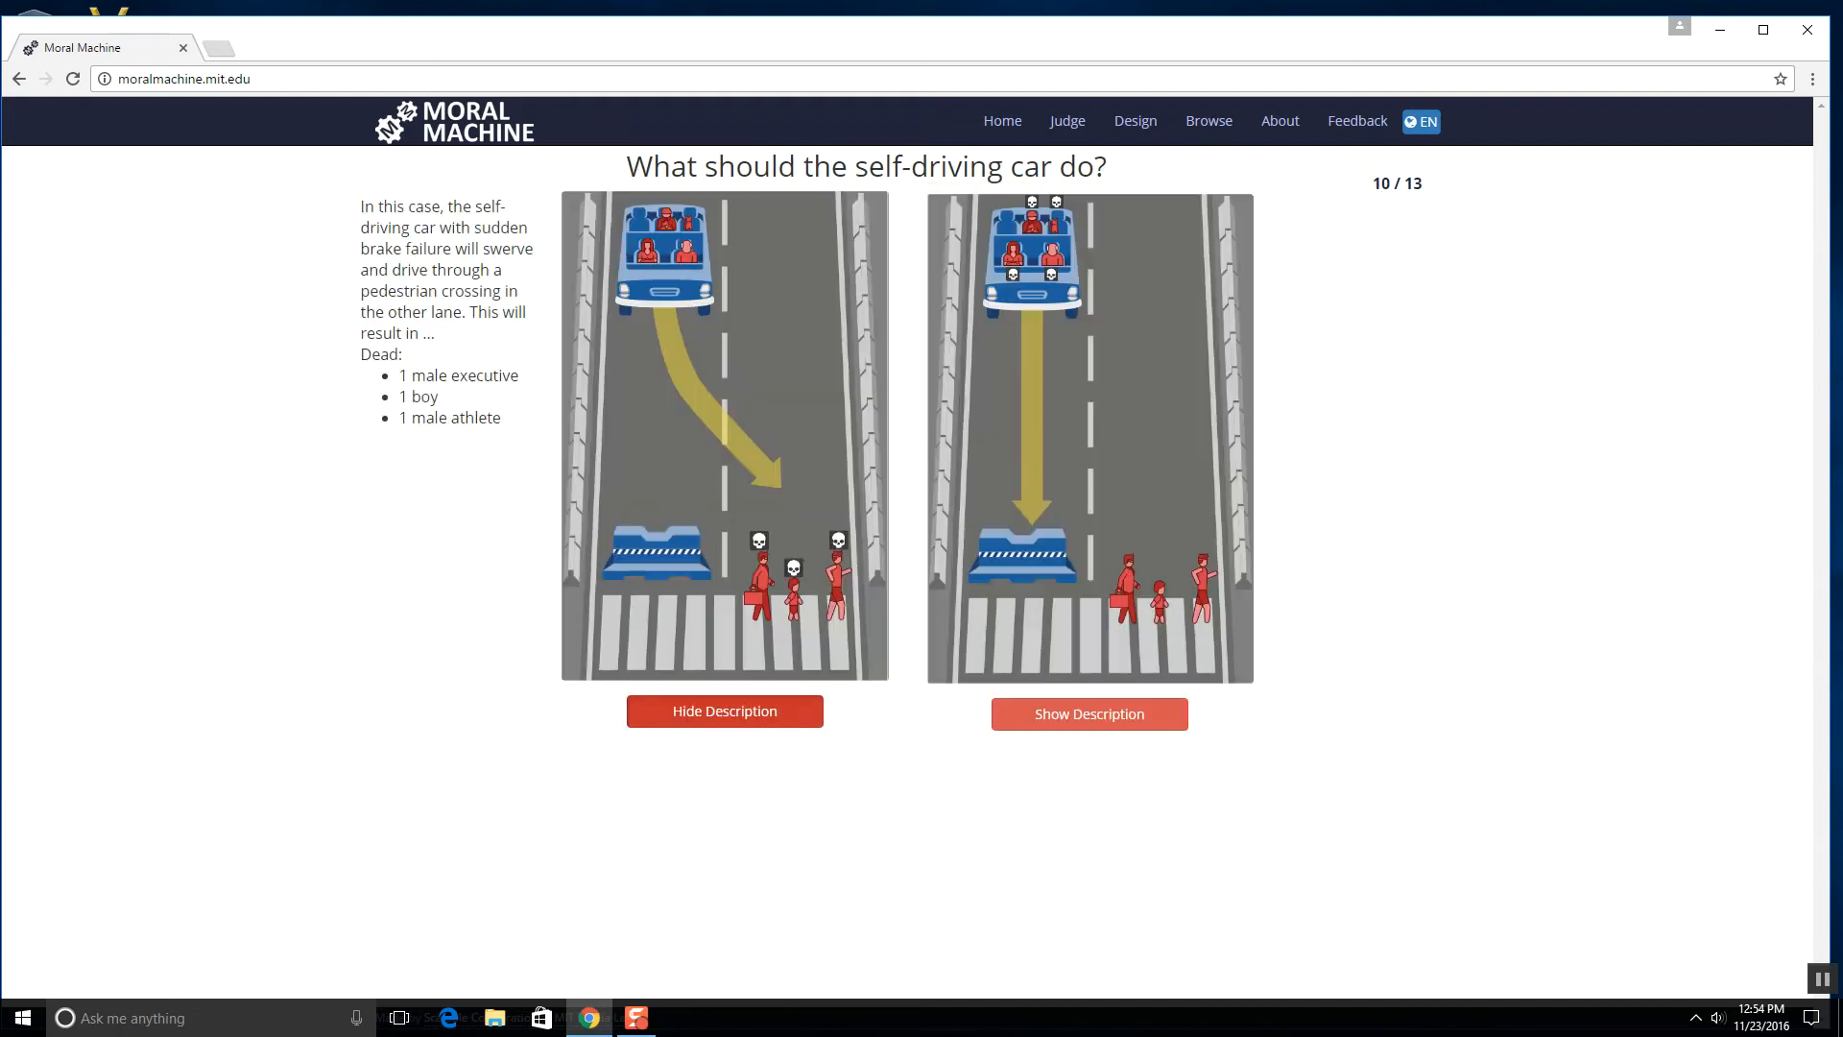
click(1087, 714)
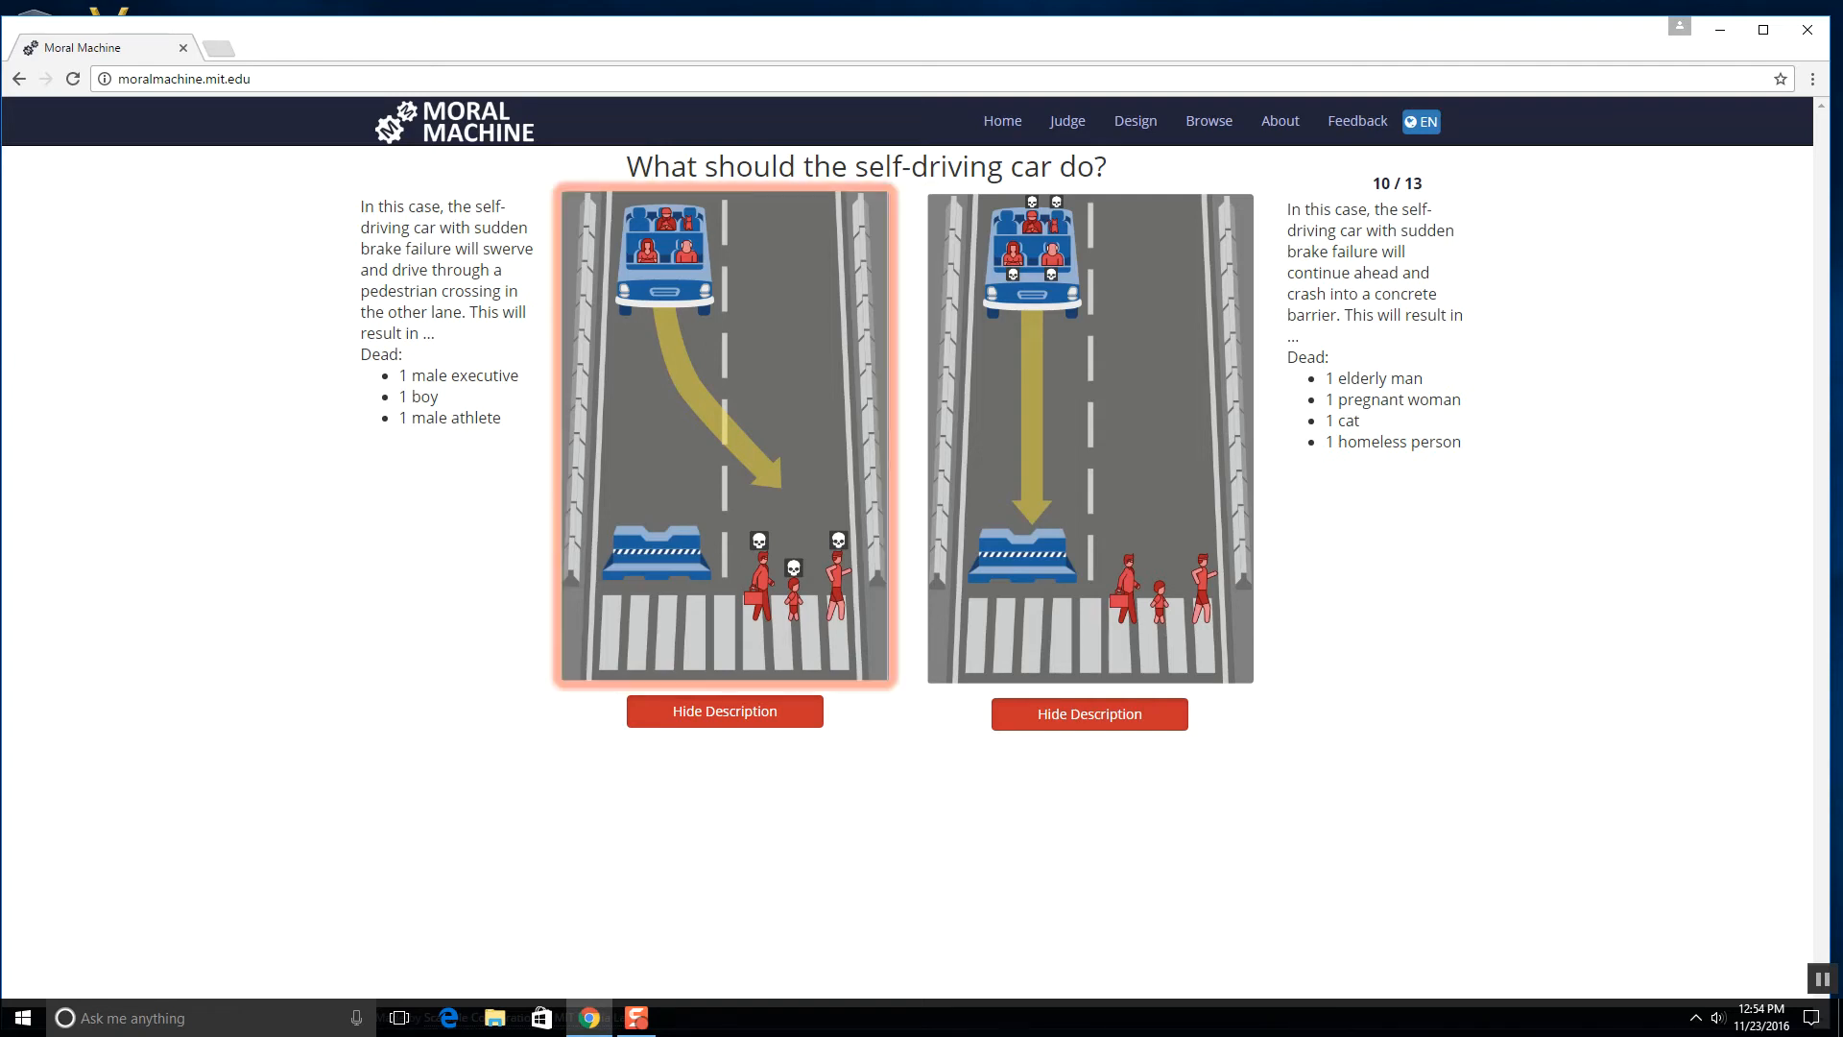
click(724, 436)
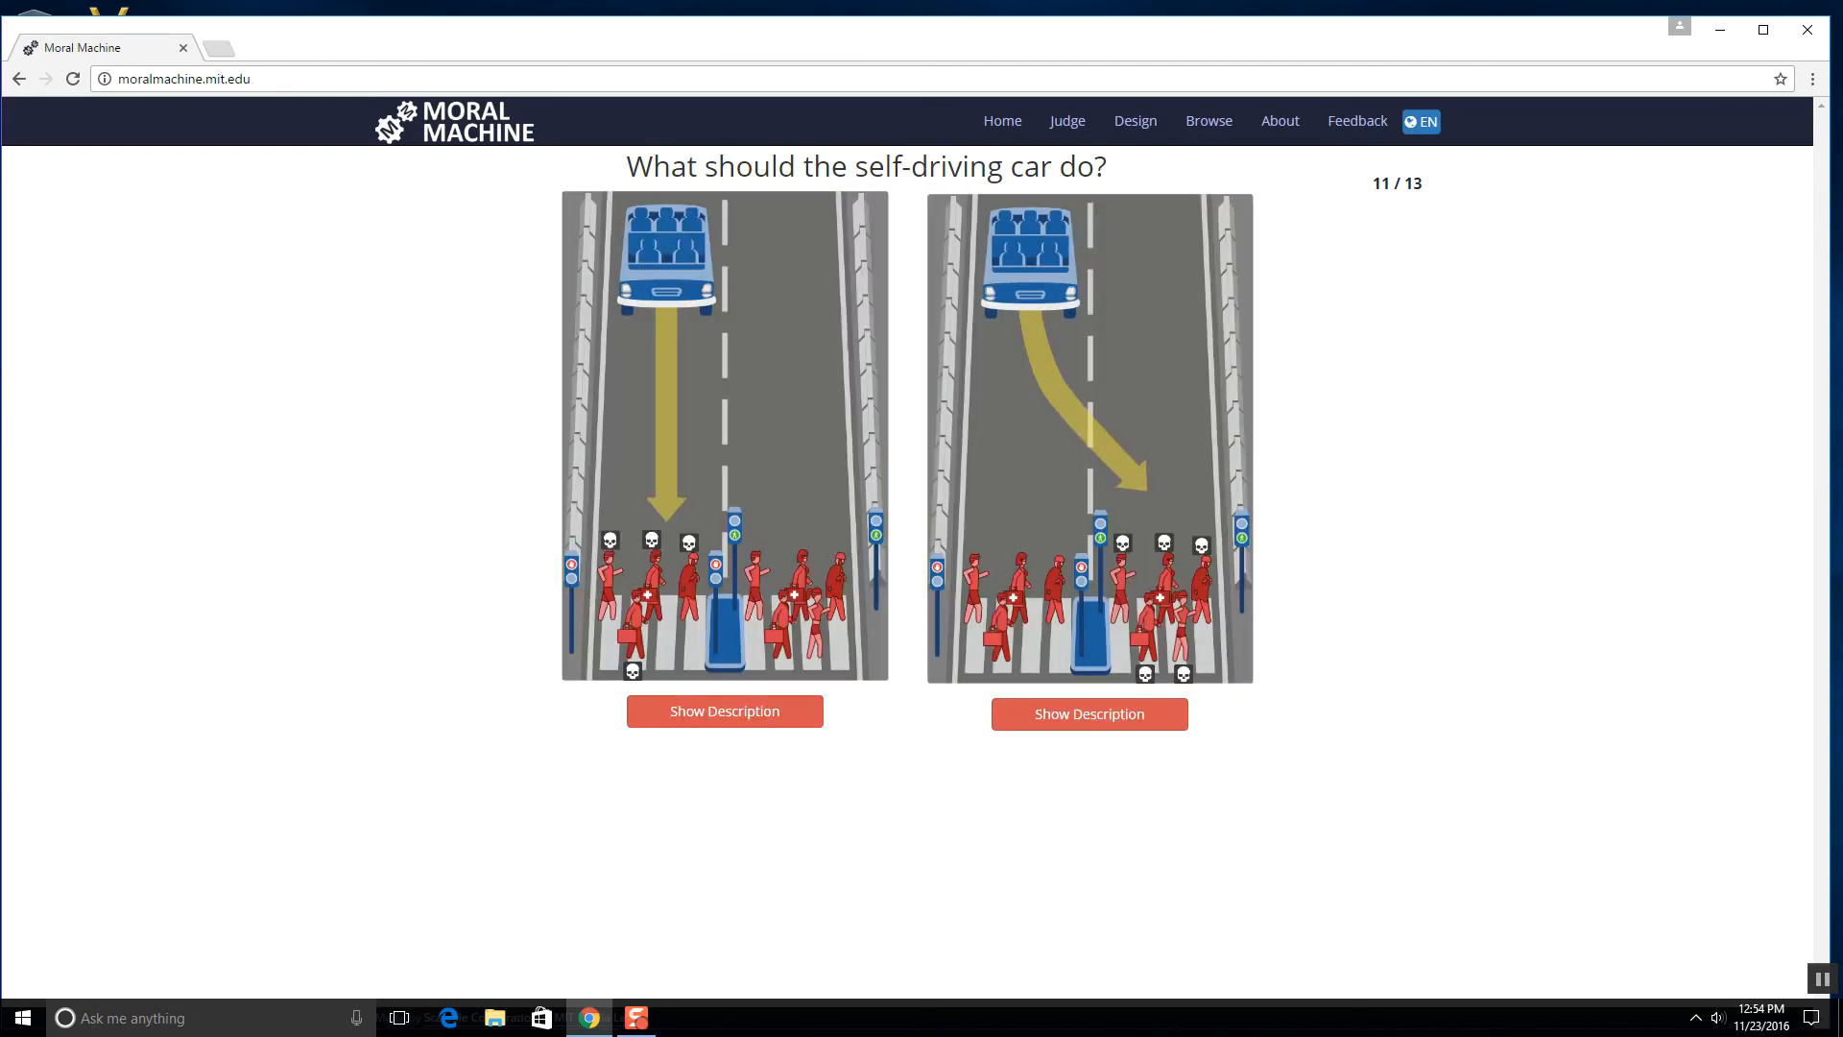
- Answer dilemma 11, crash into the barrier for 12, and swerve for 13 to reach the Results page
click(724, 710)
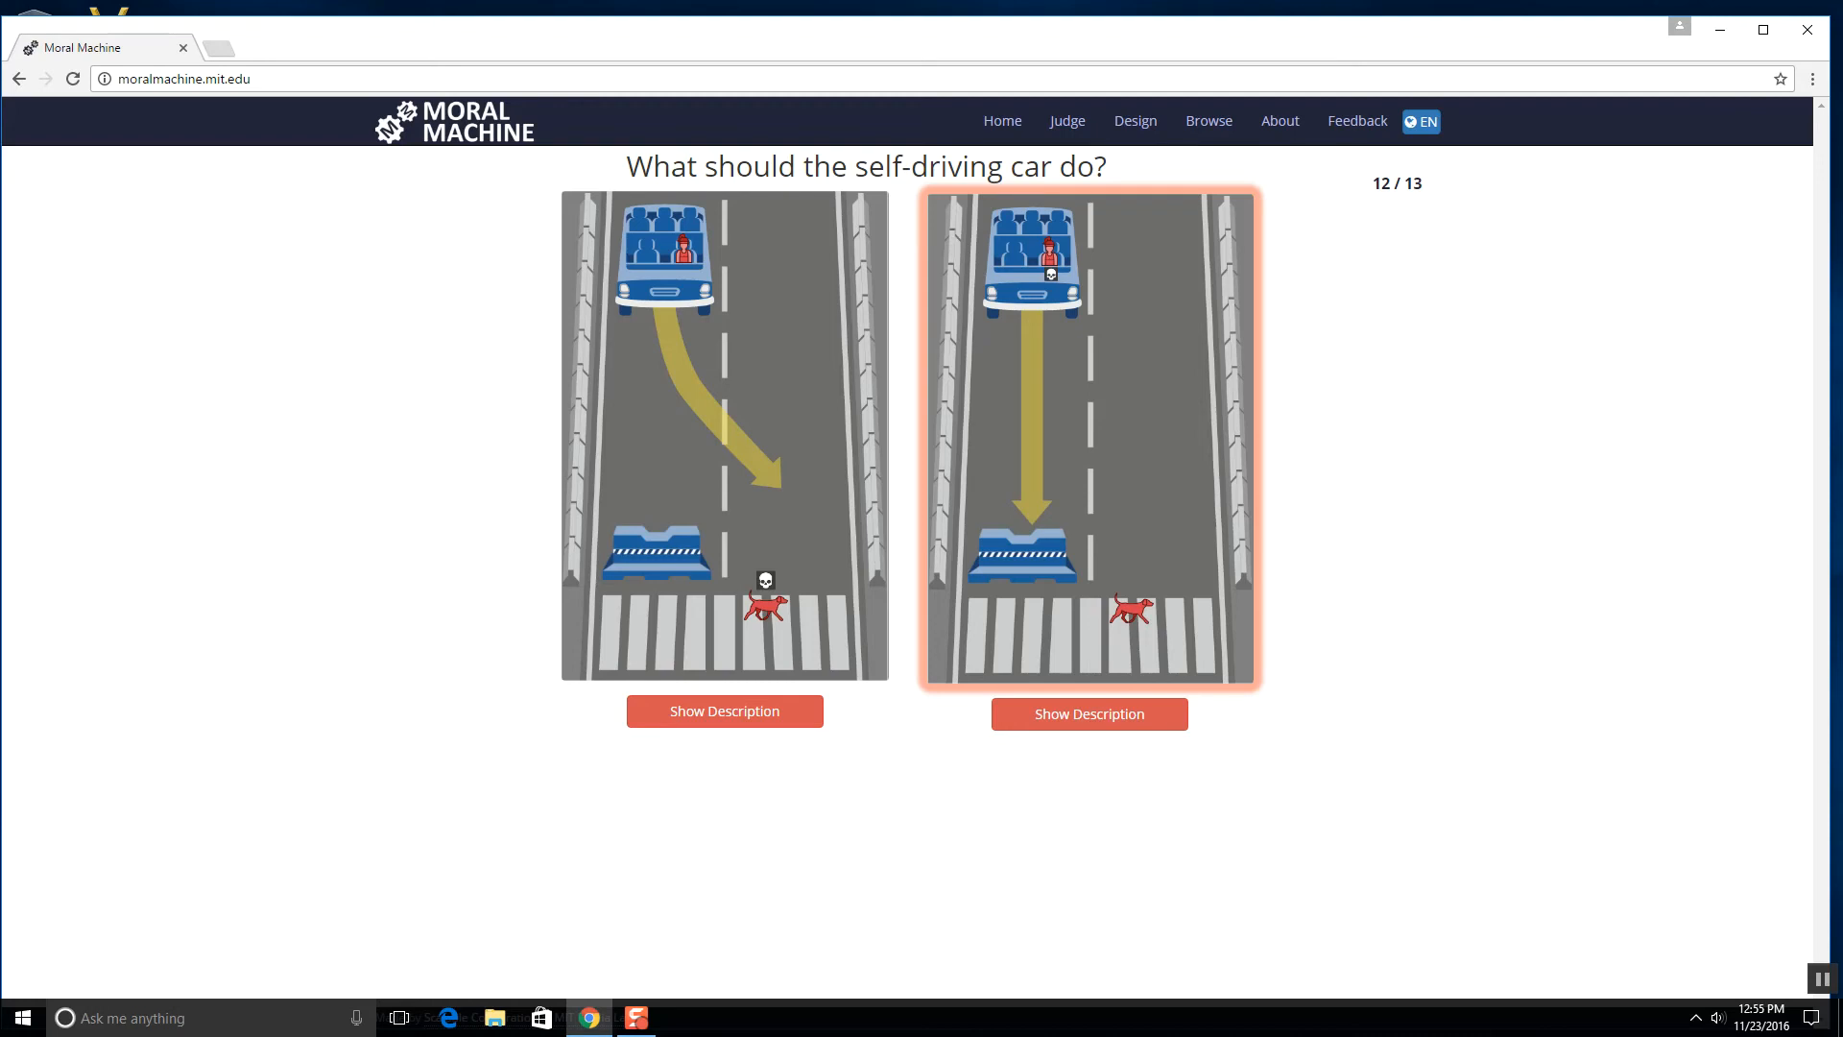
click(1087, 441)
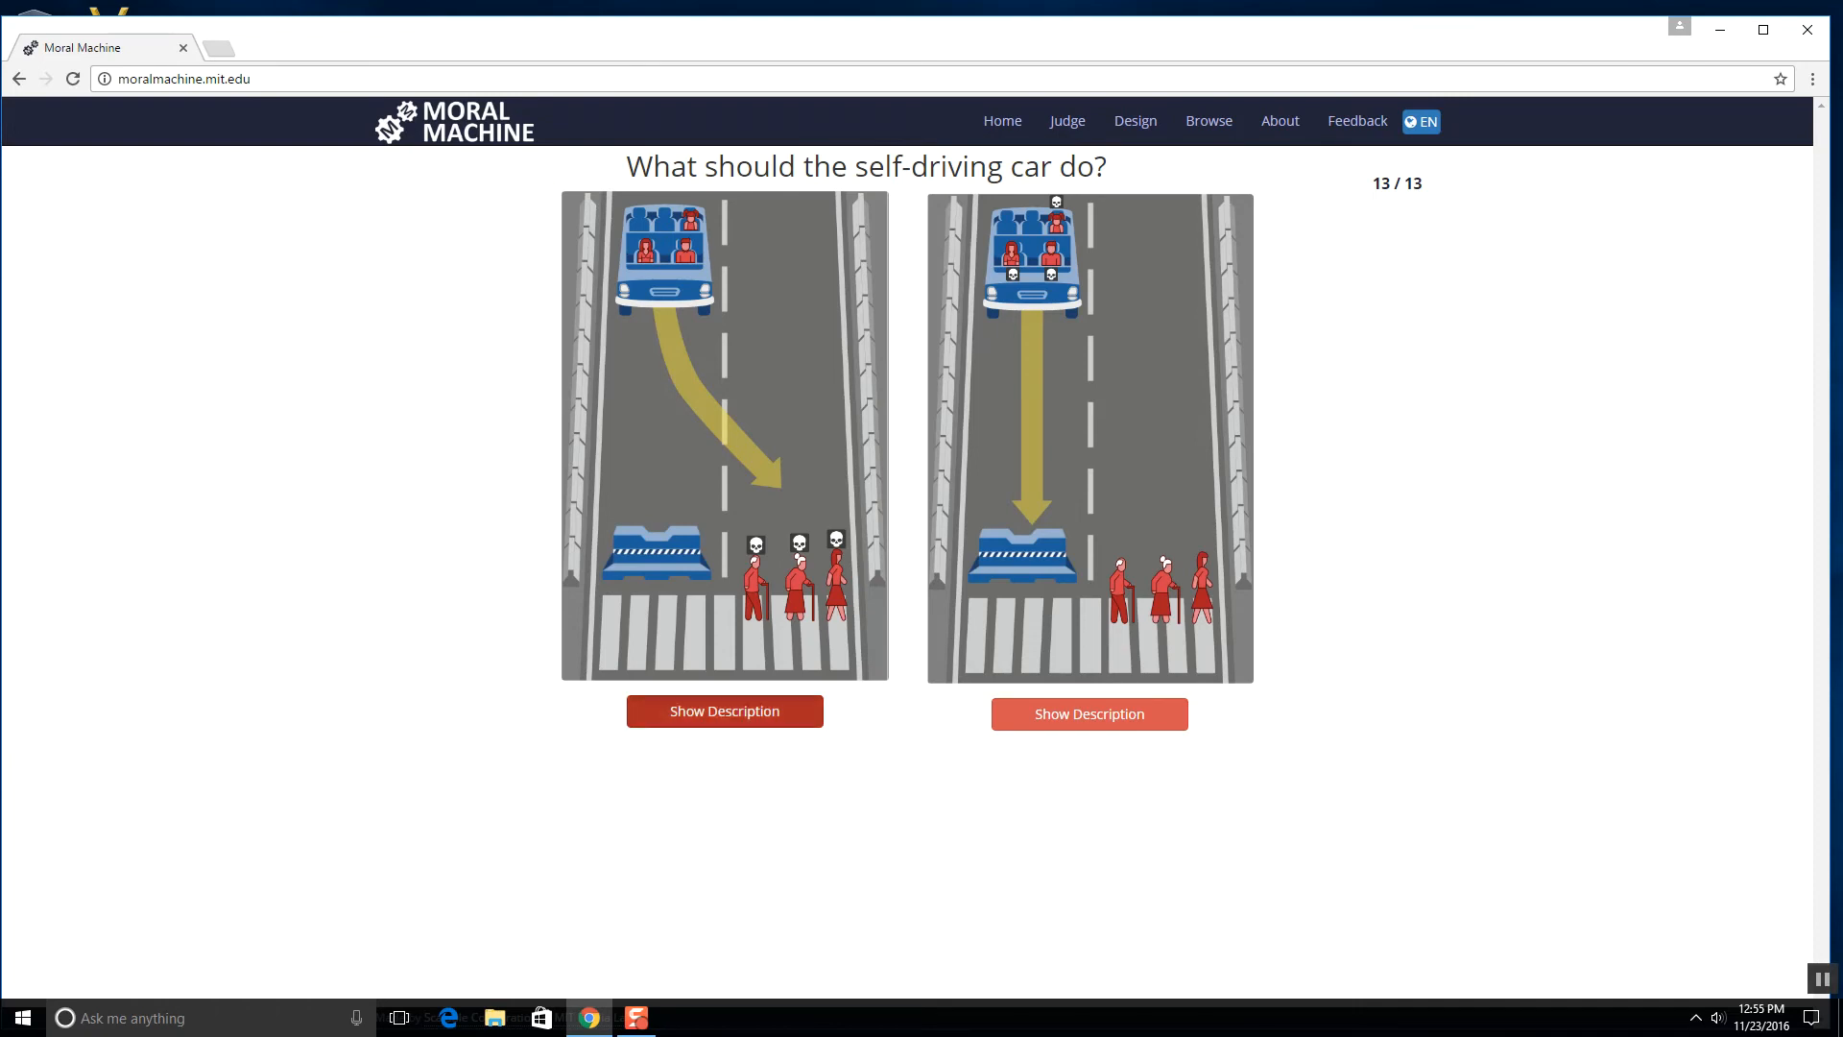
click(723, 710)
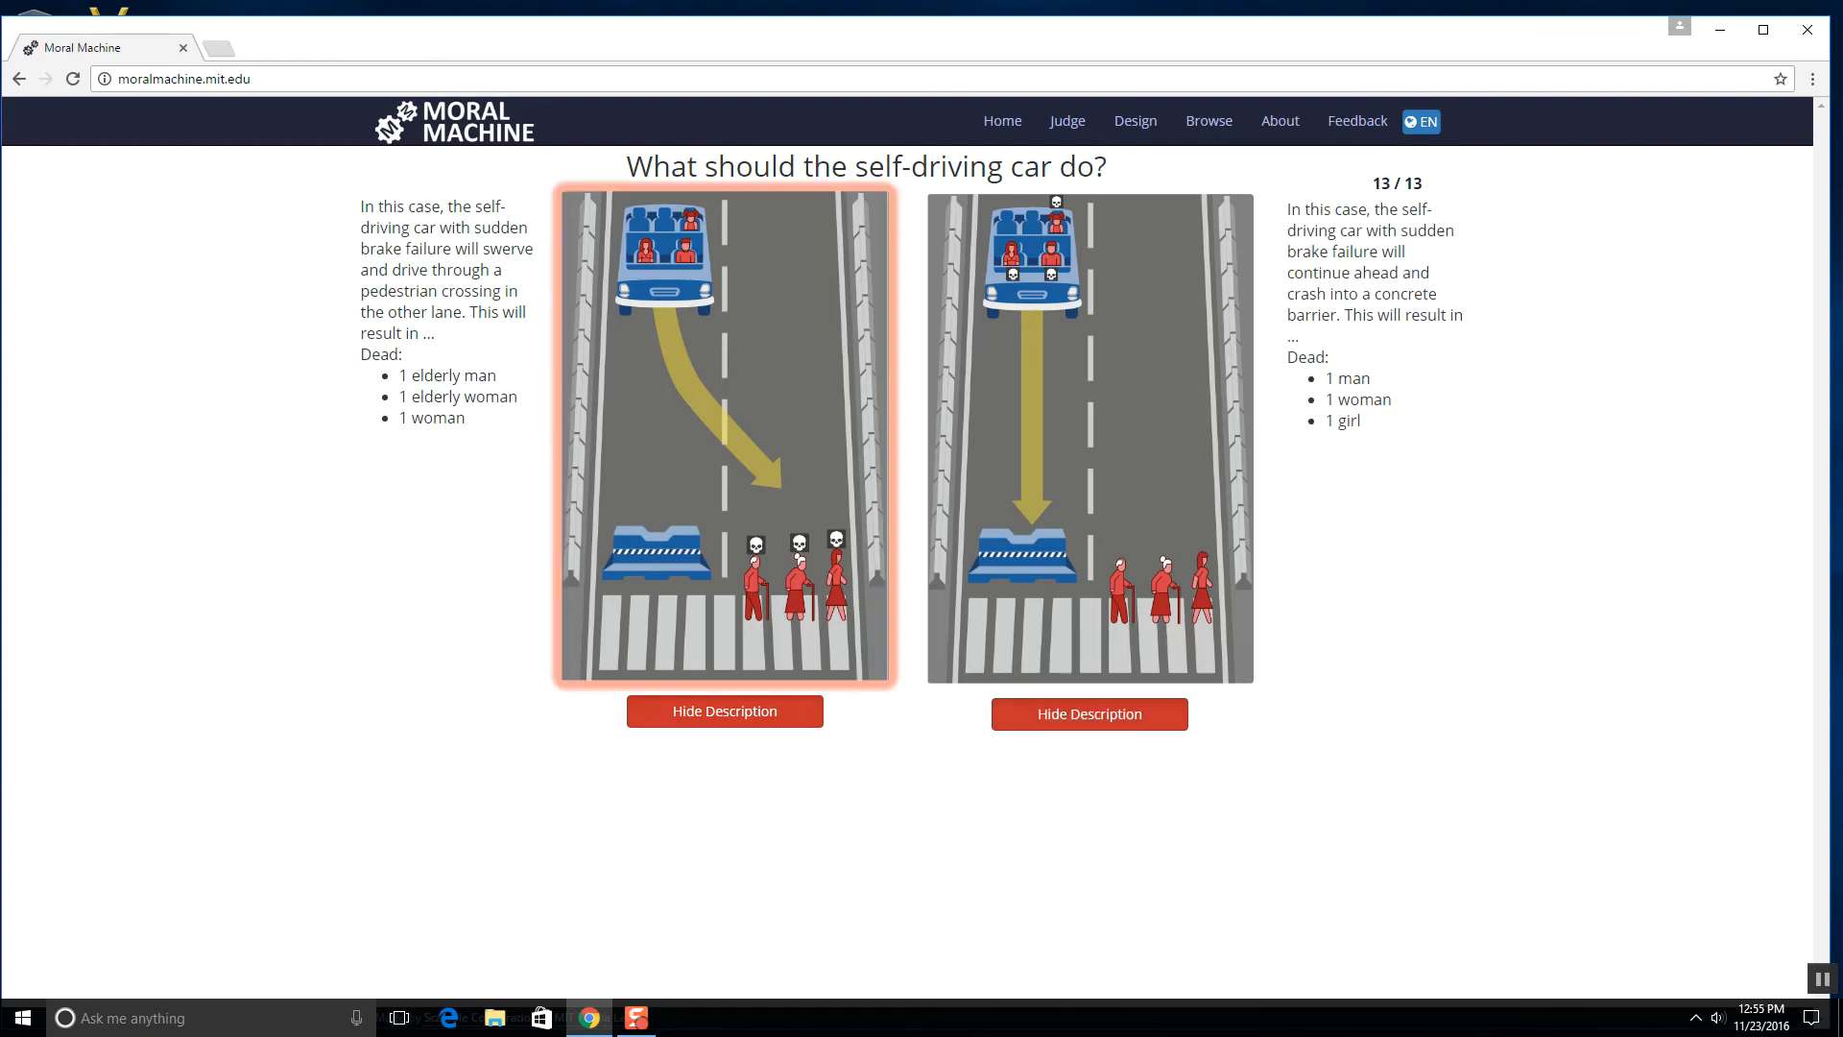
click(725, 436)
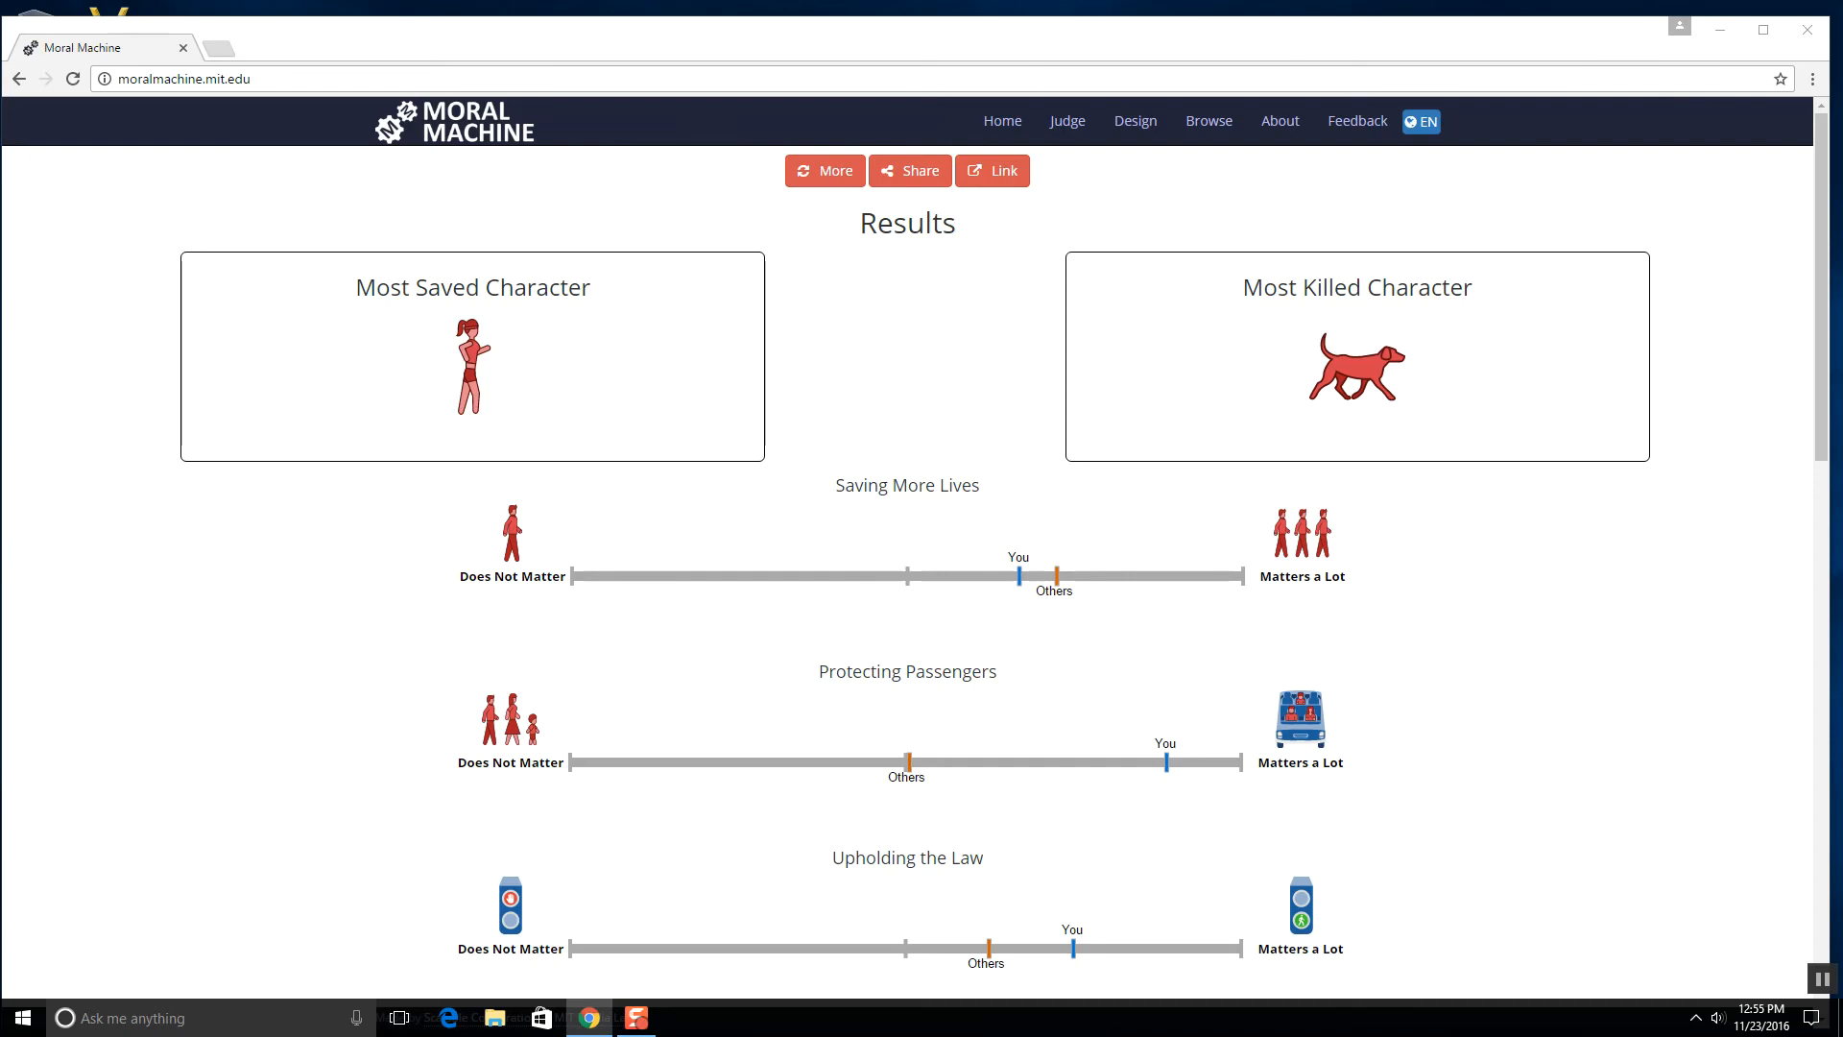
scroll(down, 3)
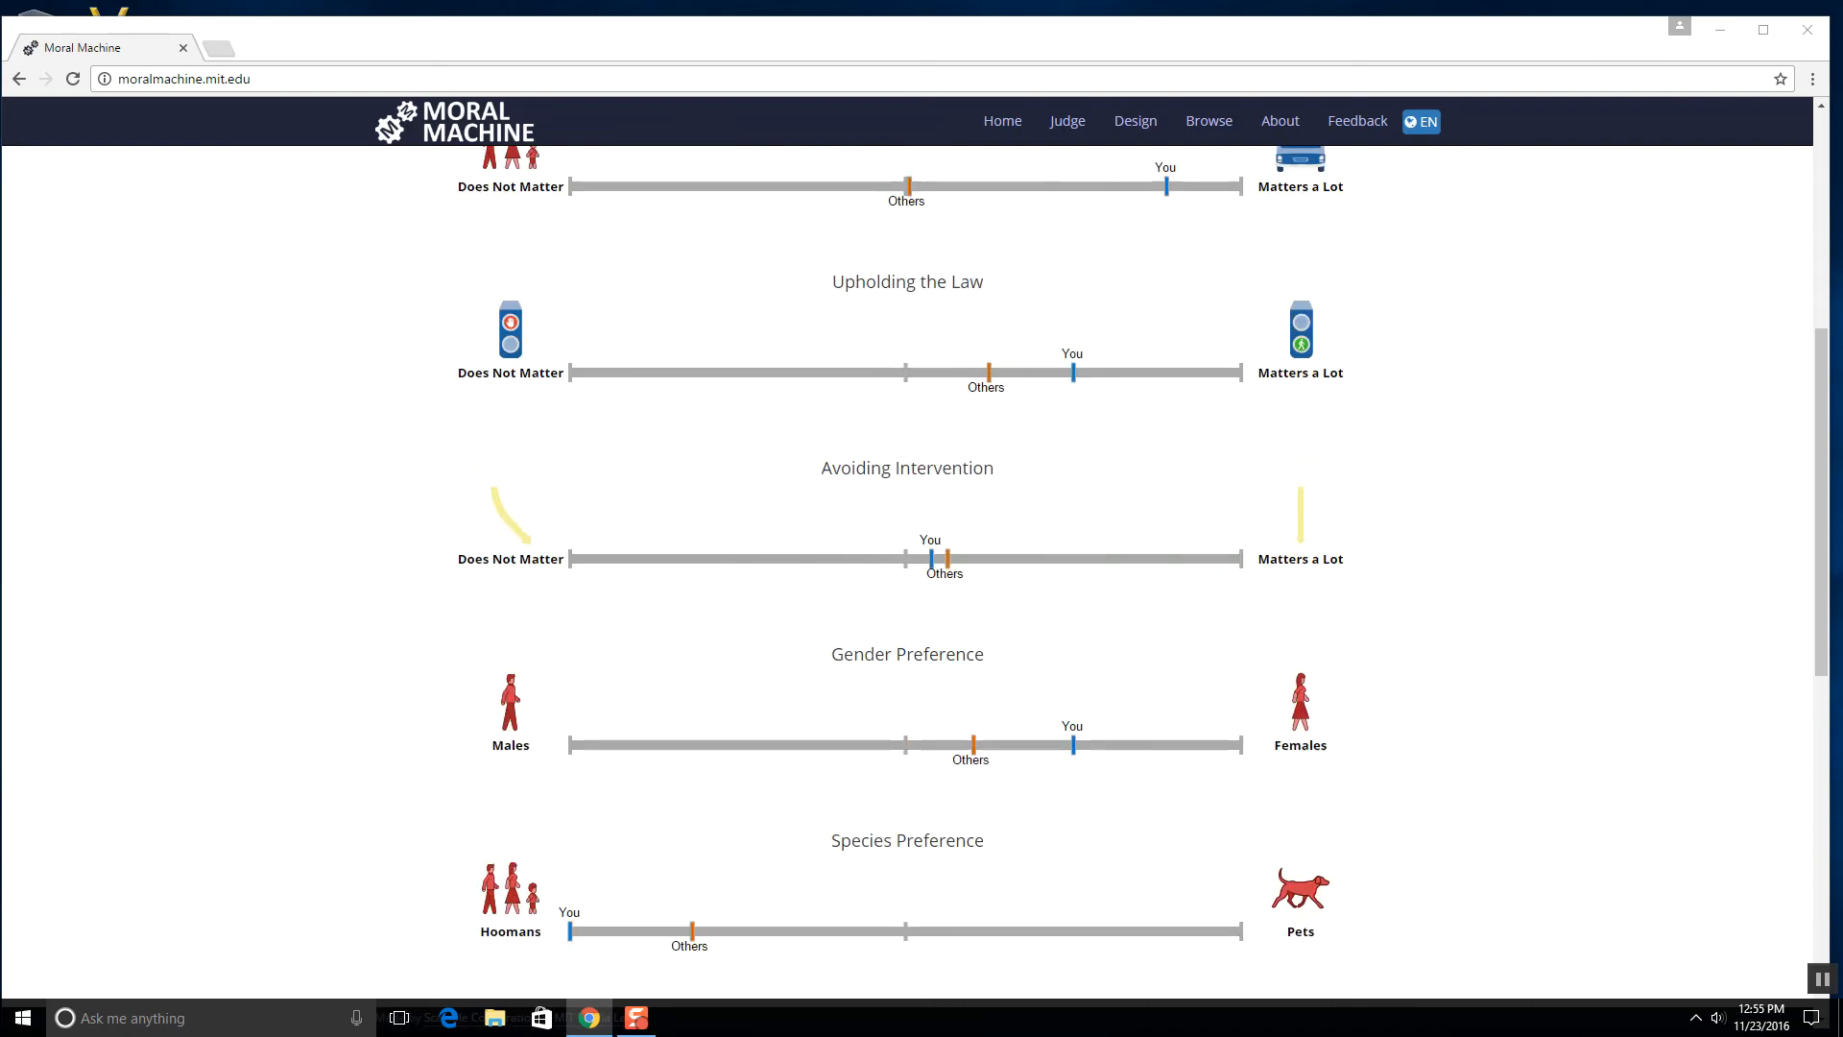
scroll(up, 3)
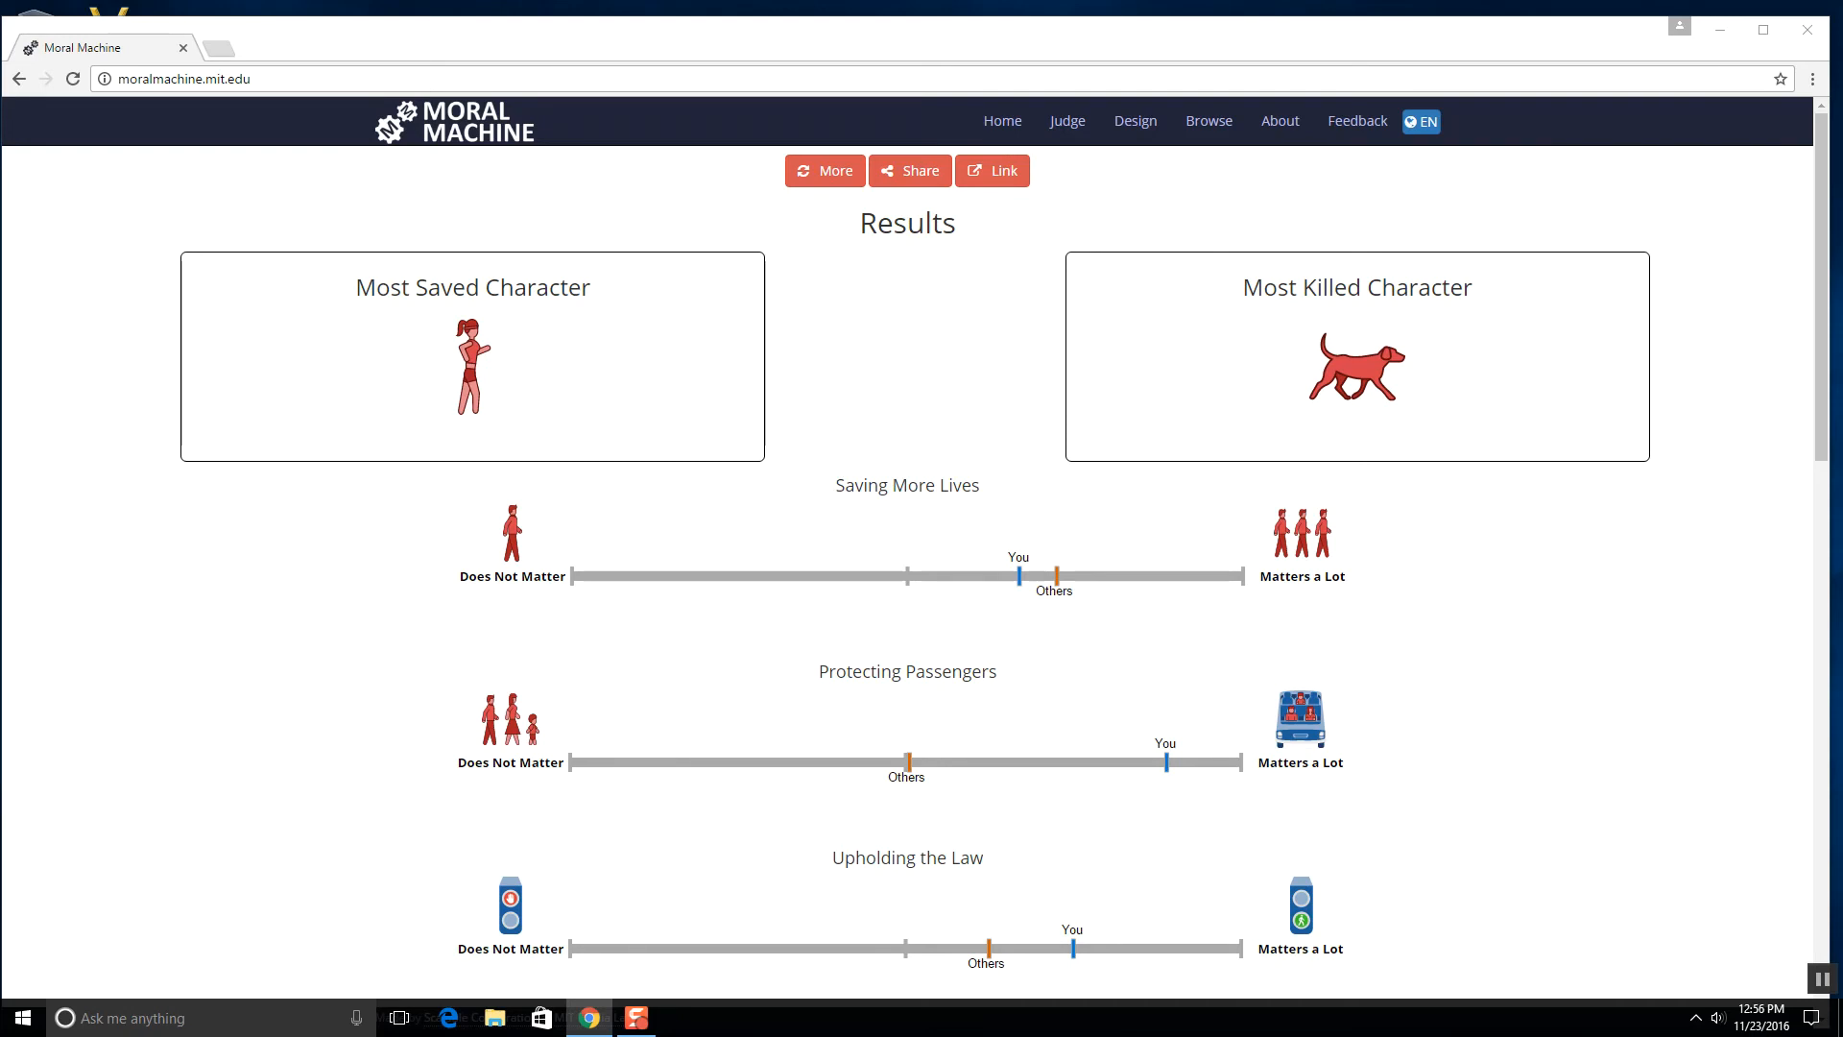
scroll(down, 3)
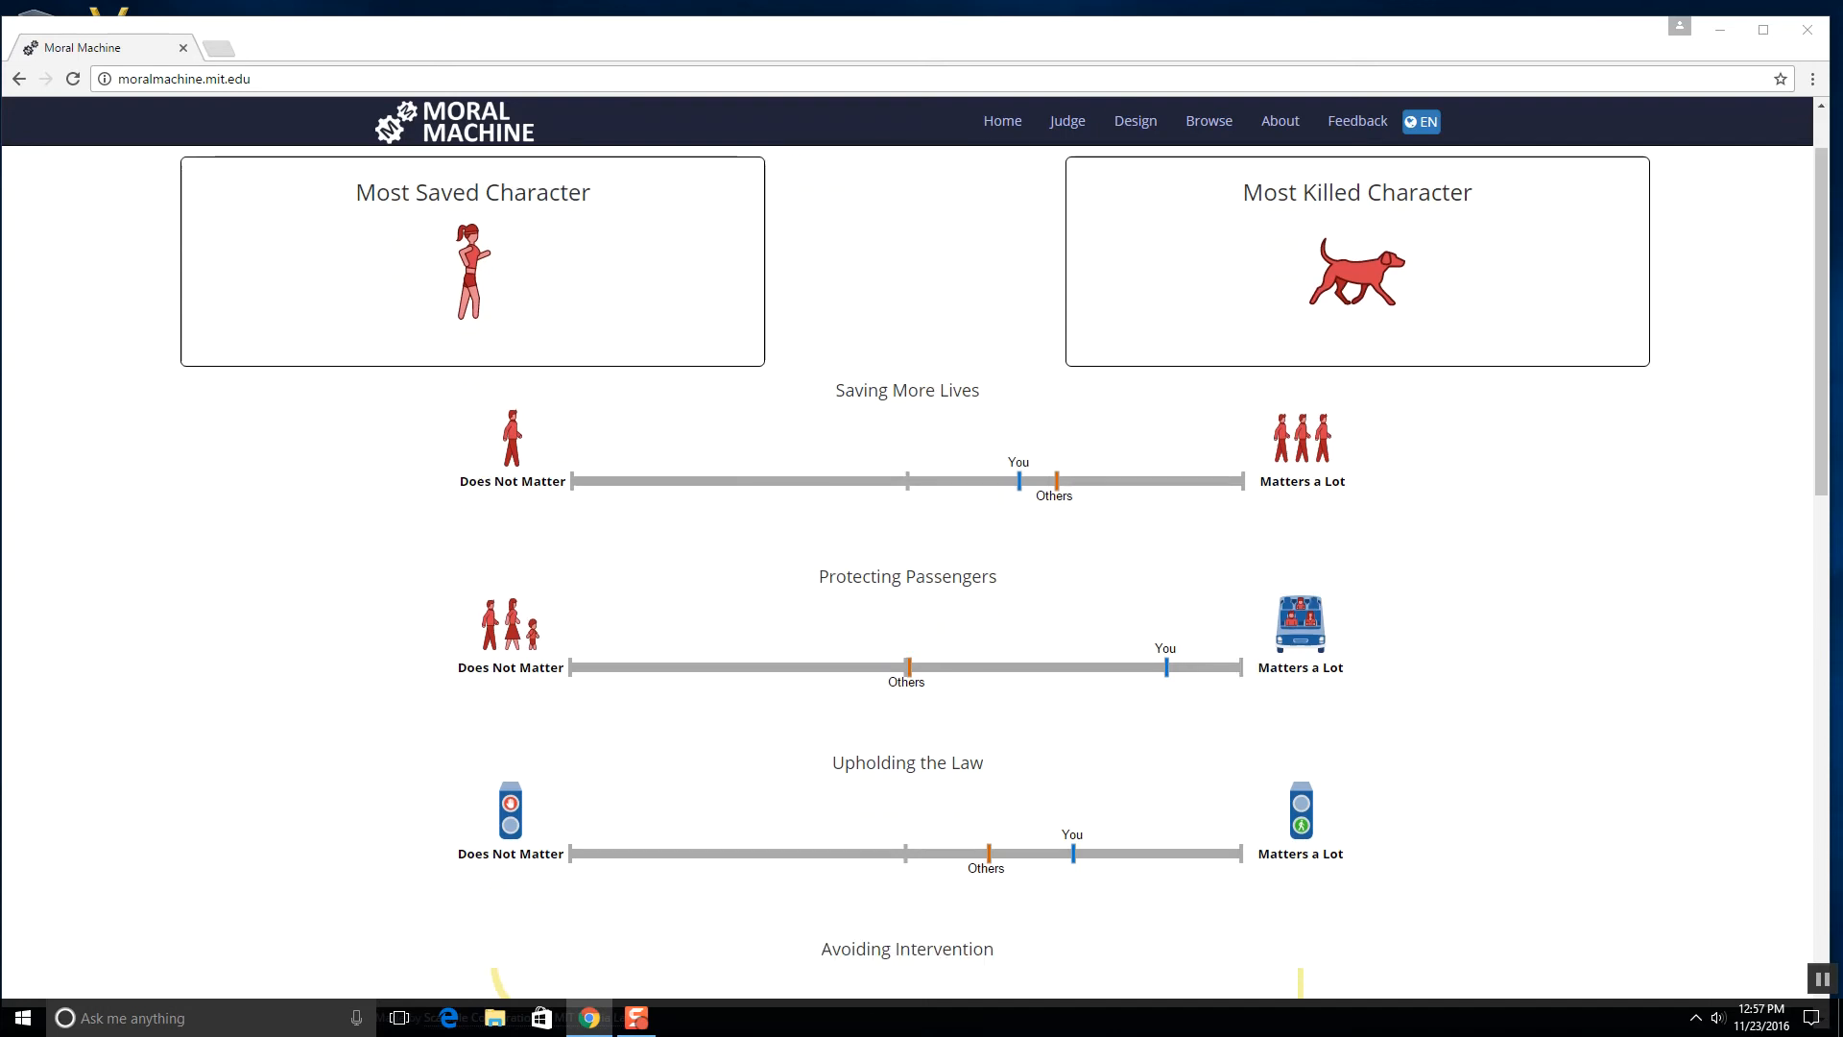
scroll(down, 3)
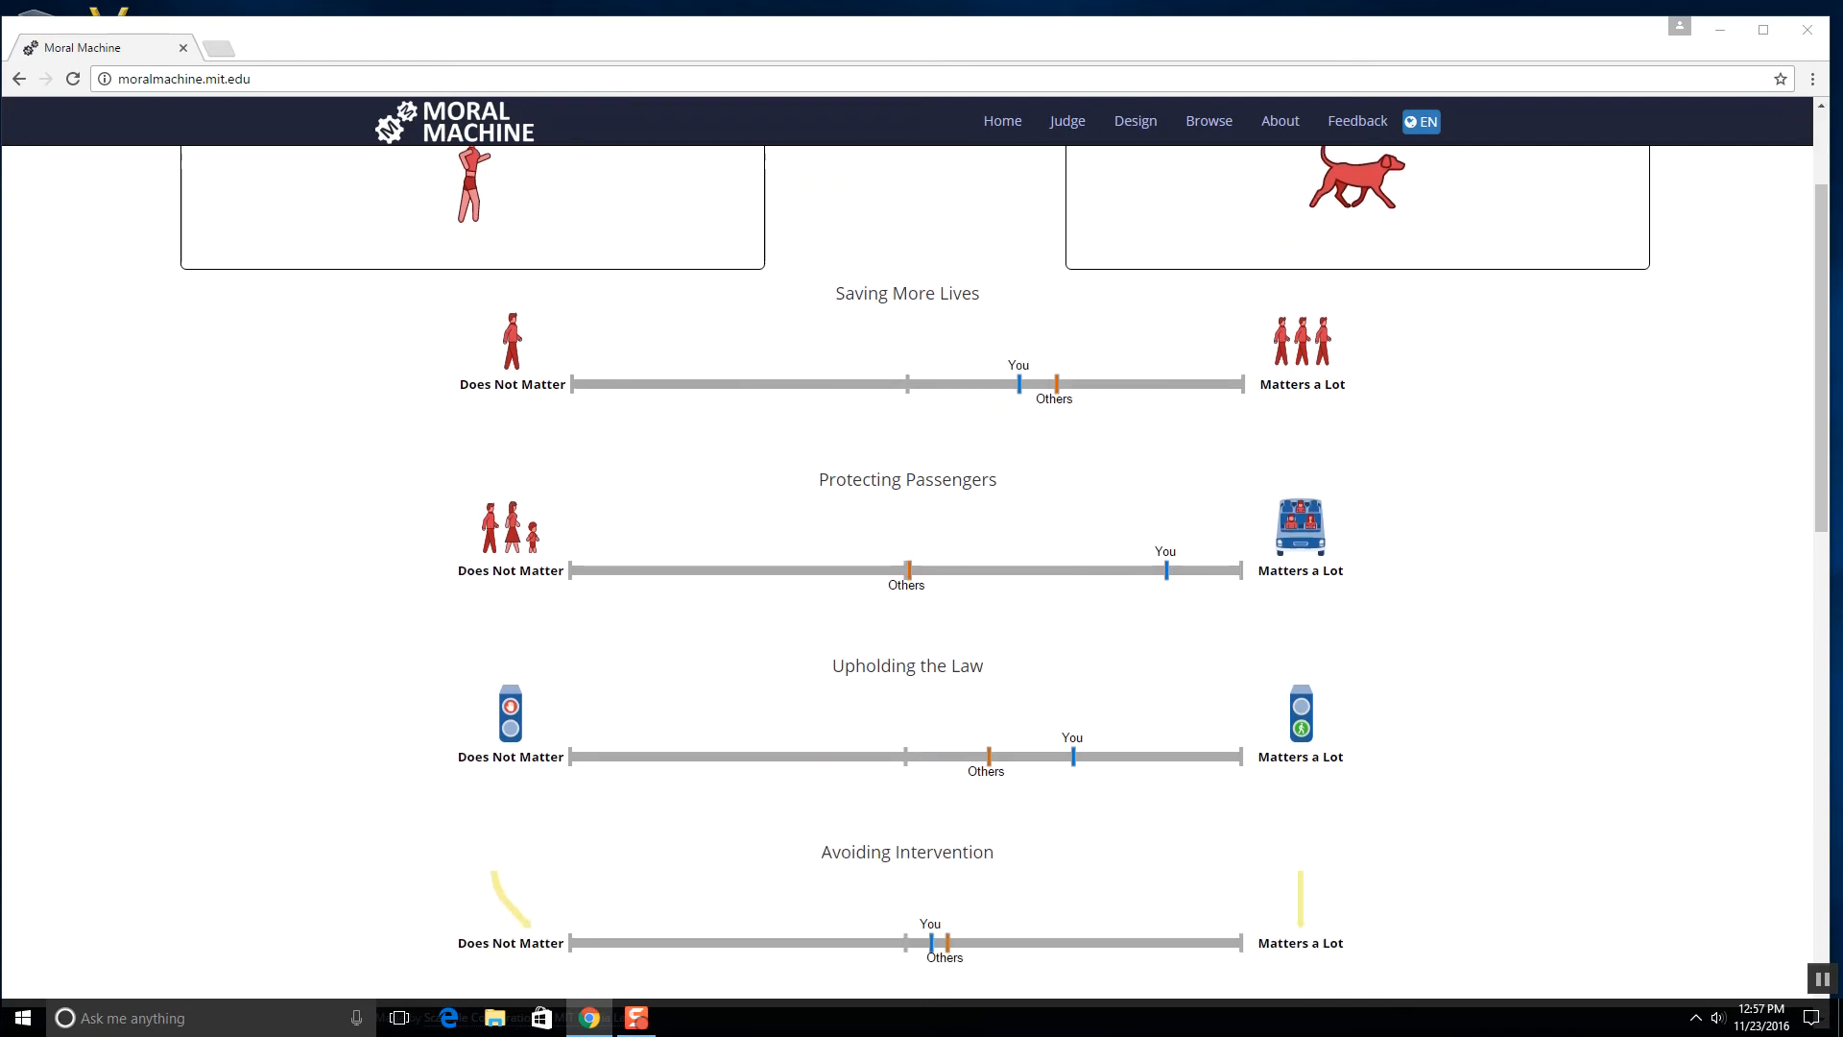
scroll(down, 3)
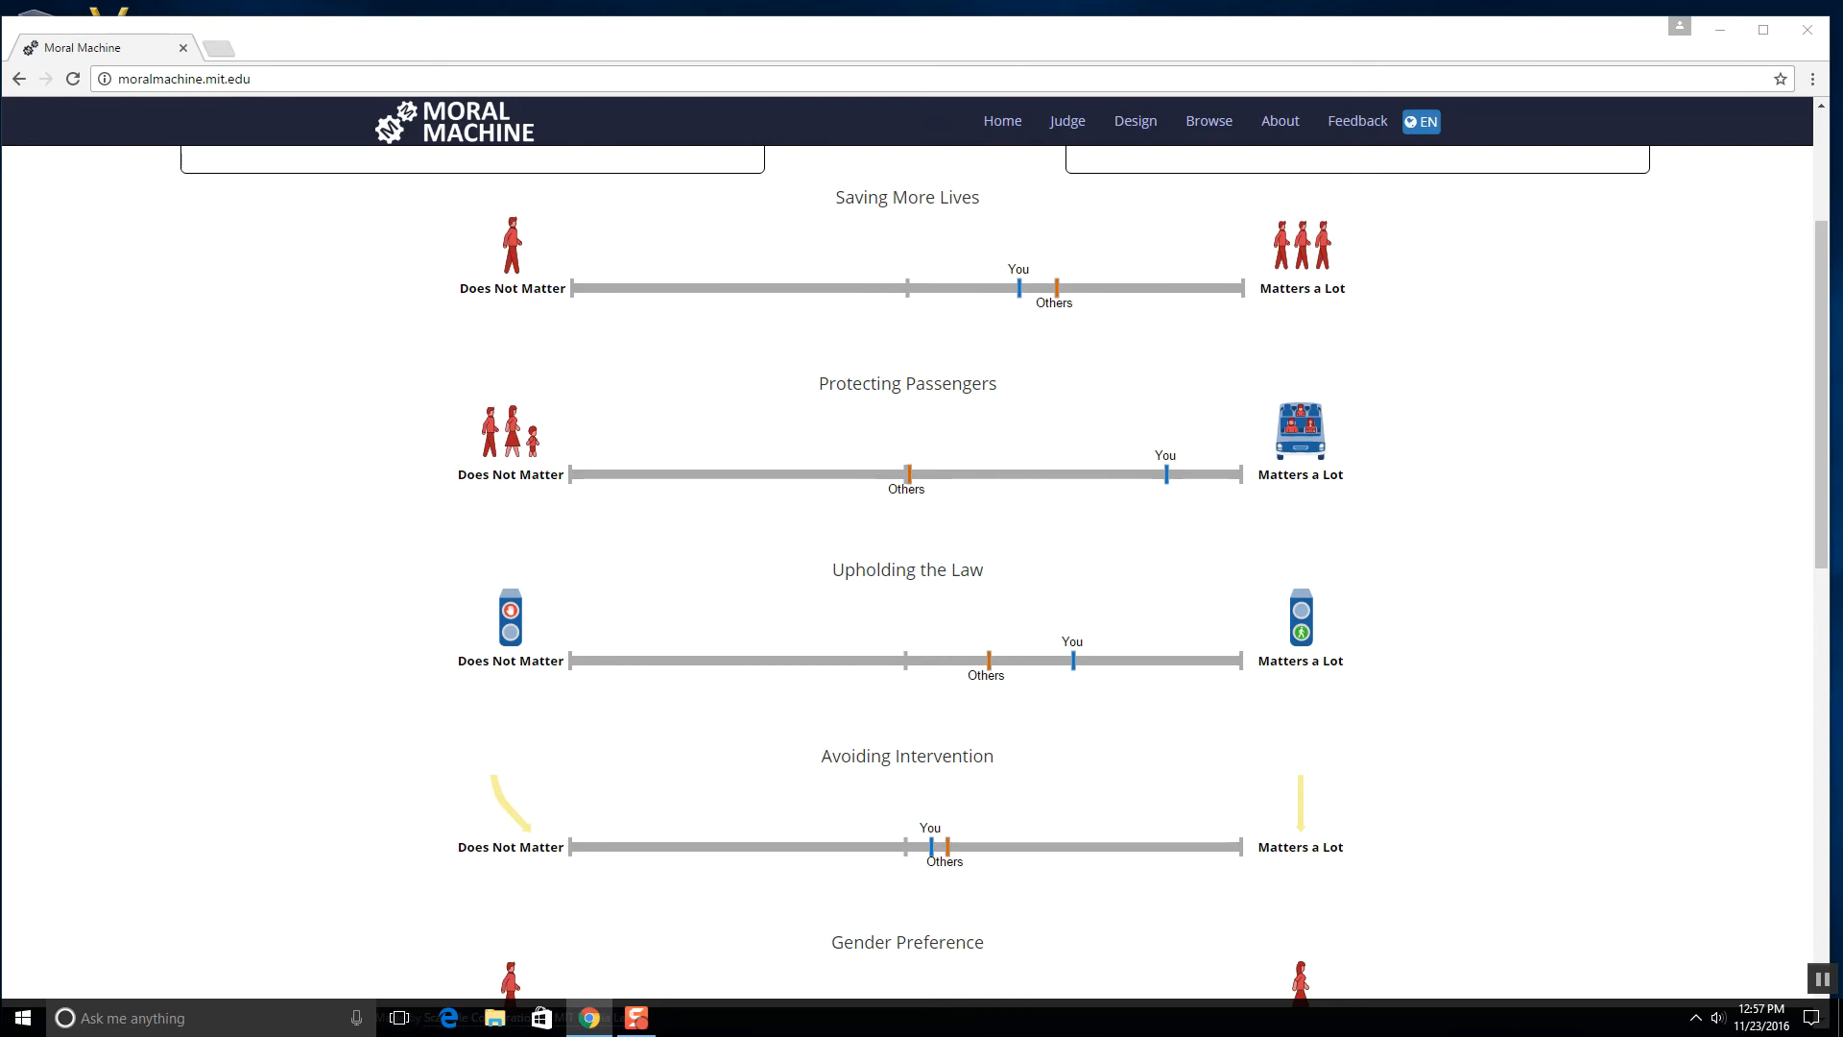
scroll(down, 3)
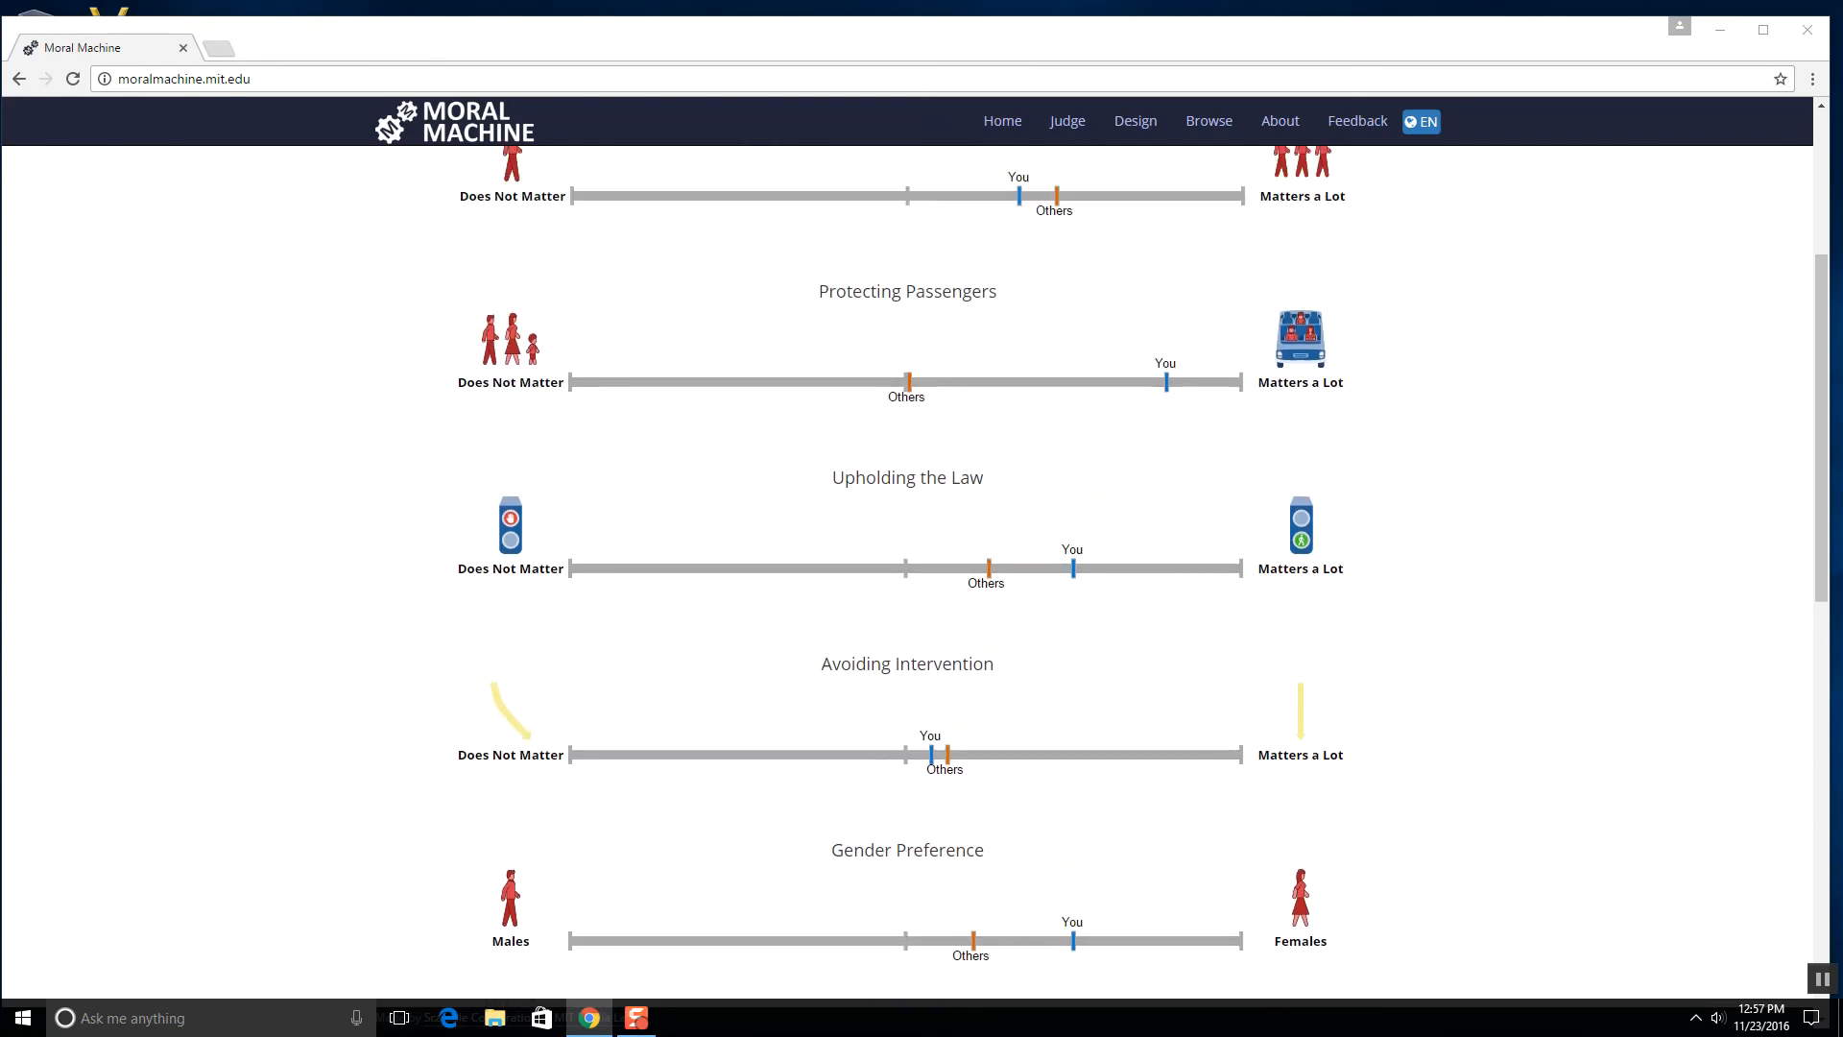
scroll(down, 3)
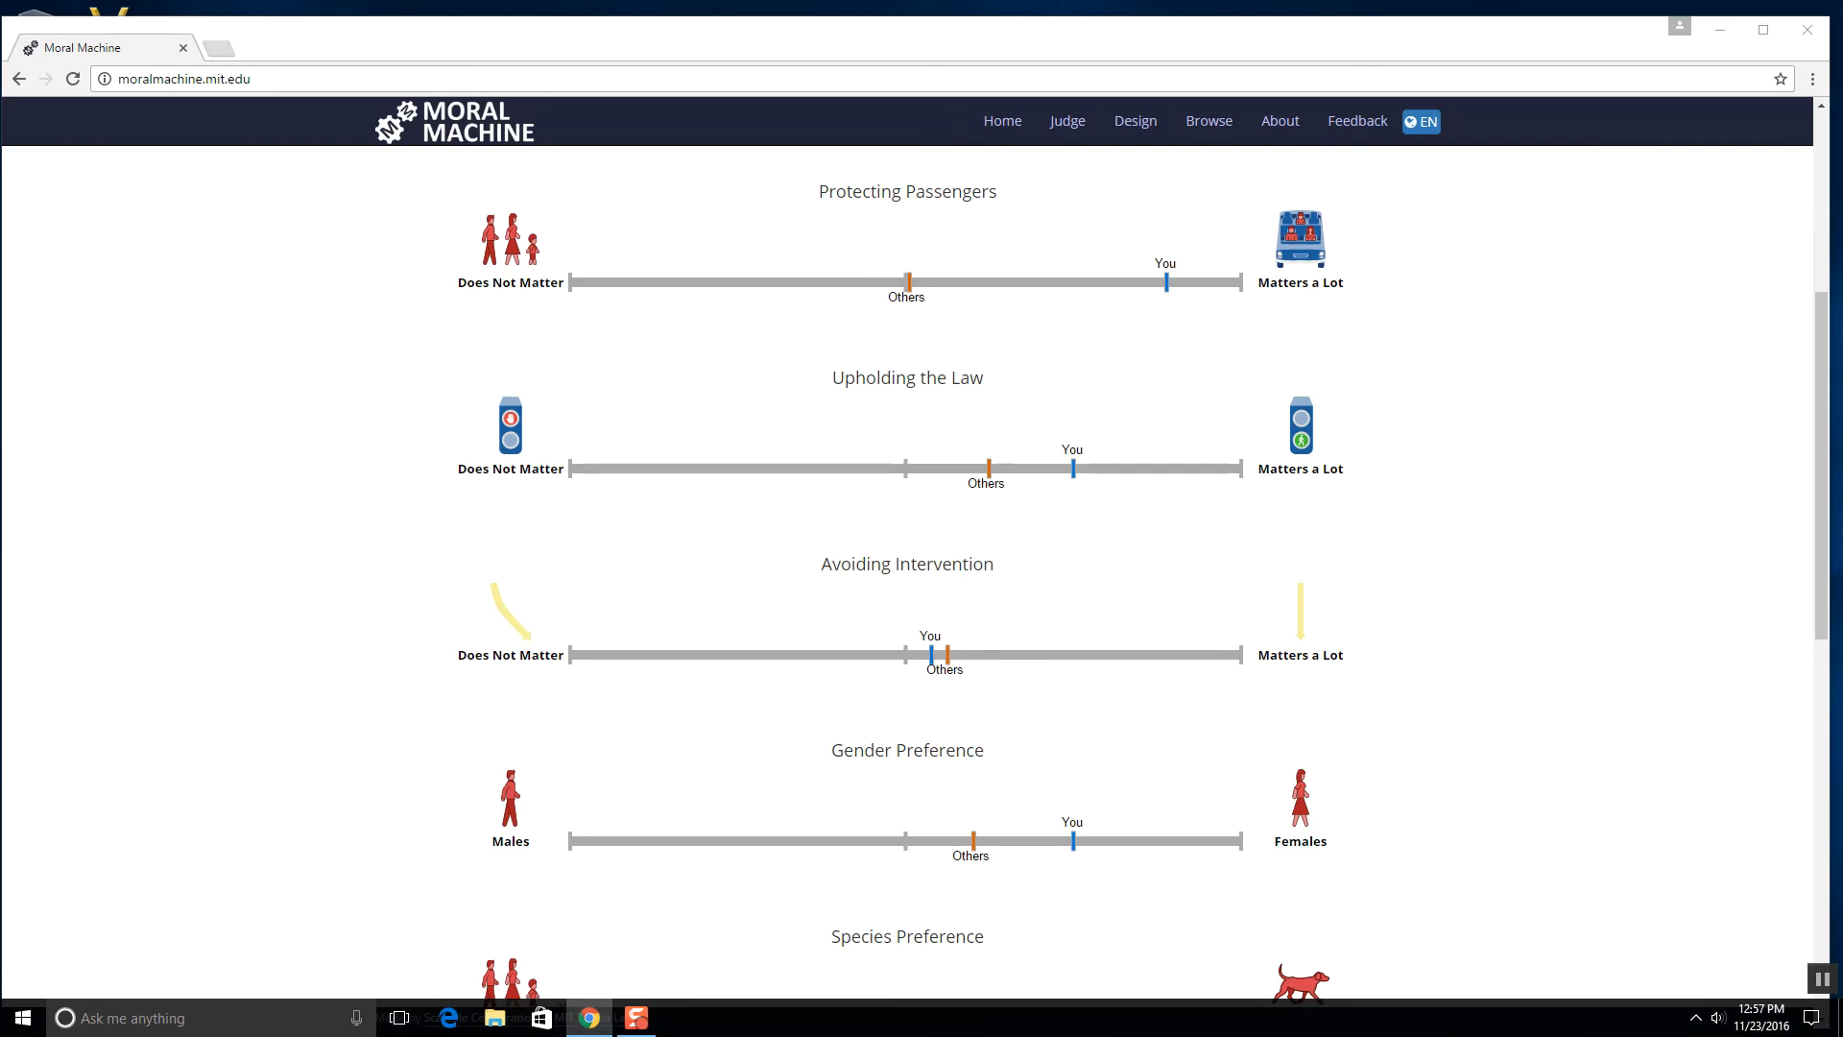
scroll(down, 3)
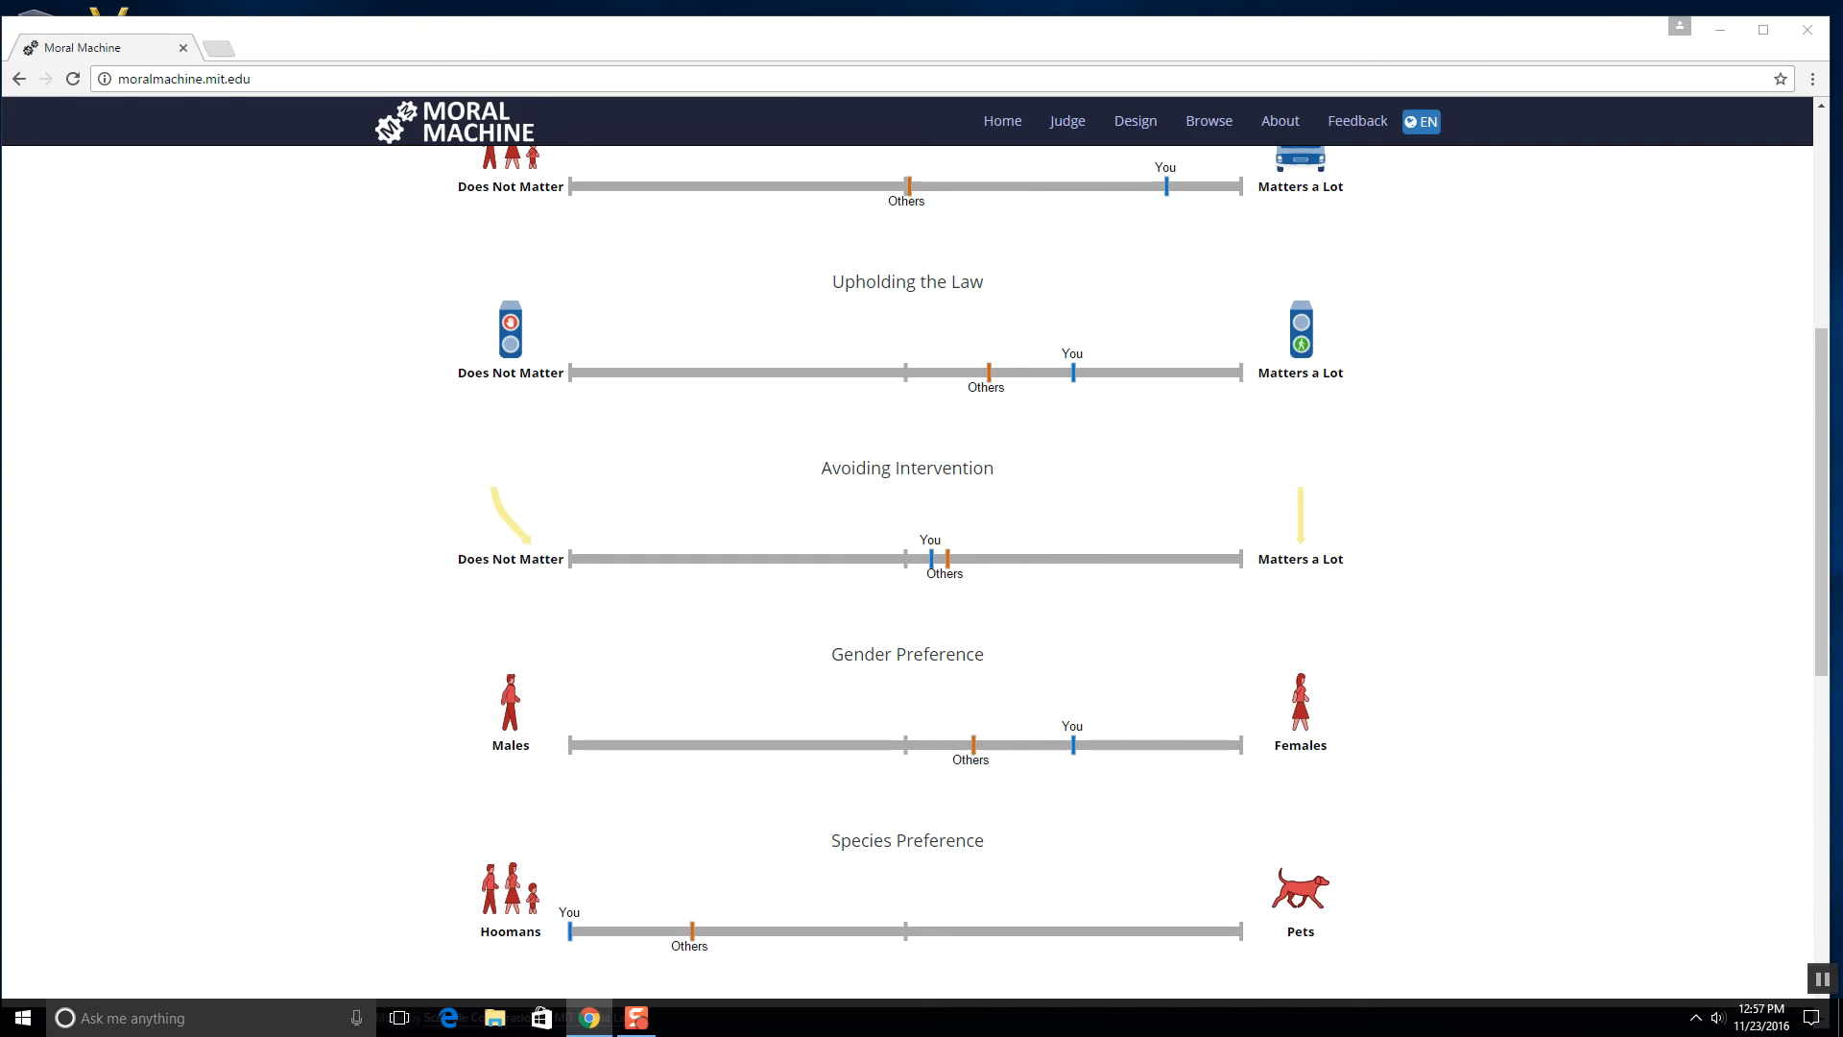
scroll(down, 3)
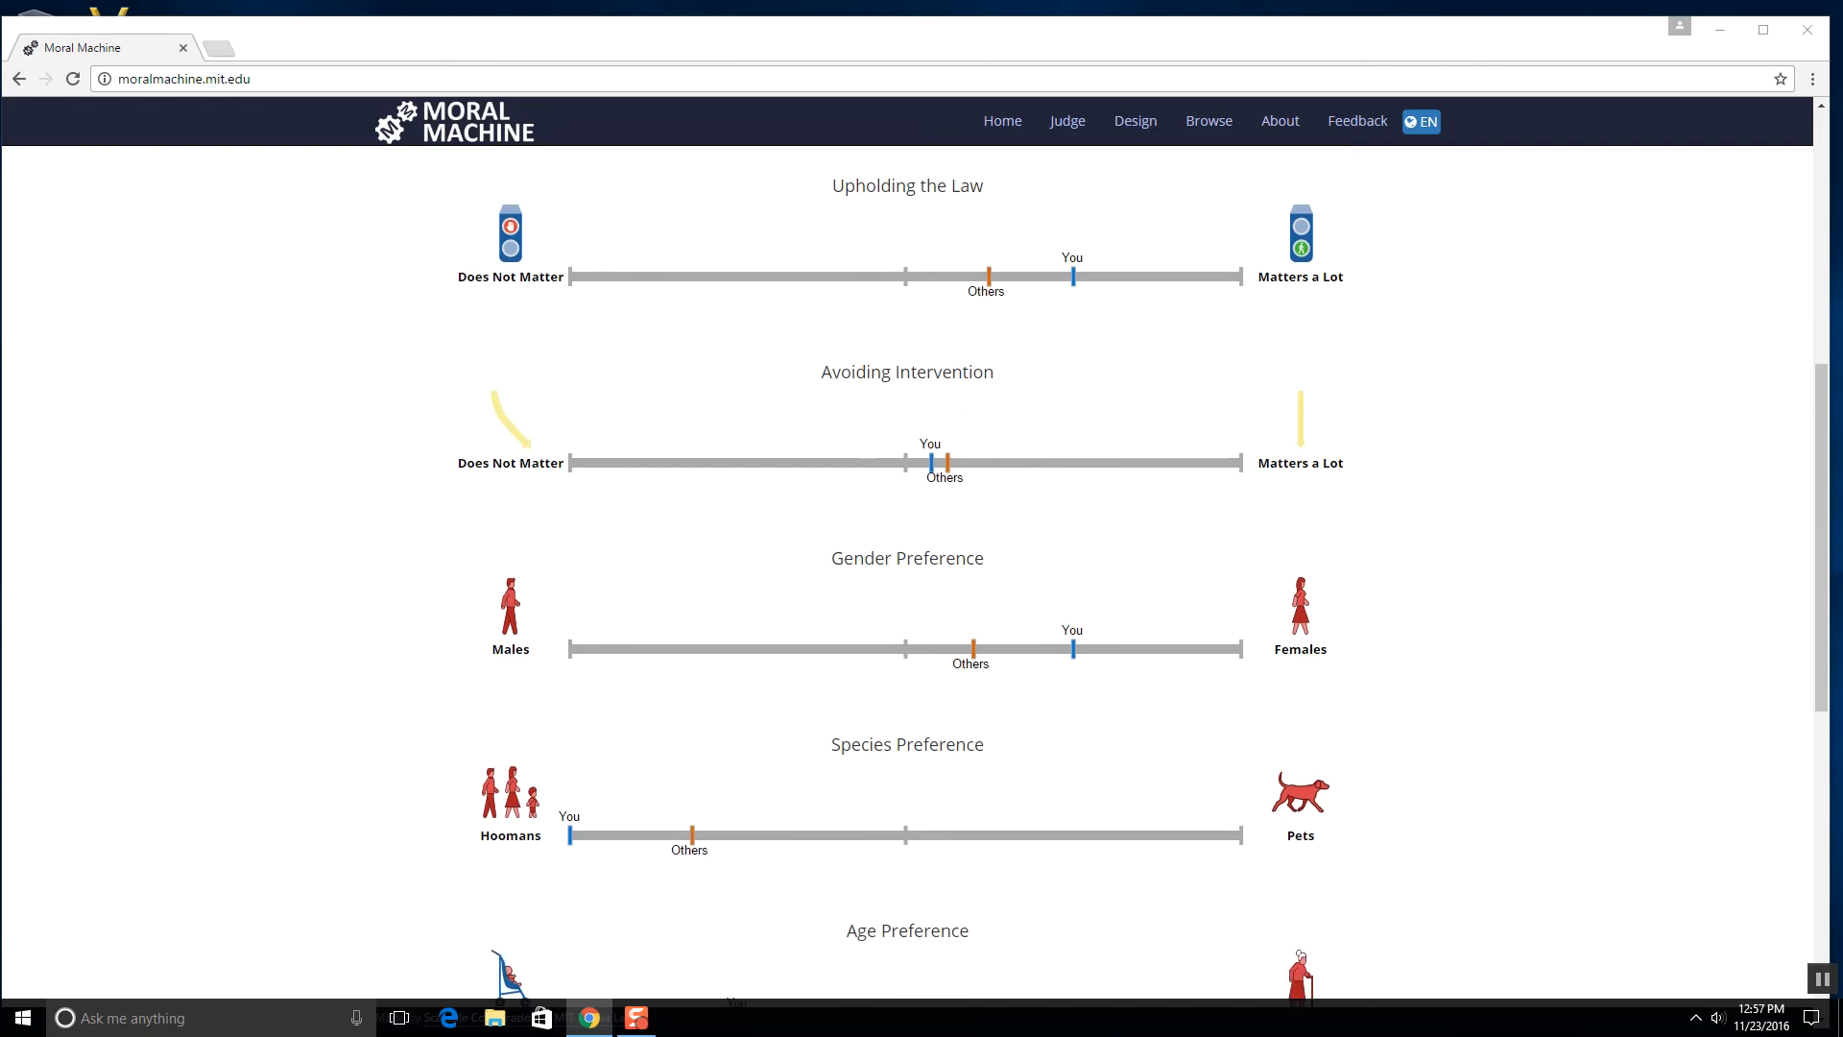
scroll(down, 3)
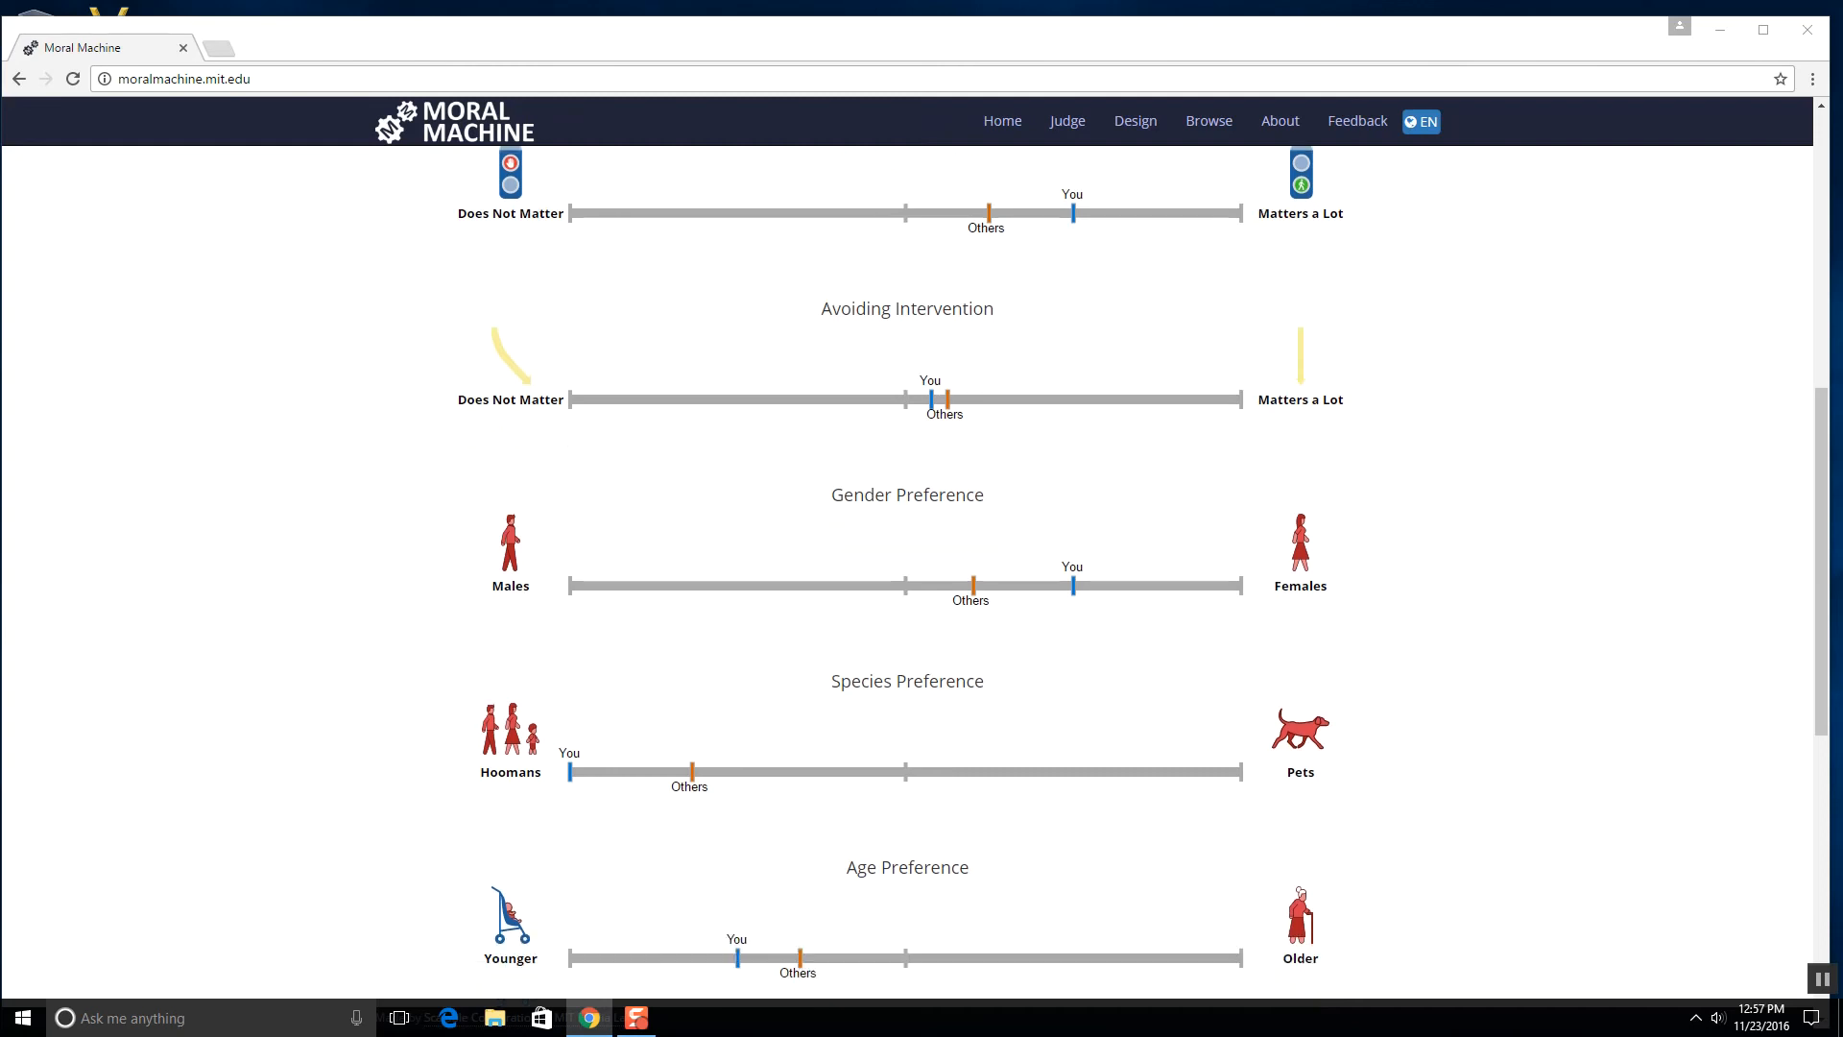
scroll(down, 3)
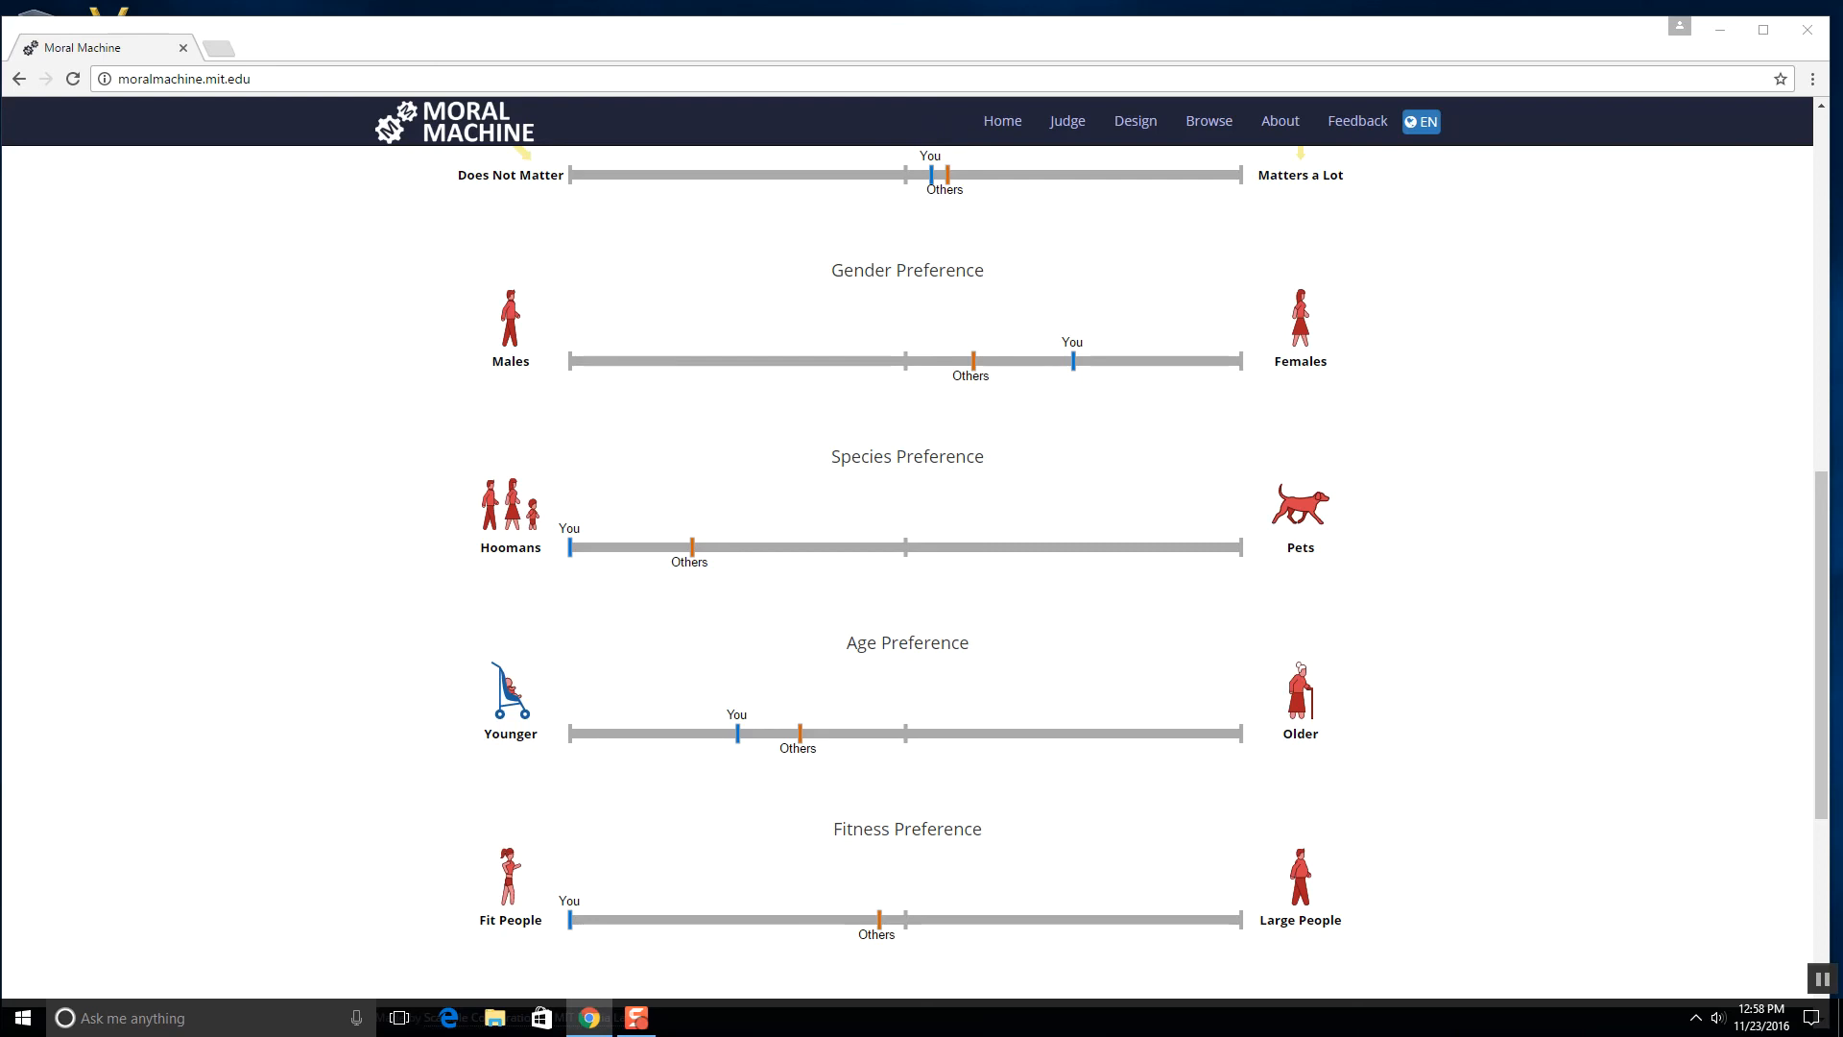
scroll(down, 3)
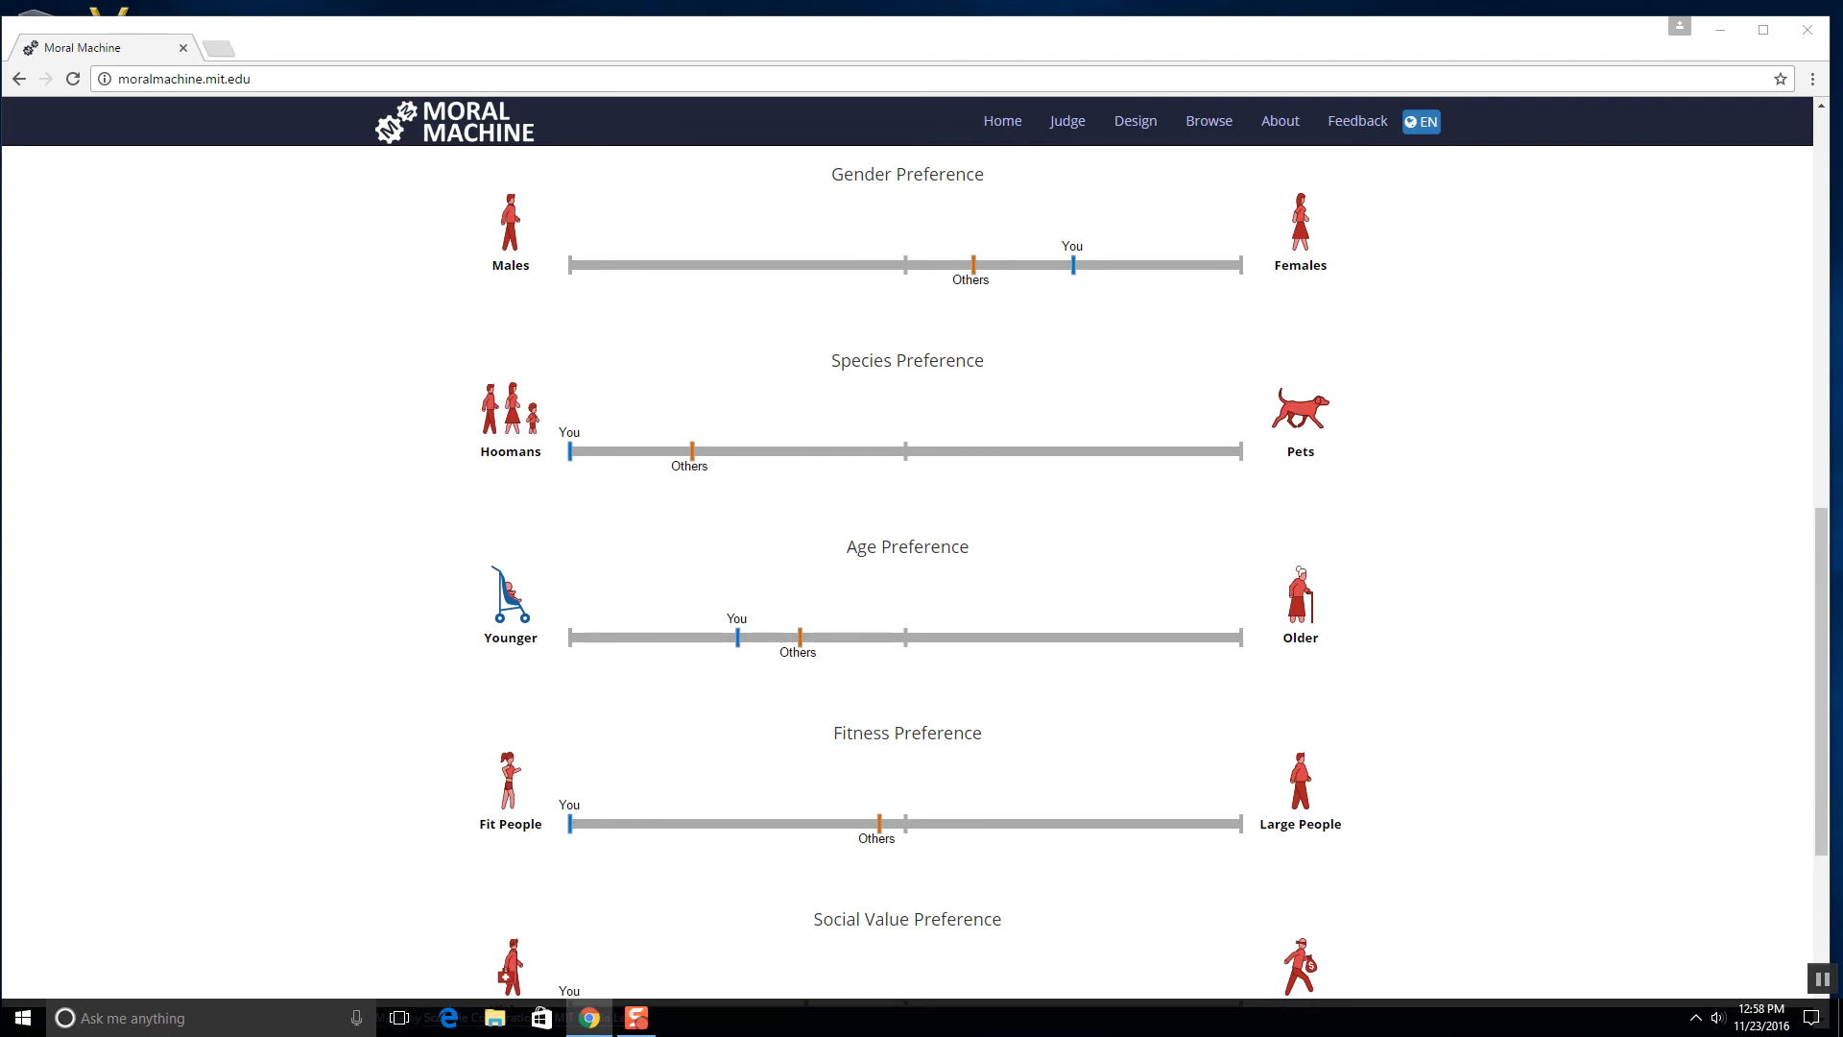
scroll(down, 3)
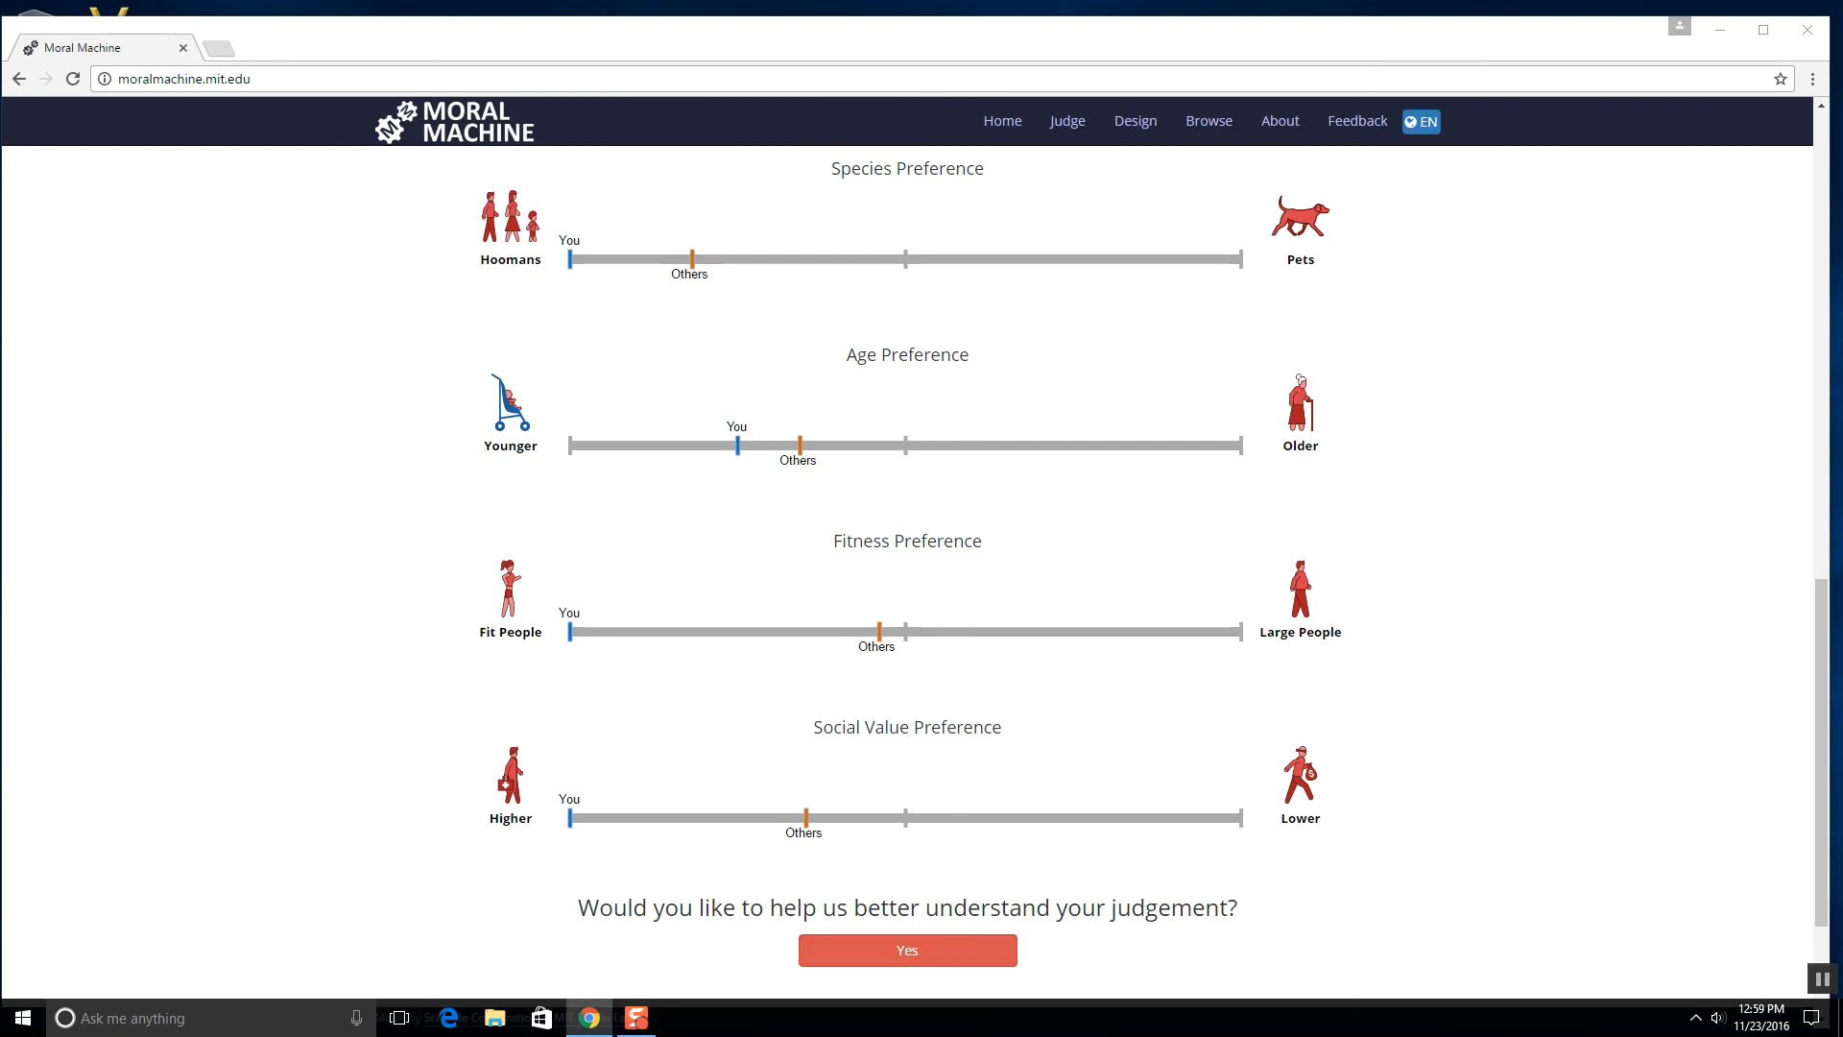
- Start the questionnaire; rate Saving More Lives a lot, Protecting Passengers neutral, Upholding the Law a lot
click(907, 950)
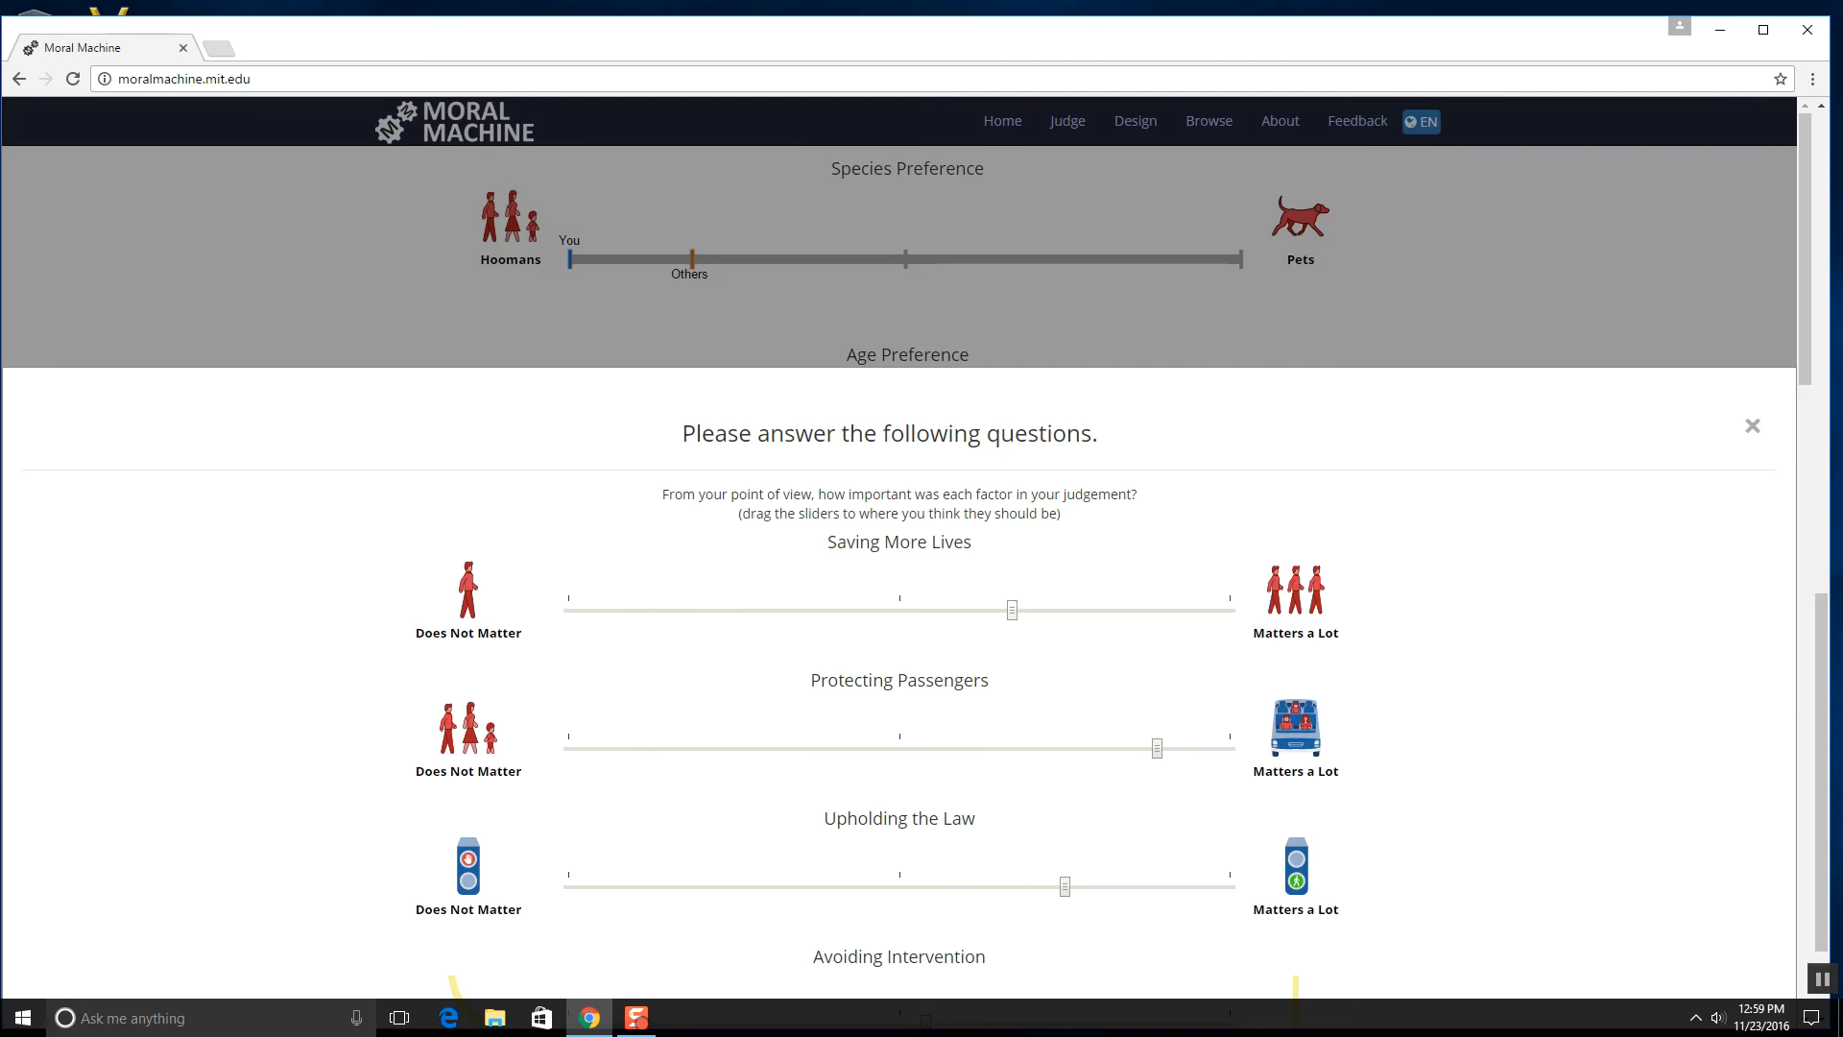
drag(1011, 609, 1196, 608)
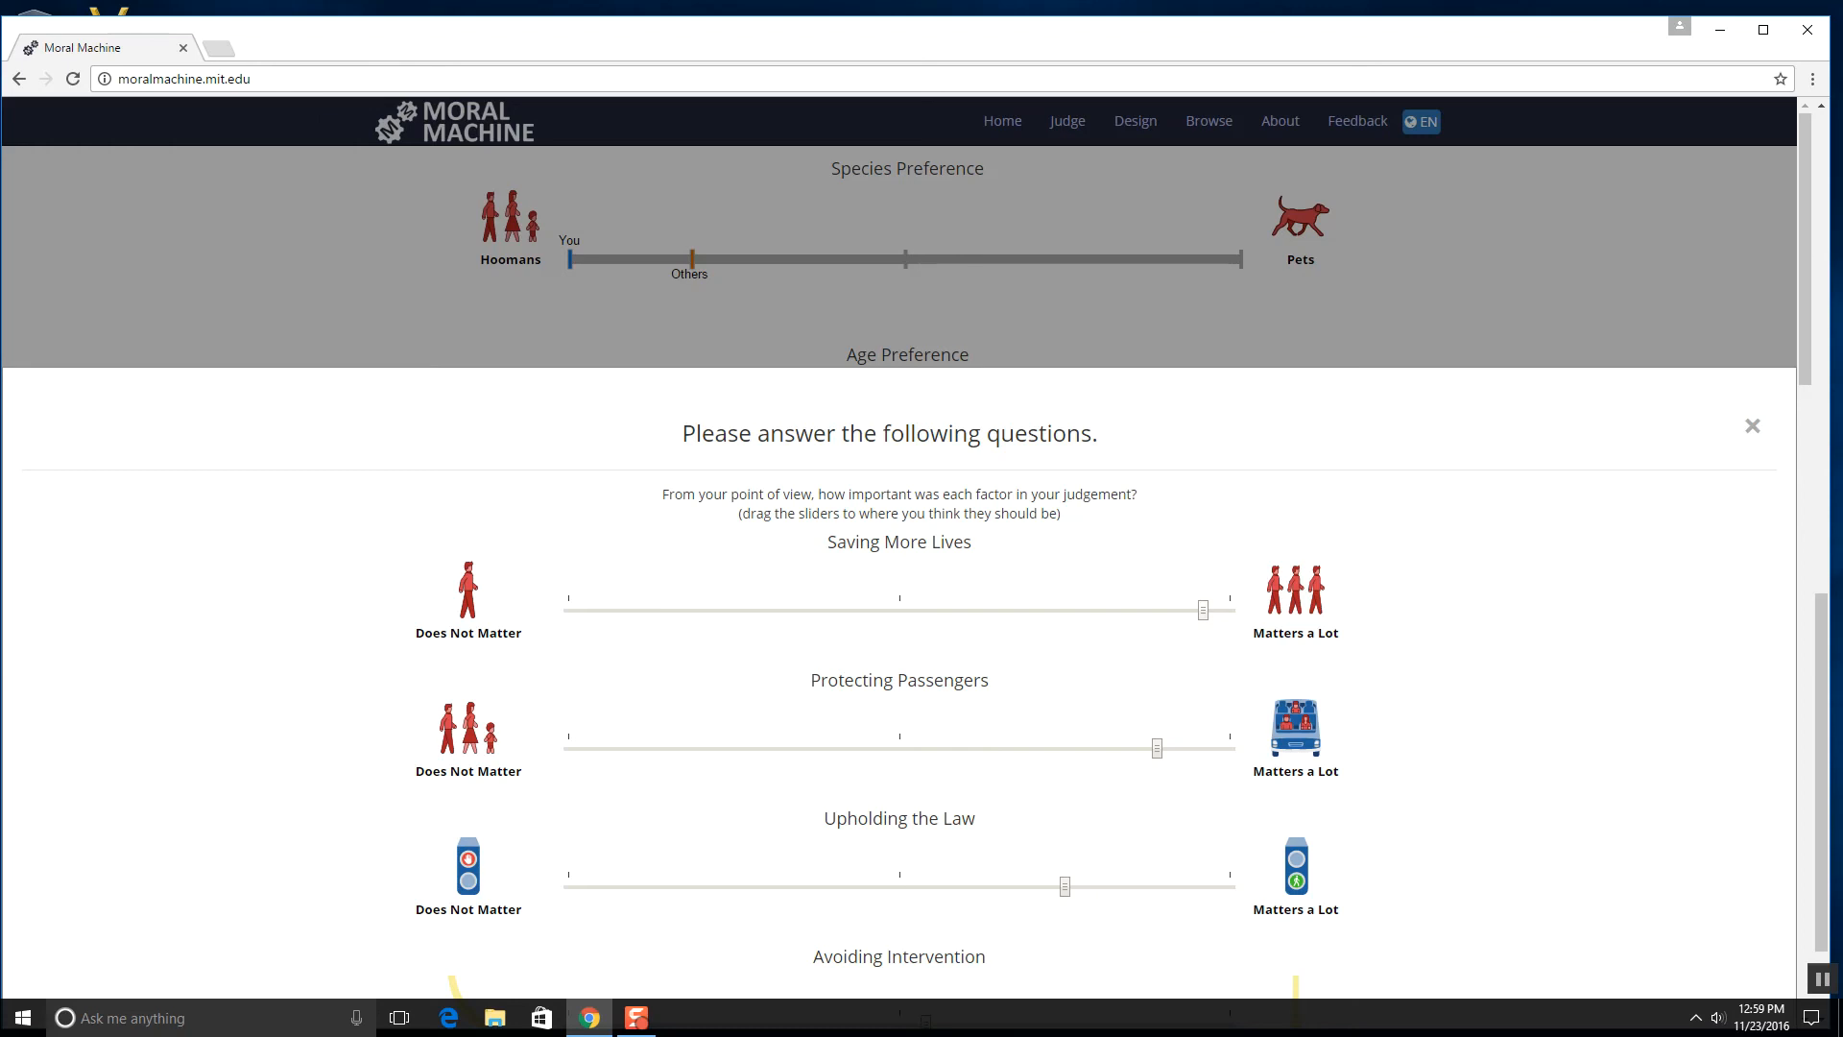
drag(1155, 747, 887, 746)
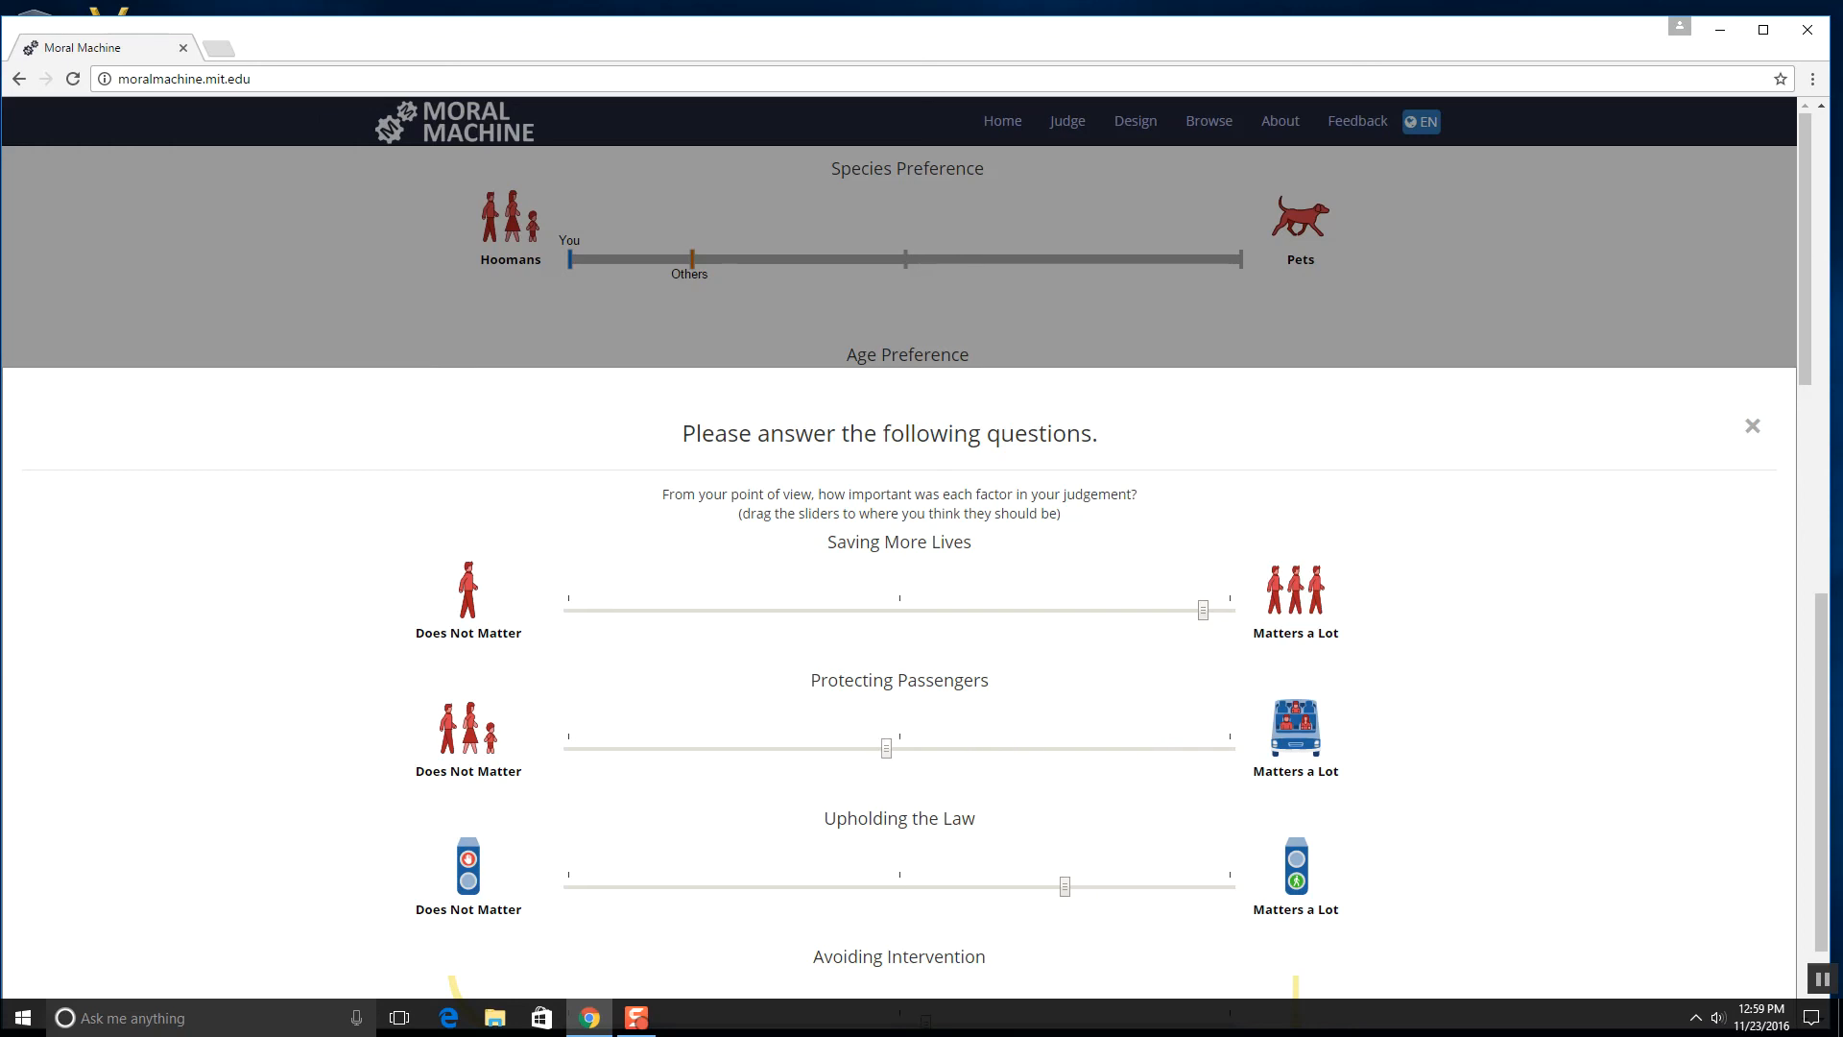
drag(887, 747, 898, 747)
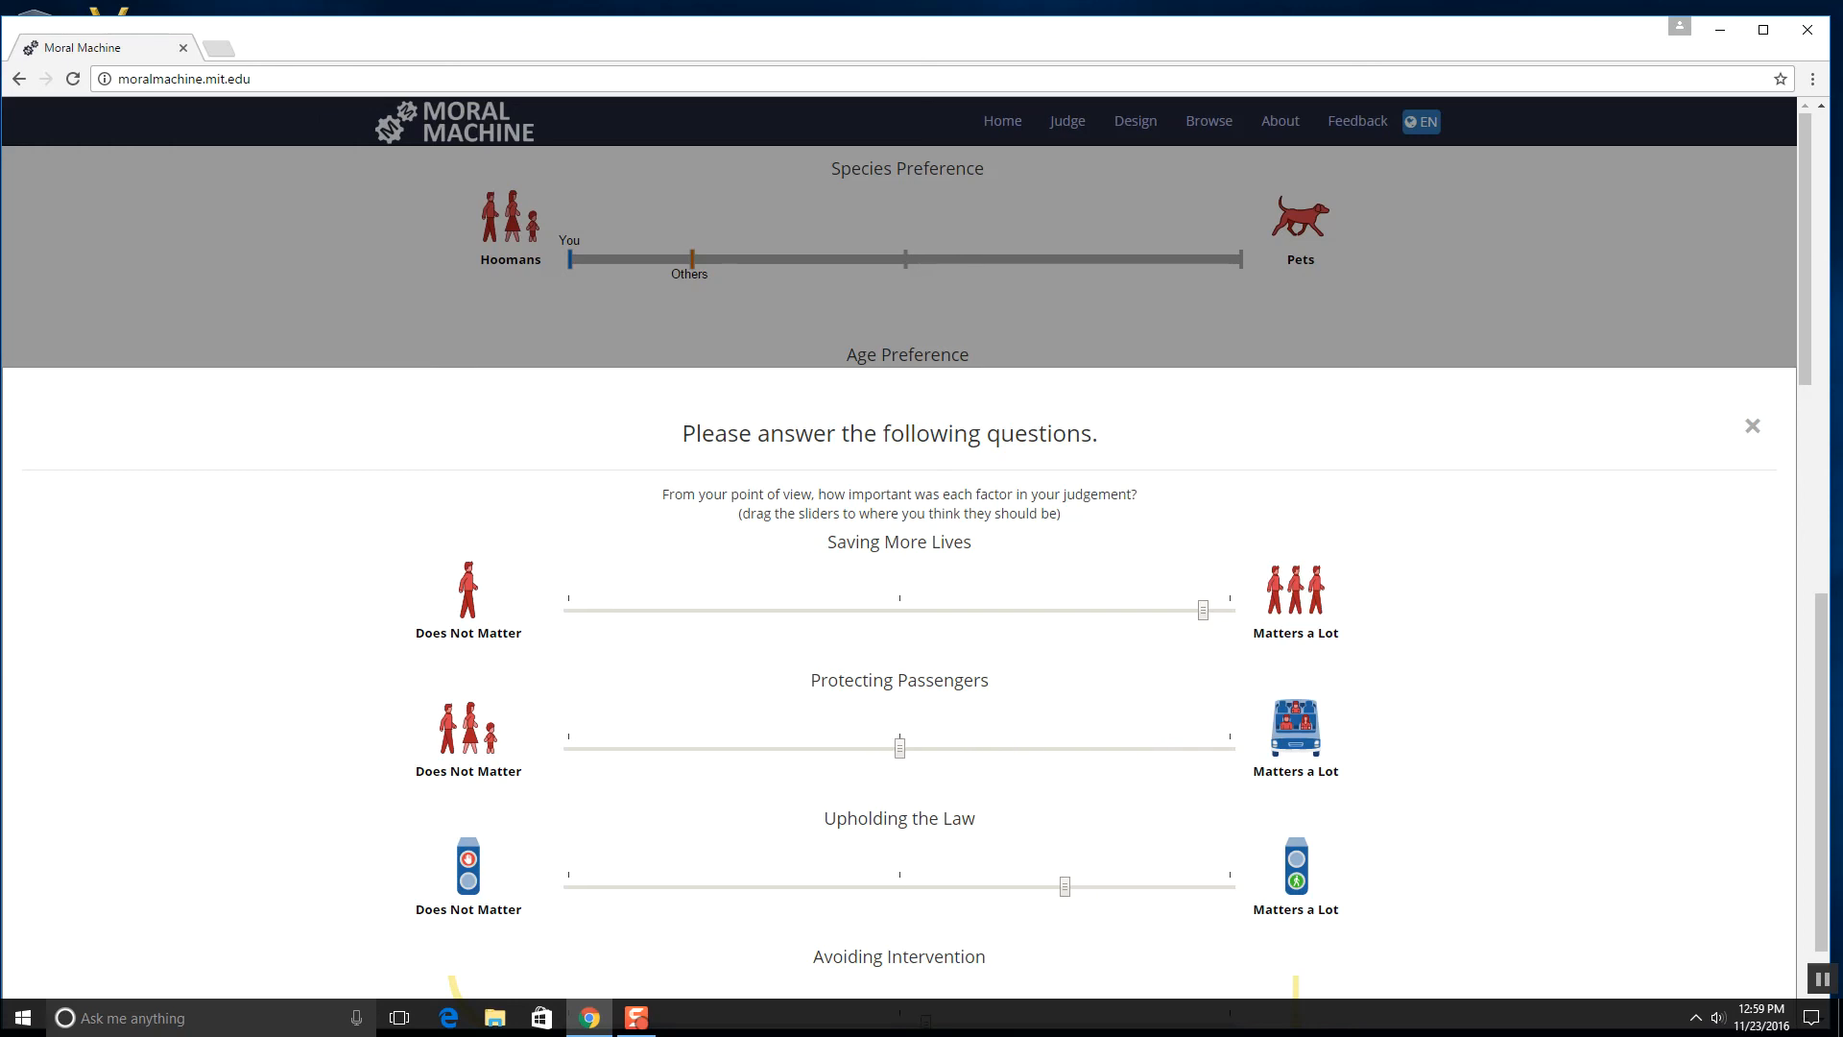
drag(1063, 887, 1184, 887)
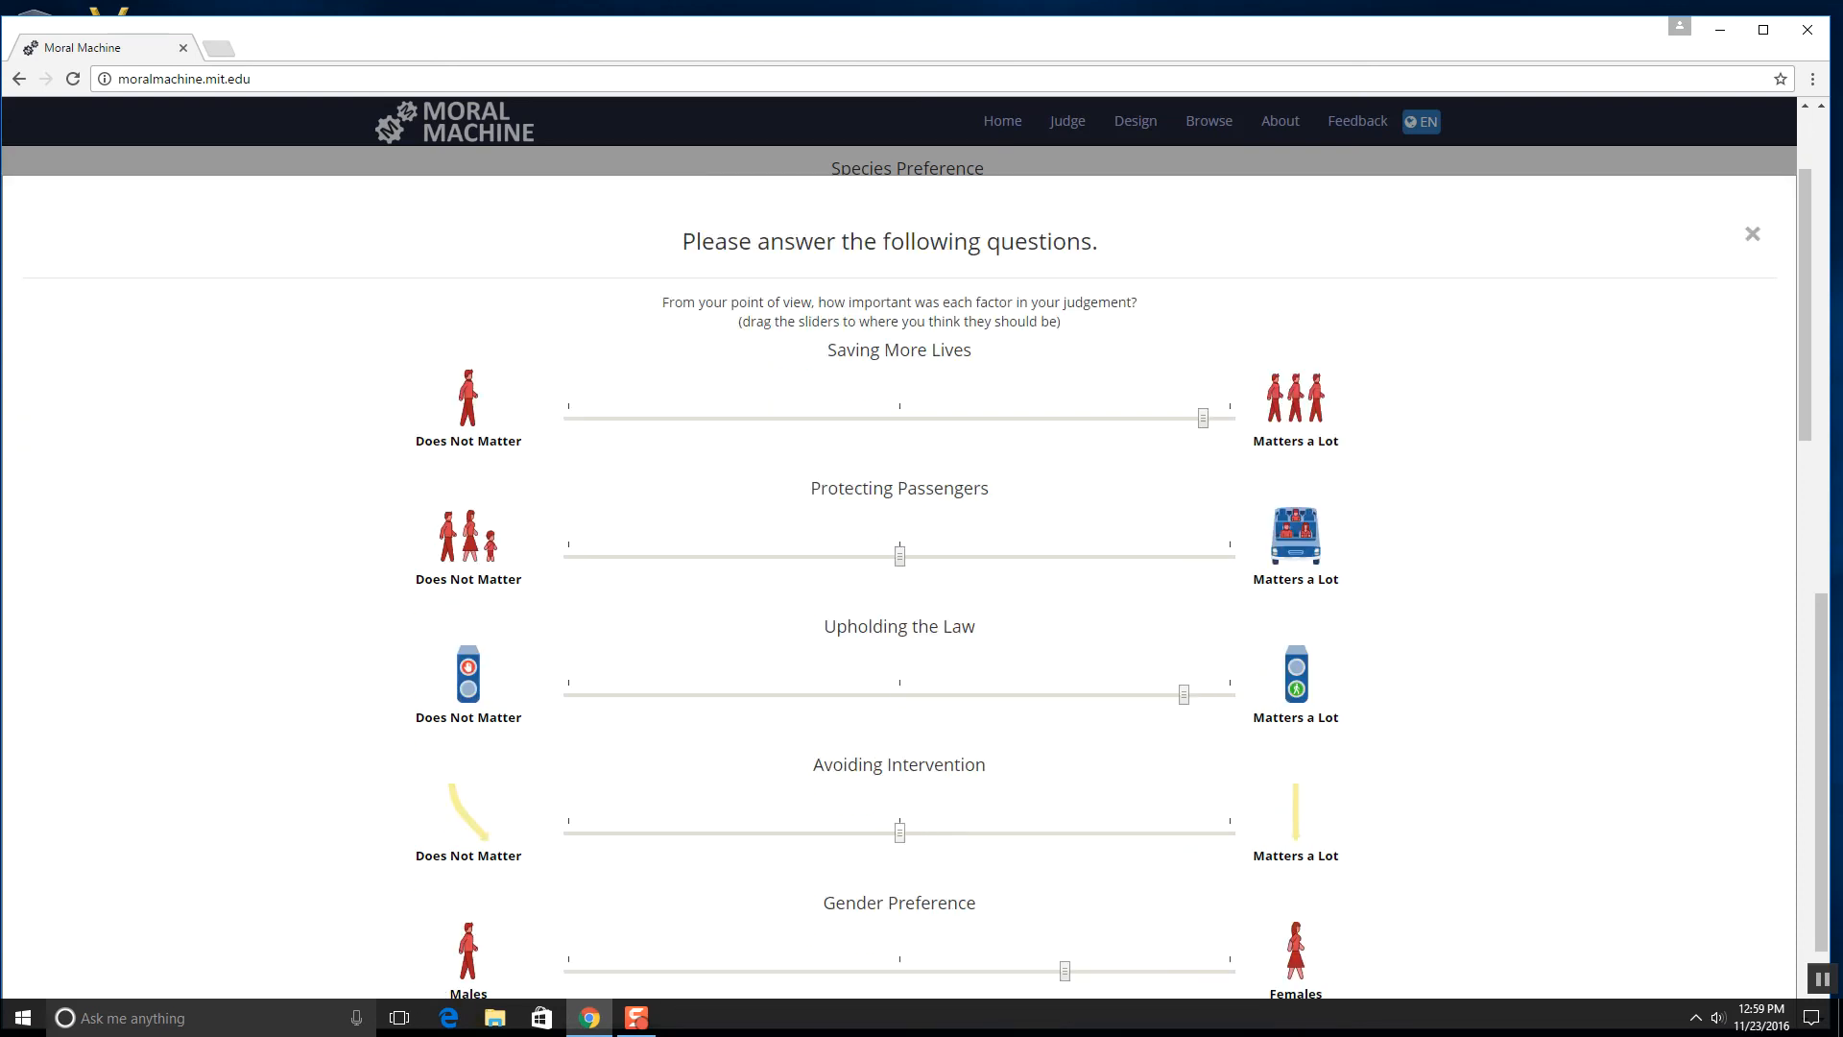
- Set the Gender Preference slider to neutral
scroll(down, 3)
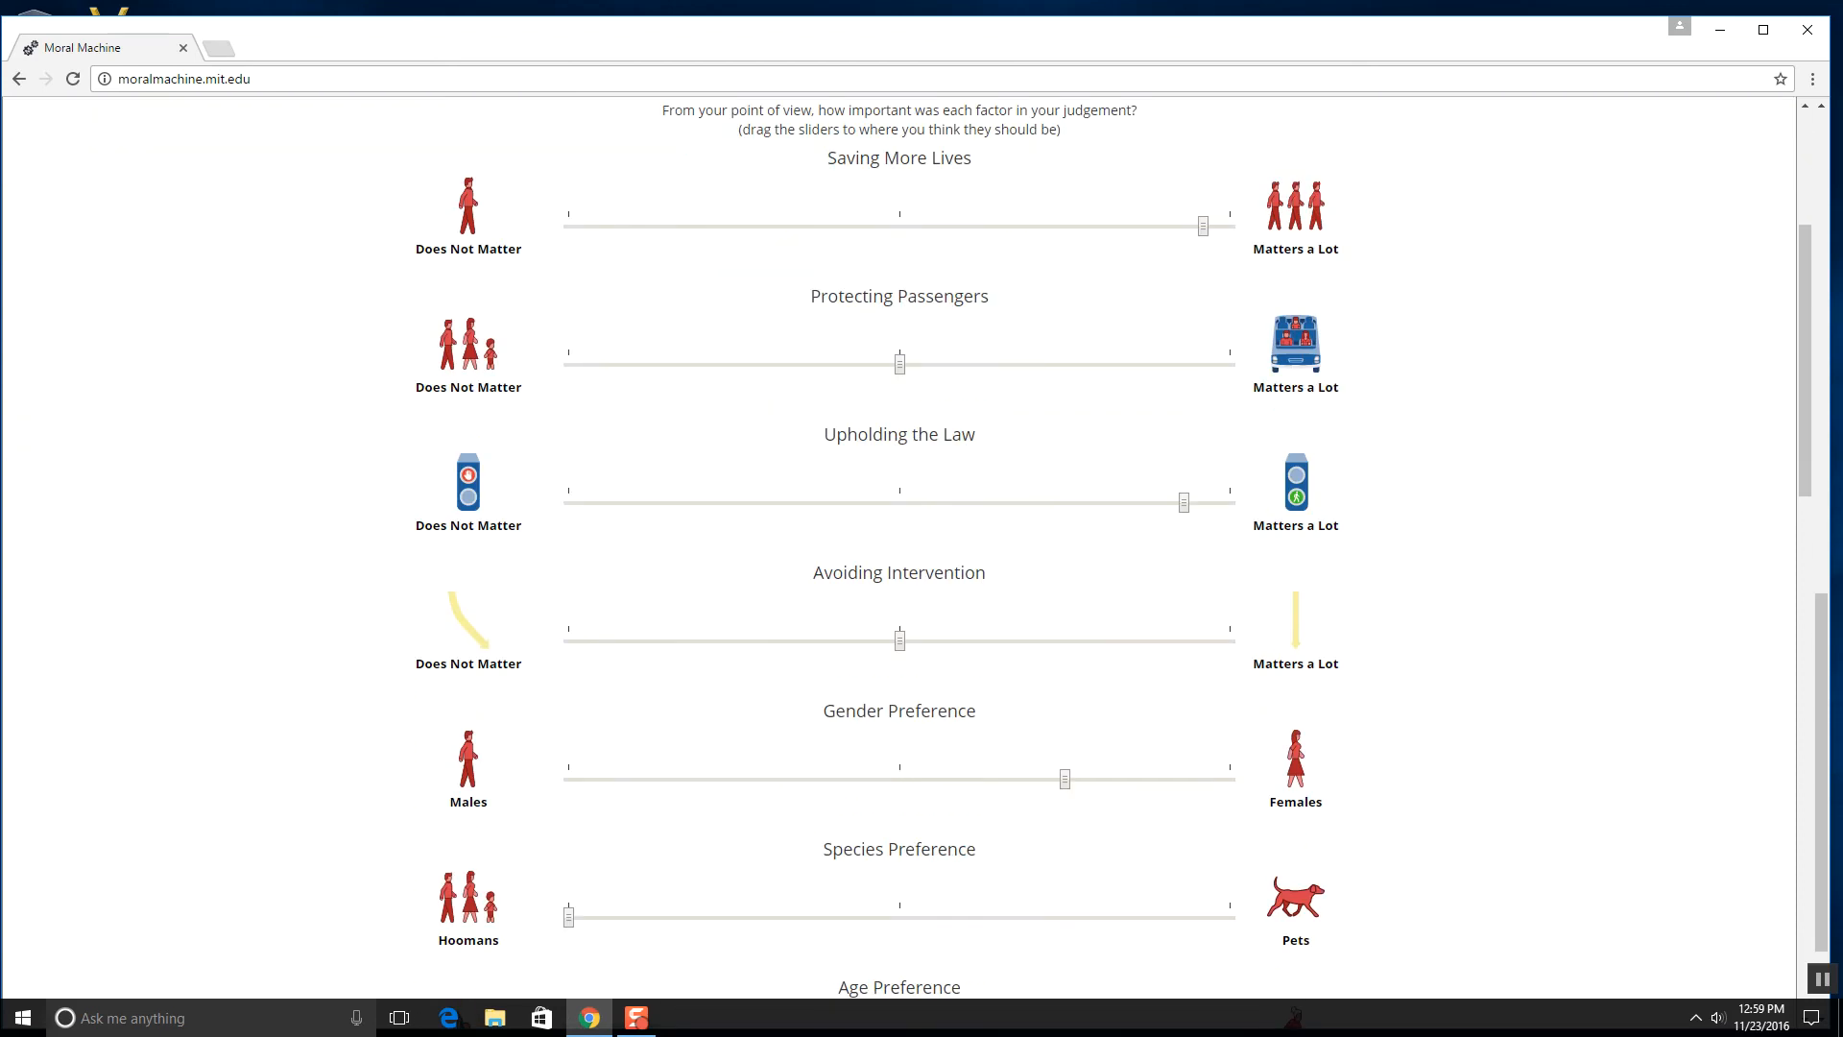
drag(1063, 778, 1008, 777)
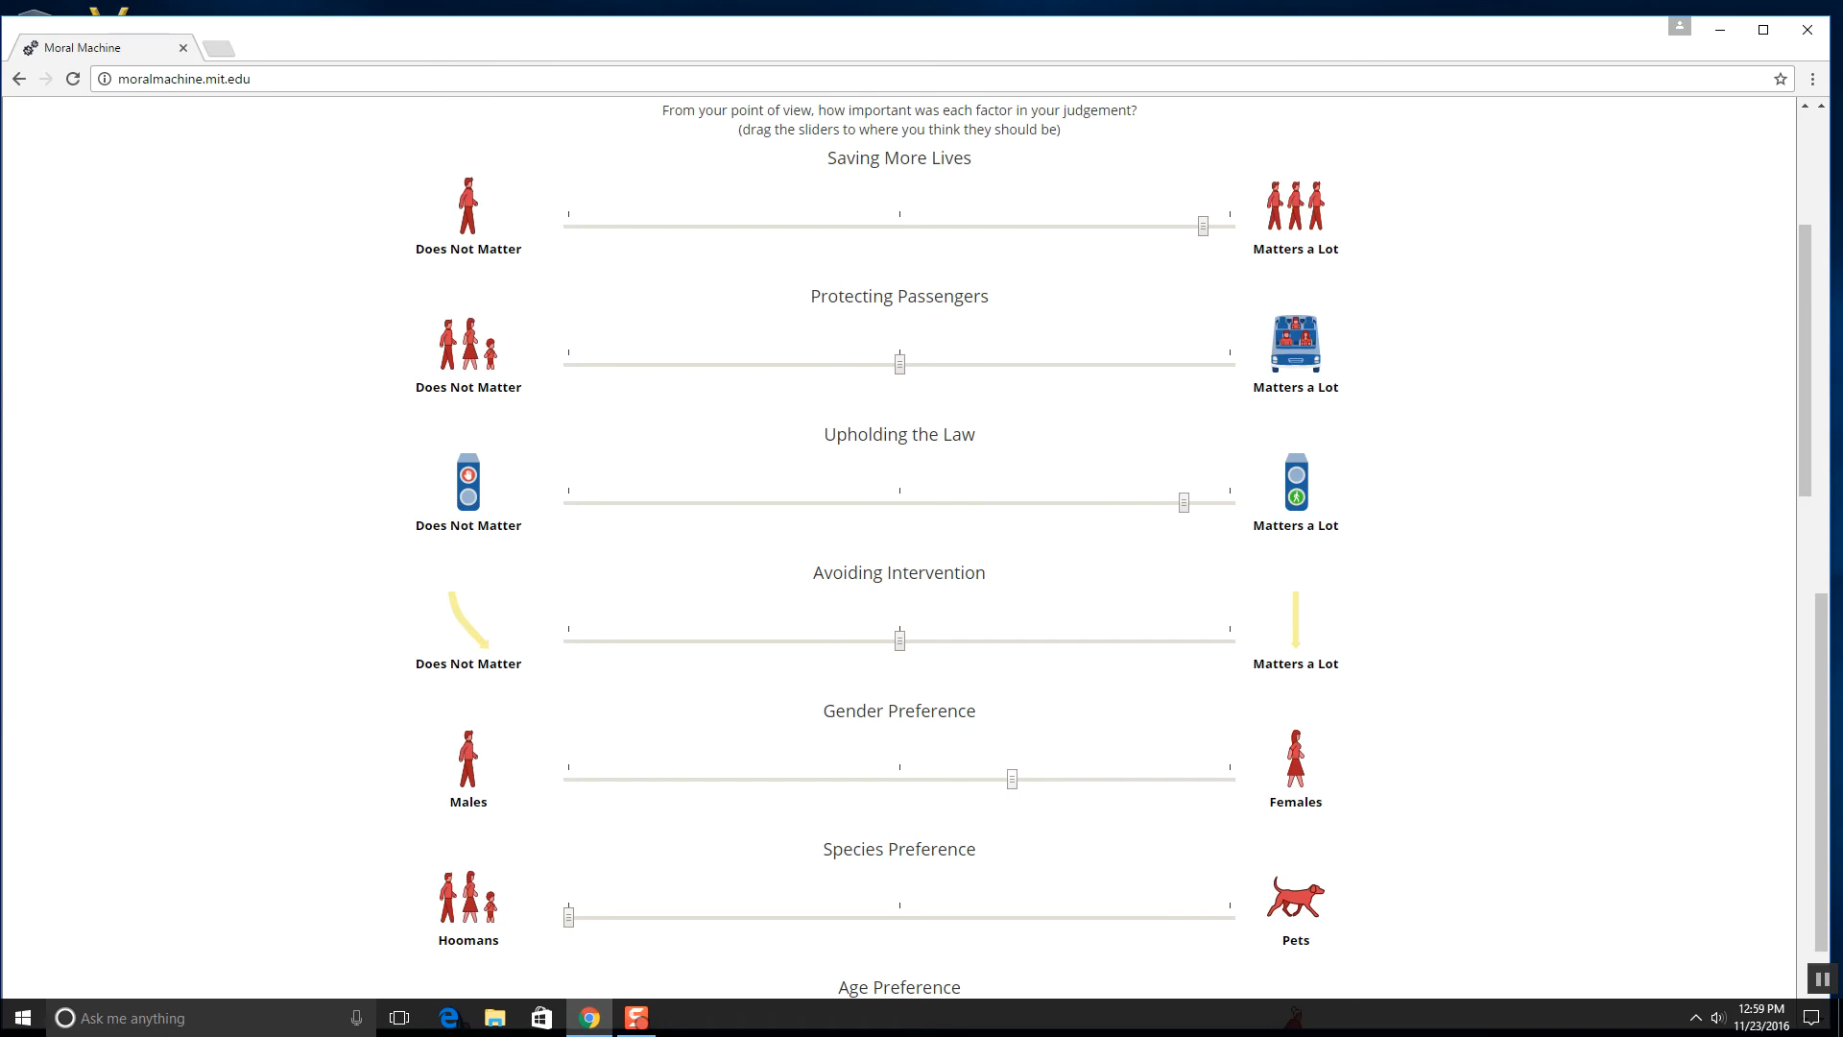
drag(1011, 777, 904, 778)
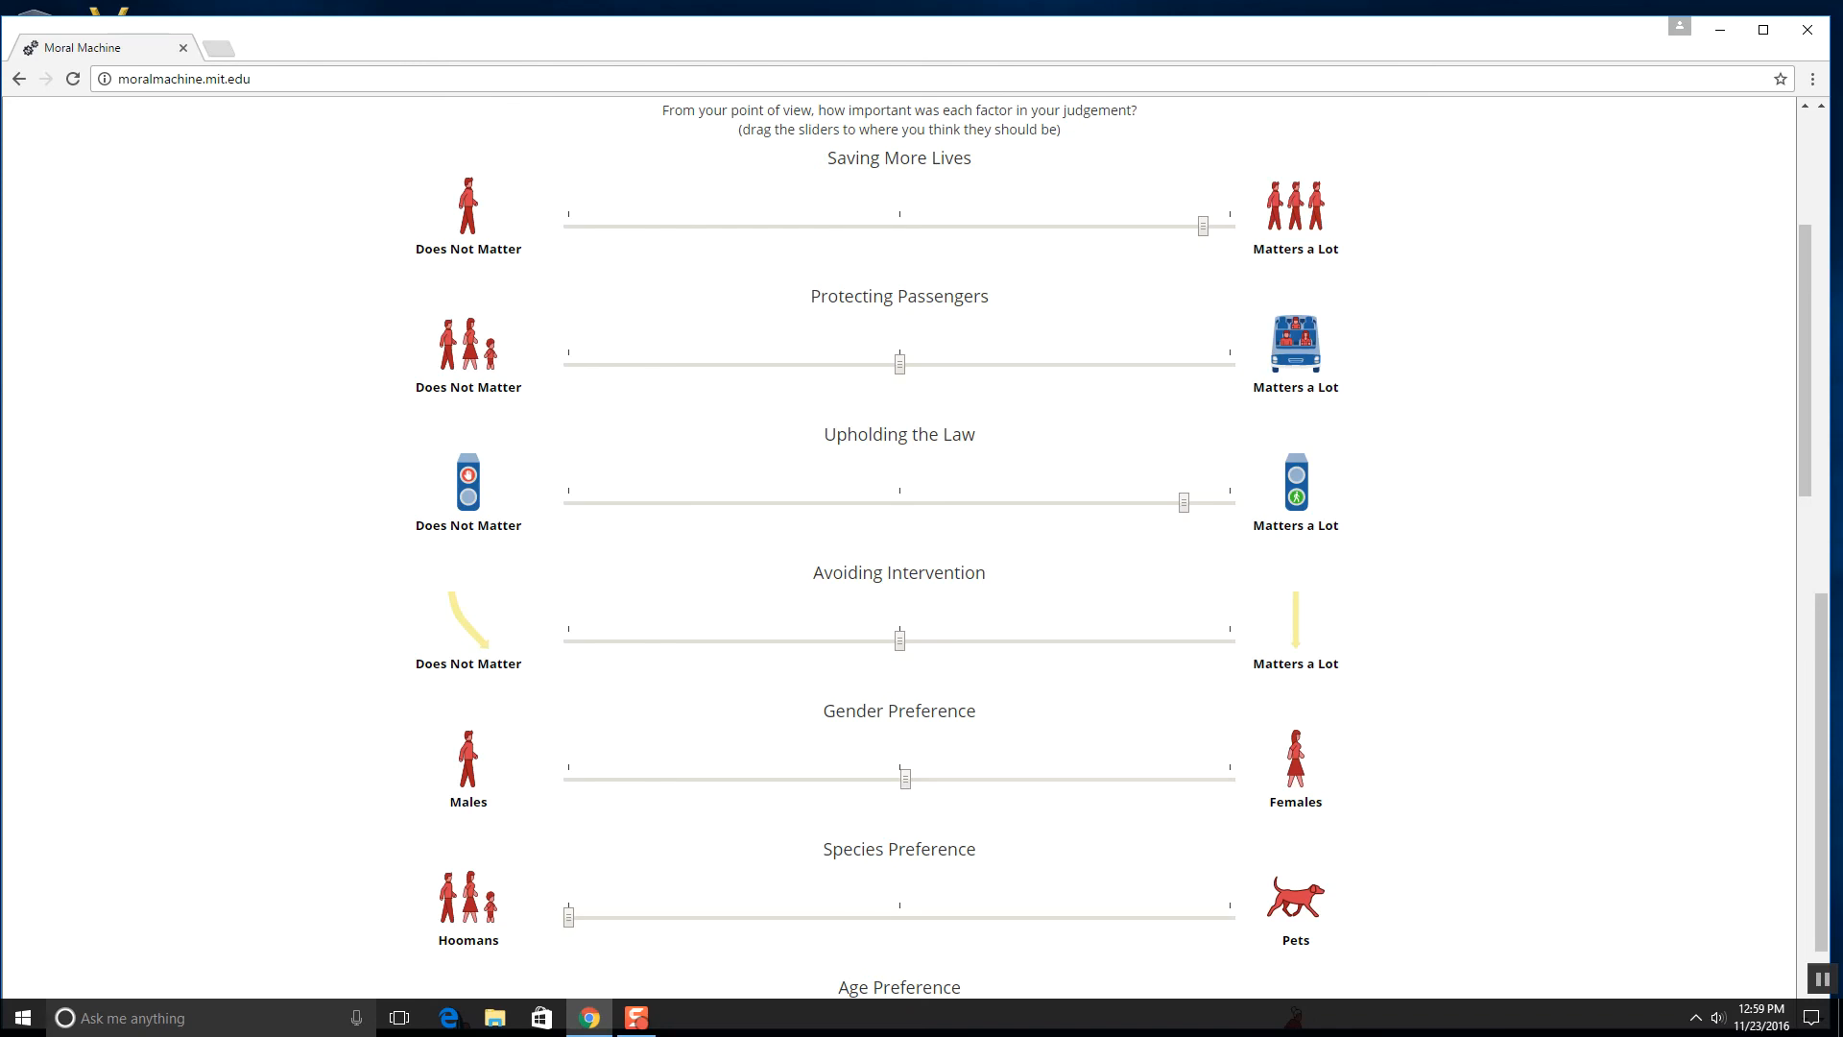
scroll(down, 3)
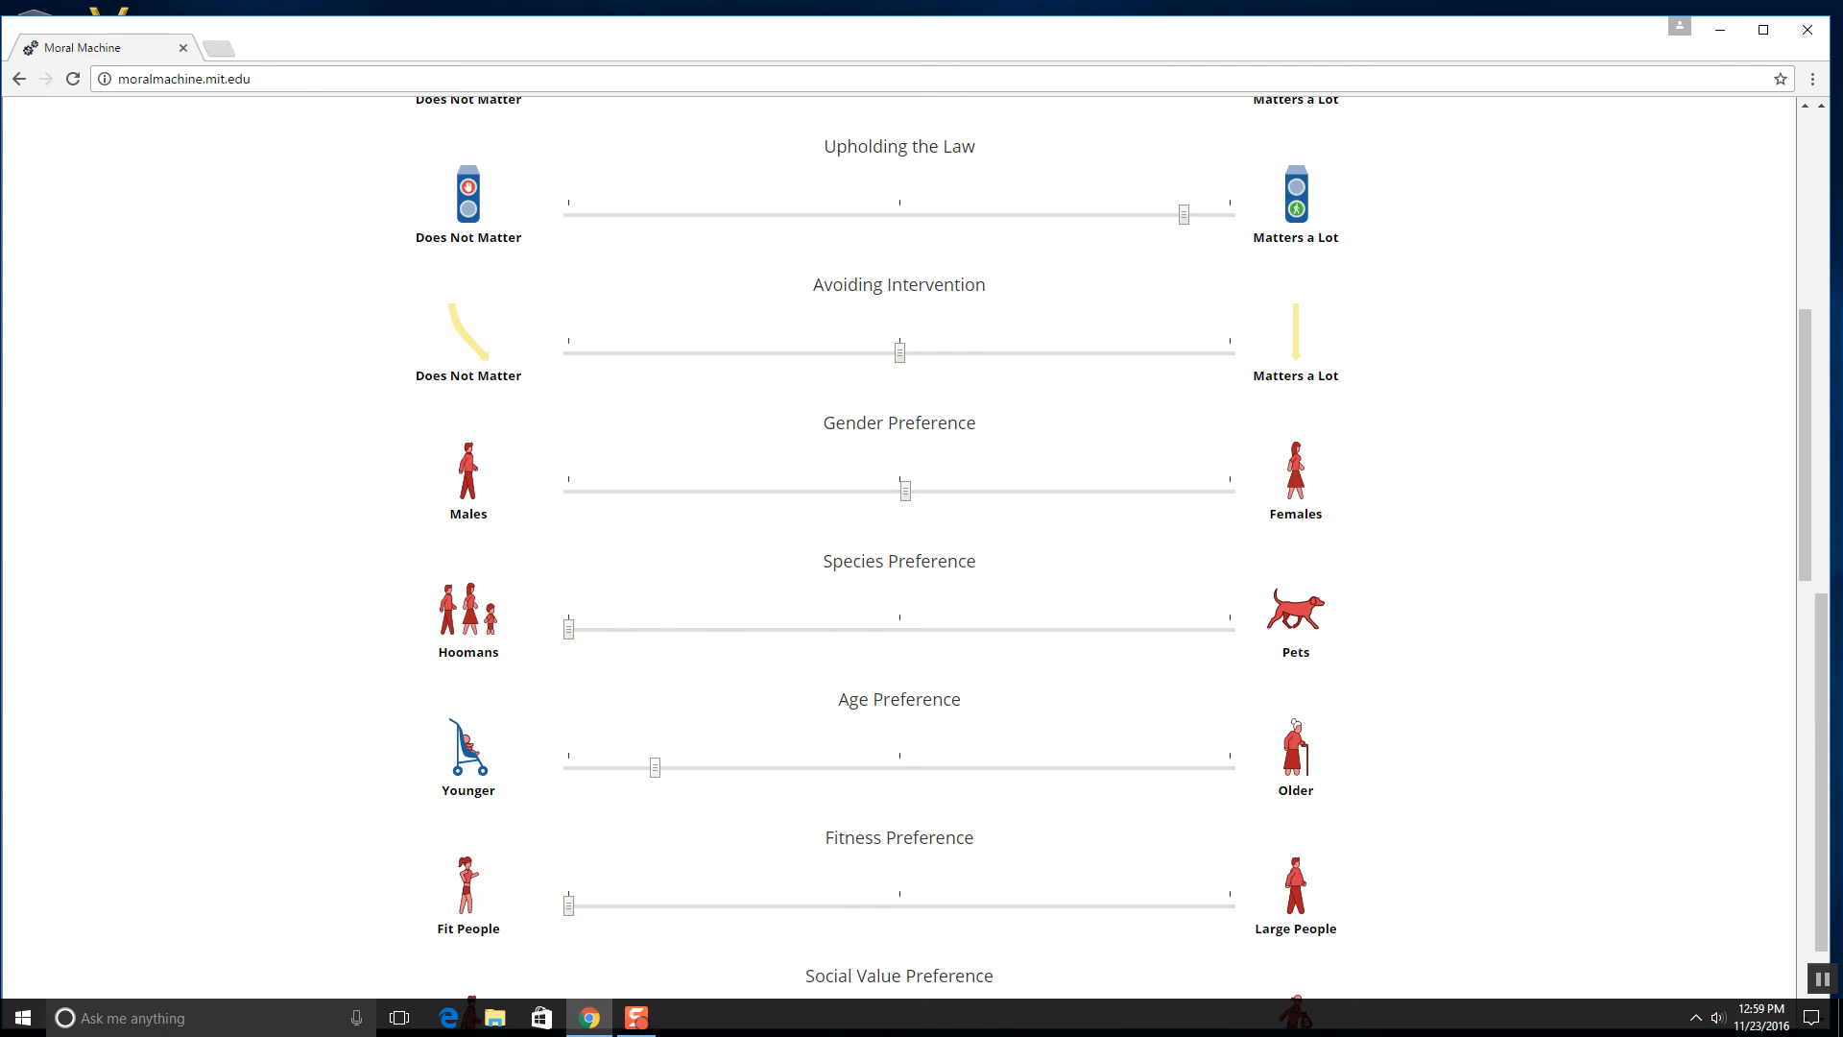
- Set Age Preference strongly toward Younger and Fitness Preference slightly toward Large People
scroll(down, 3)
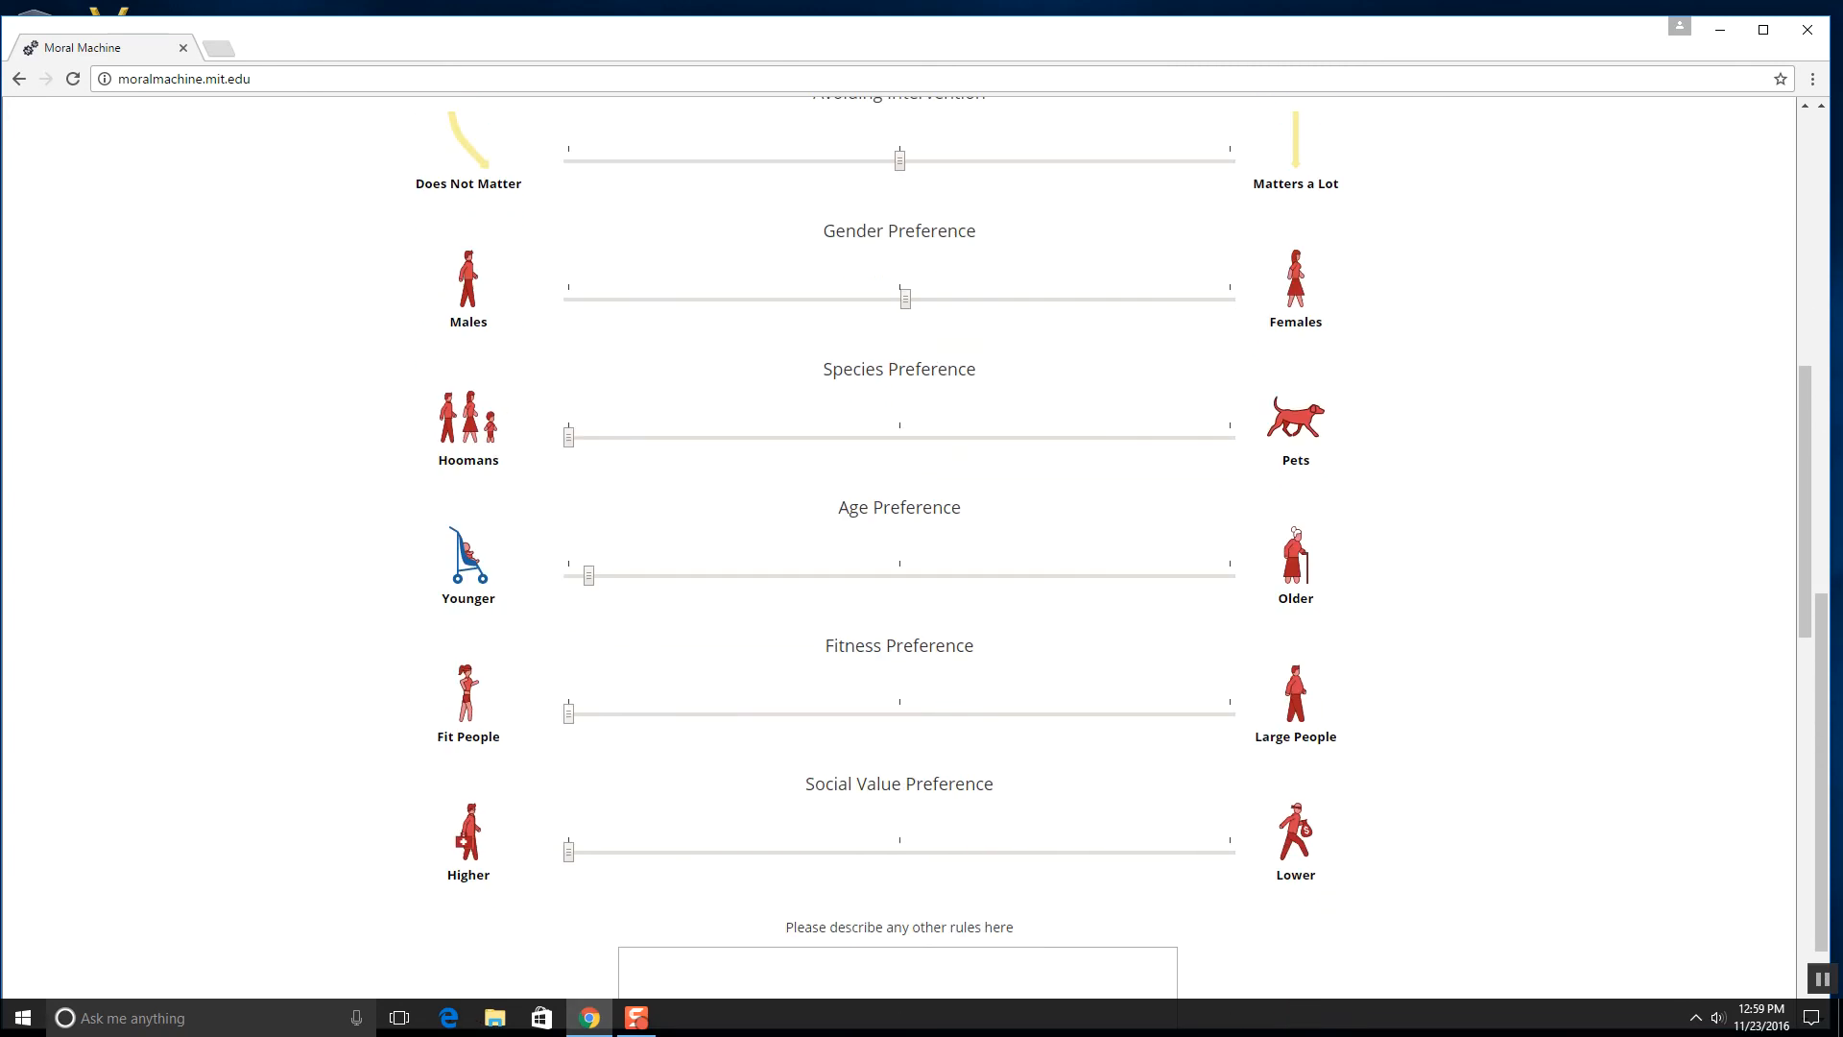
drag(569, 715, 636, 714)
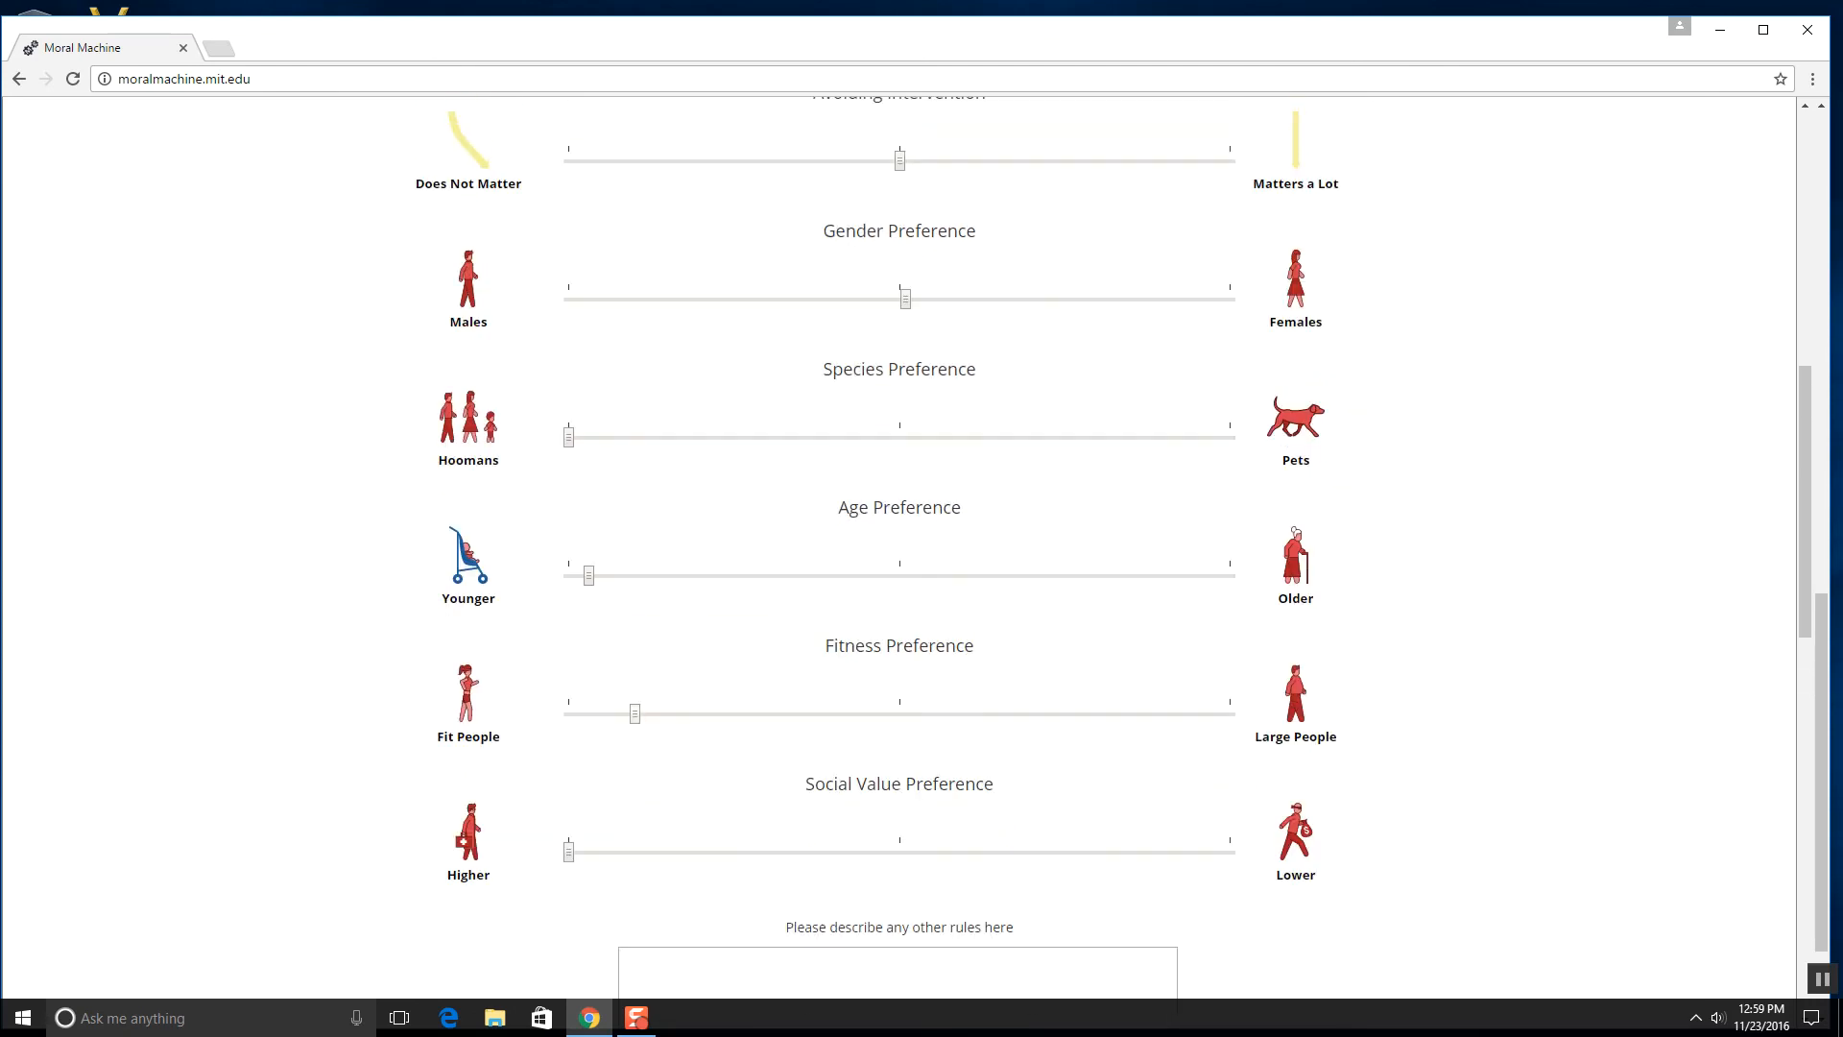
drag(635, 714, 654, 714)
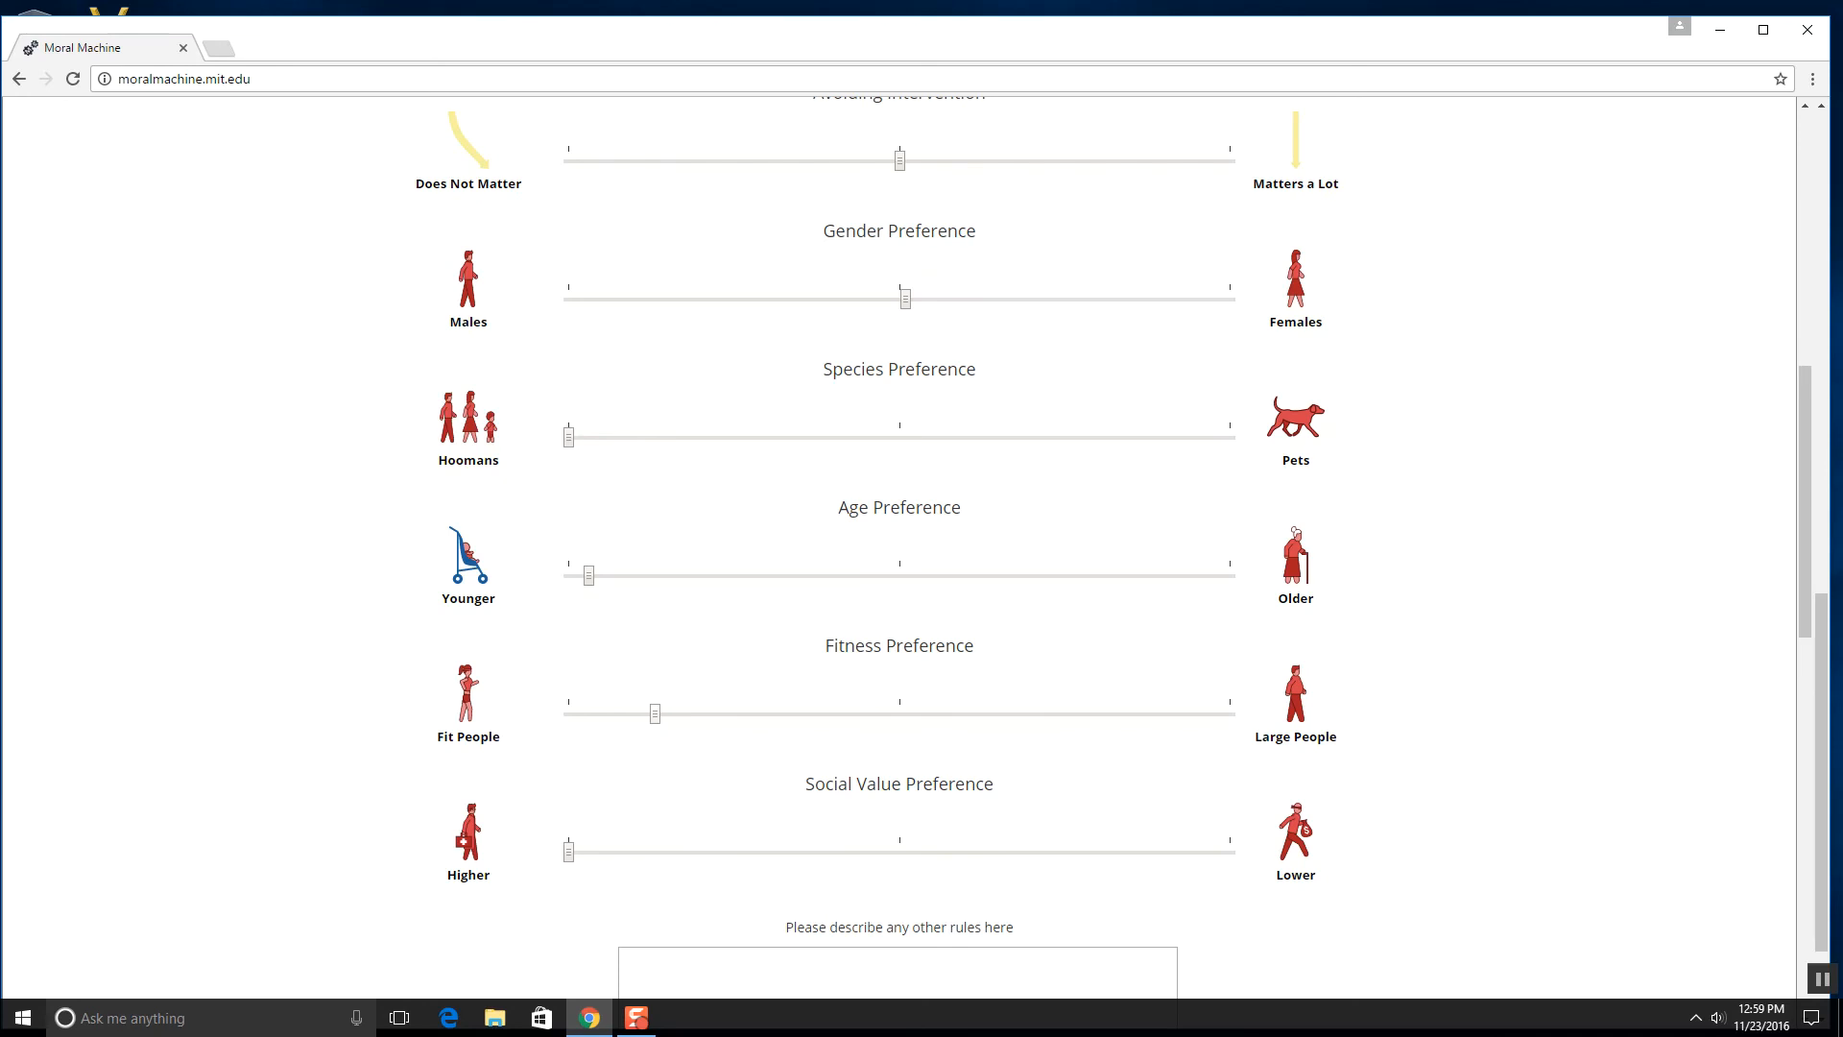
drag(654, 714, 693, 714)
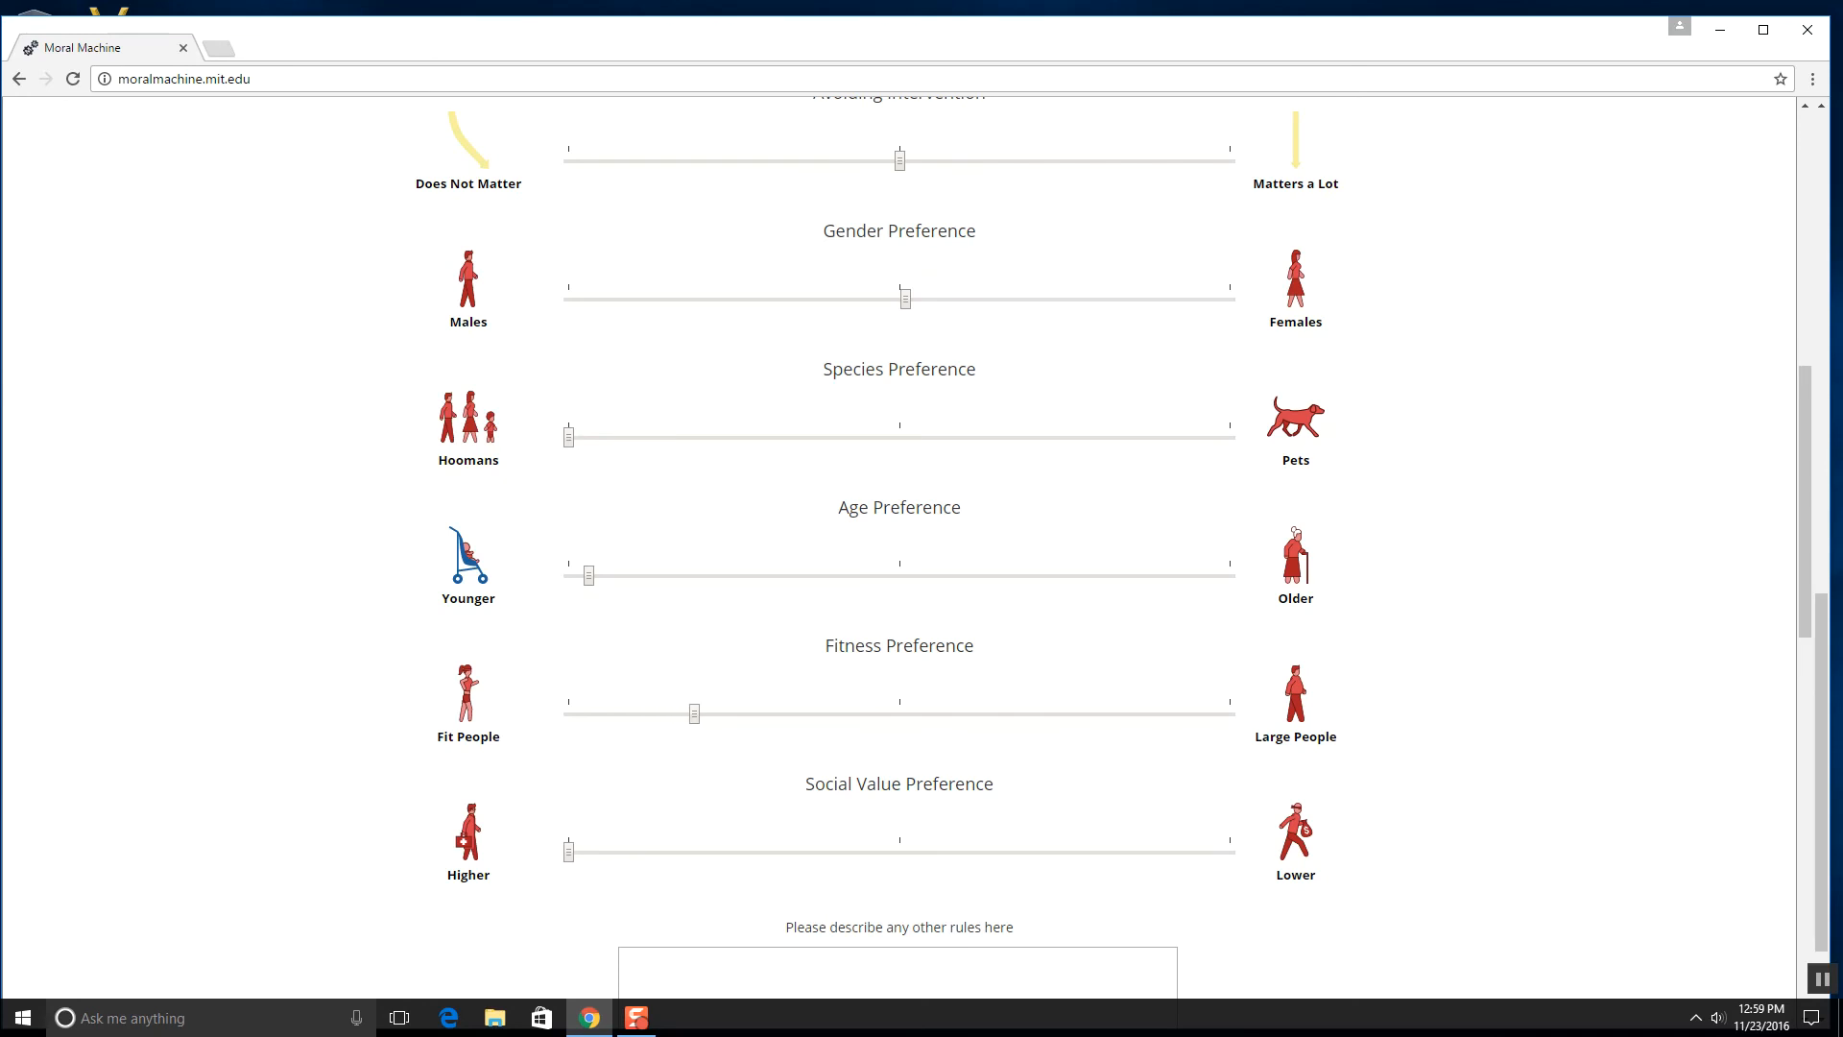
scroll(down, 3)
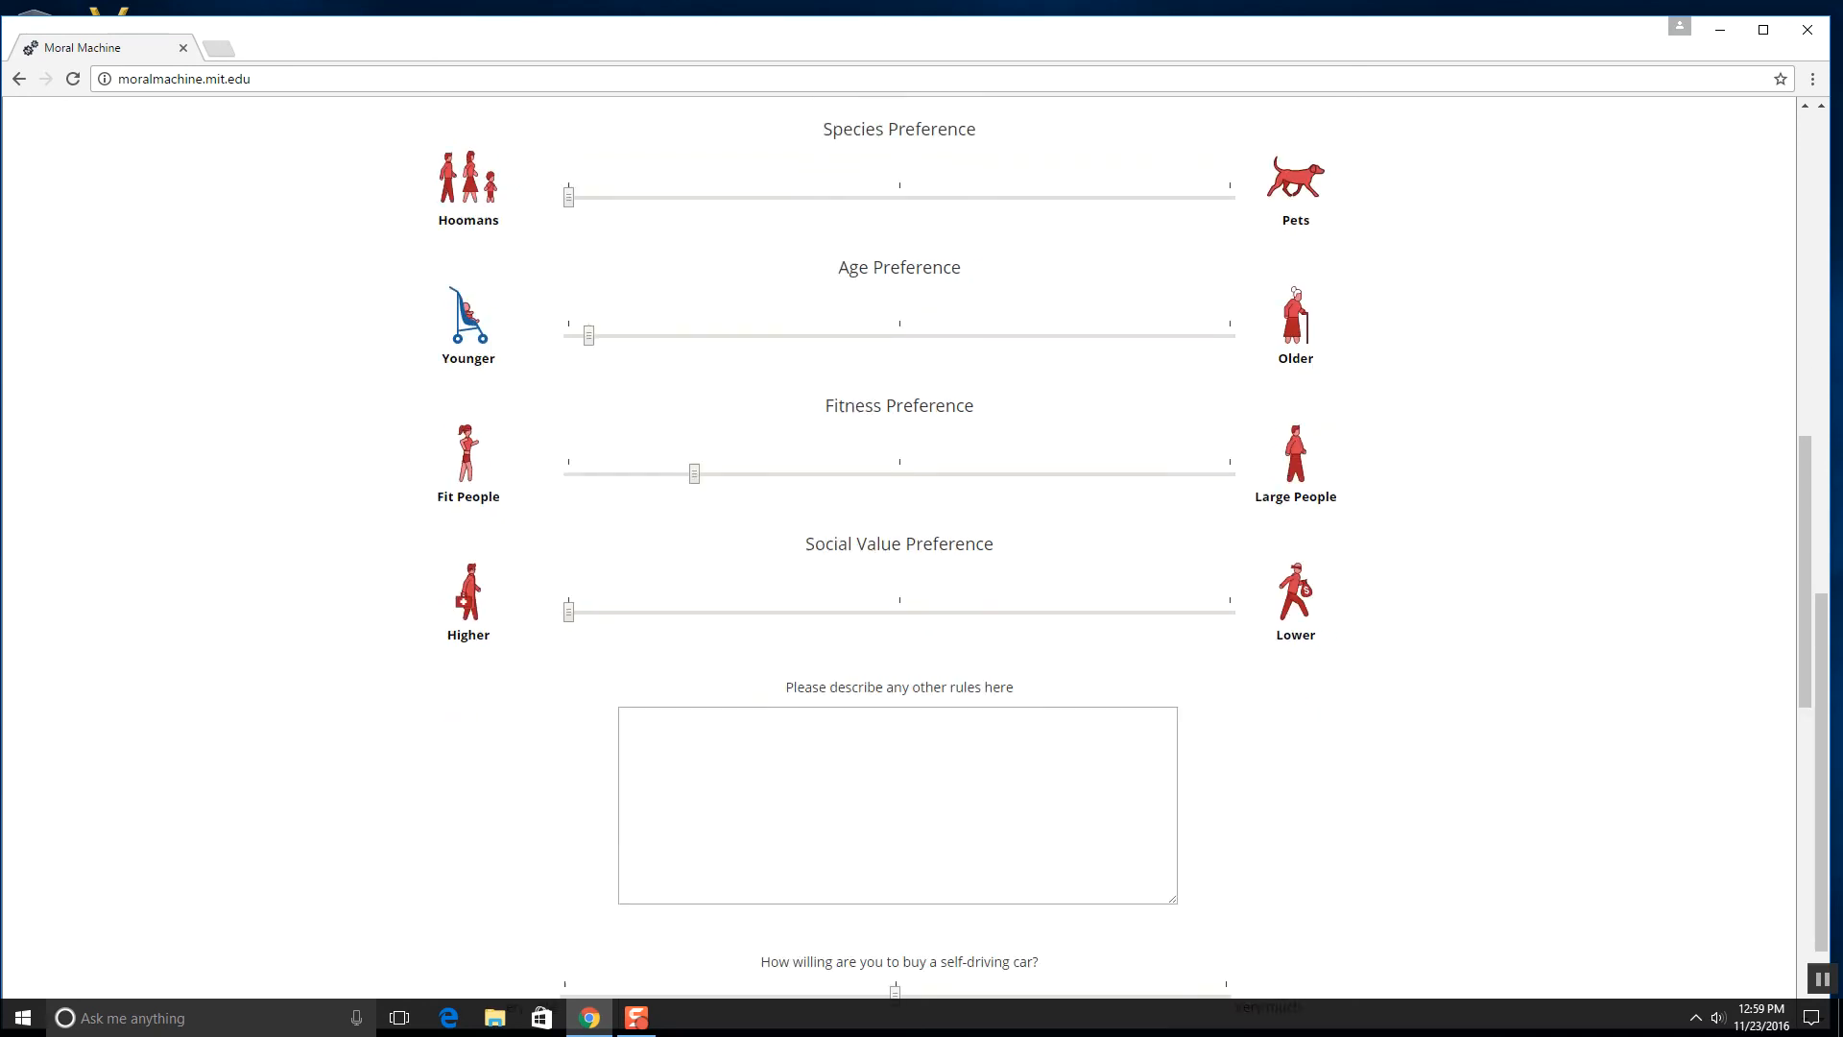
scroll(down, 3)
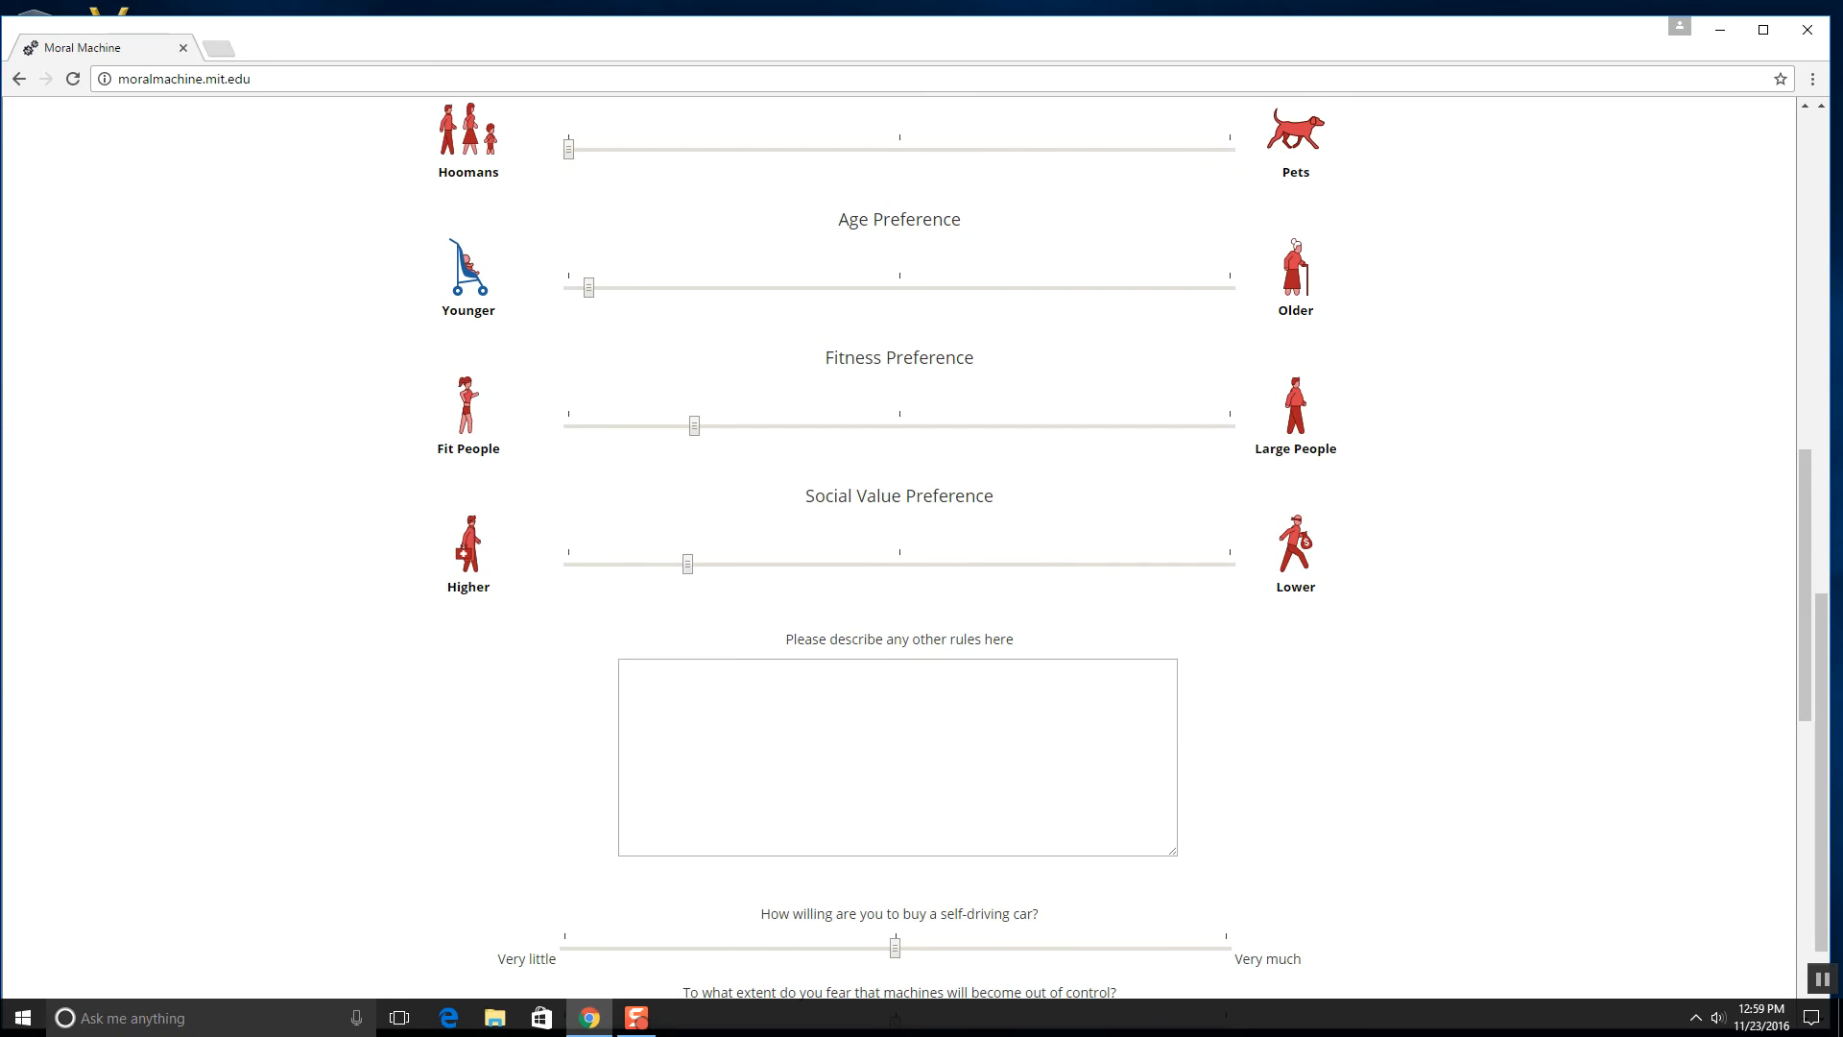
scroll(down, 3)
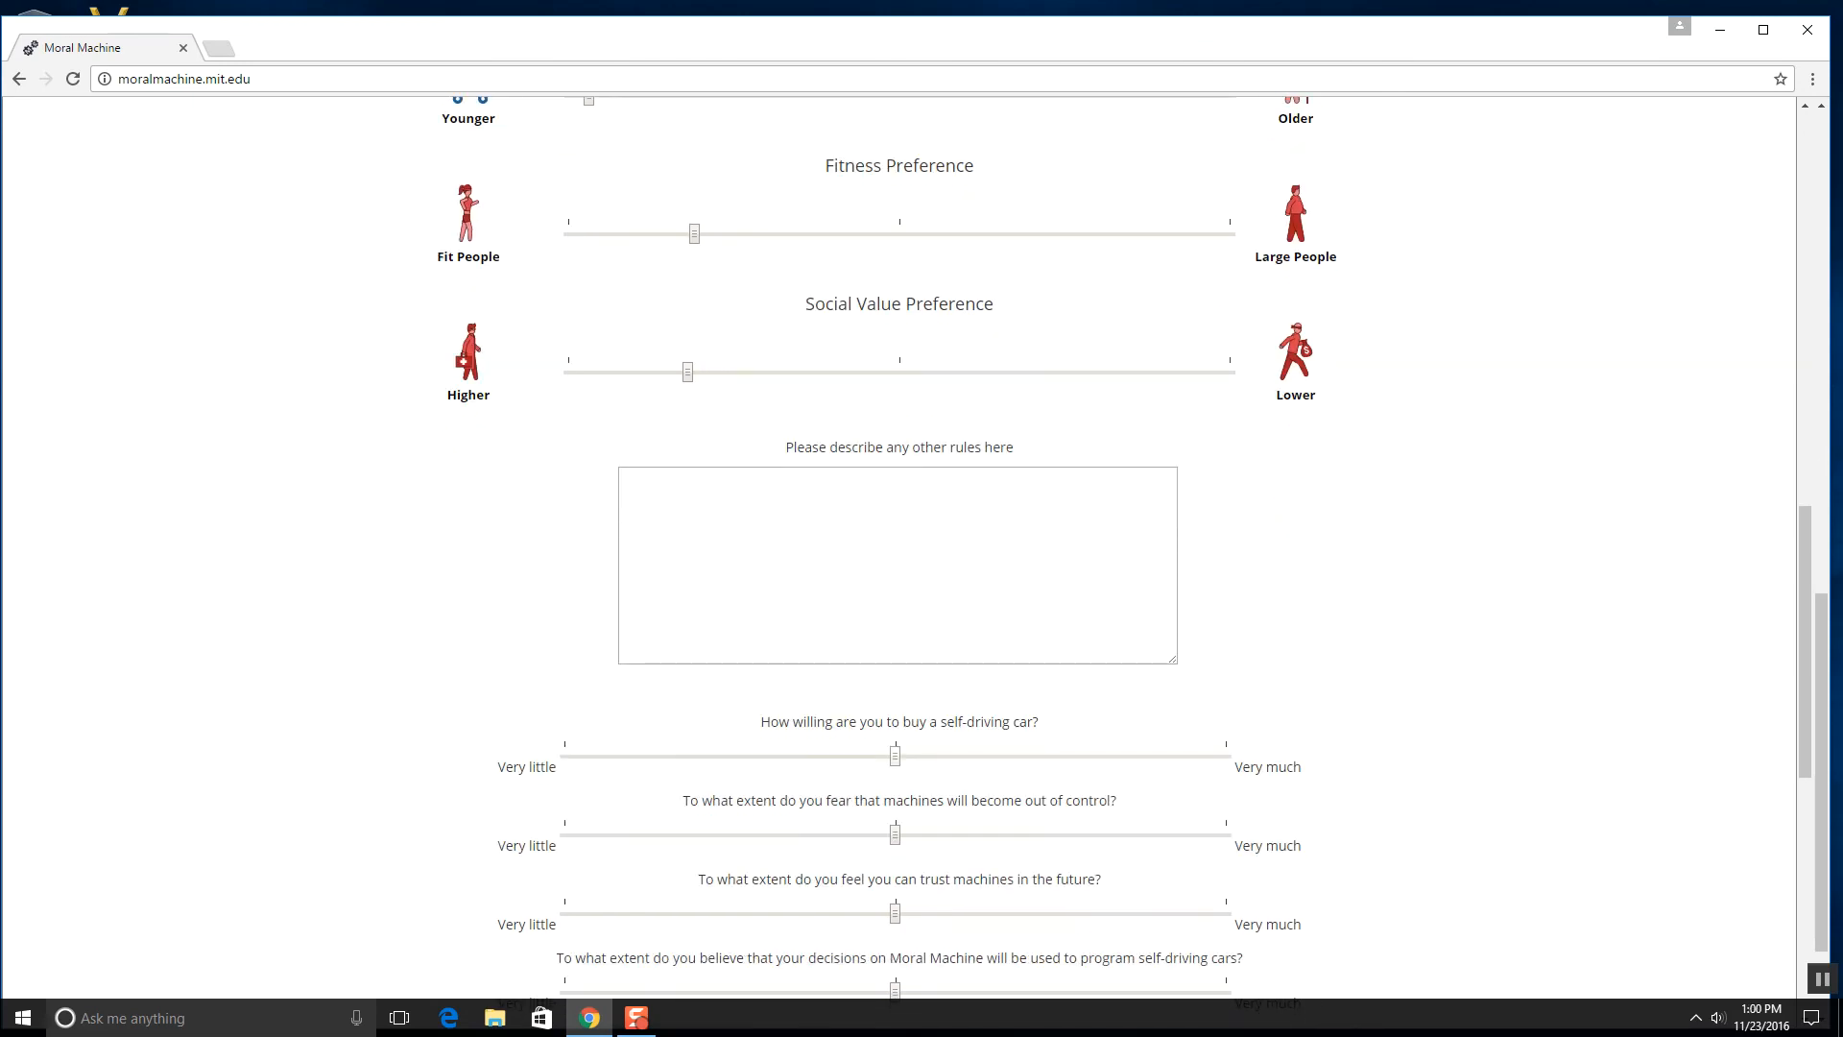
- Rate buying a self-driving car fairly high, machine trust near middle, and decisions programming cars very little
scroll(down, 3)
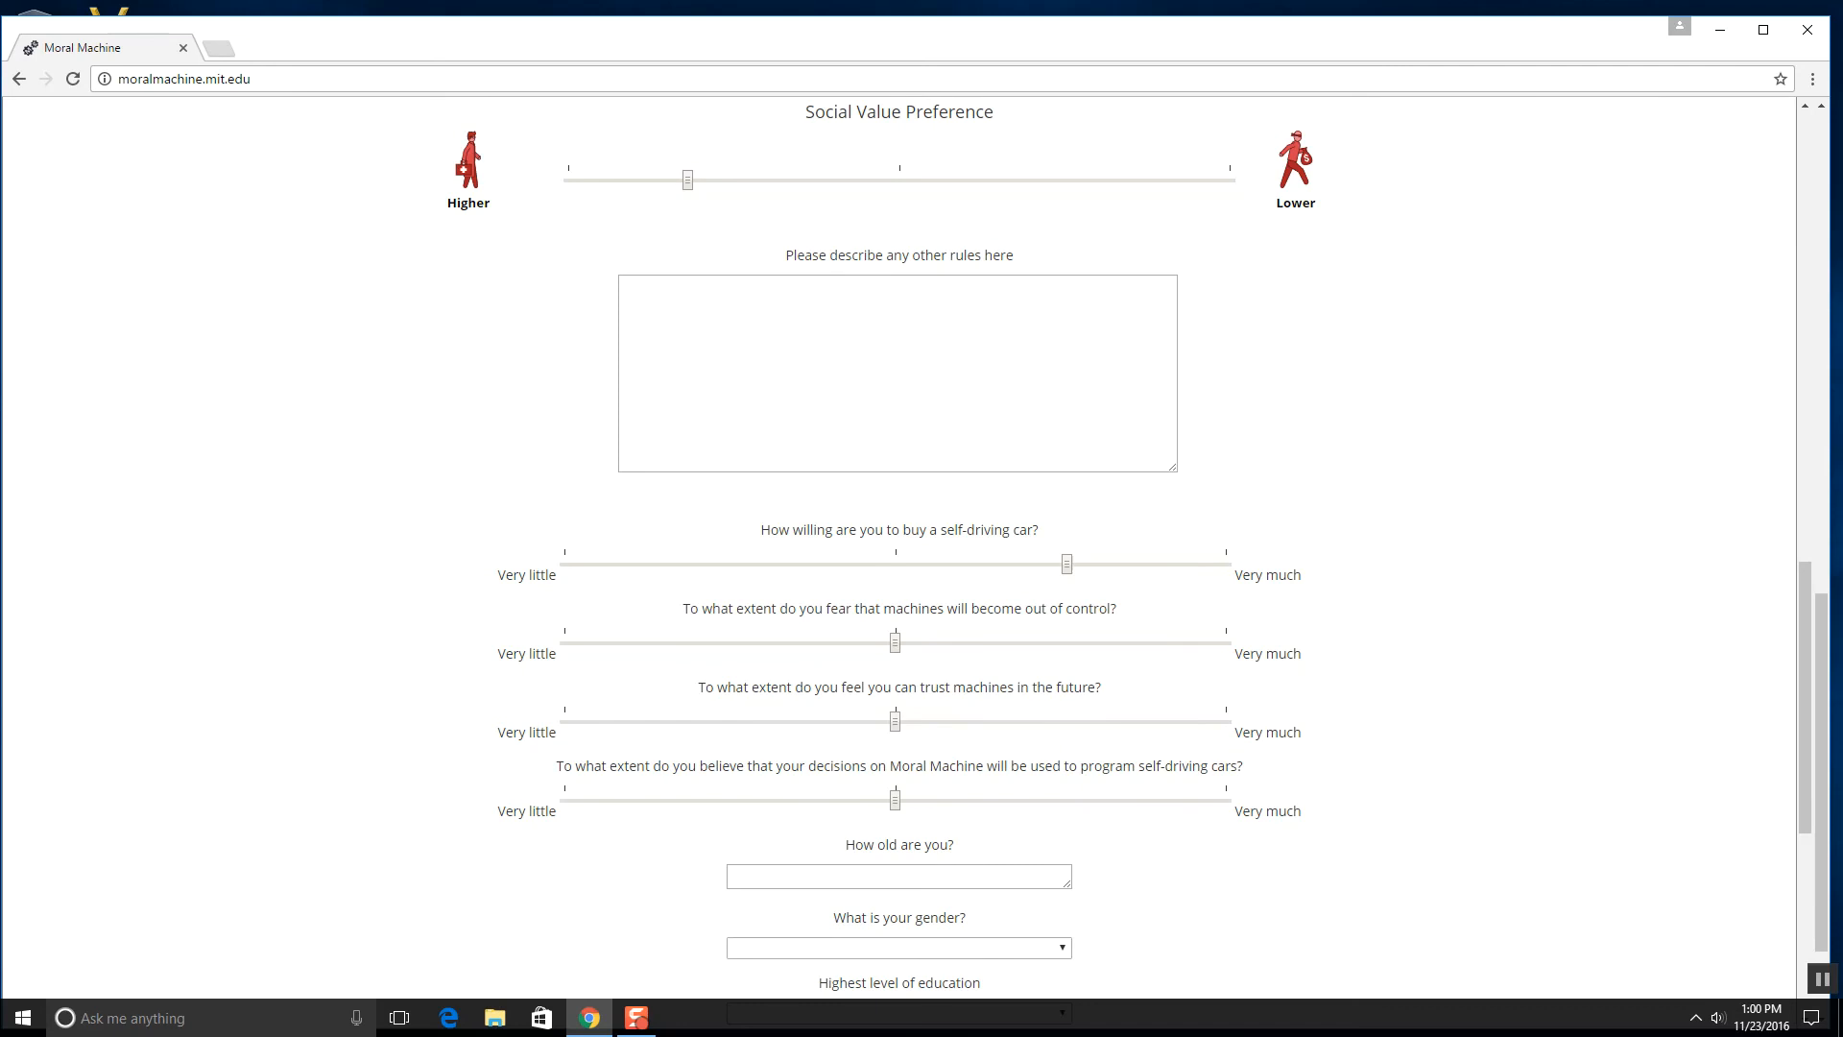
drag(1065, 562, 1086, 563)
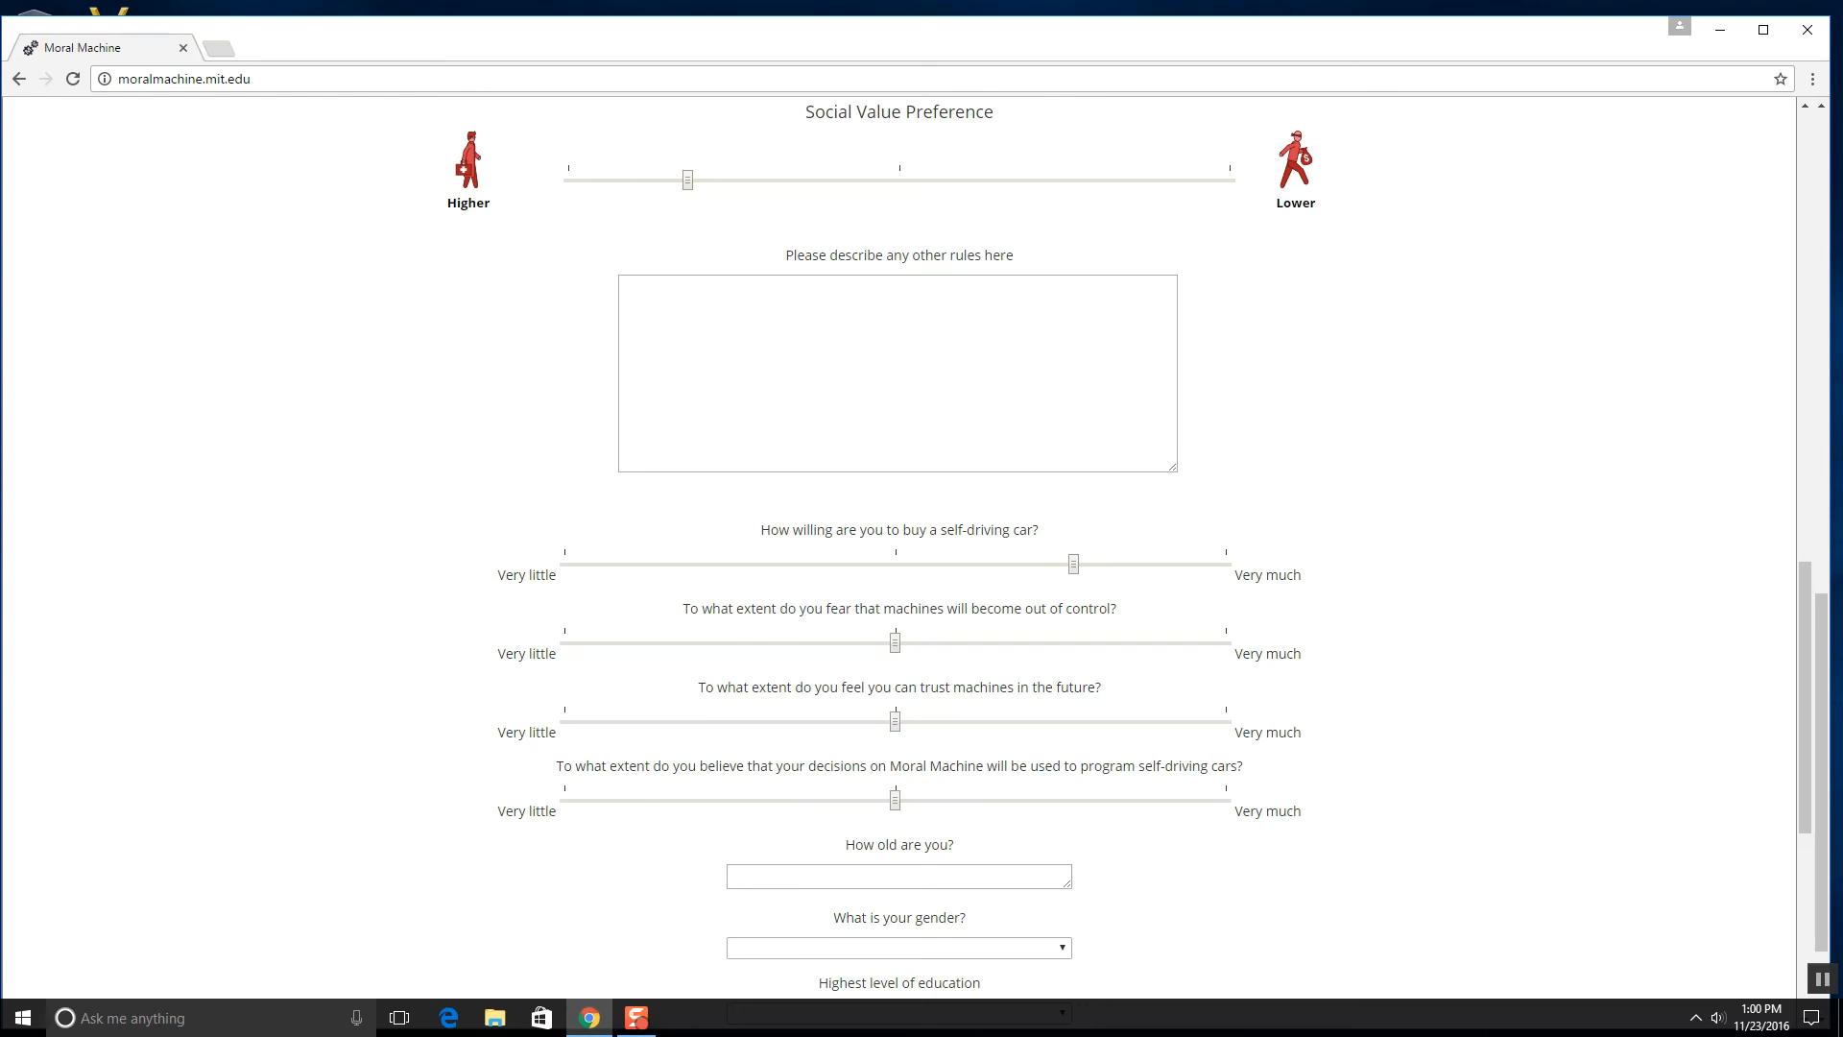
drag(893, 641, 954, 641)
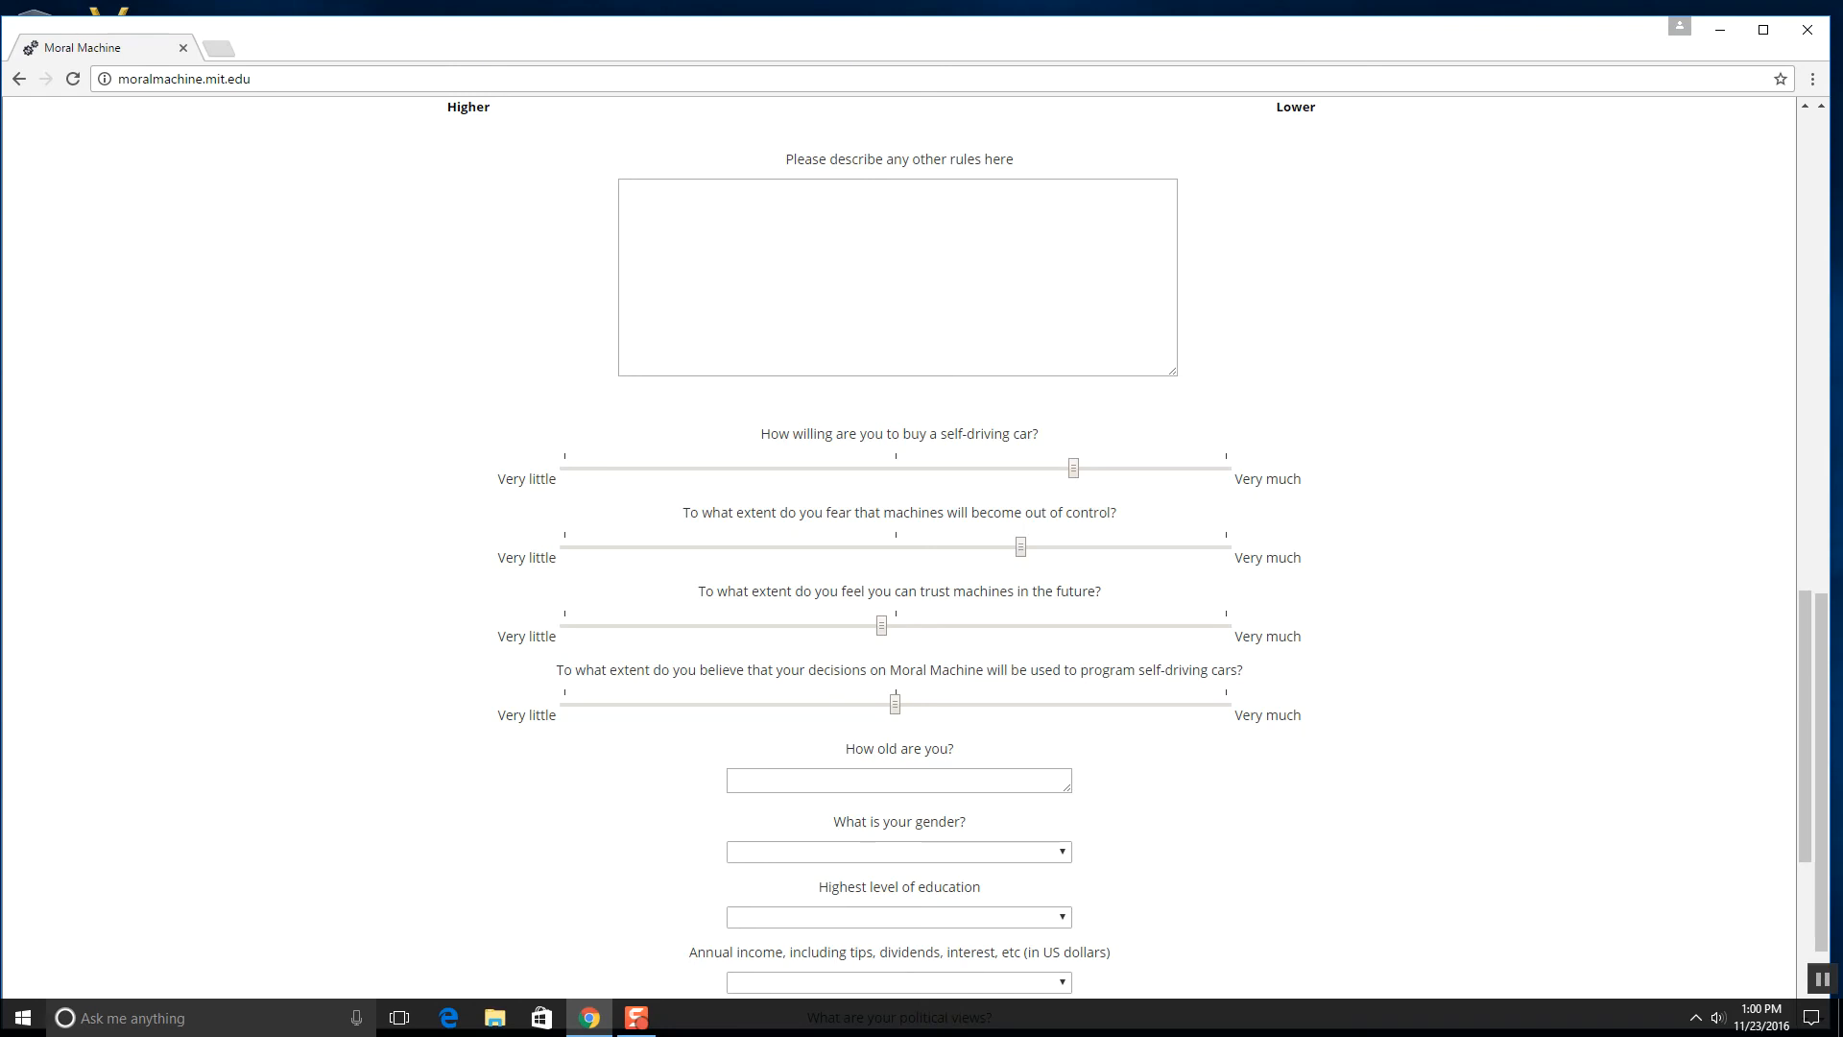
drag(881, 624, 564, 624)
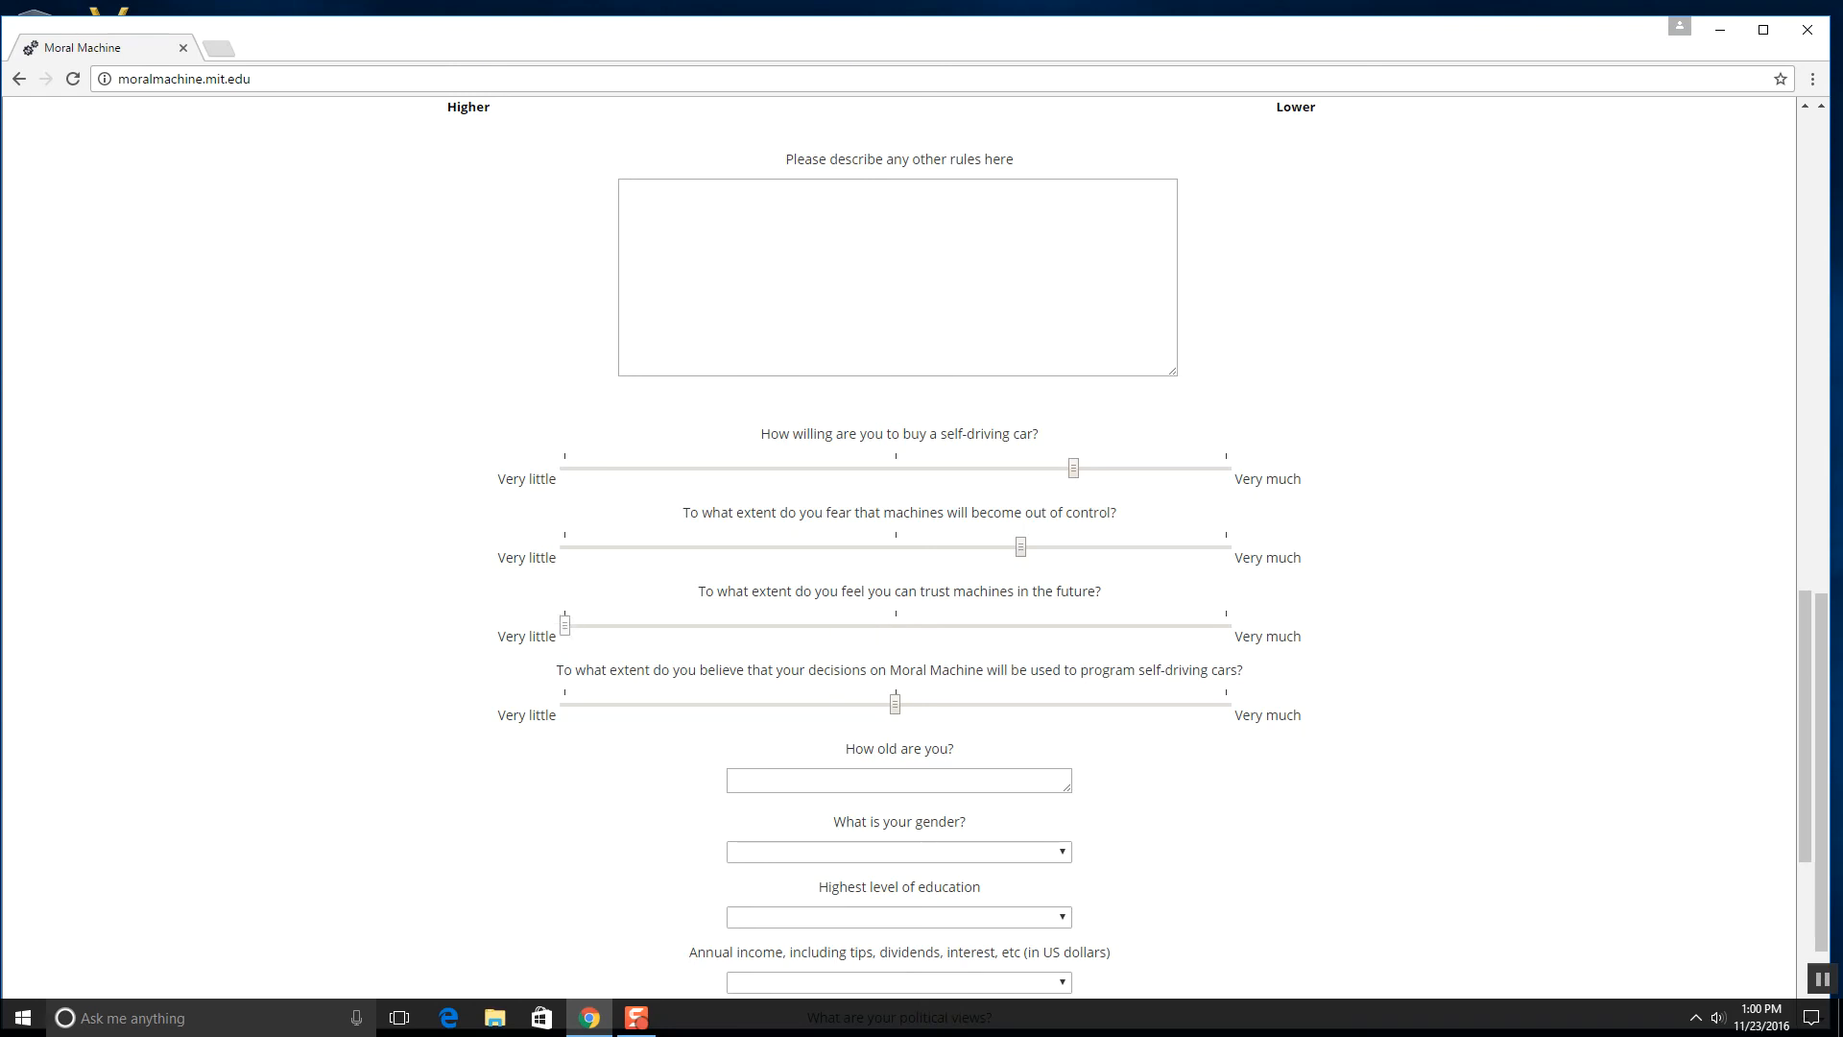
drag(565, 622, 892, 622)
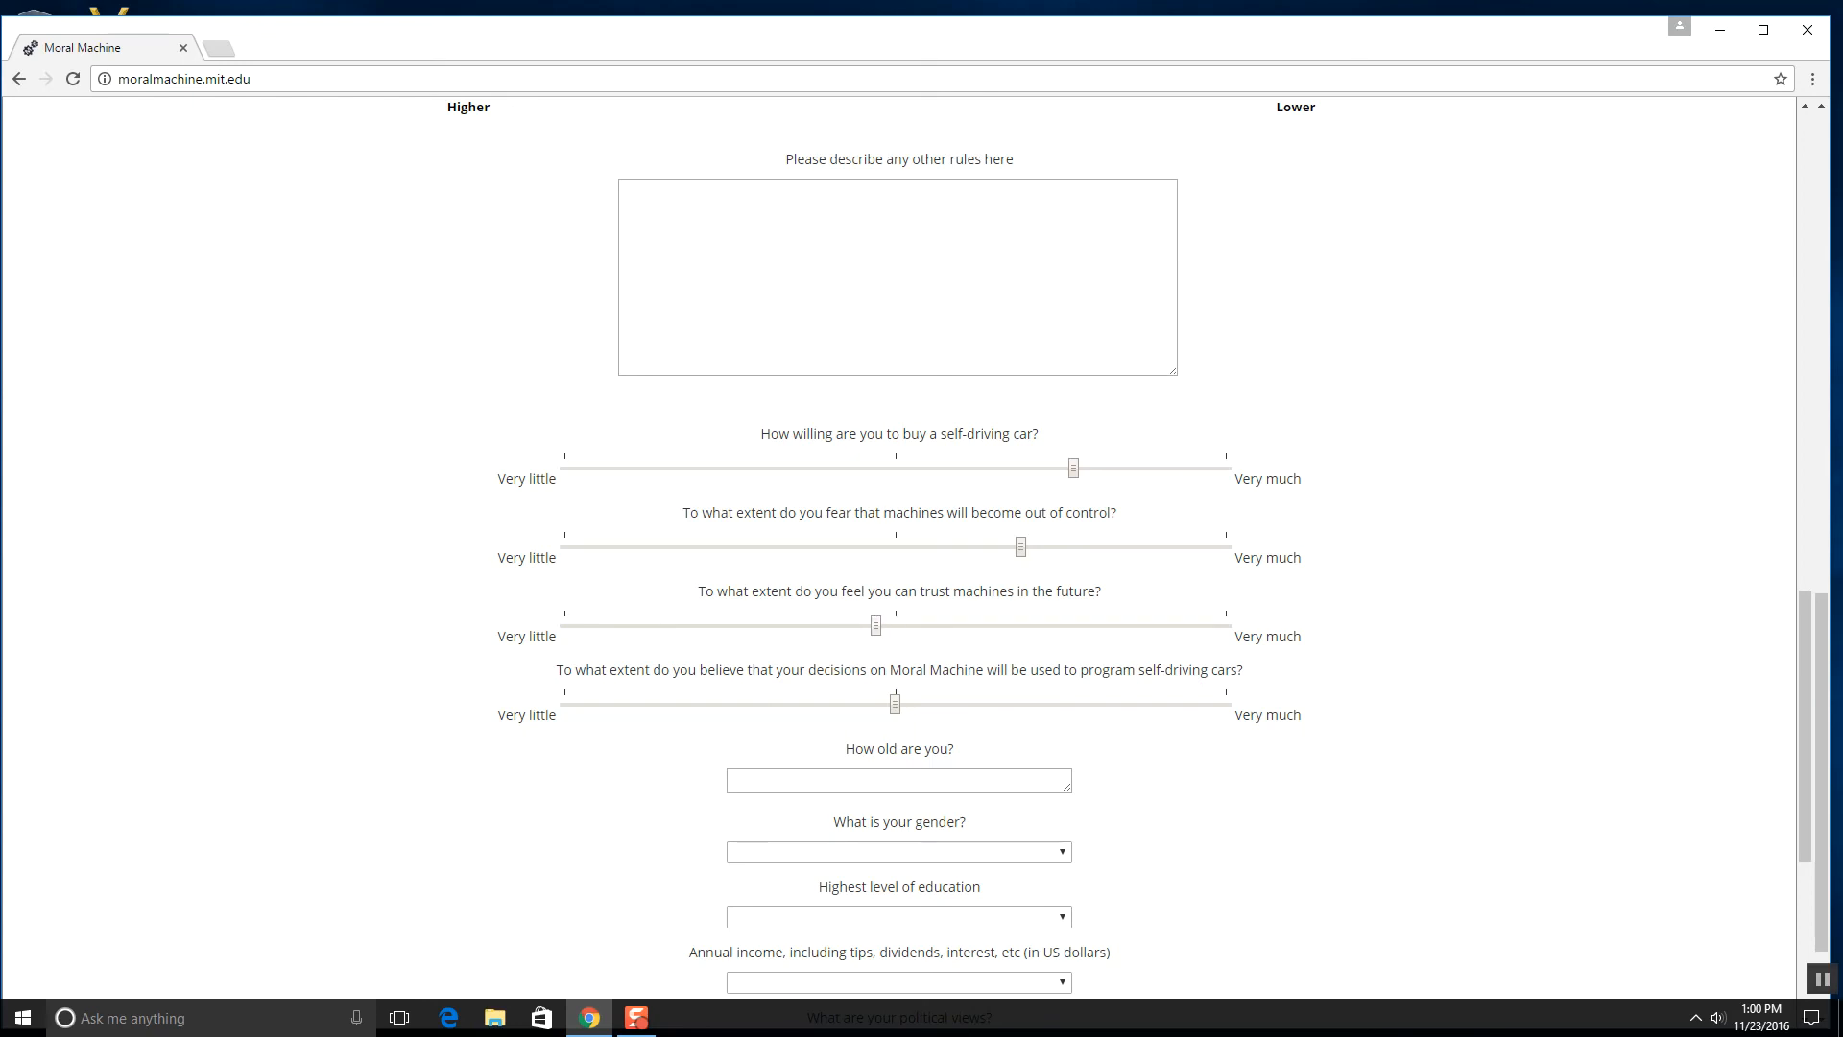
scroll(down, 3)
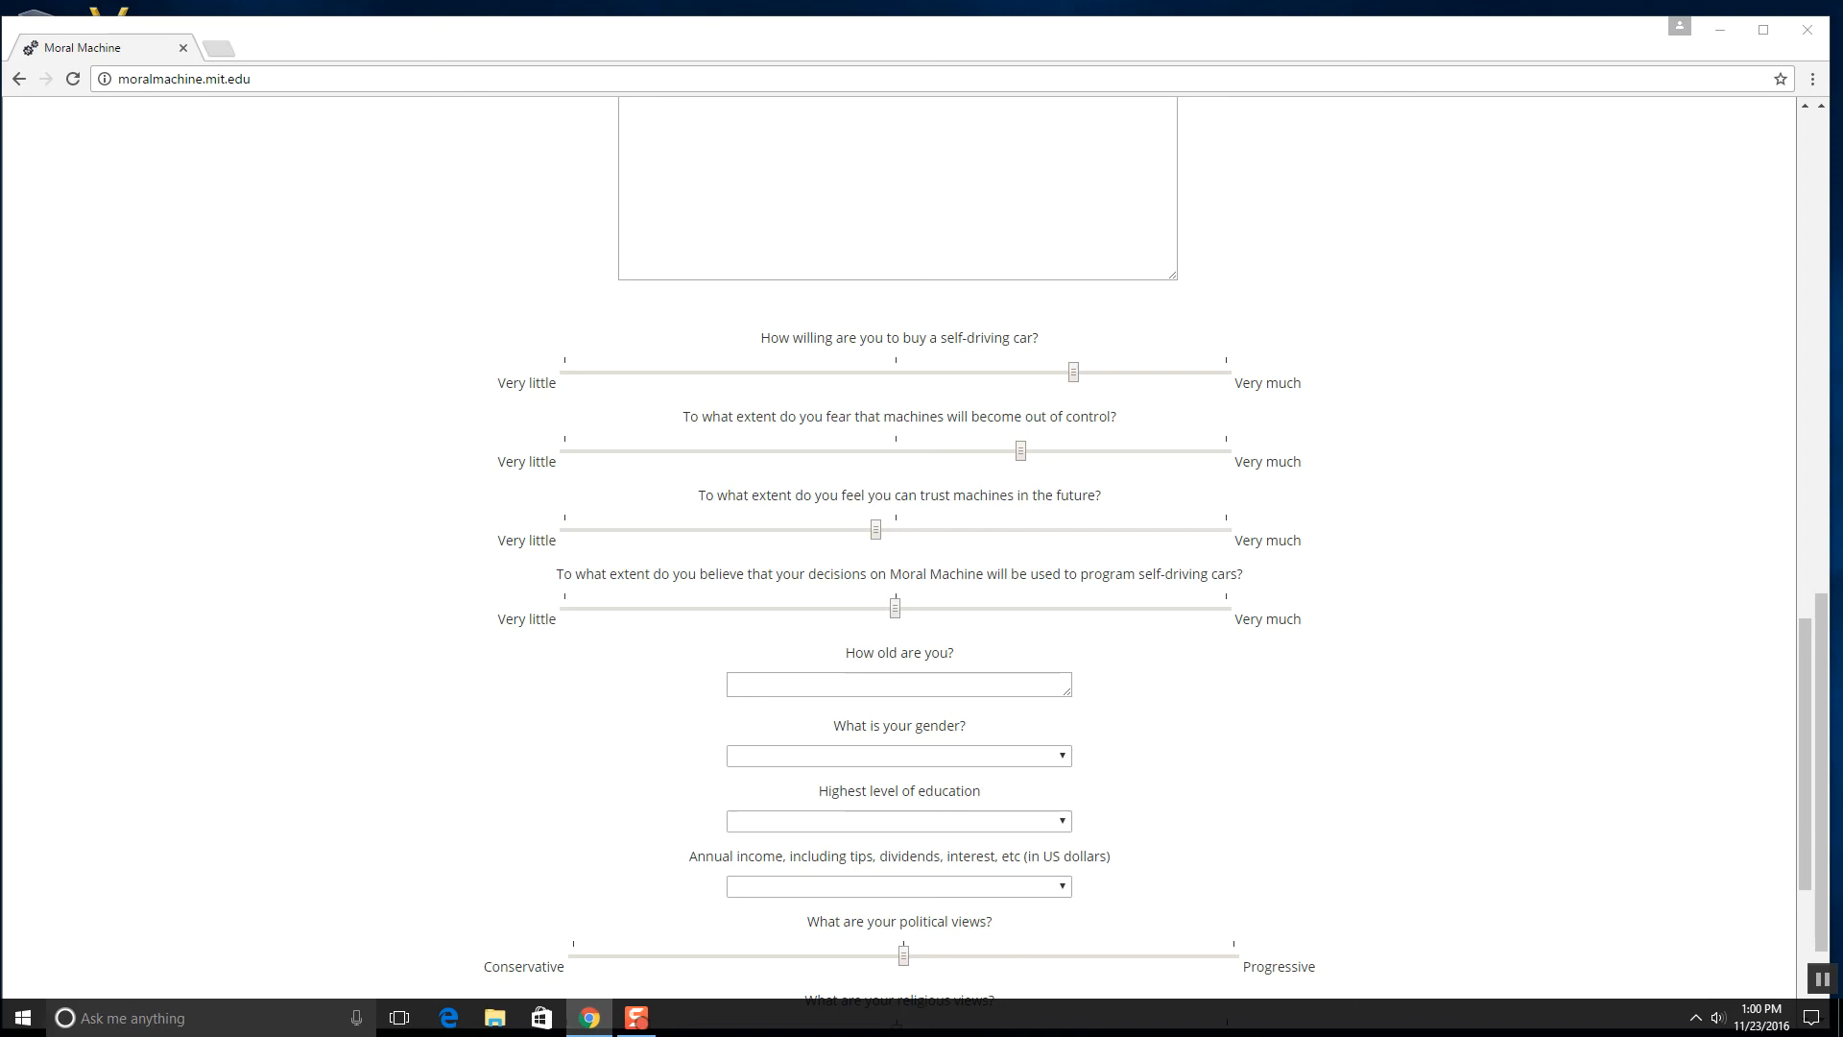
drag(893, 605, 564, 605)
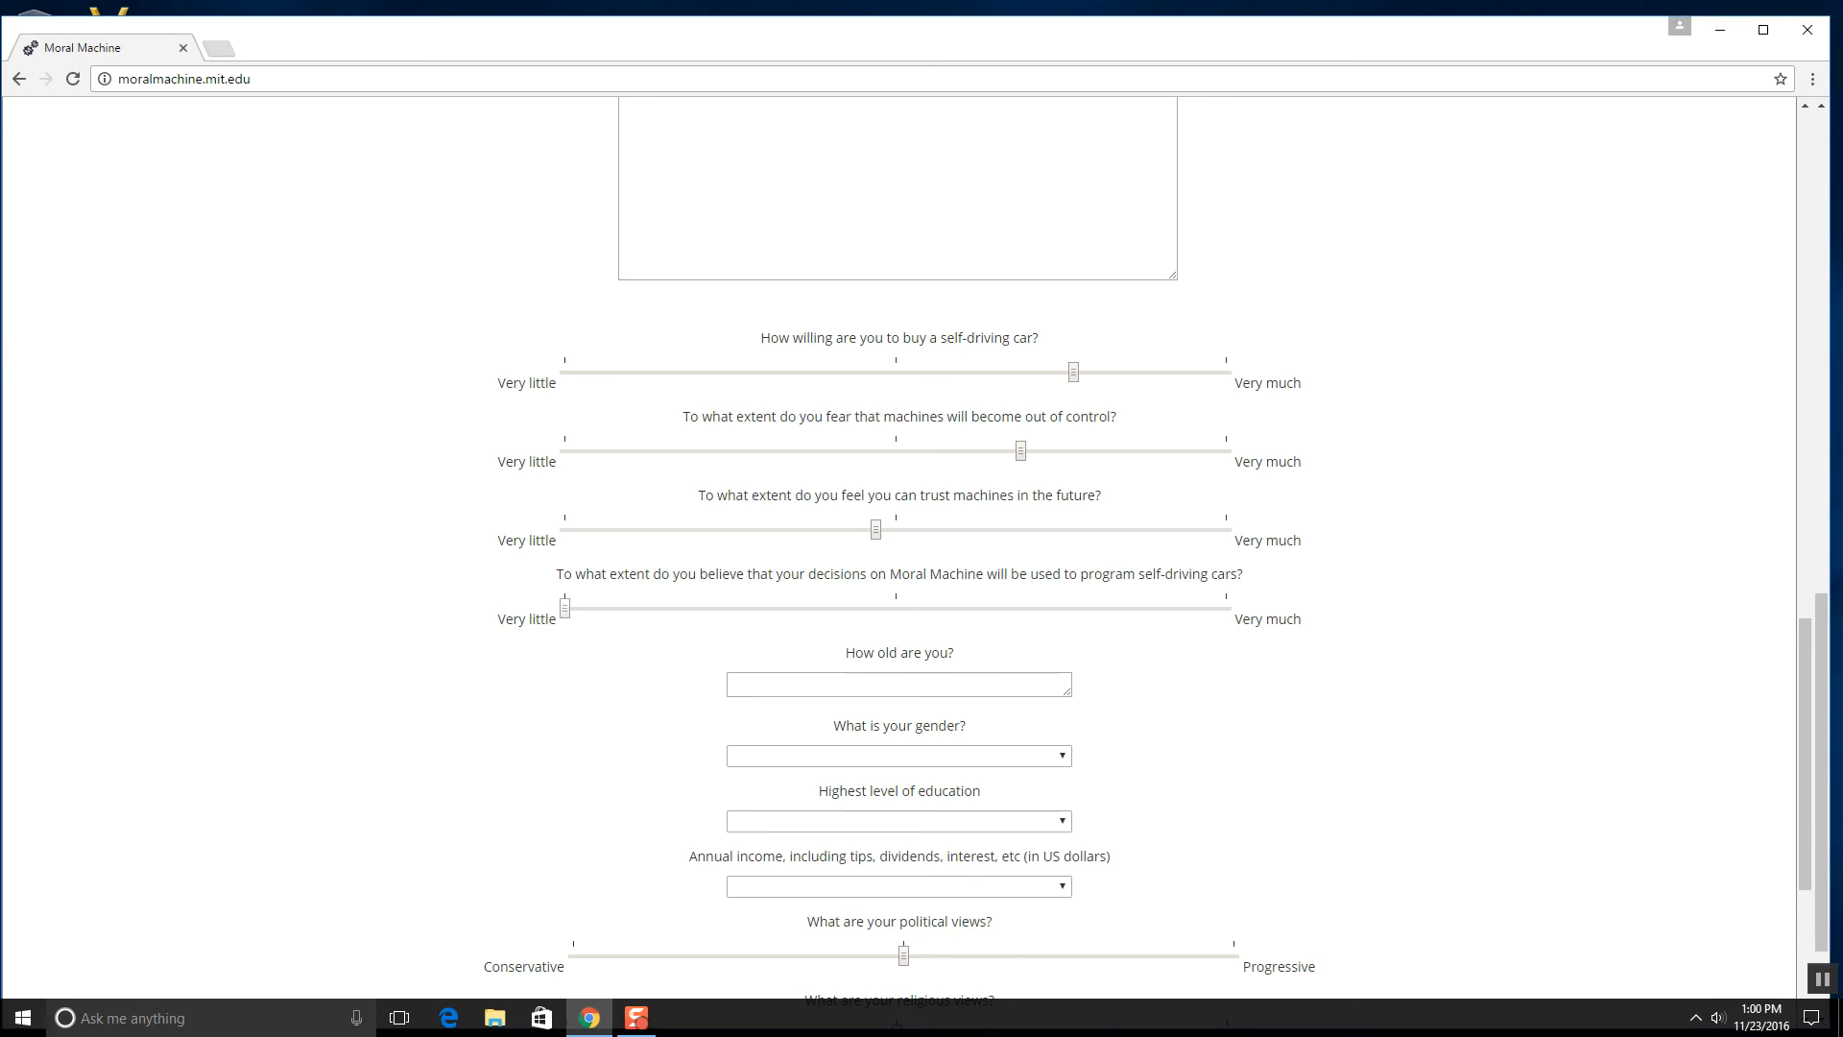
- Answer 'How old are you?' with 11 after typing and clearing the joke 'Old Enough To Di'
scroll(down, 3)
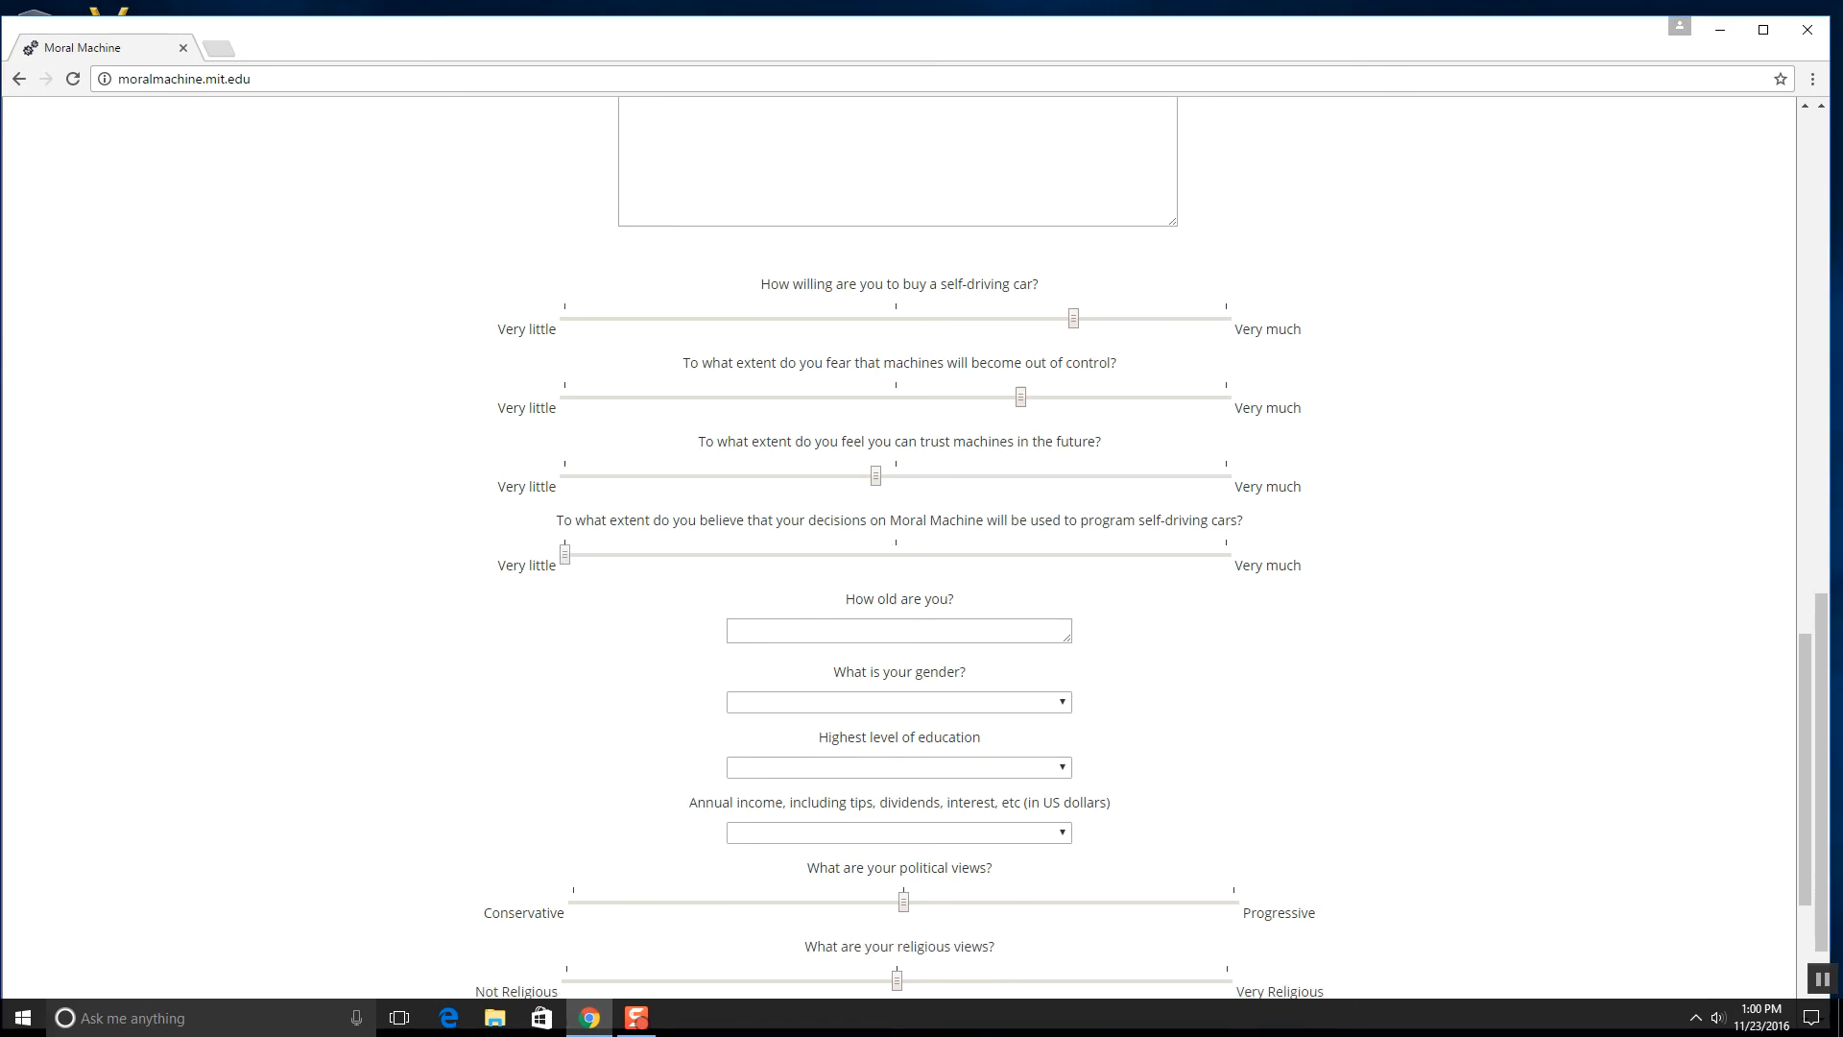
scroll(up, 3)
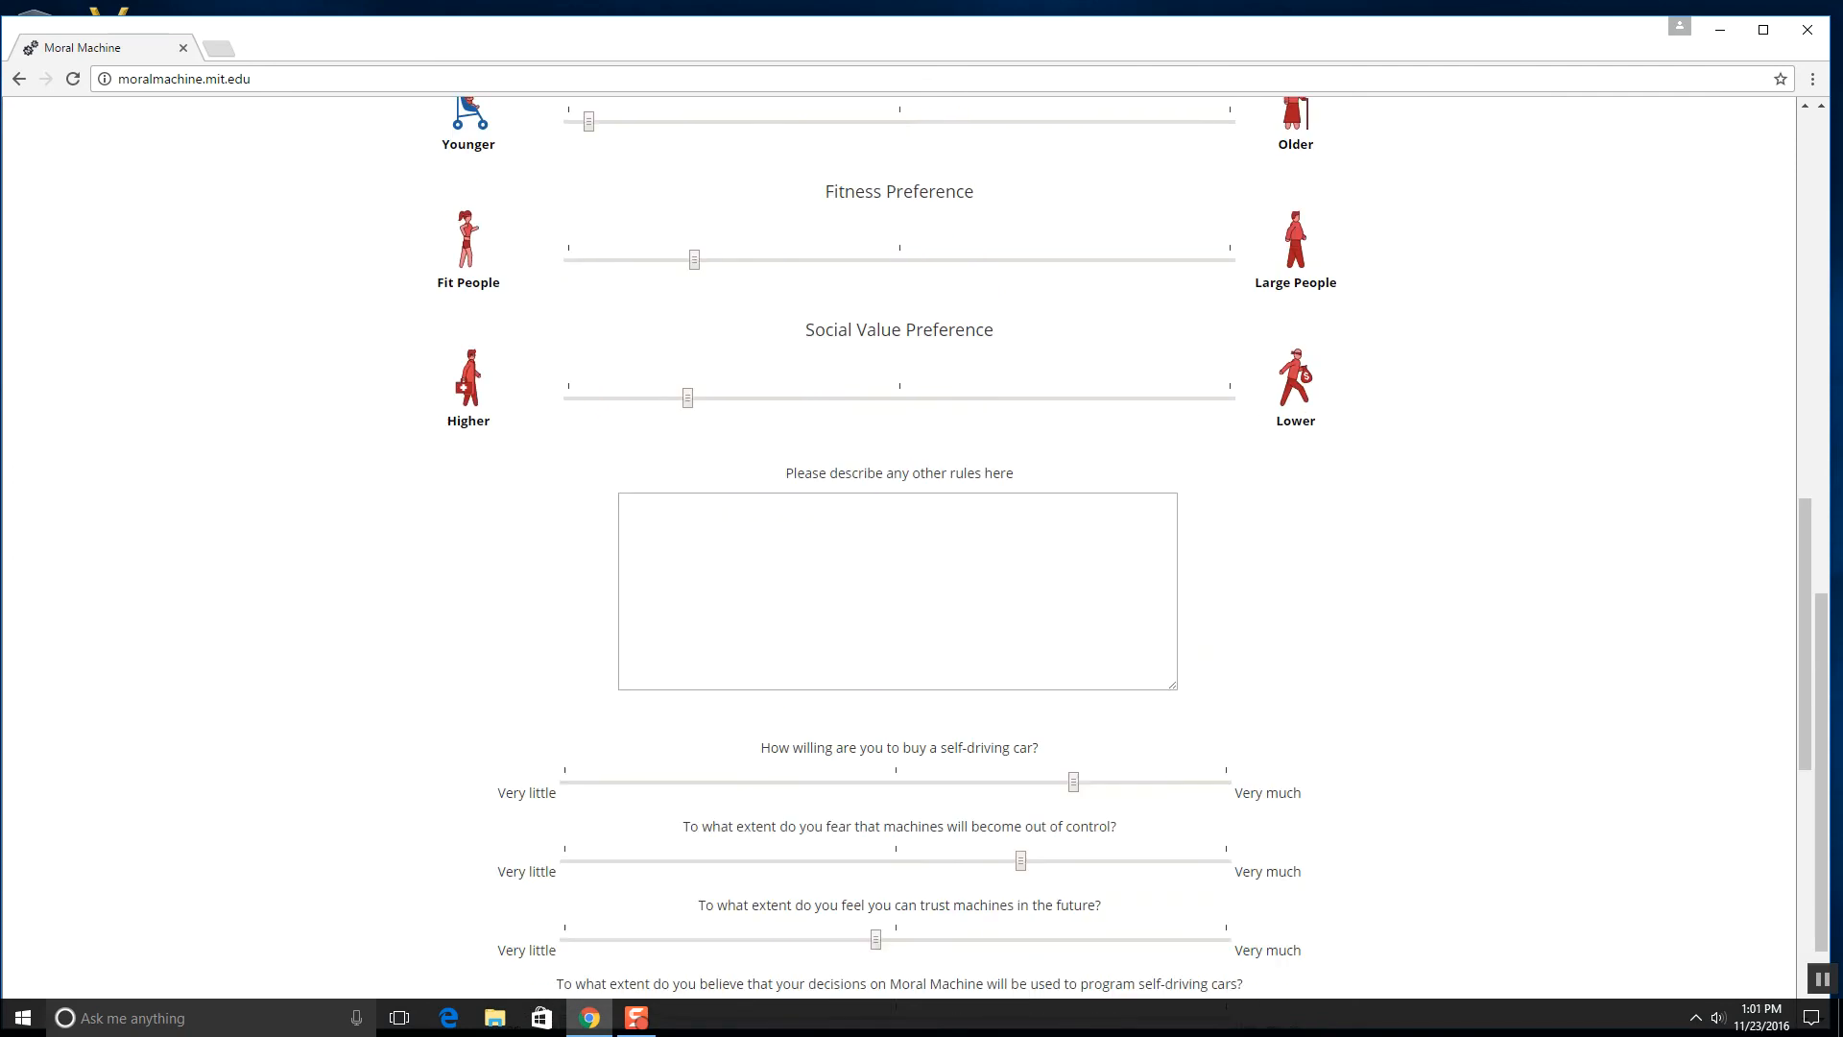
scroll(down, 3)
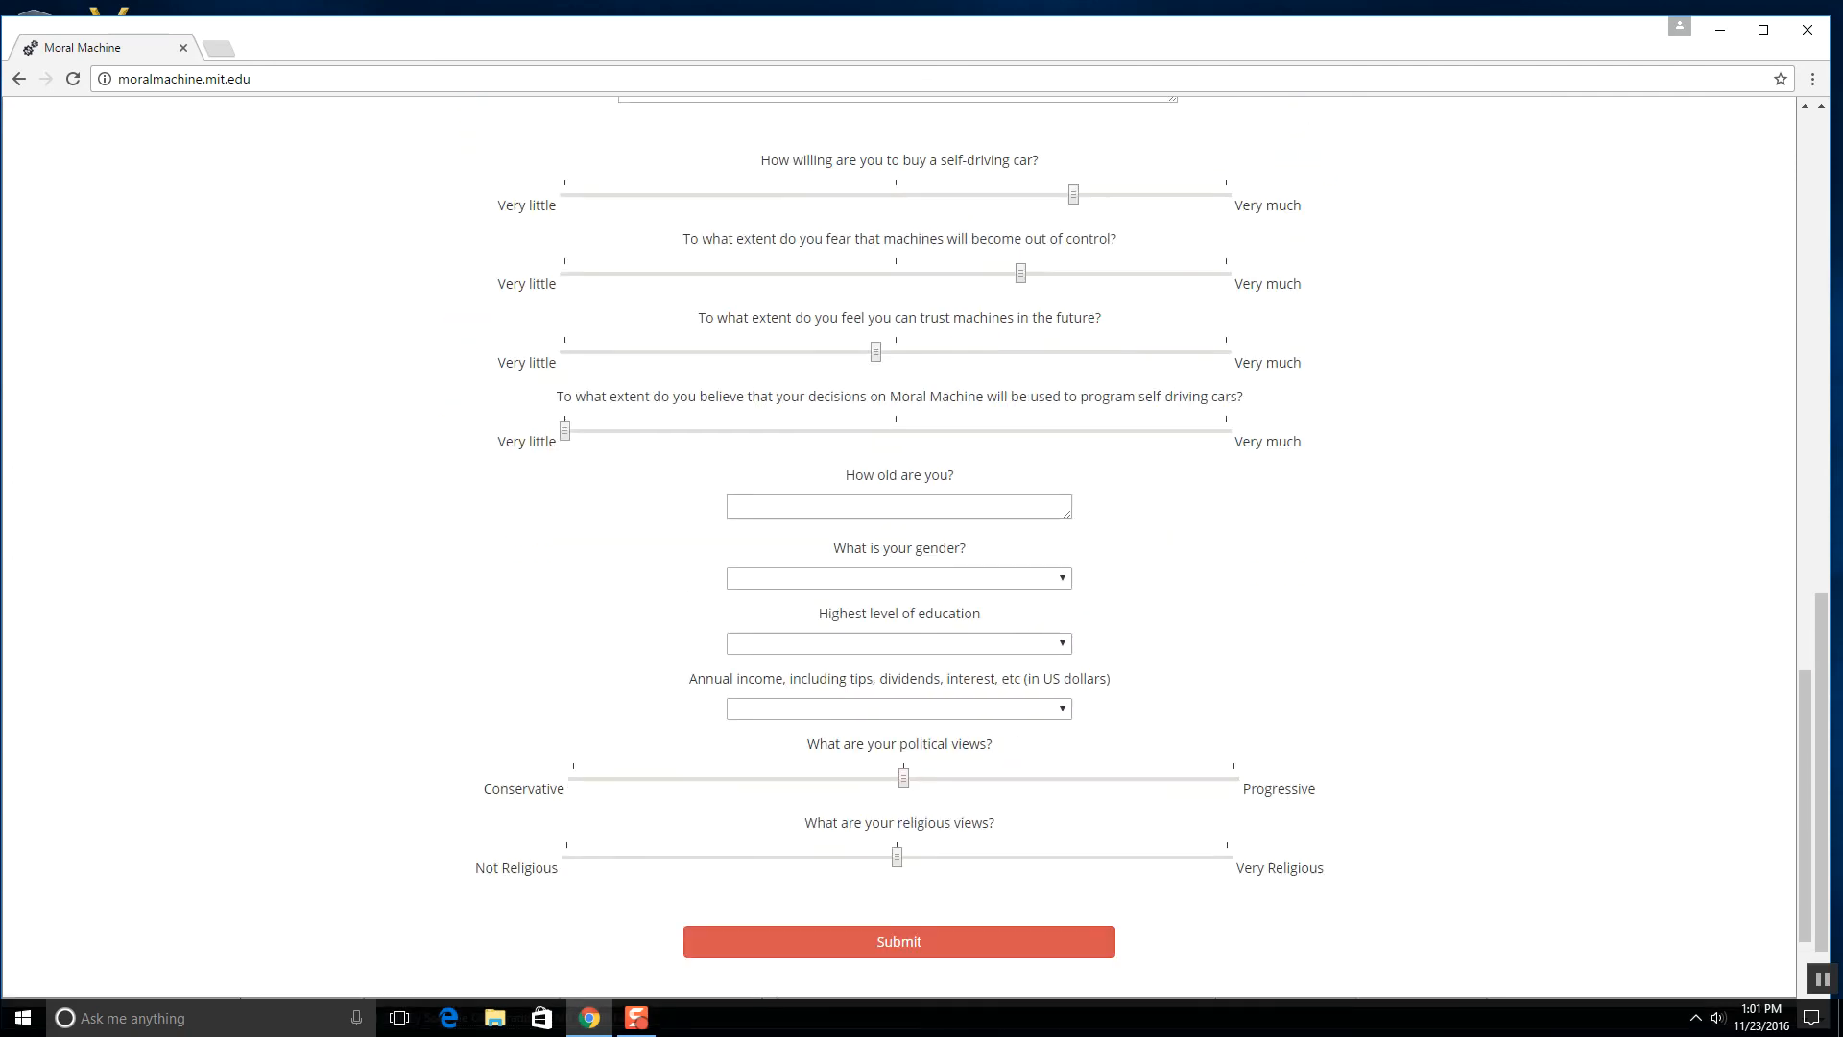
click(899, 506)
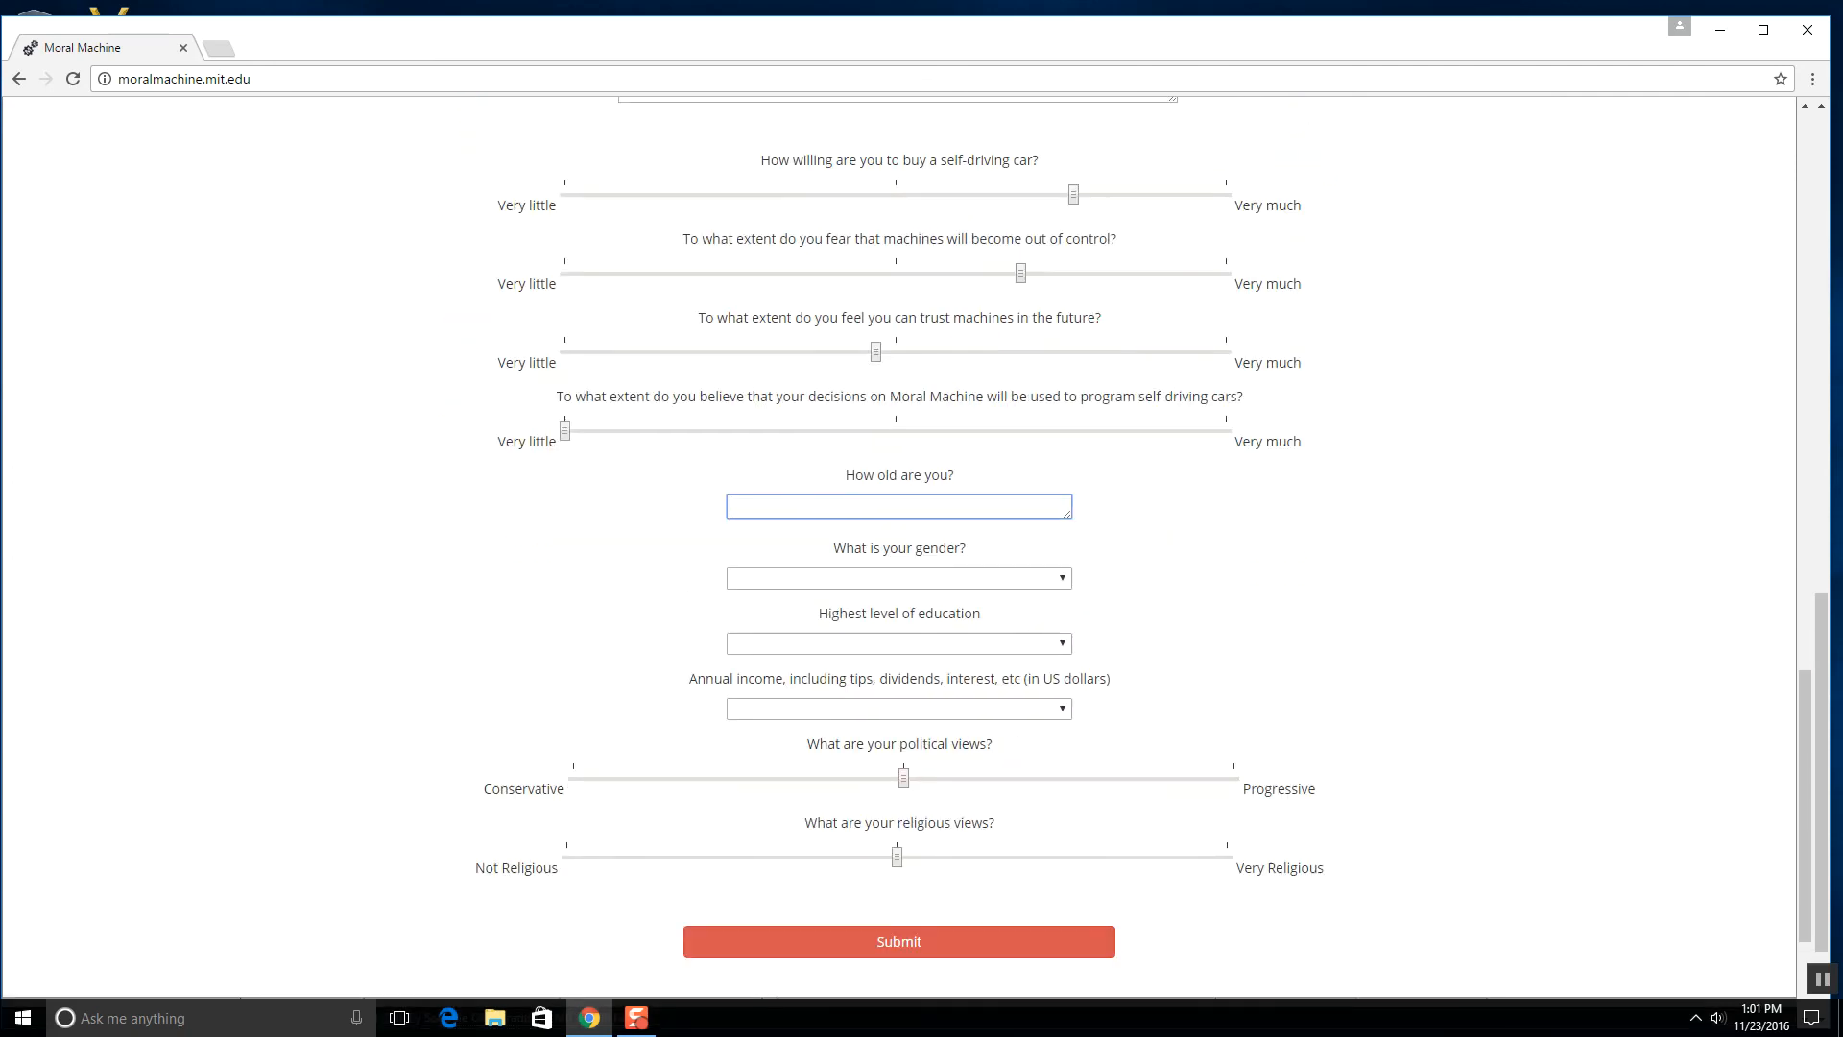
text(Old E)
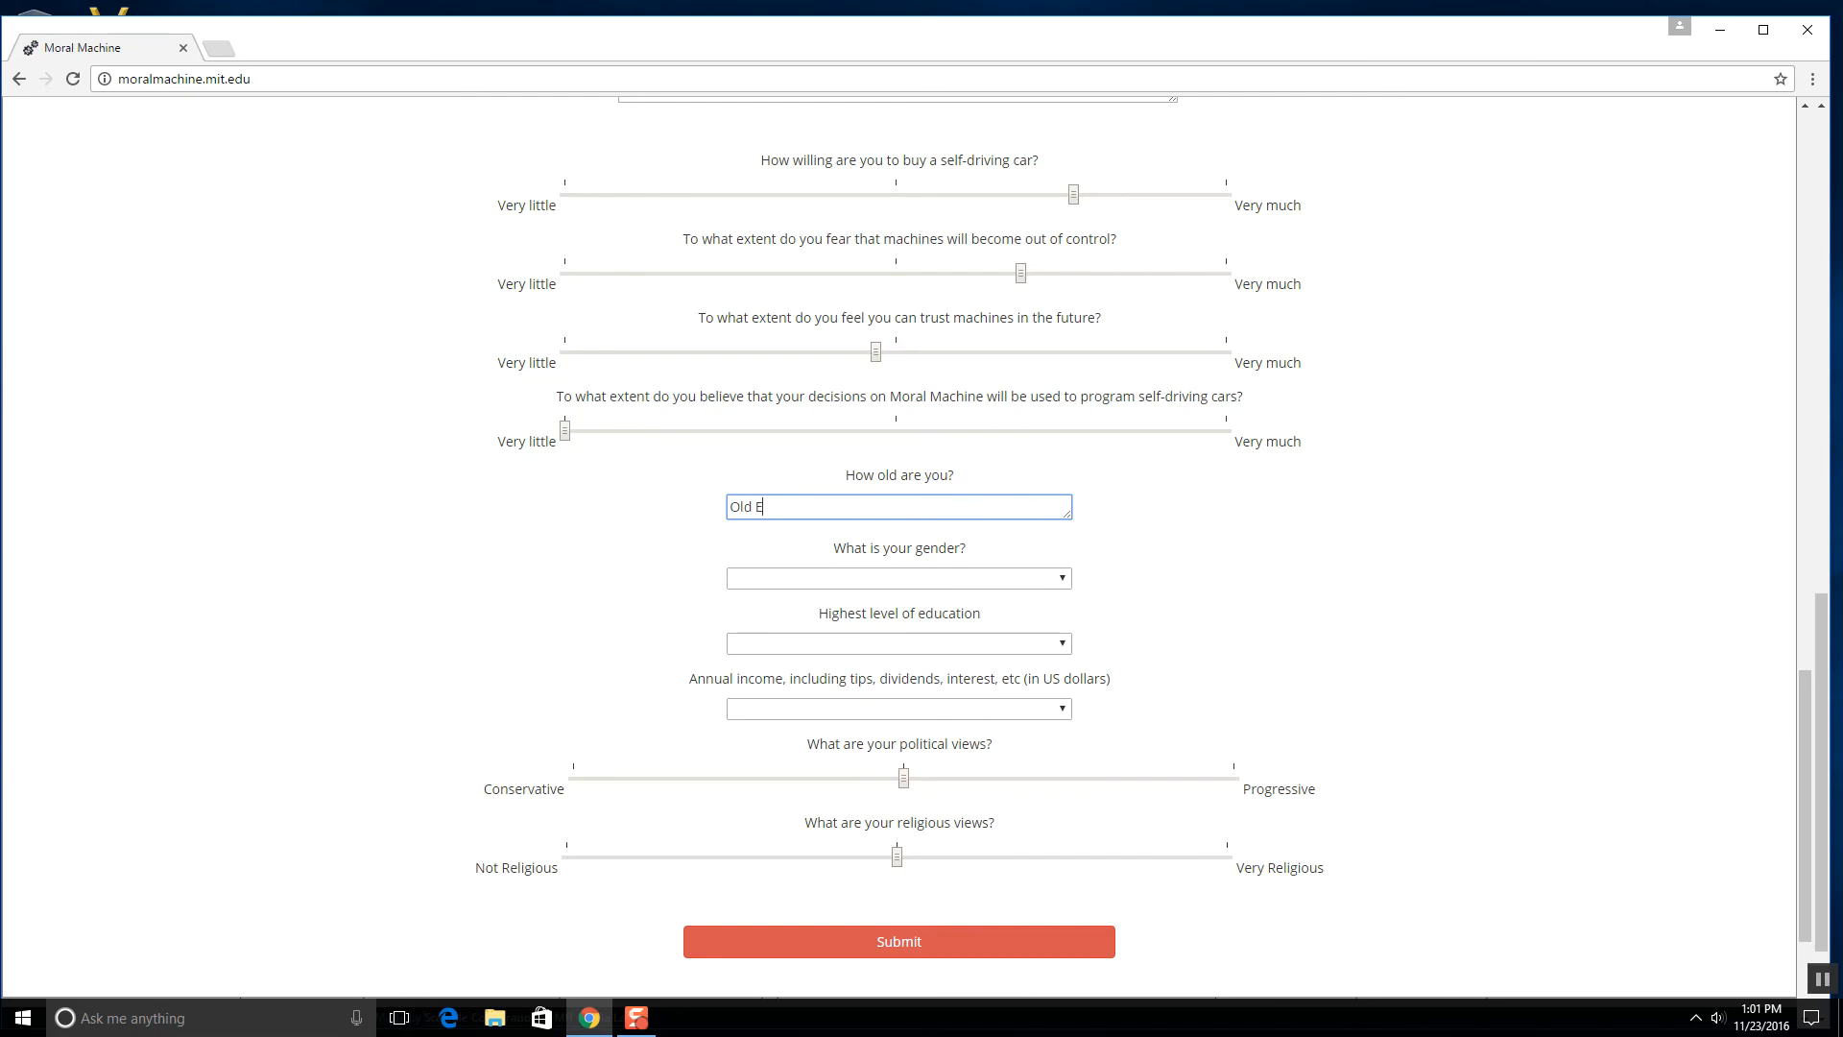
text(nou)
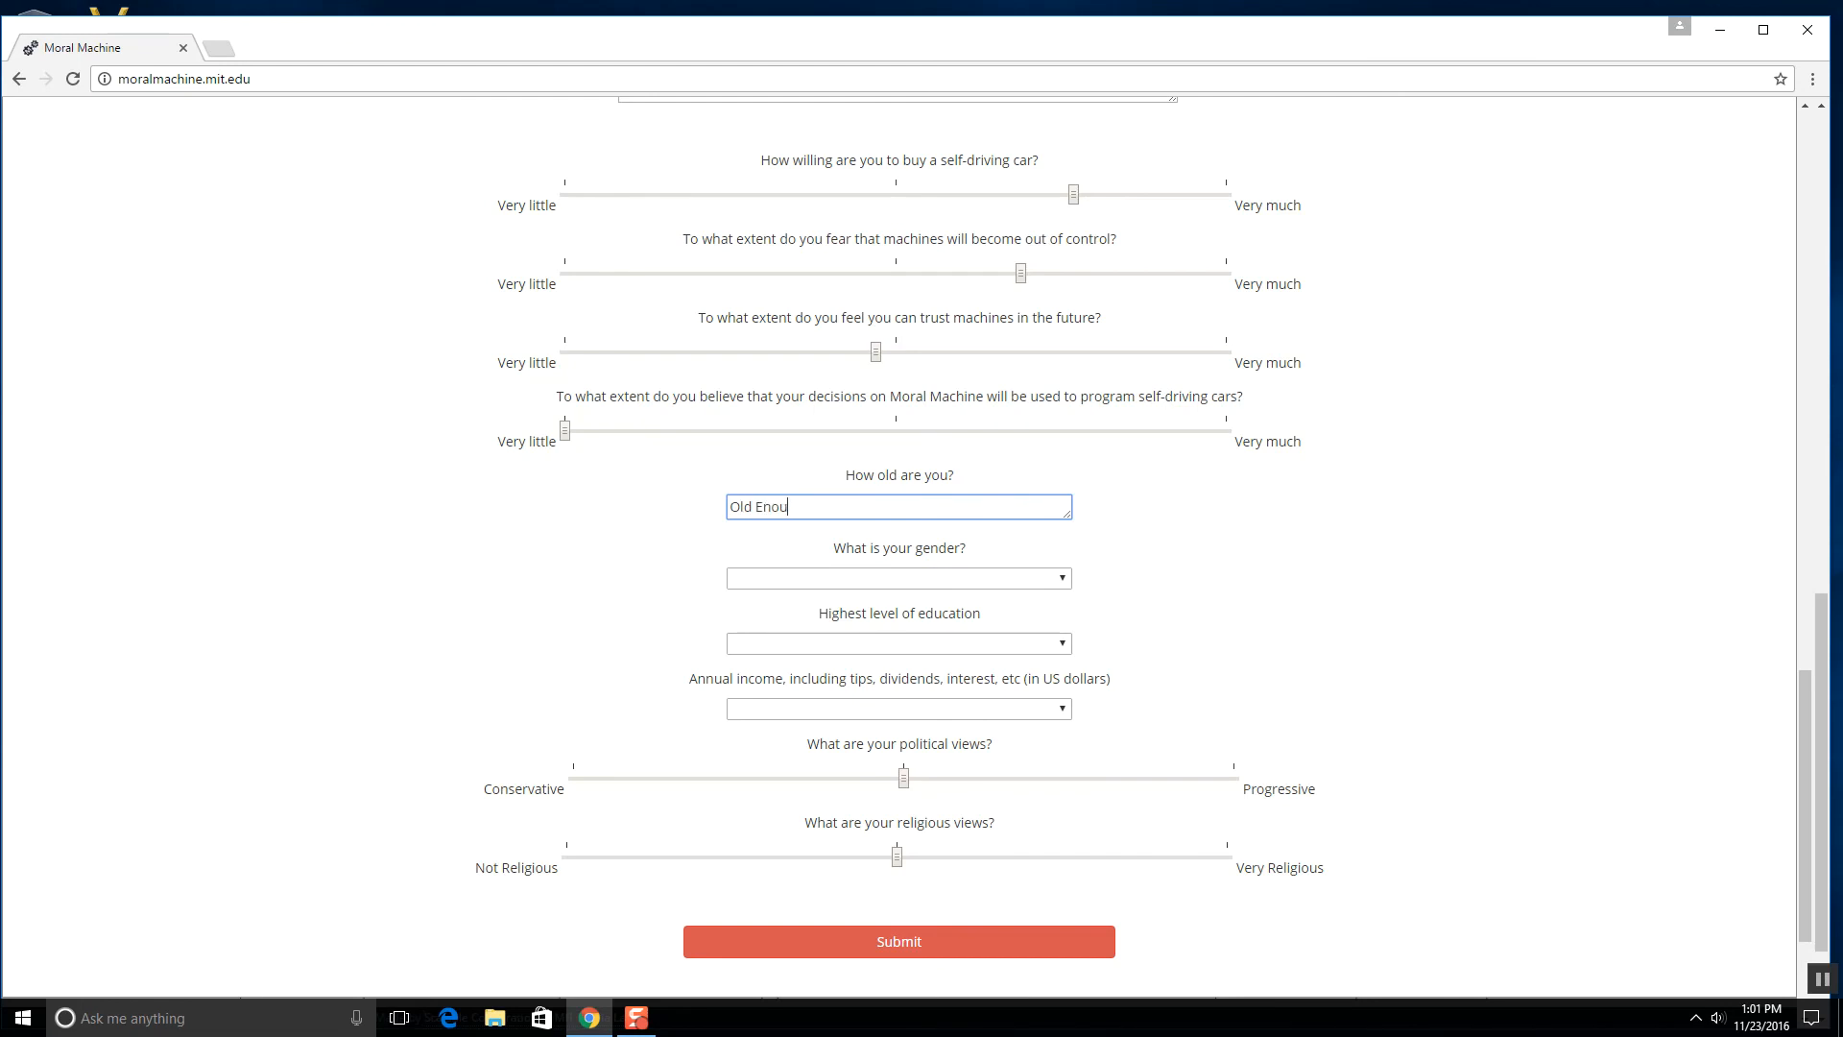
text(gh To Die Tom)
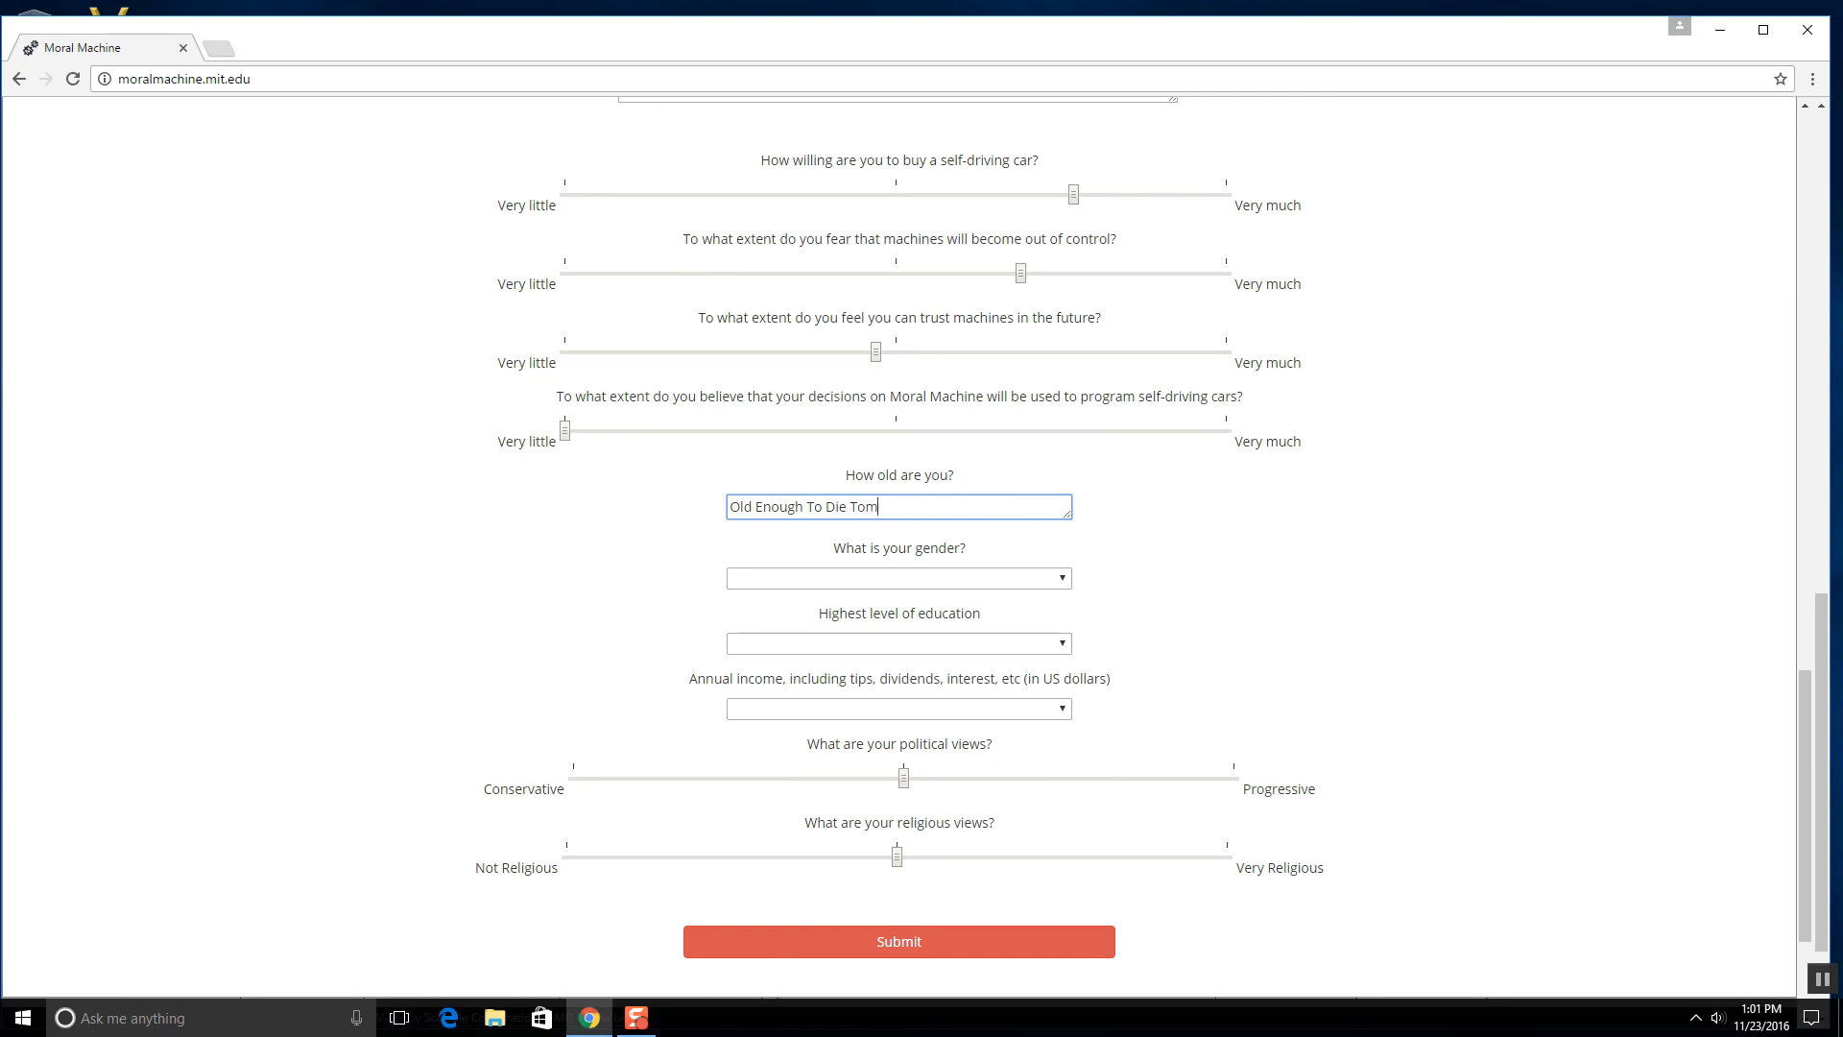
key(Backspace)
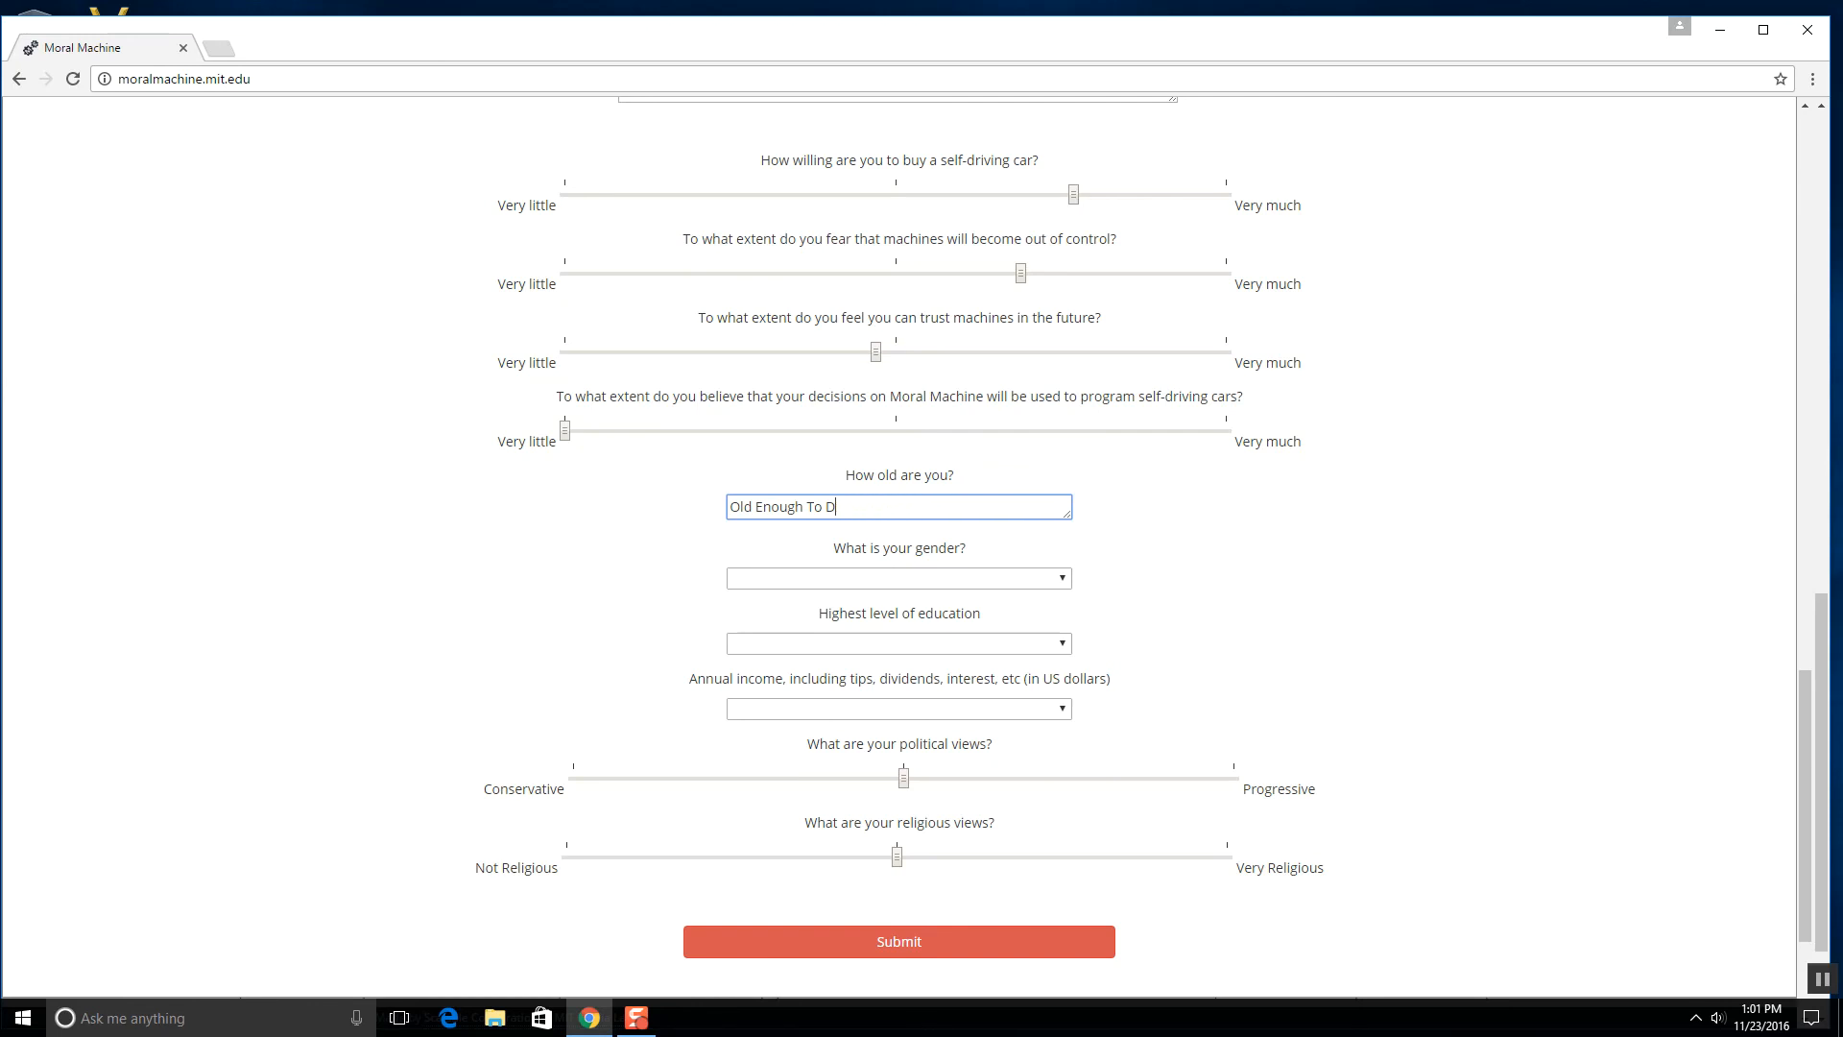
key(ctrl+a)
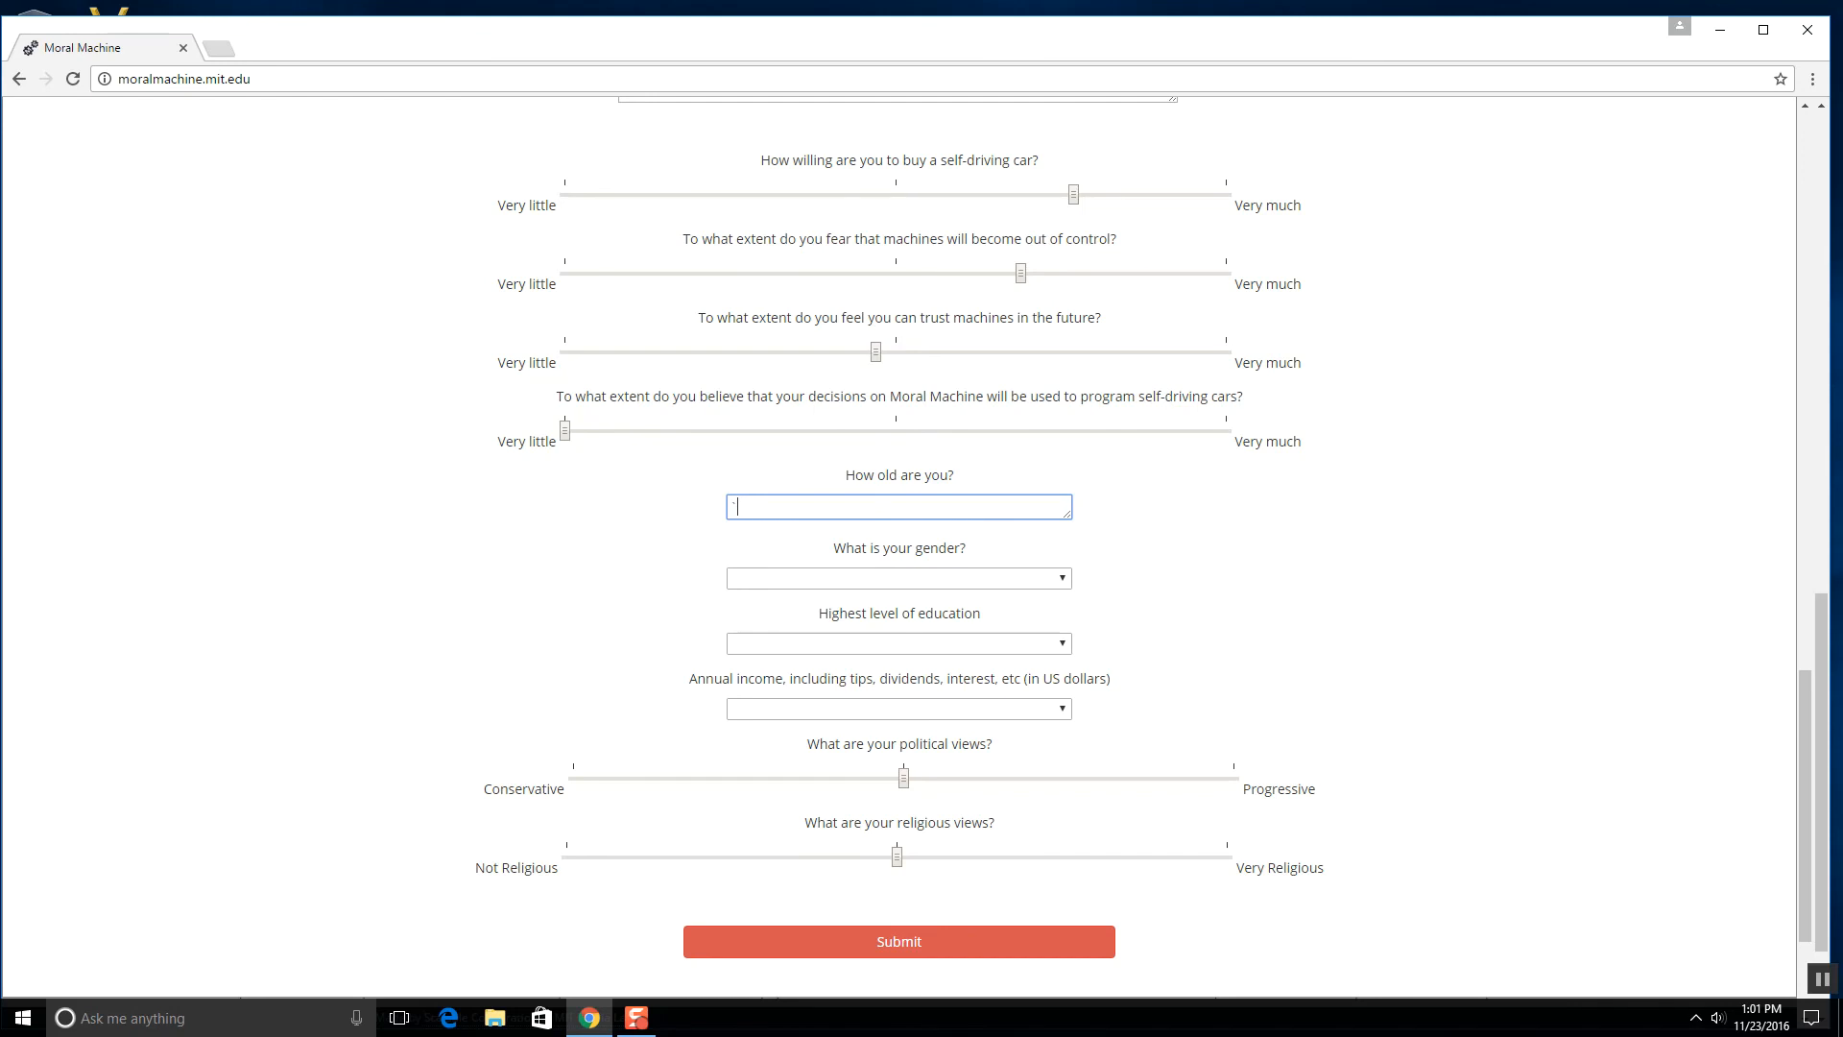
text(11)
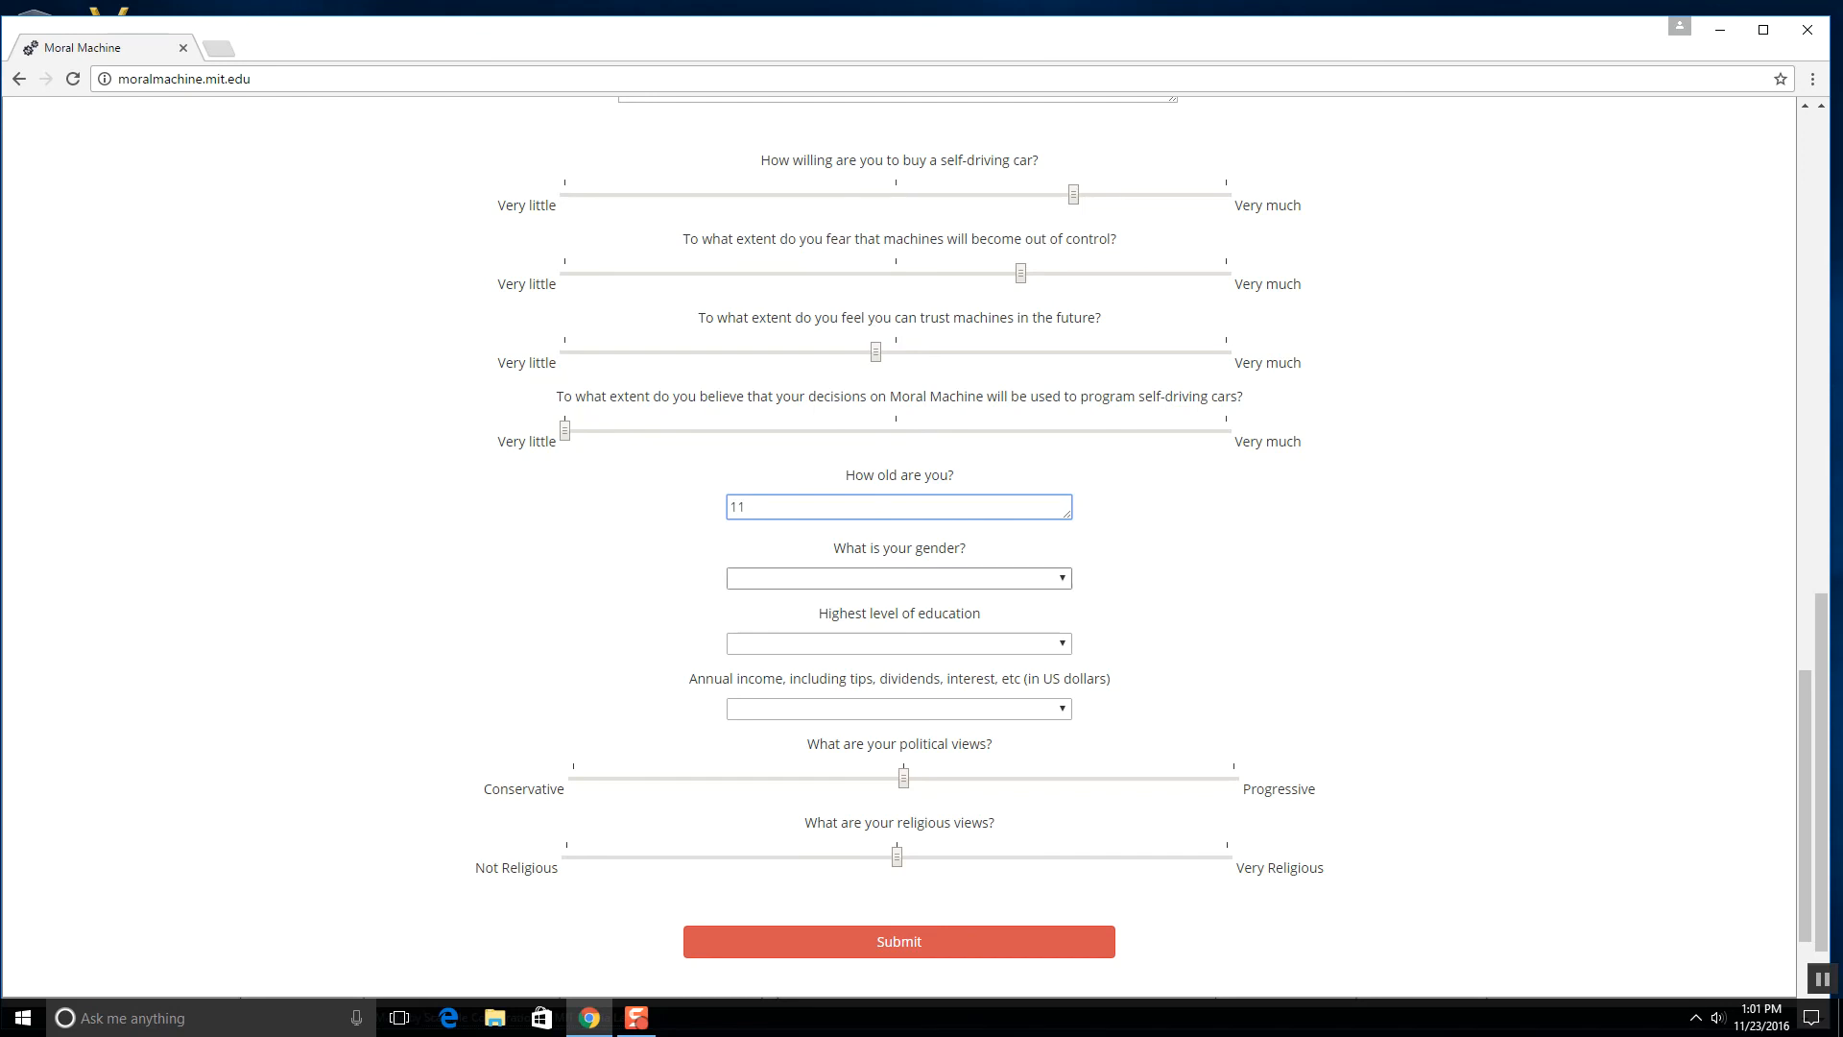
- Set gender to Male (changed from Other) and education to Less than a High School Diploma
click(899, 577)
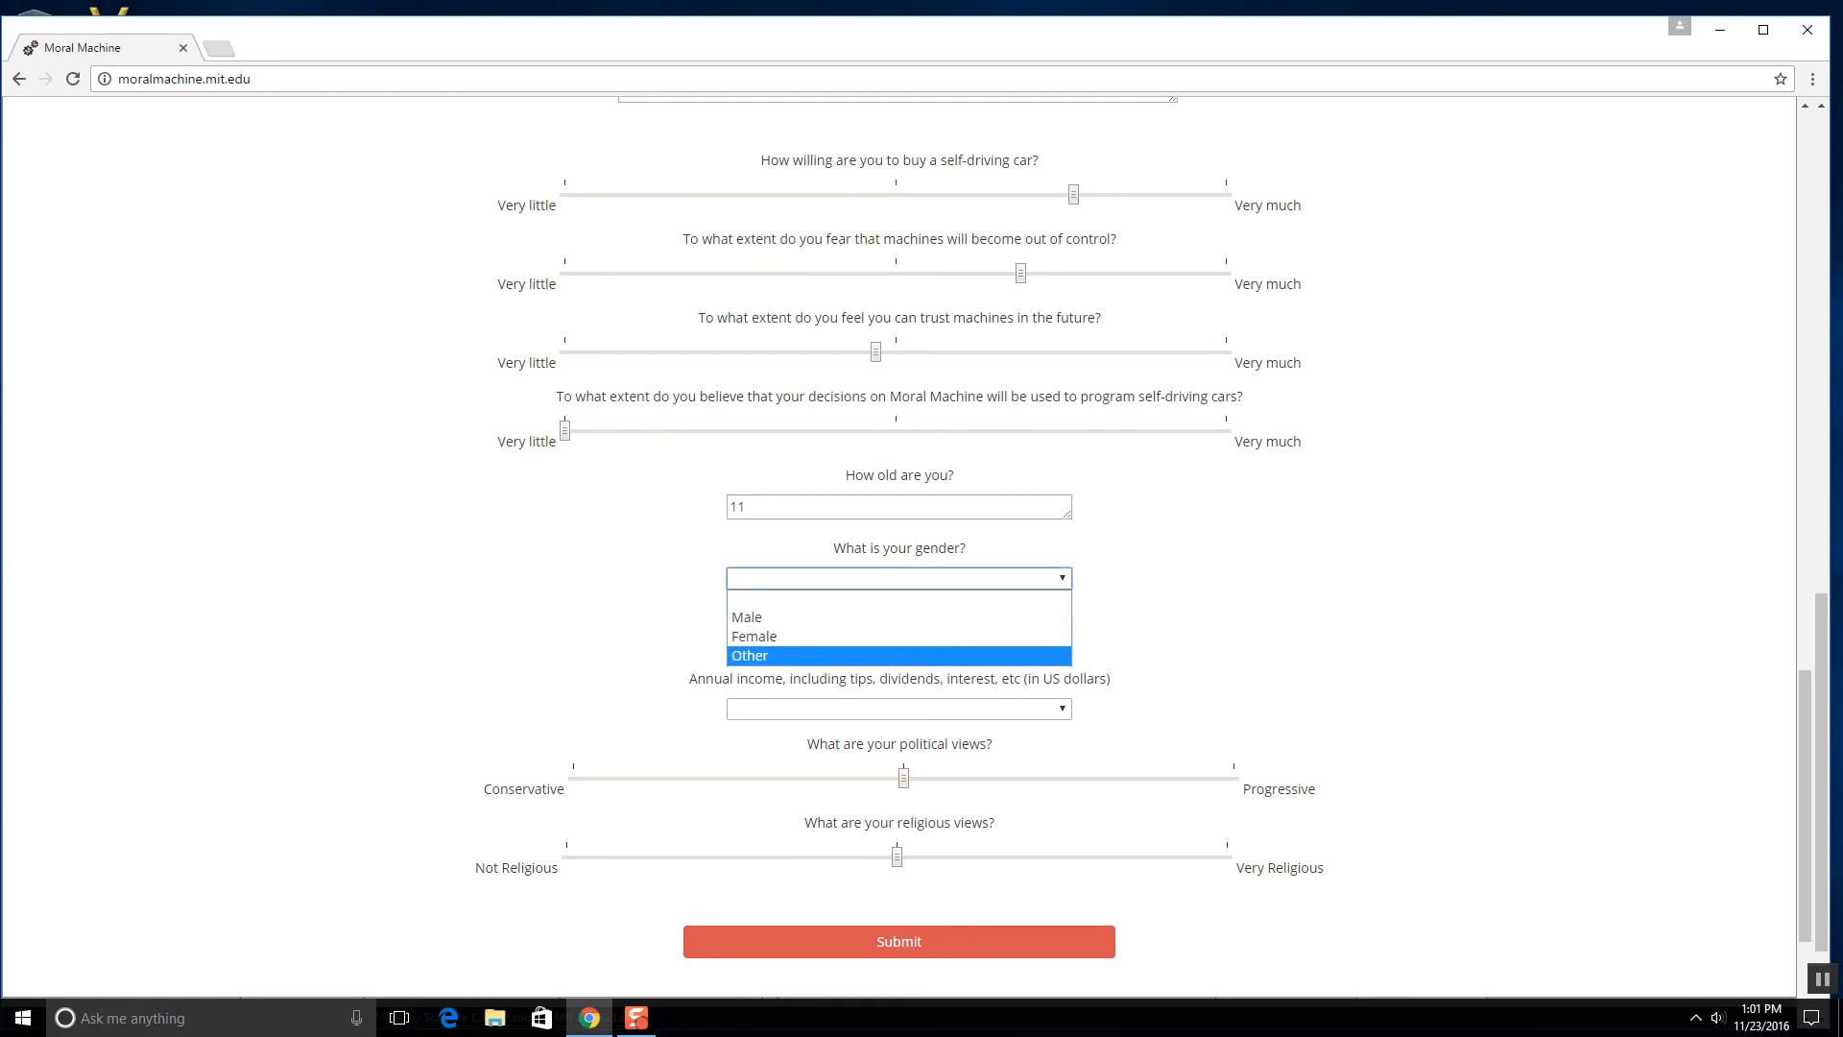
click(748, 654)
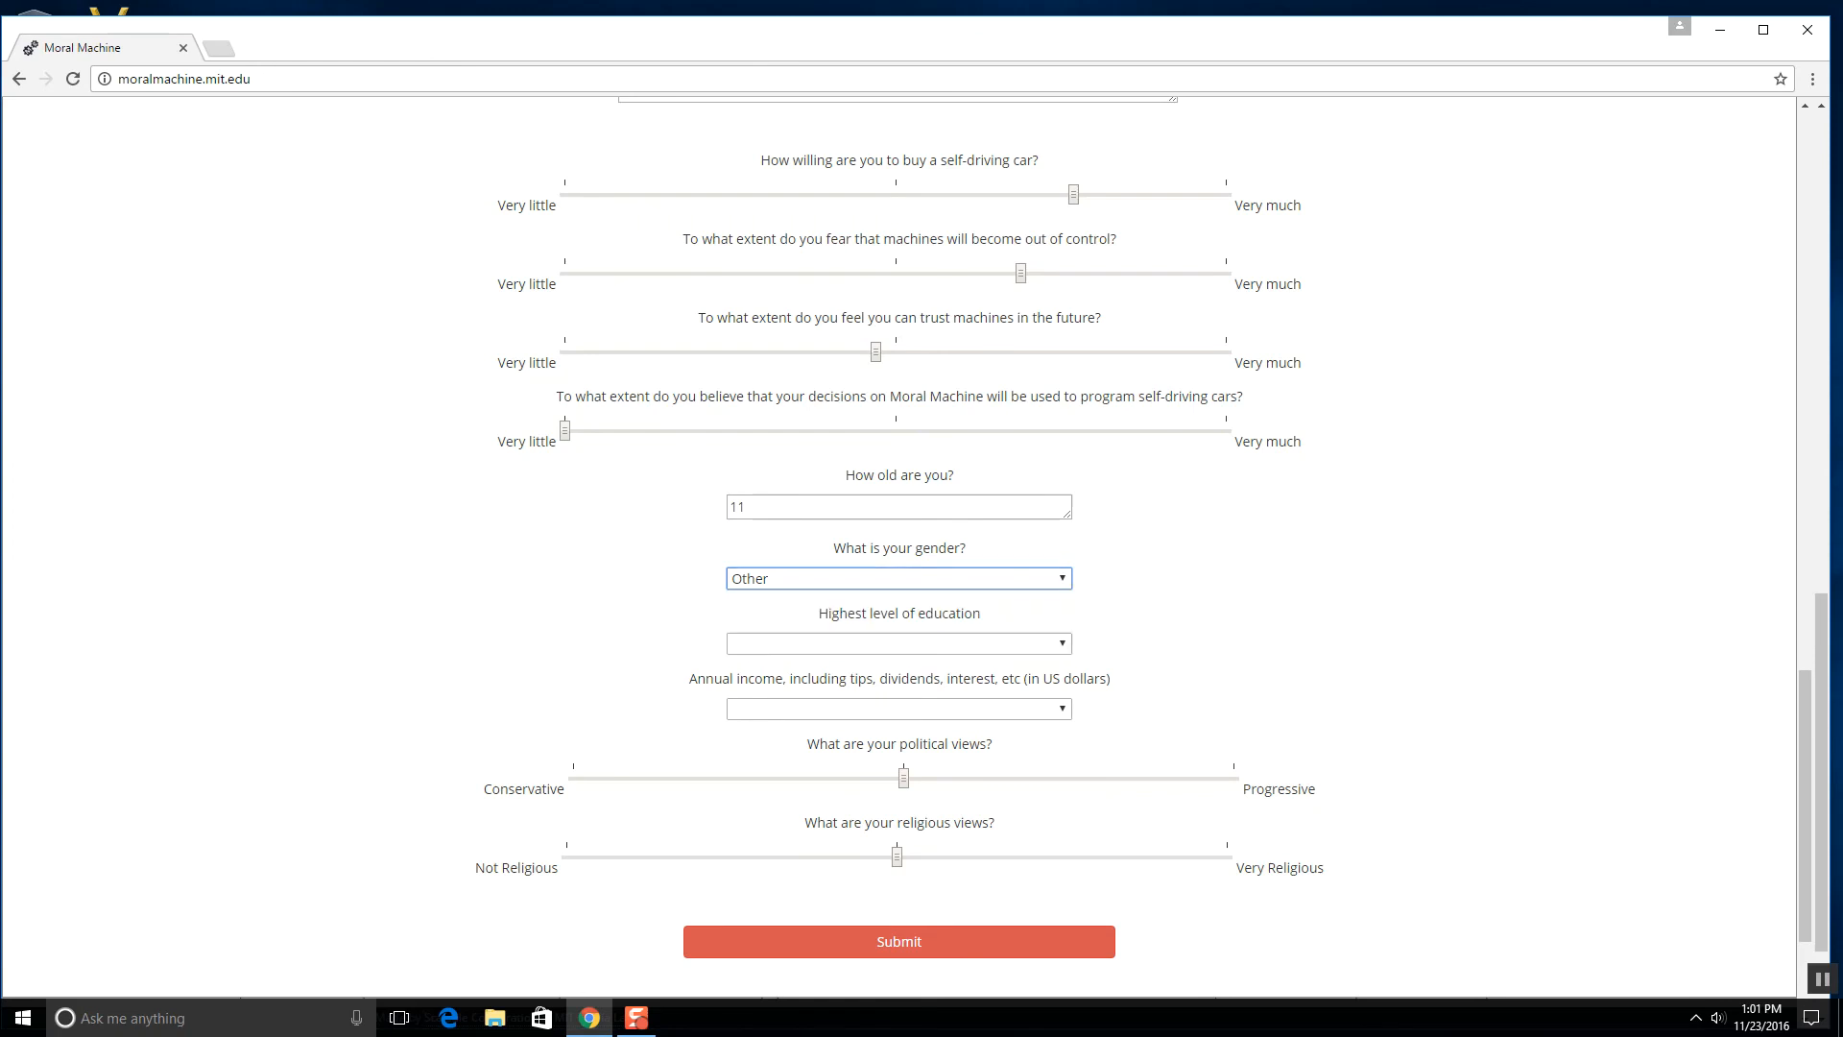
click(896, 643)
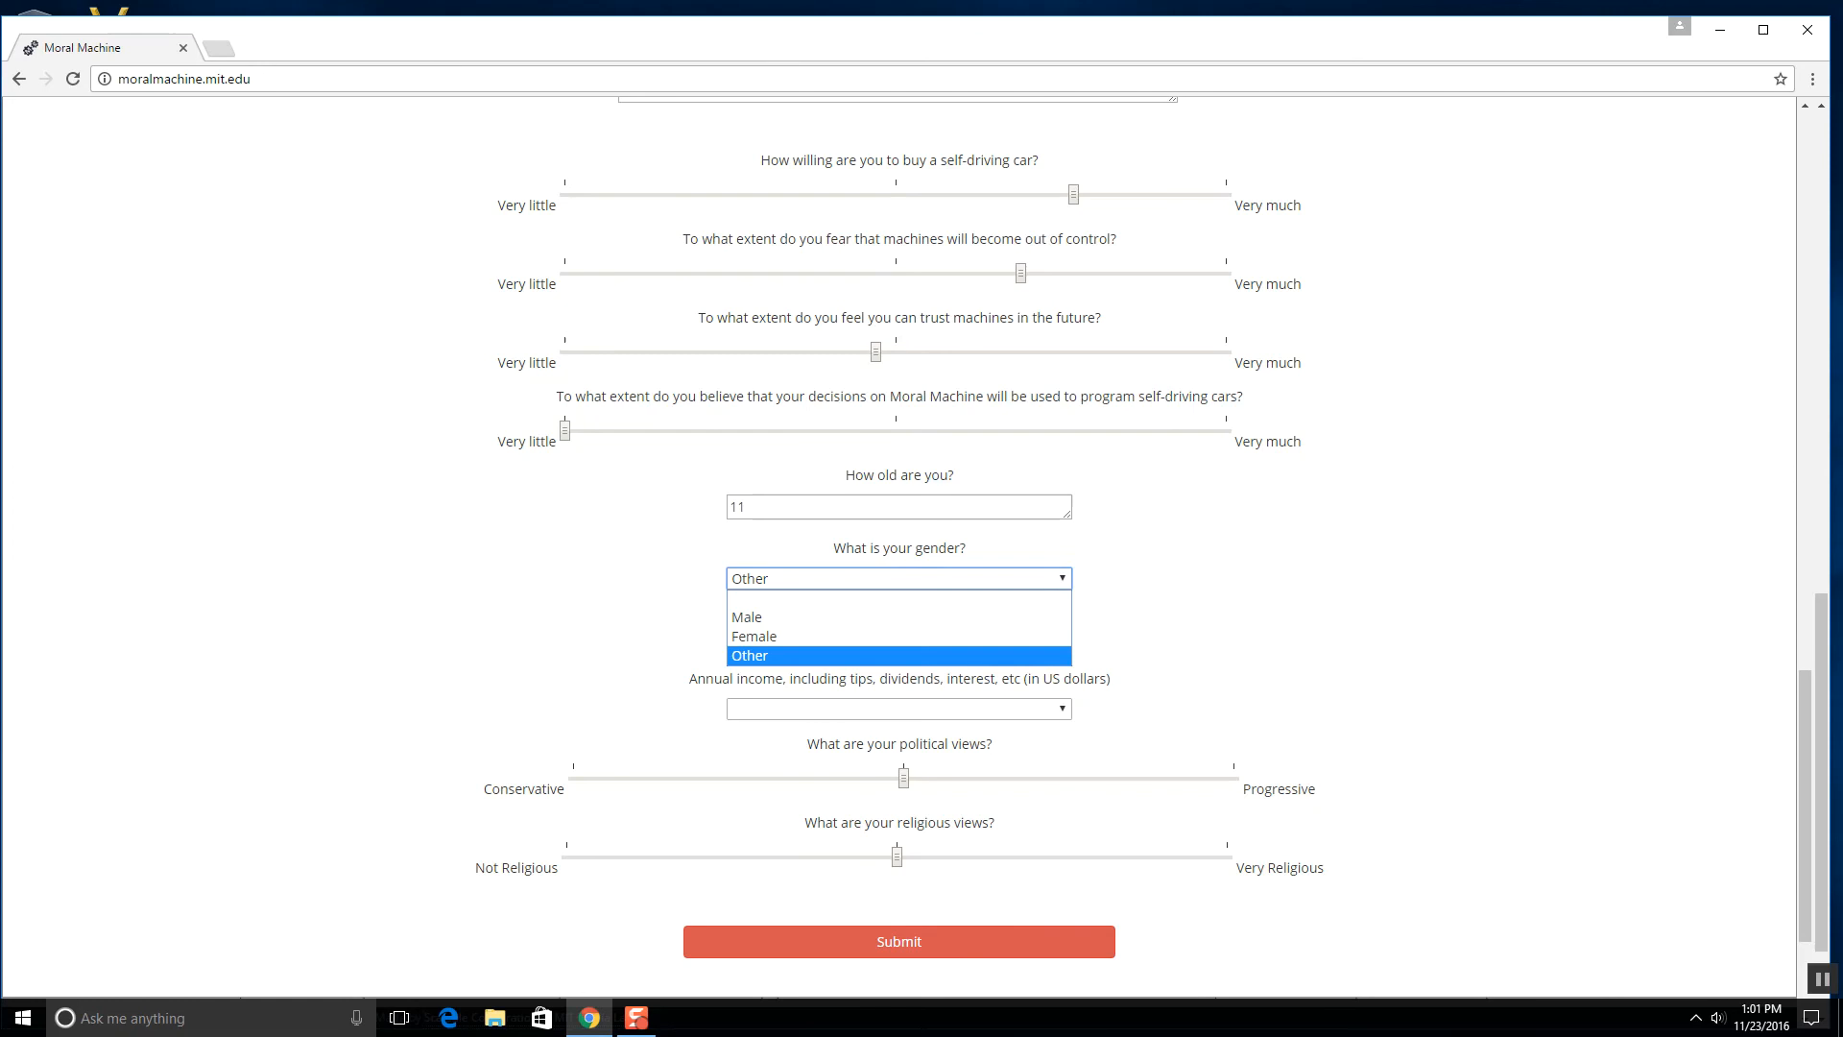
click(745, 617)
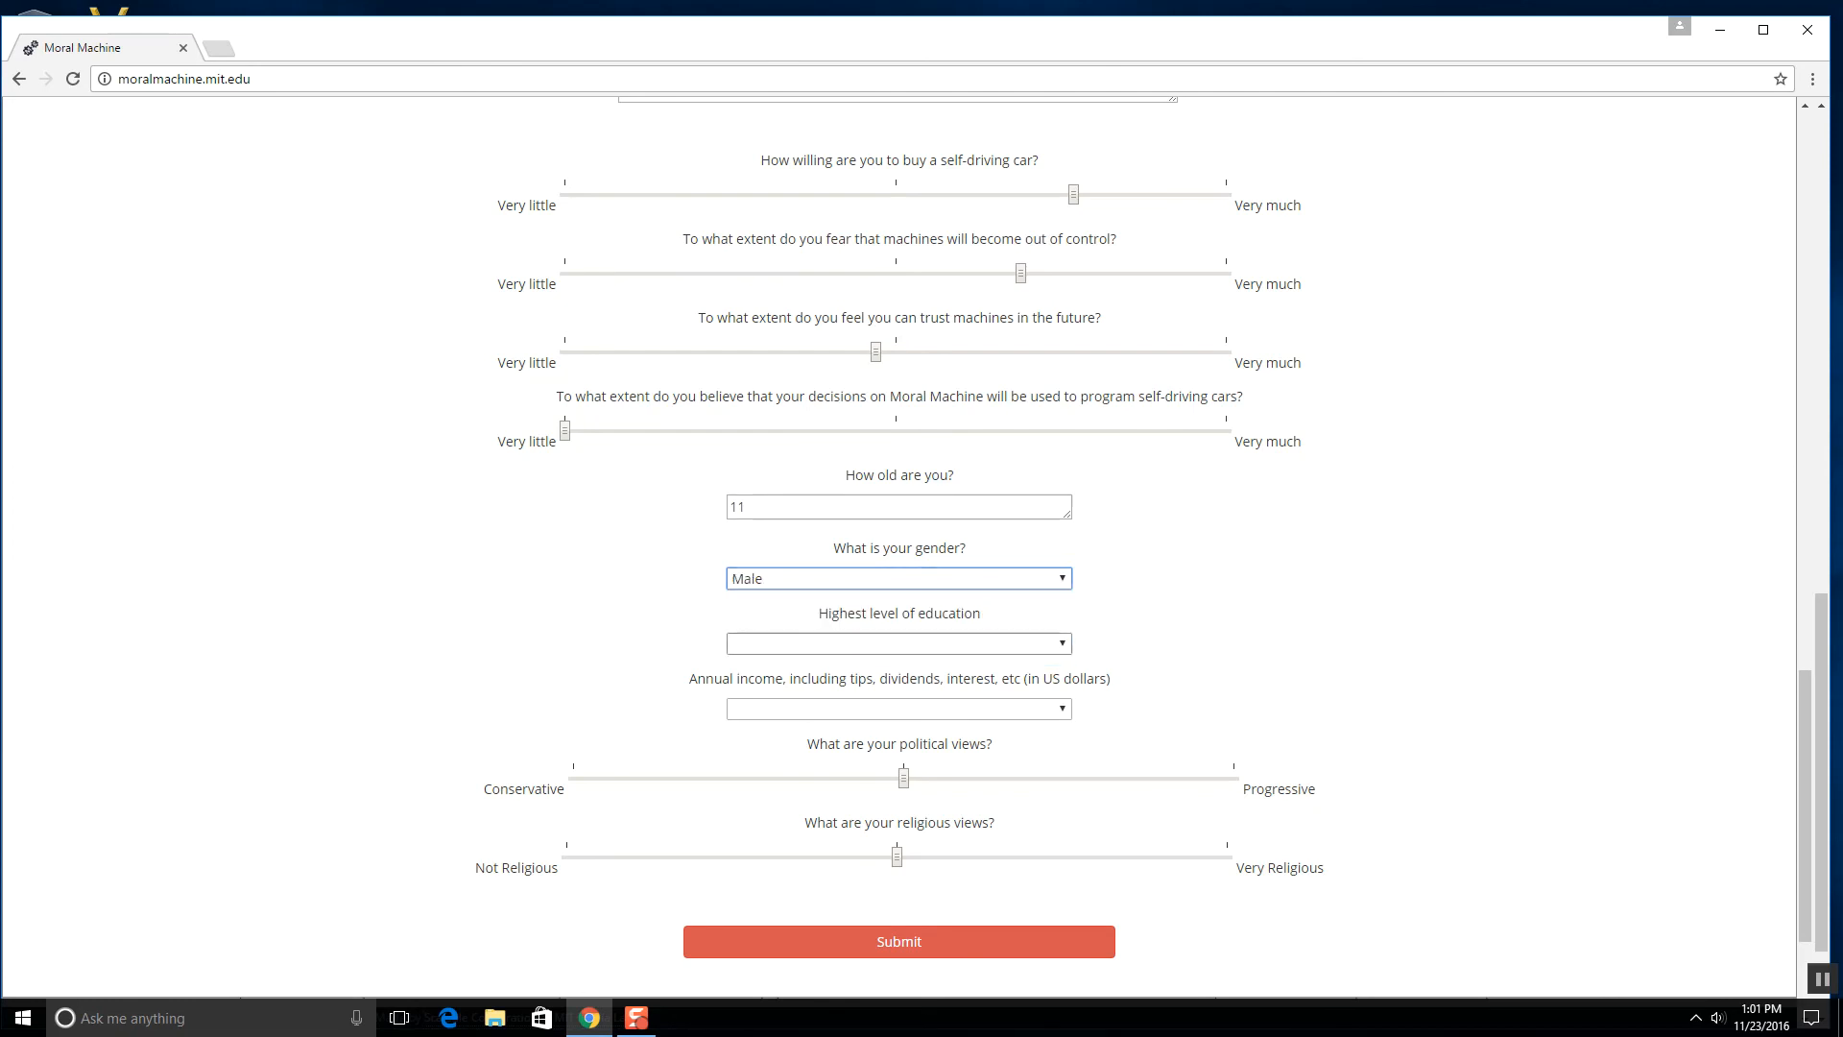
click(896, 643)
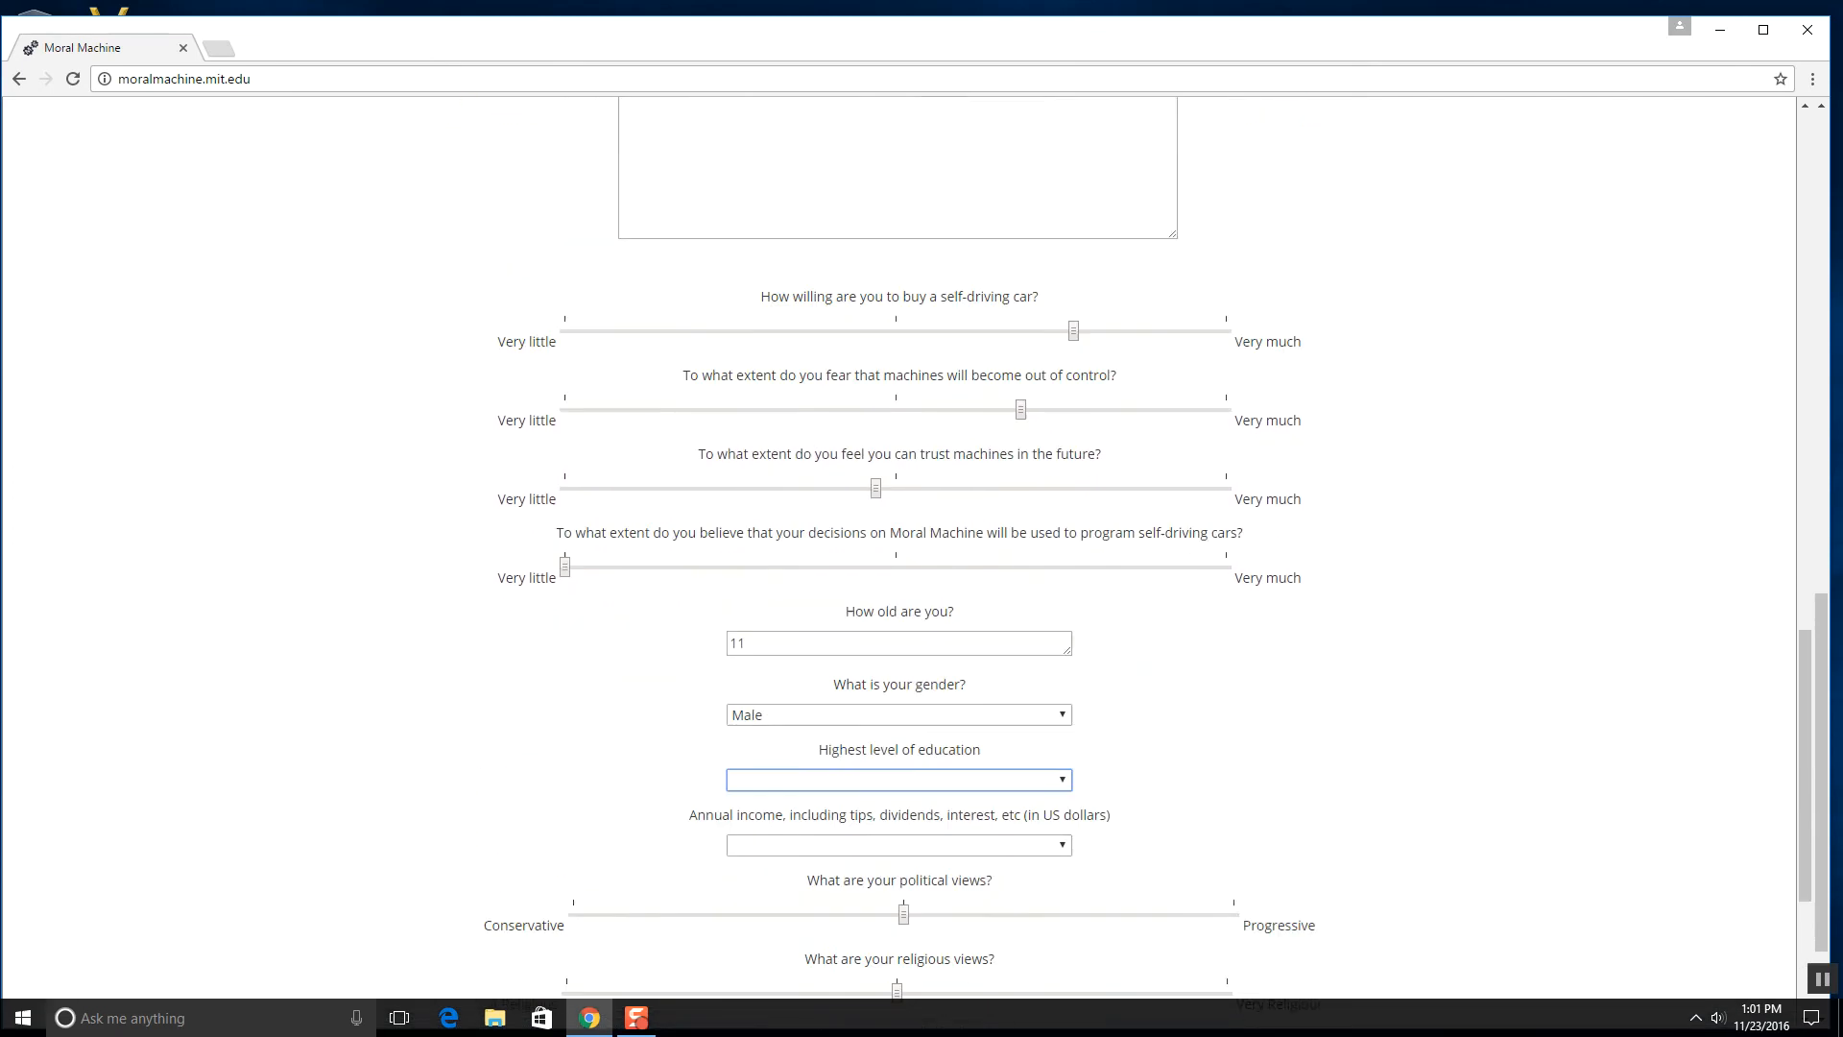
click(898, 779)
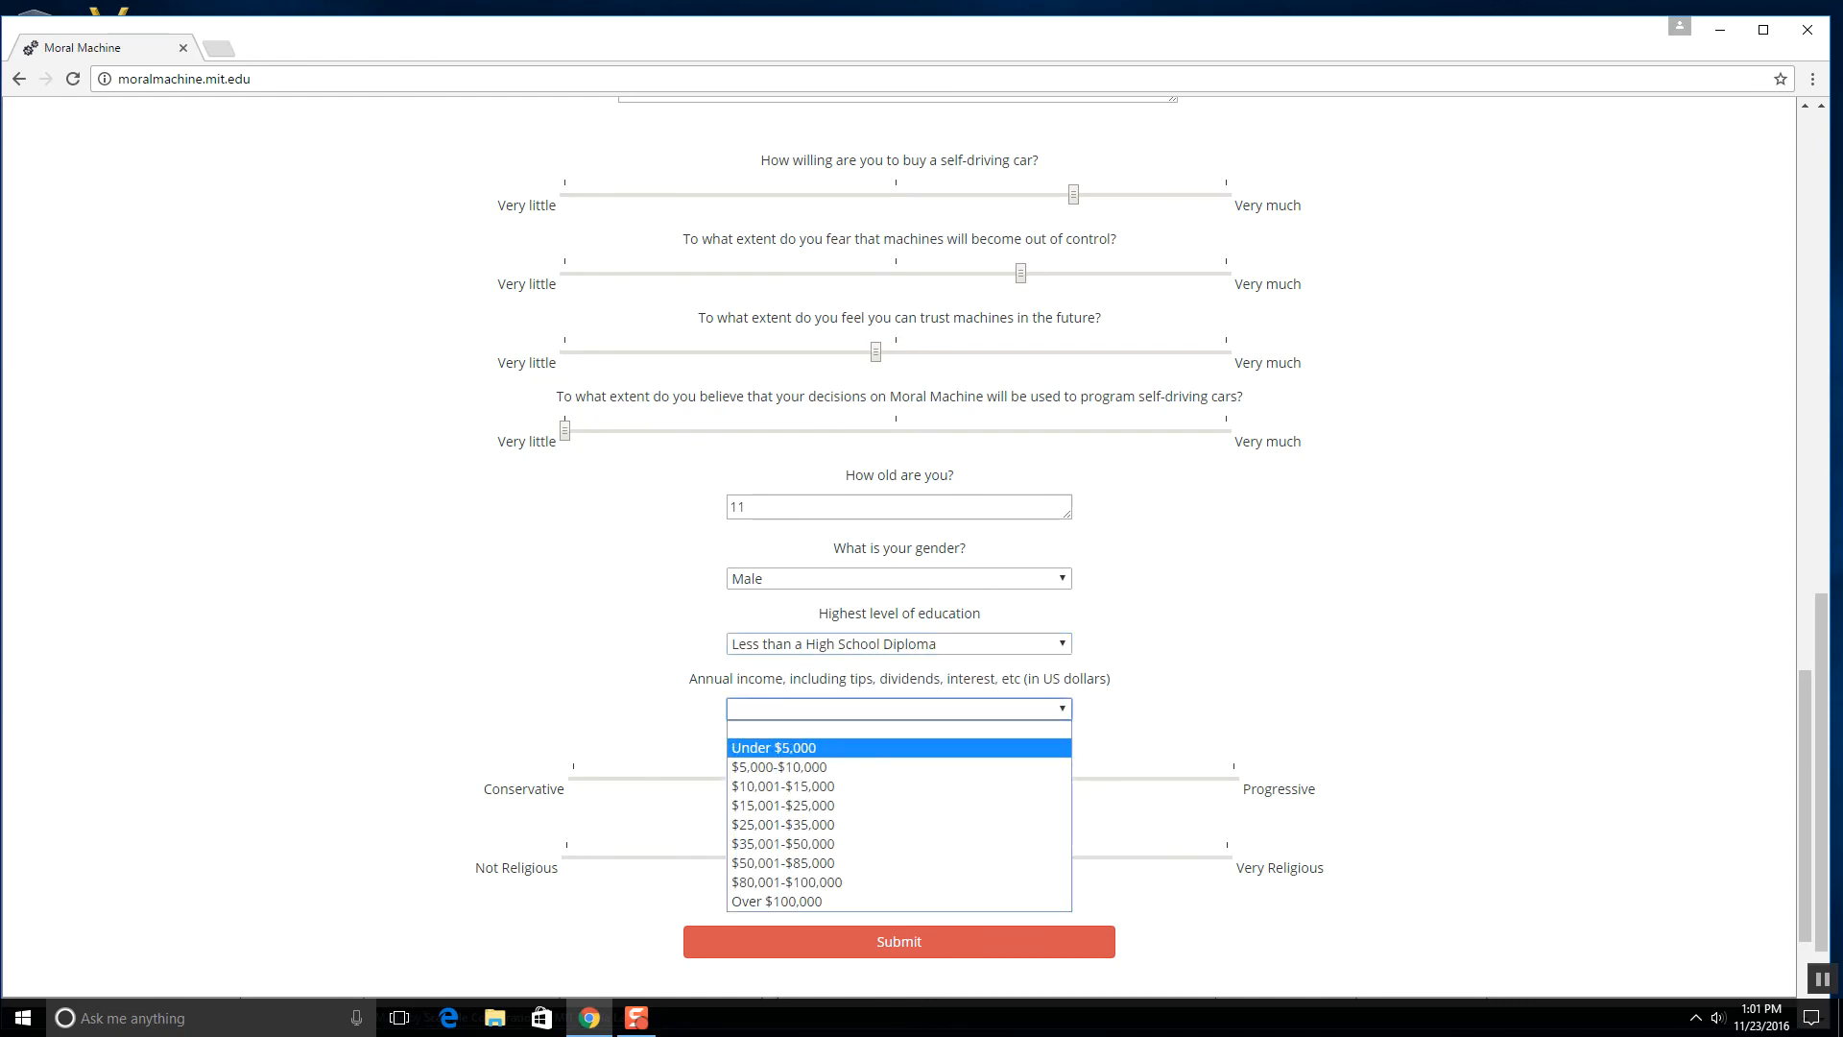
- Set income Under $5,000, politics slightly Progressive, religion Not Religious, and submit the survey
click(772, 746)
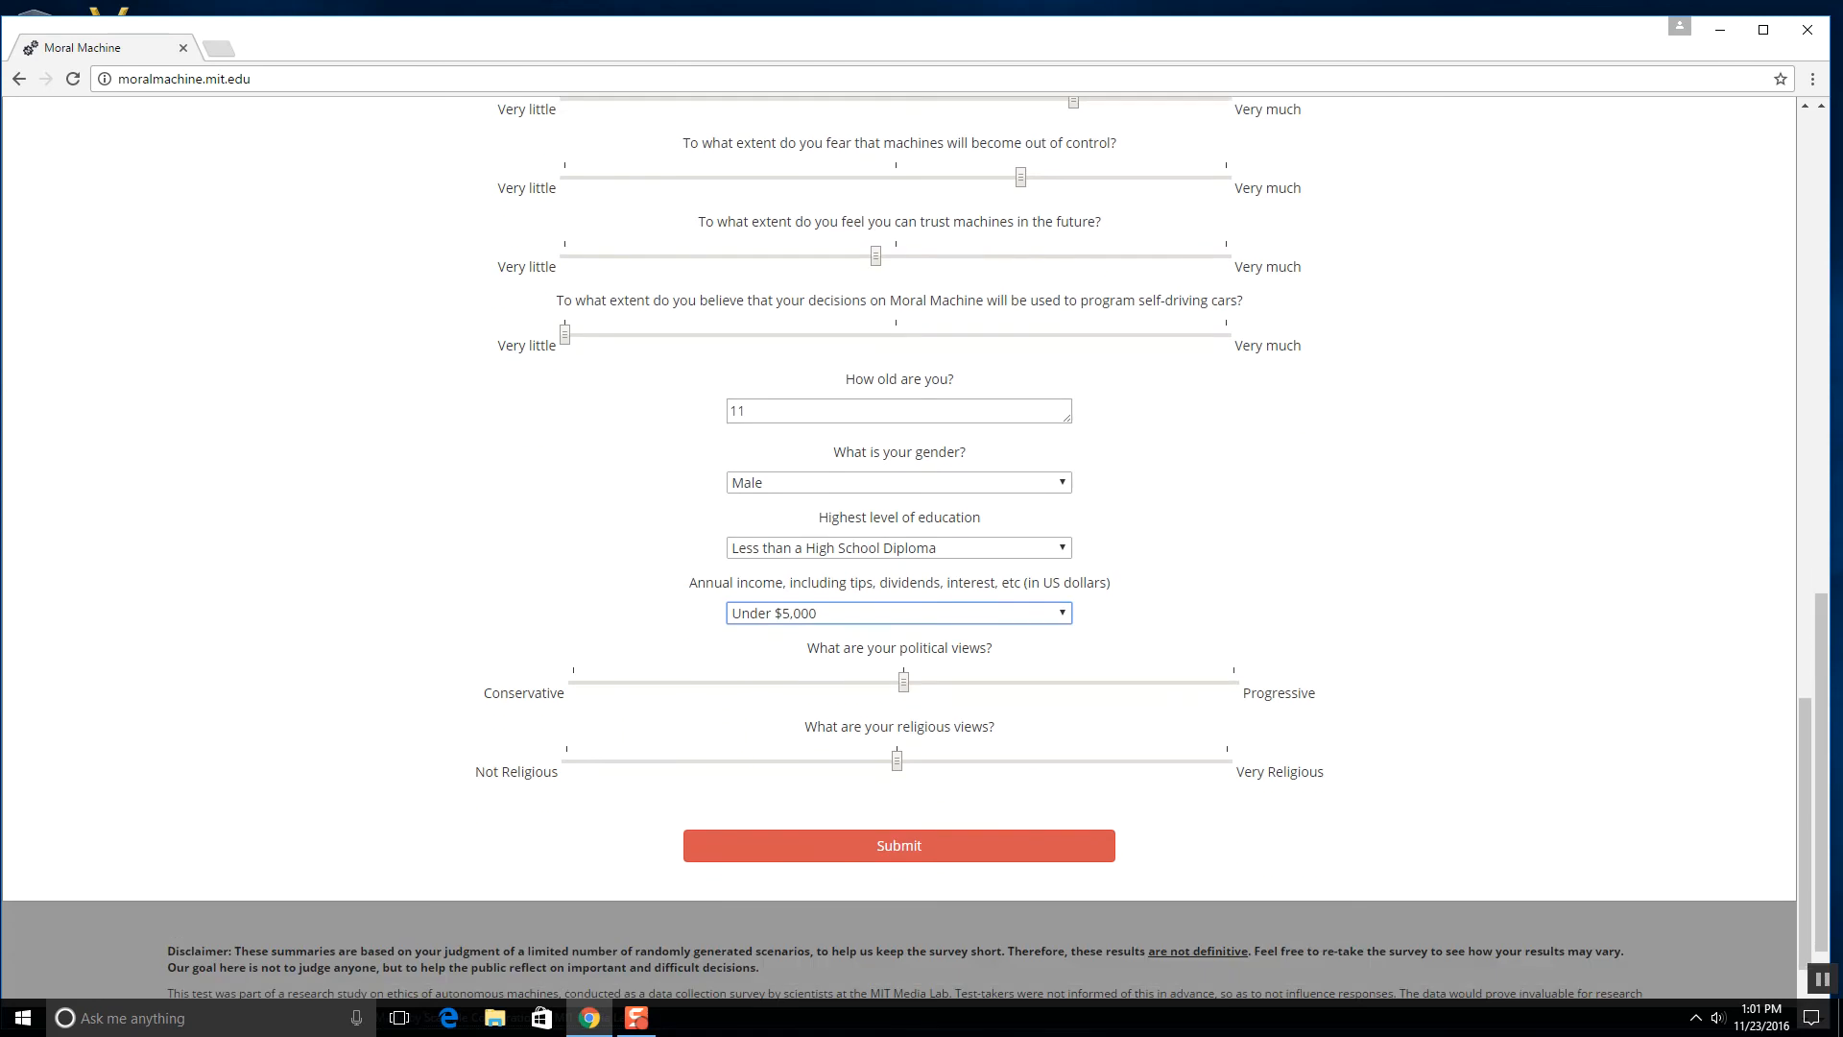
drag(902, 680, 1213, 679)
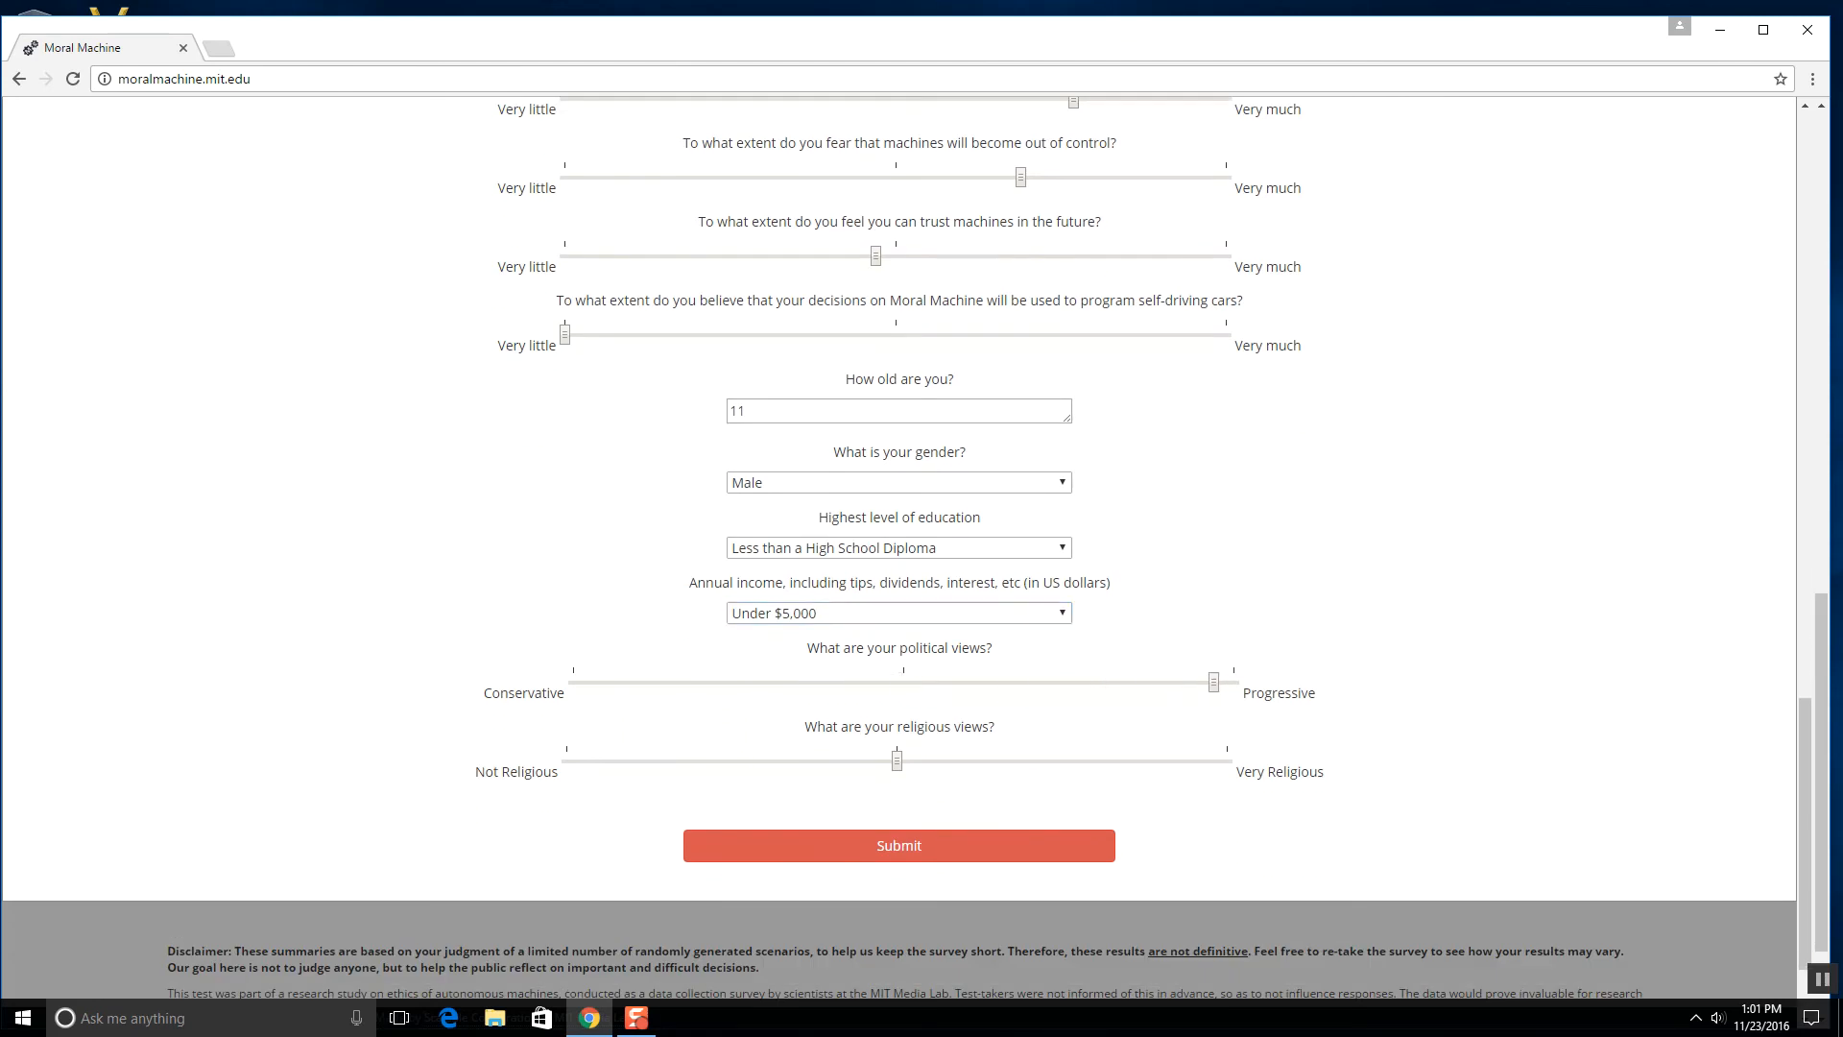
drag(1213, 679, 902, 680)
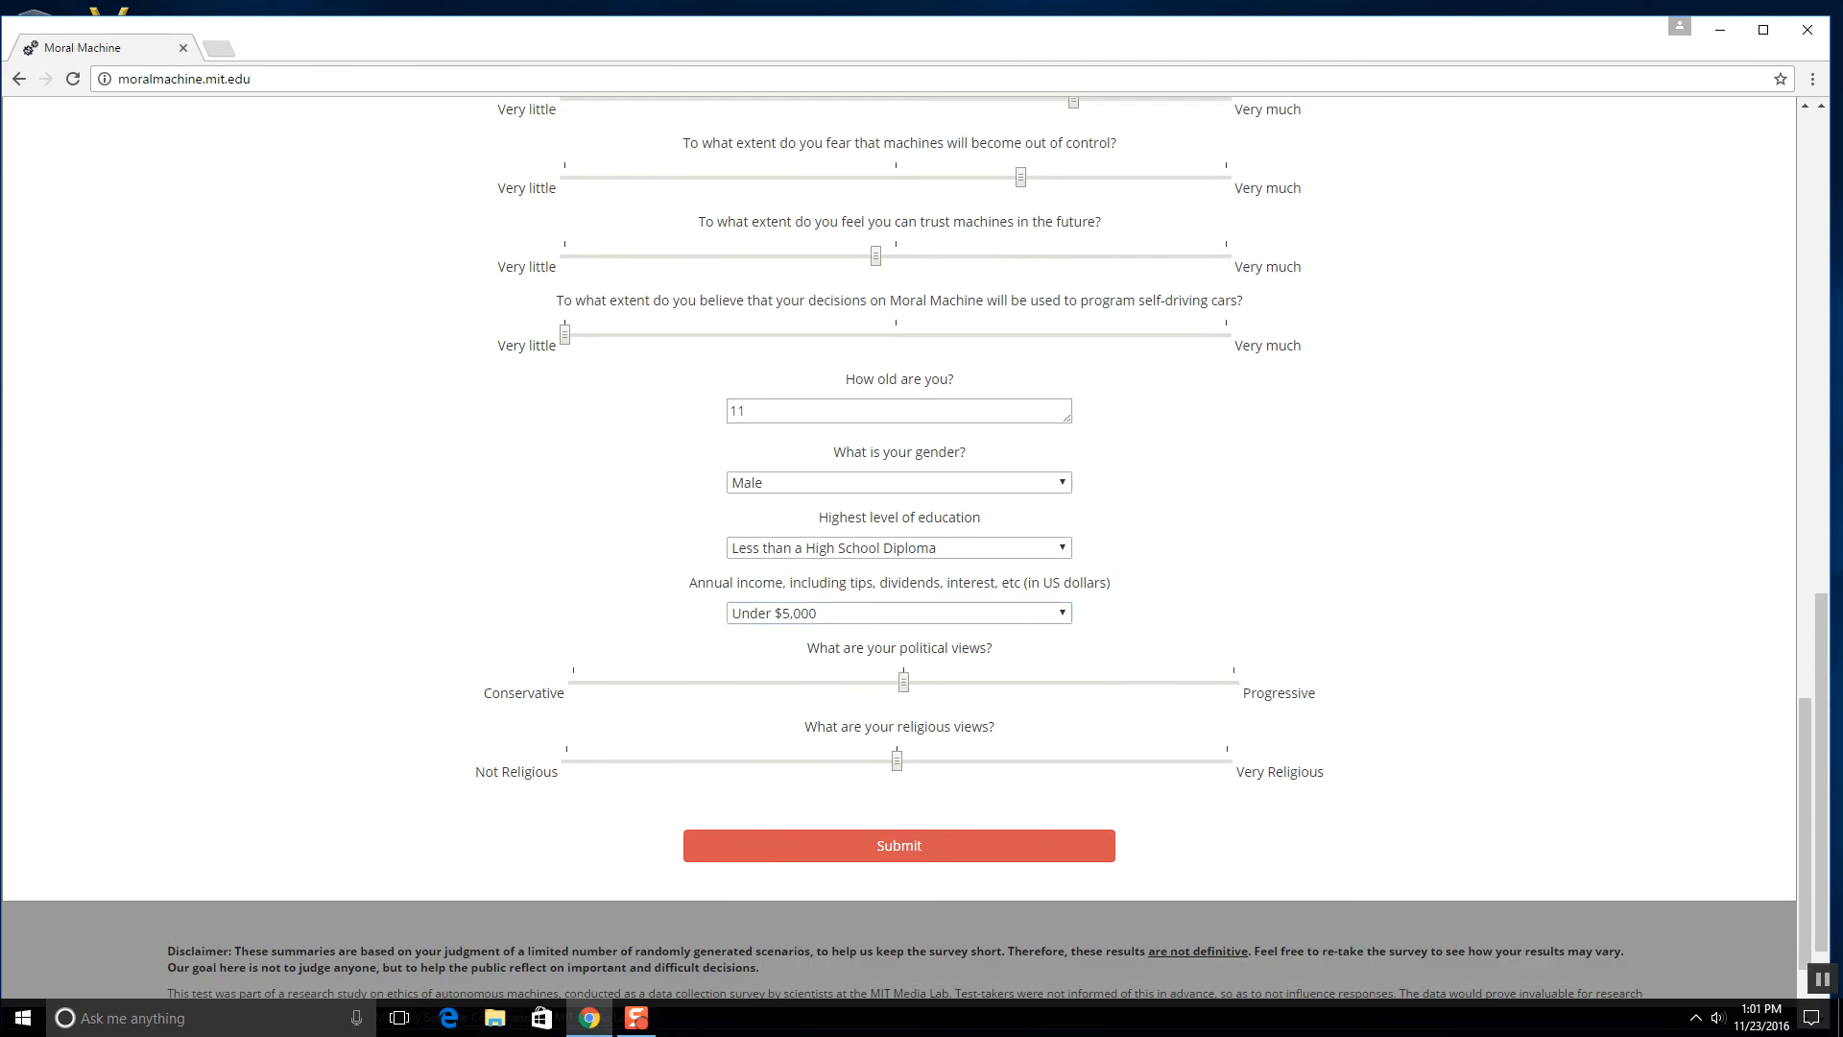
drag(896, 760, 566, 760)
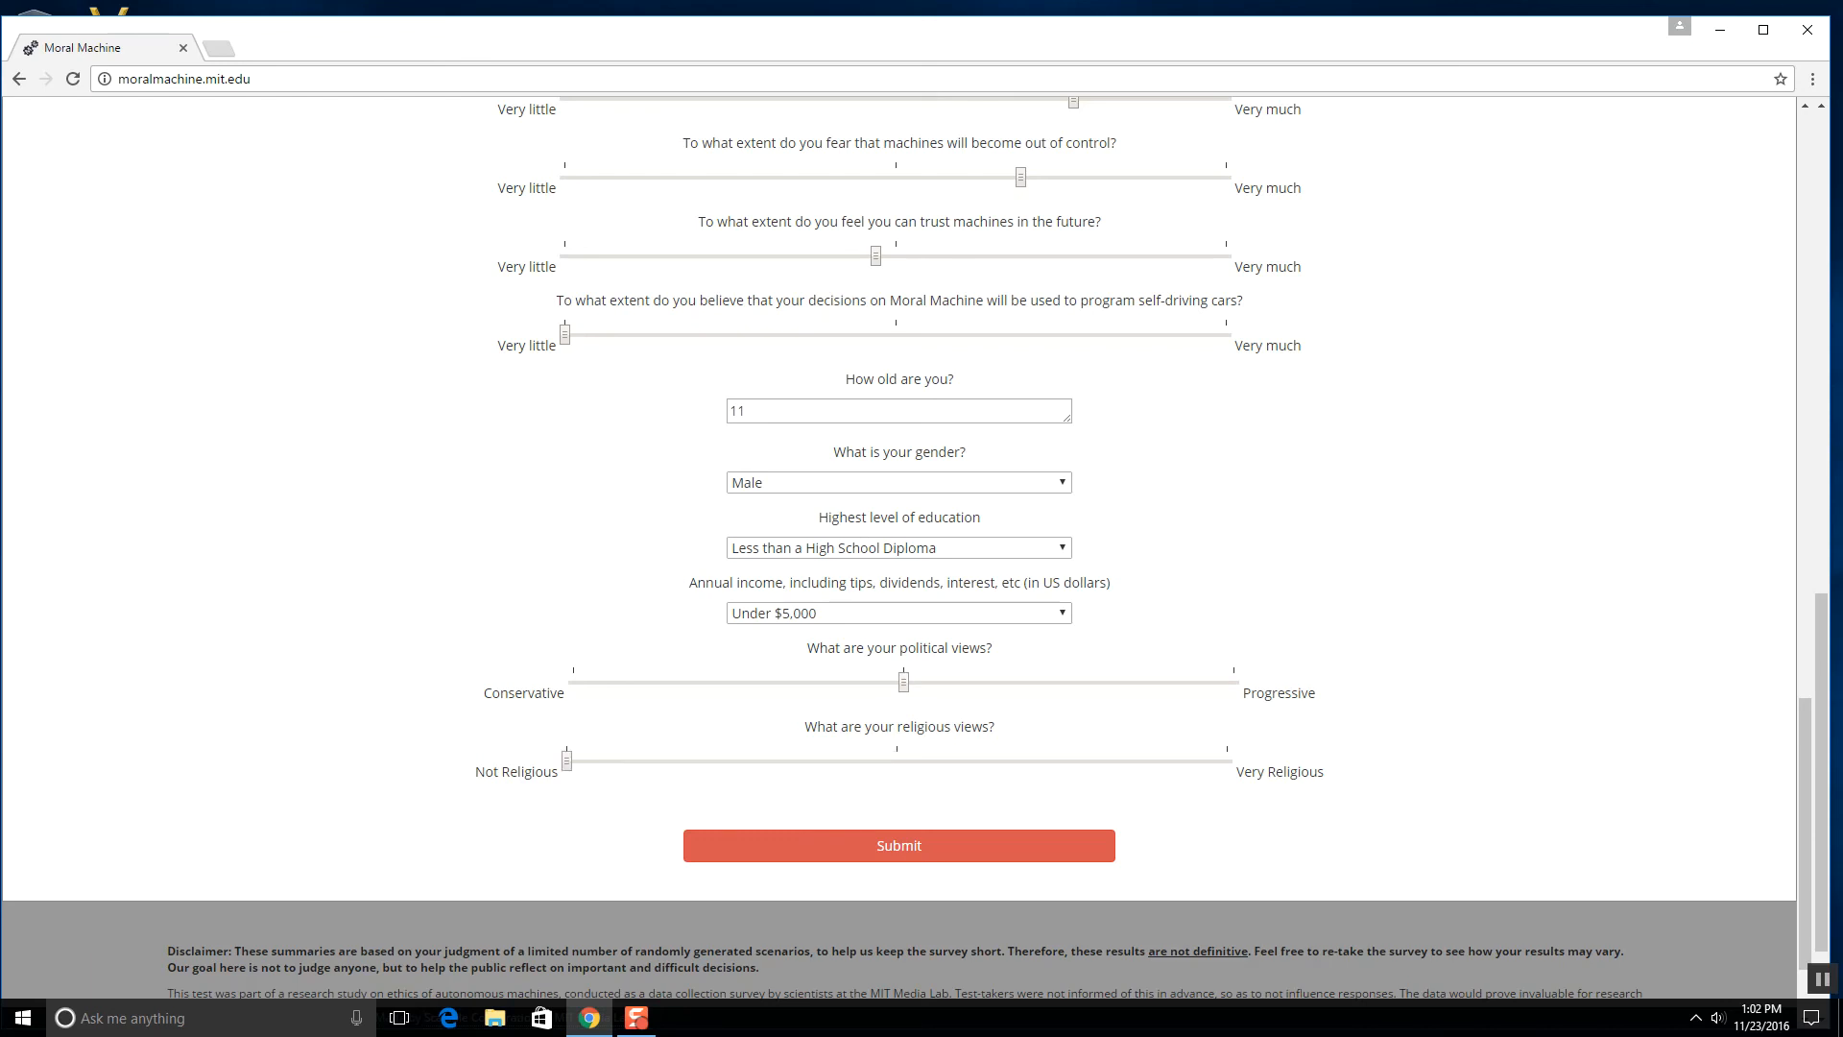
drag(902, 680, 927, 679)
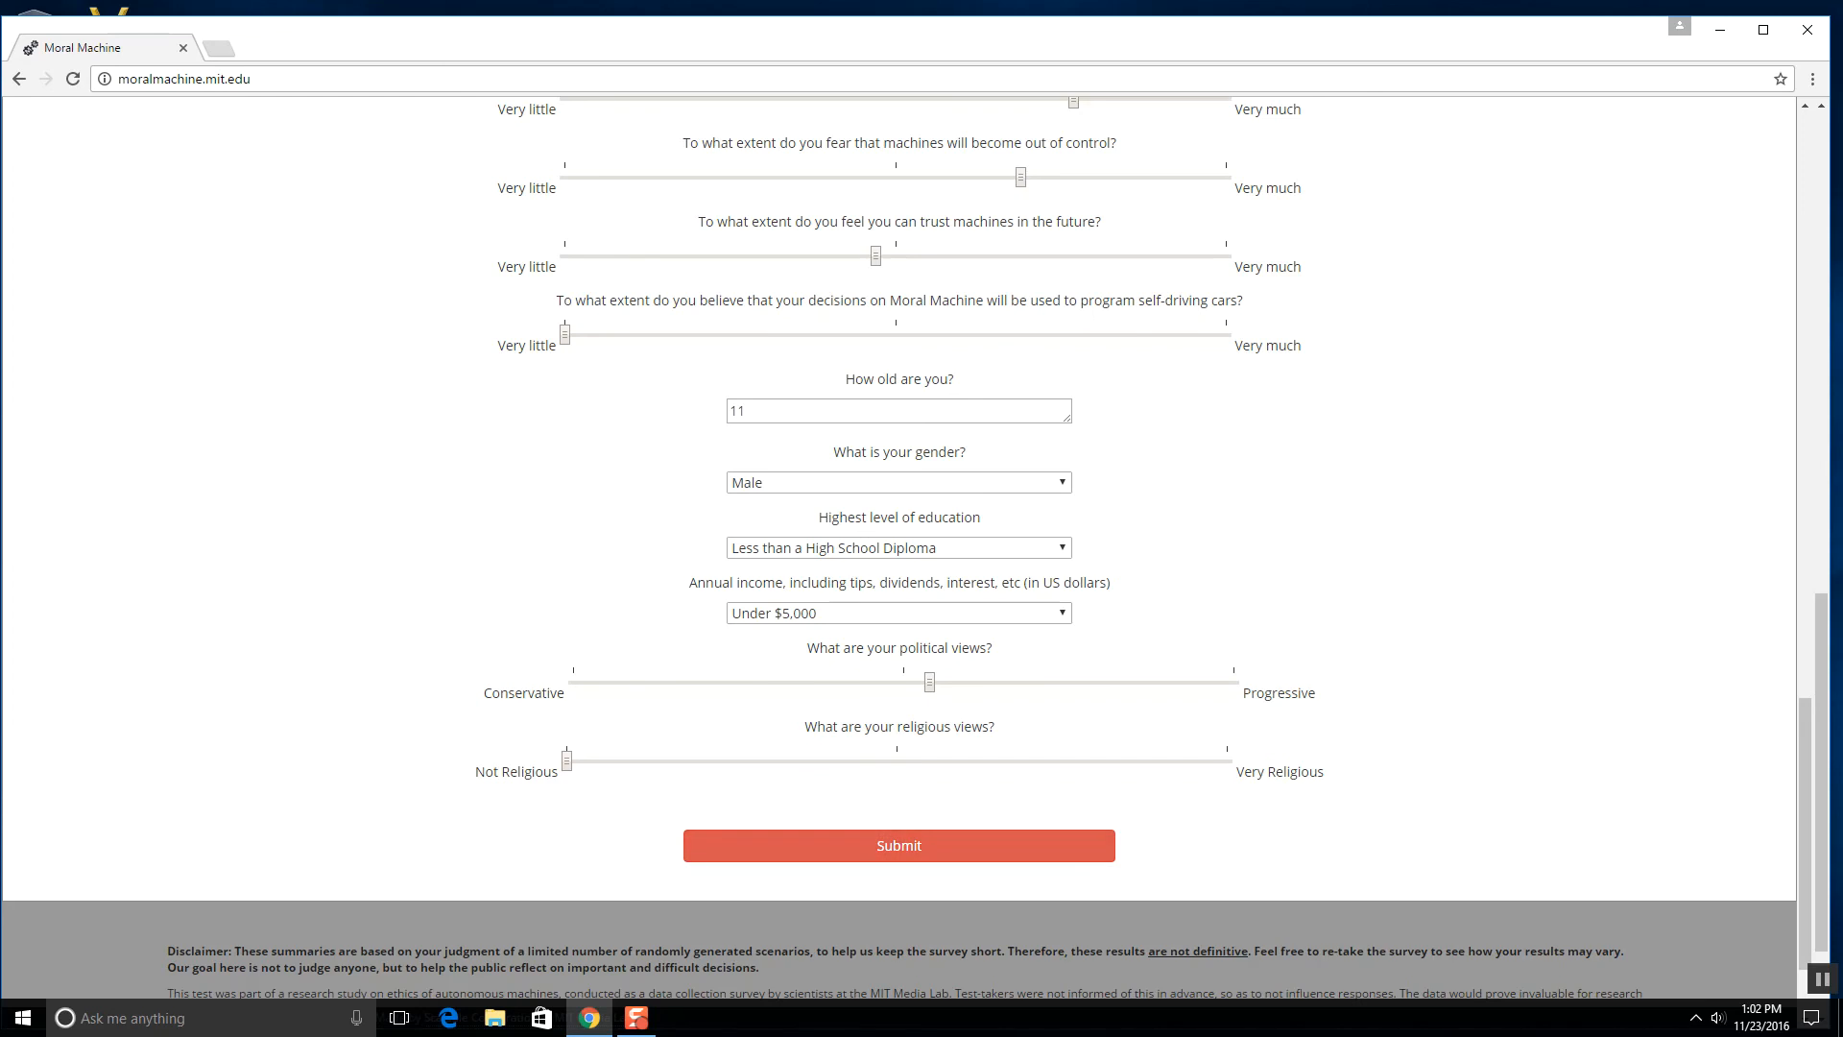
click(896, 845)
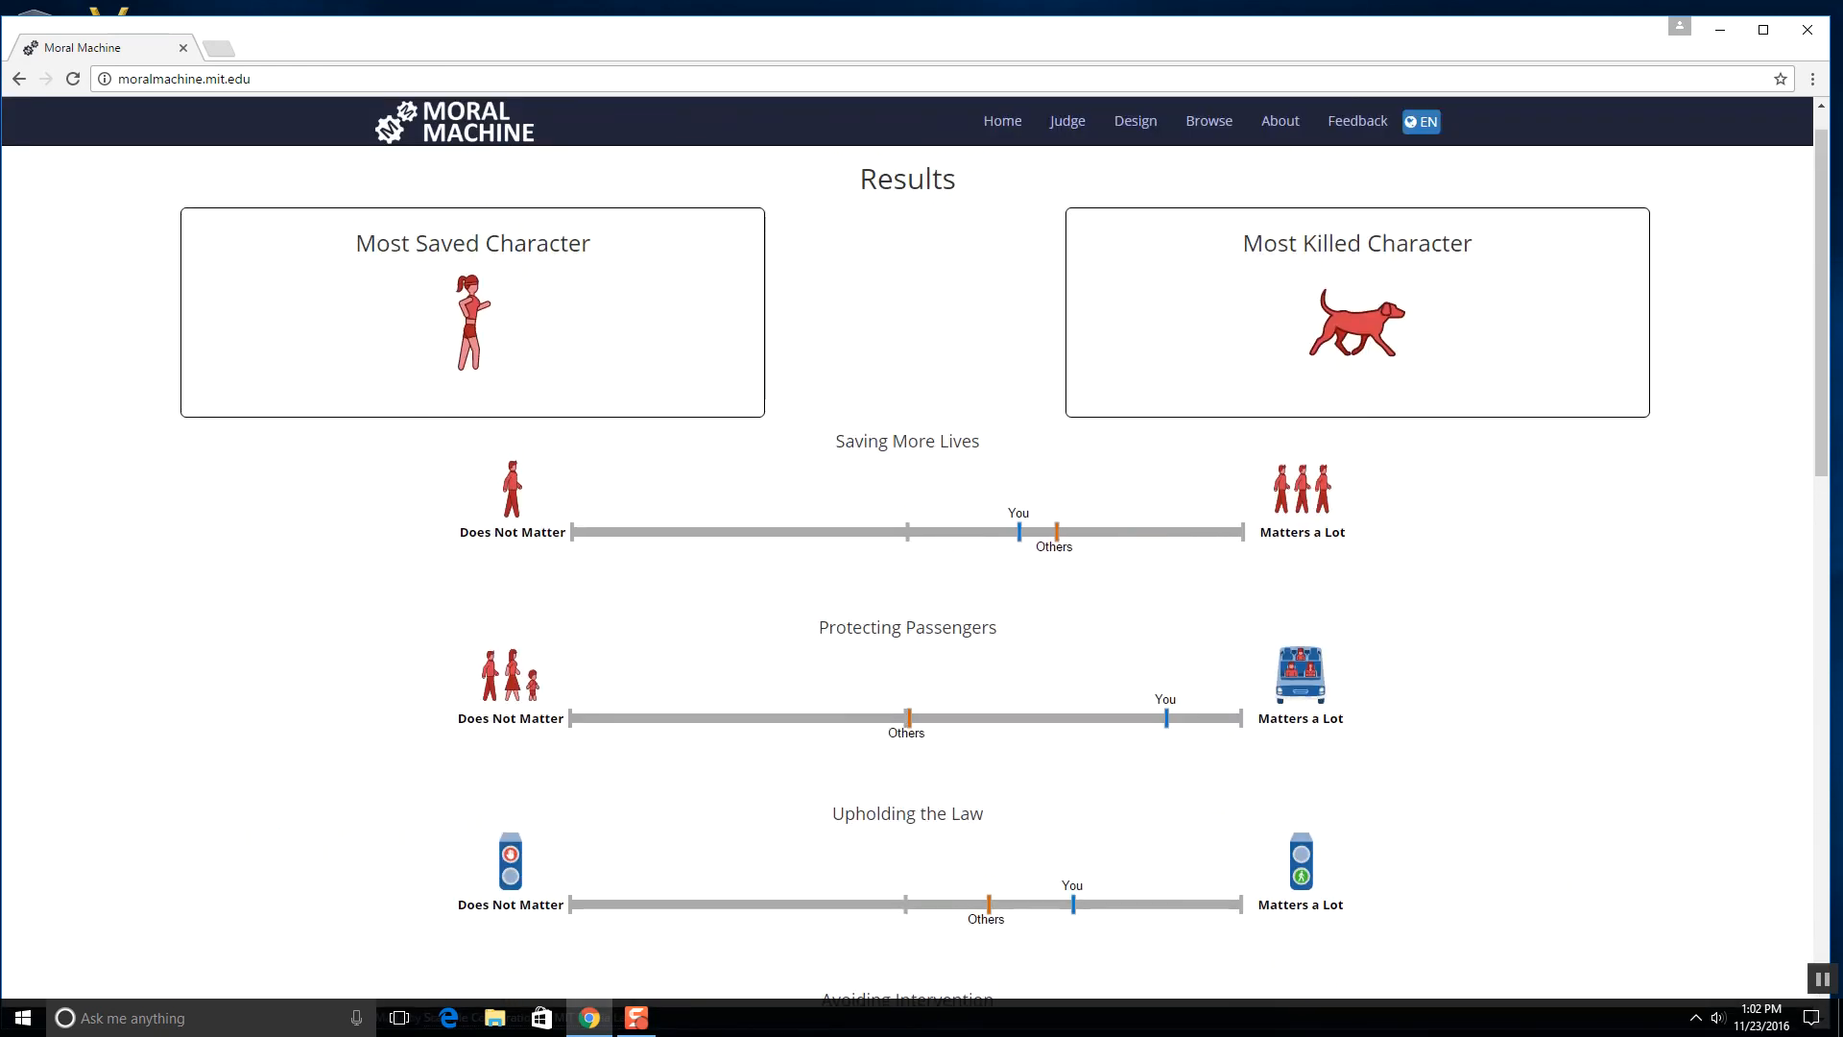
scroll(down, 3)
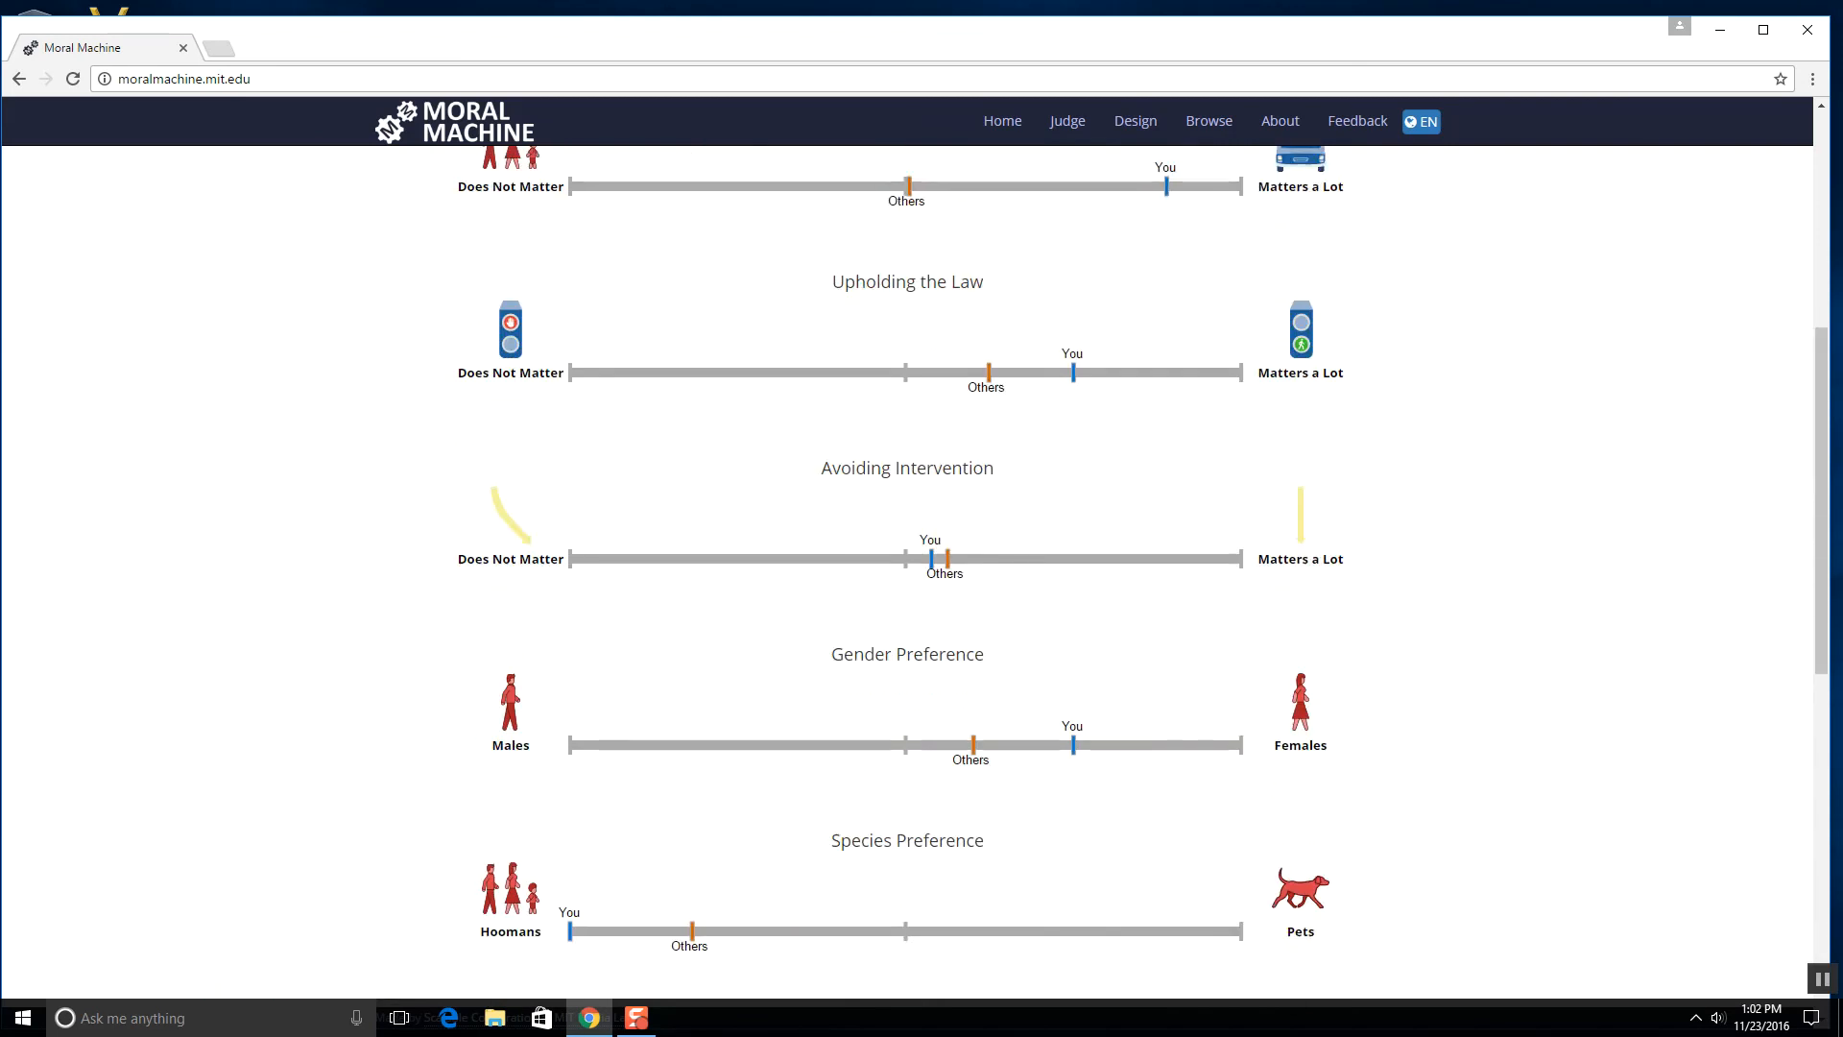
scroll(up, 3)
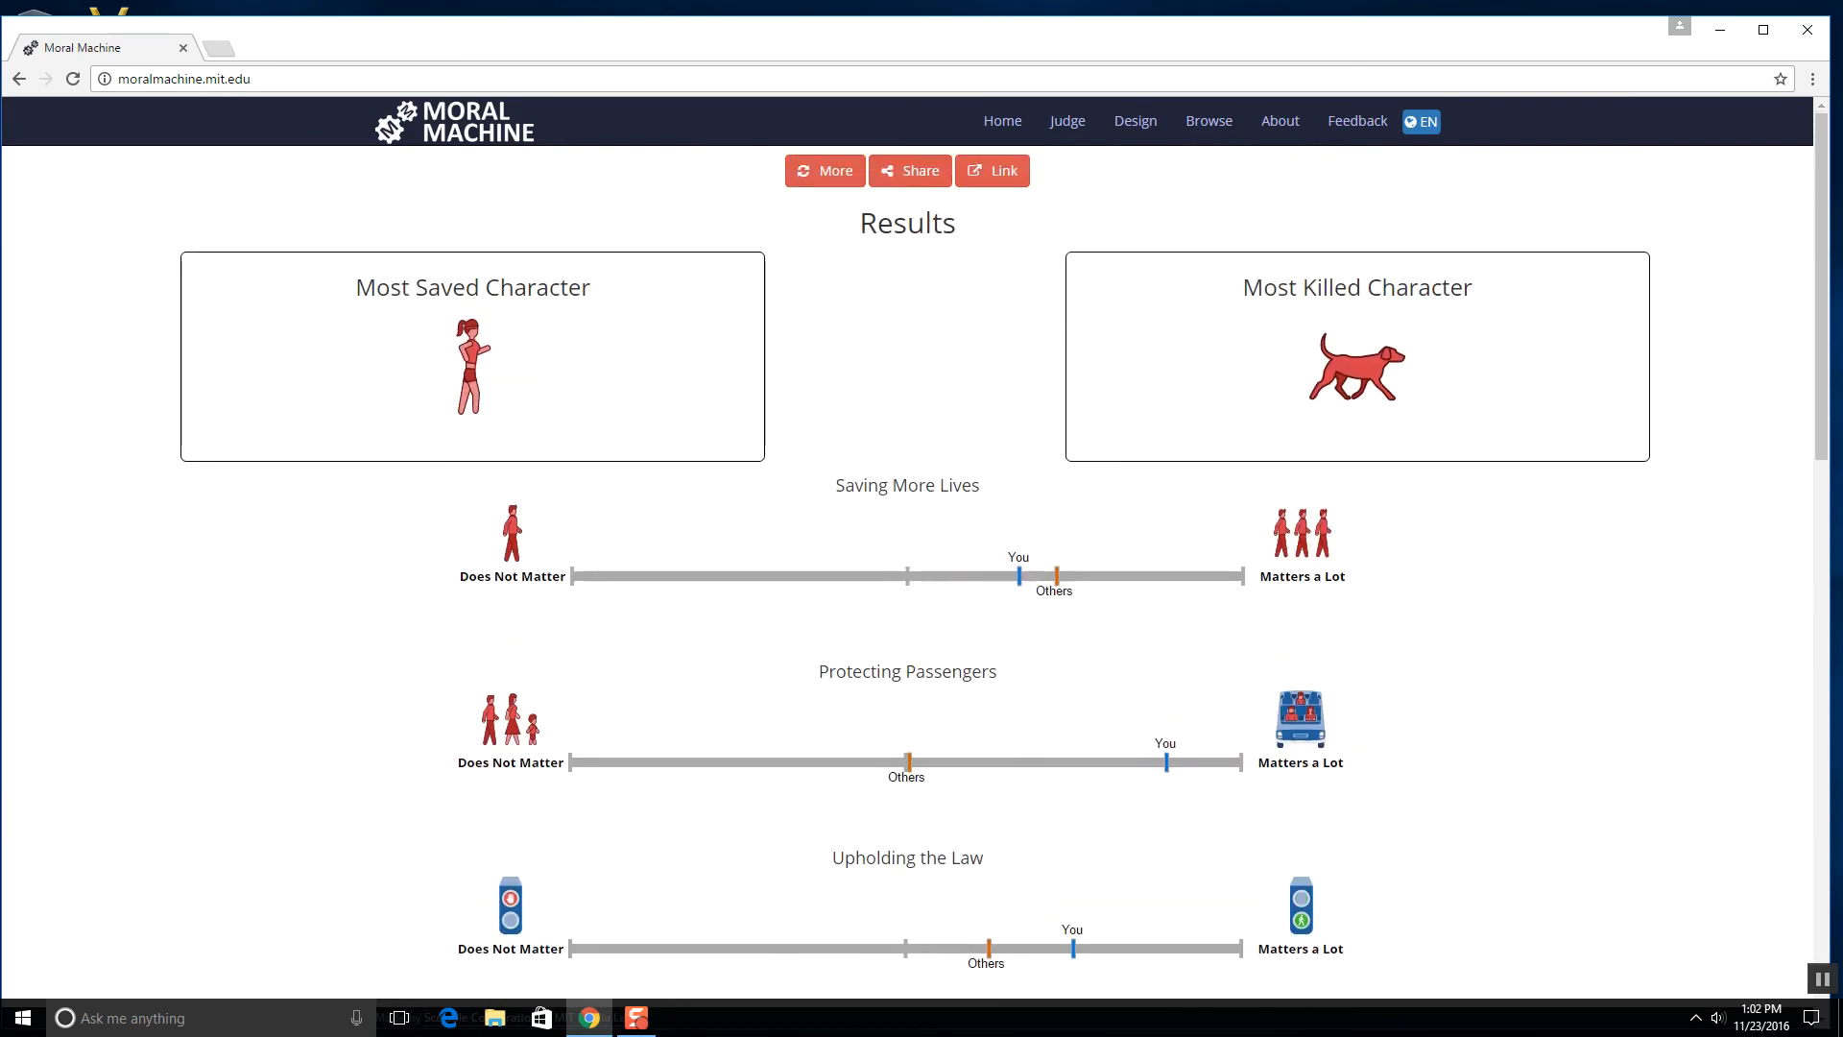
scroll(down, 3)
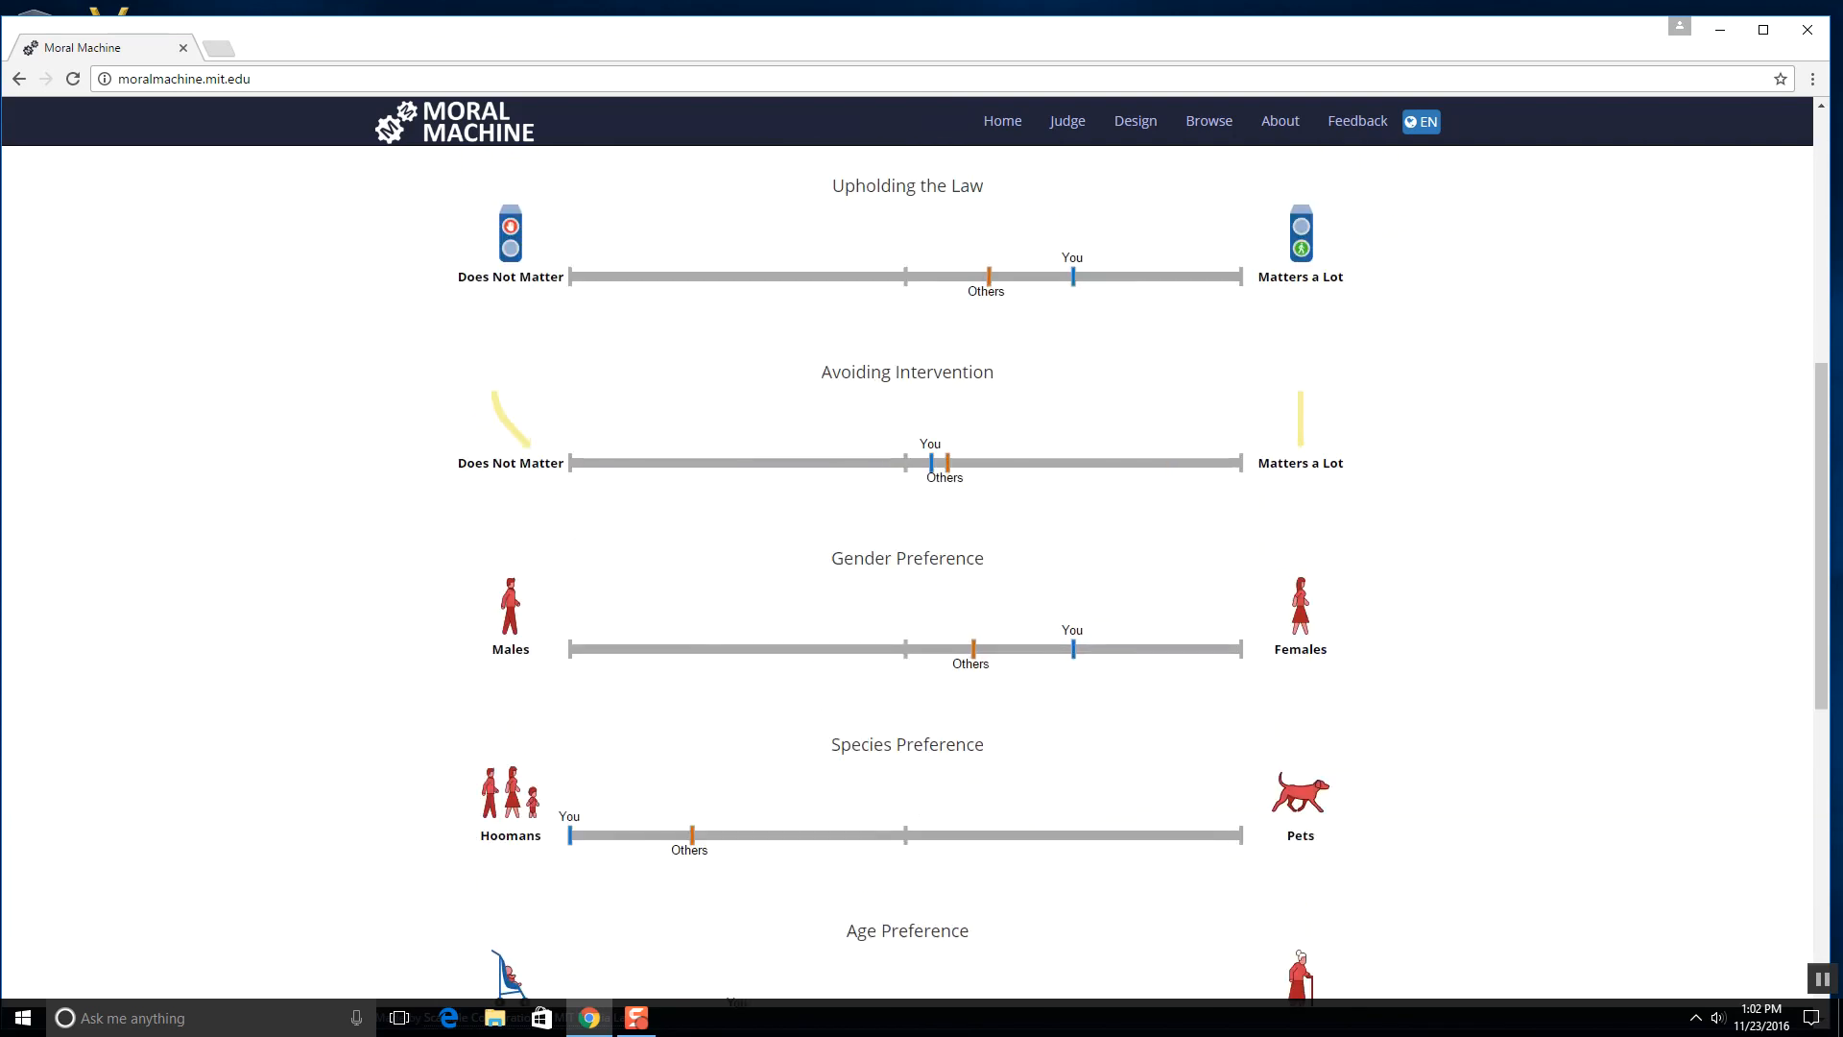
scroll(down, 3)
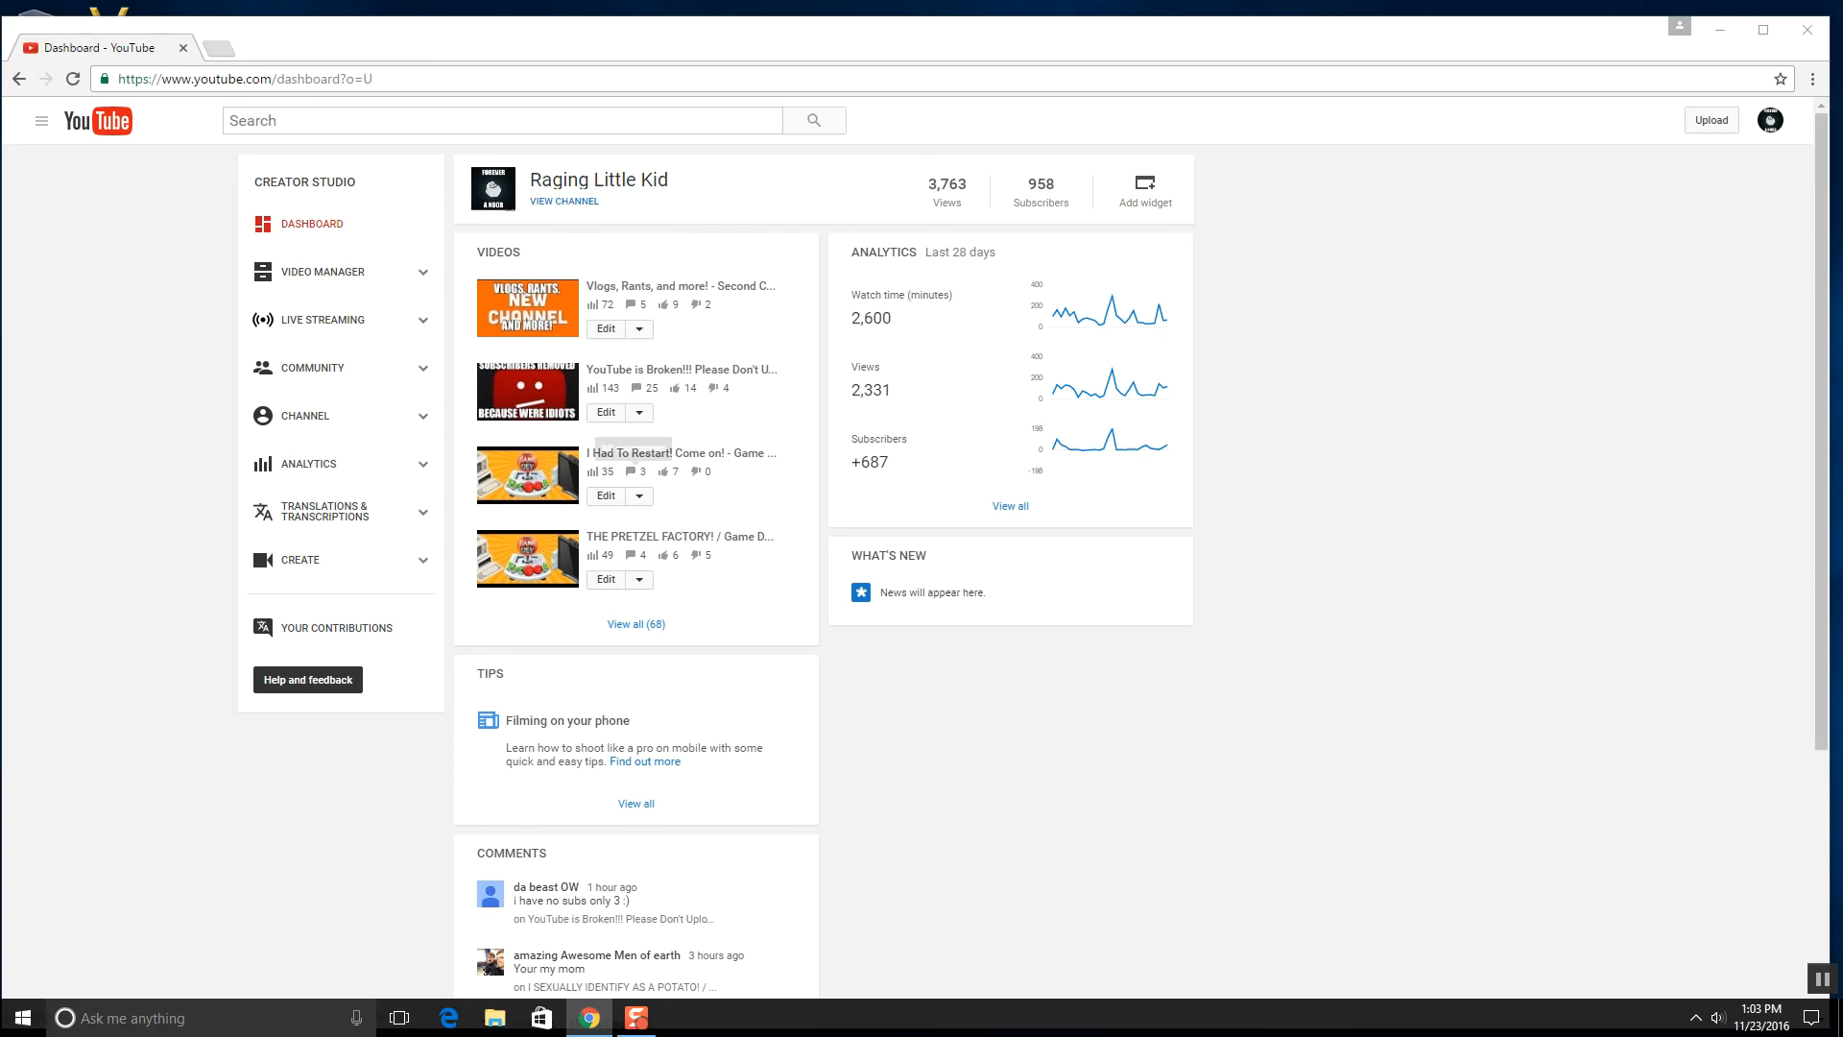
- Highlight the subscriber count on the YouTube Studio channel dashboard
double_click(1039, 184)
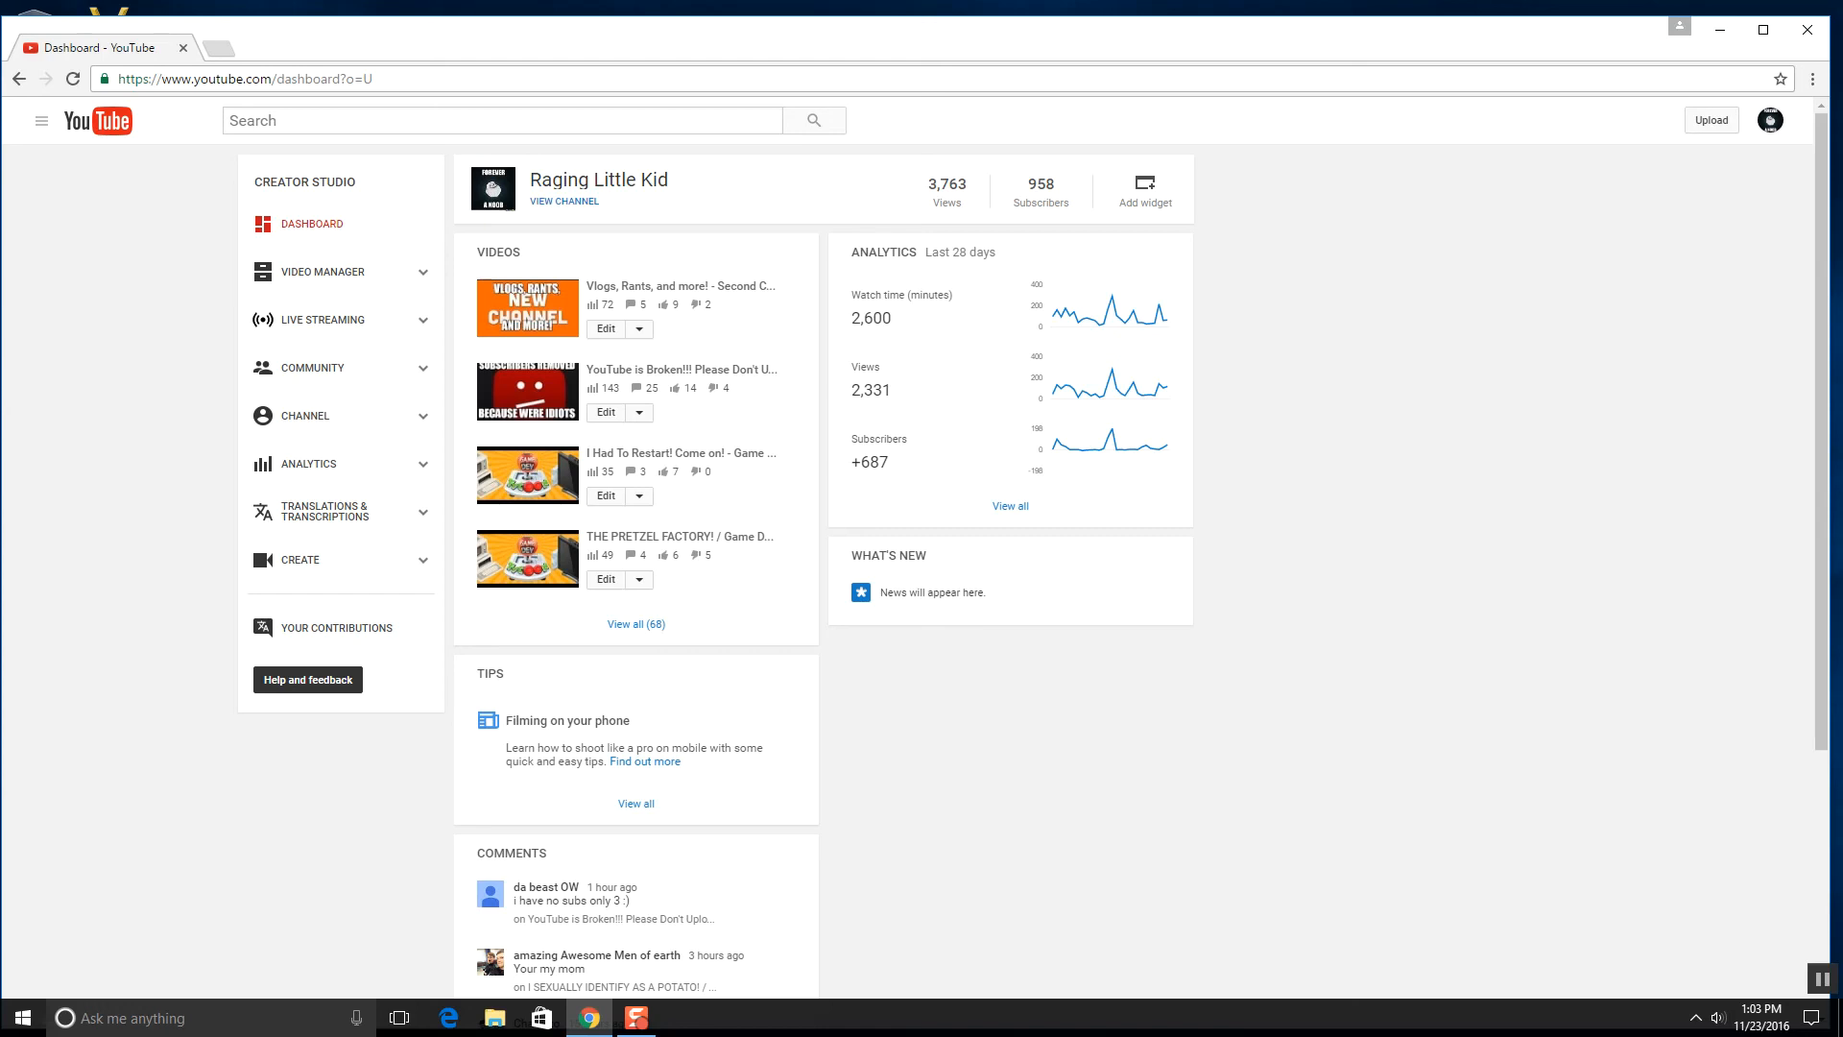
double_click(1038, 184)
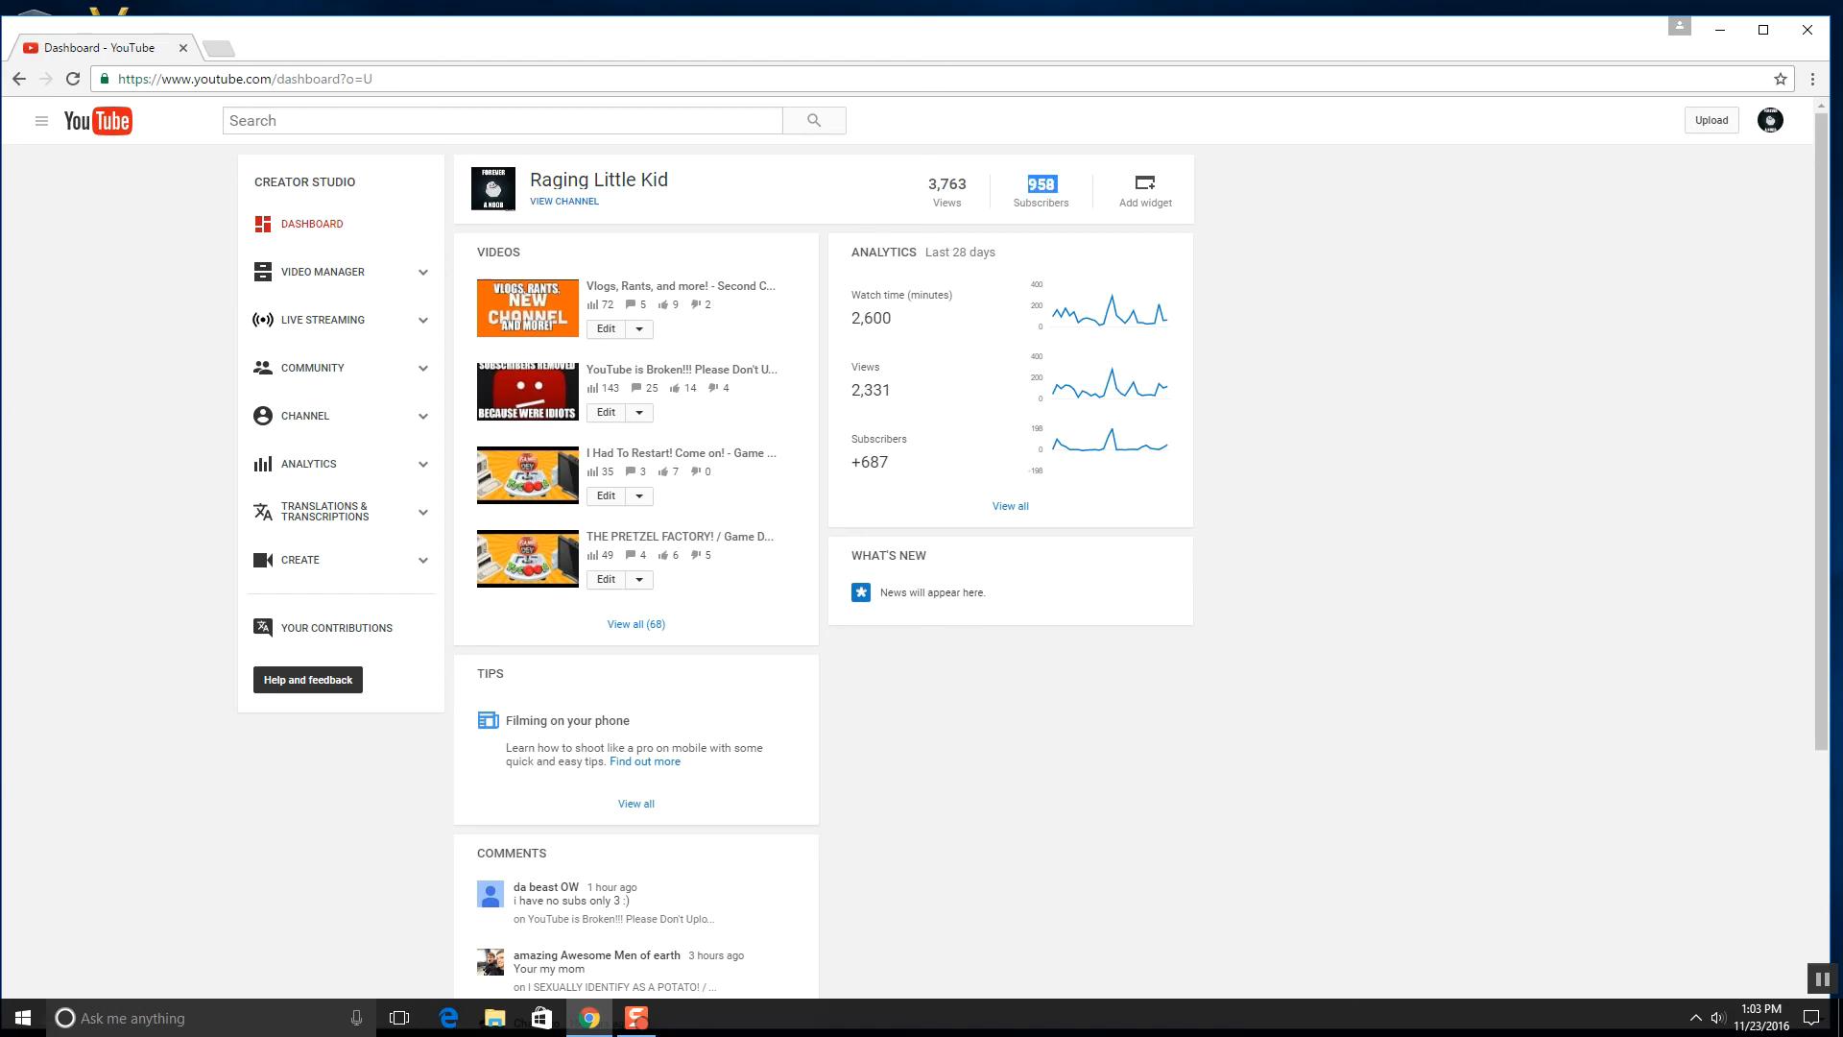